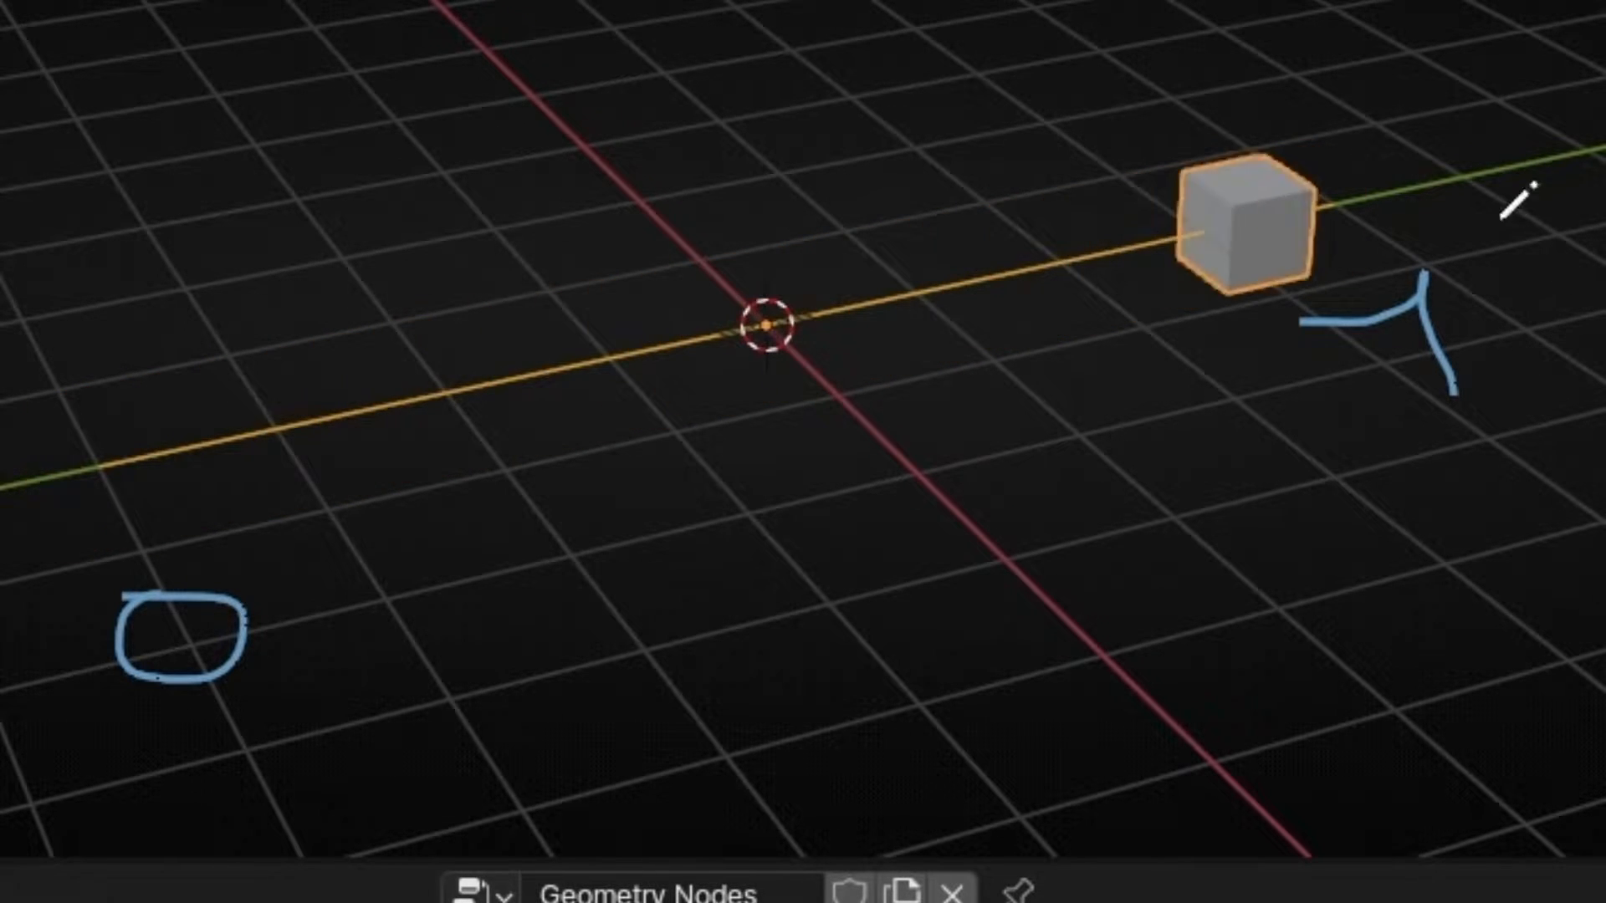
{"action": "mouse_move", "coordinate": [455, 768]}
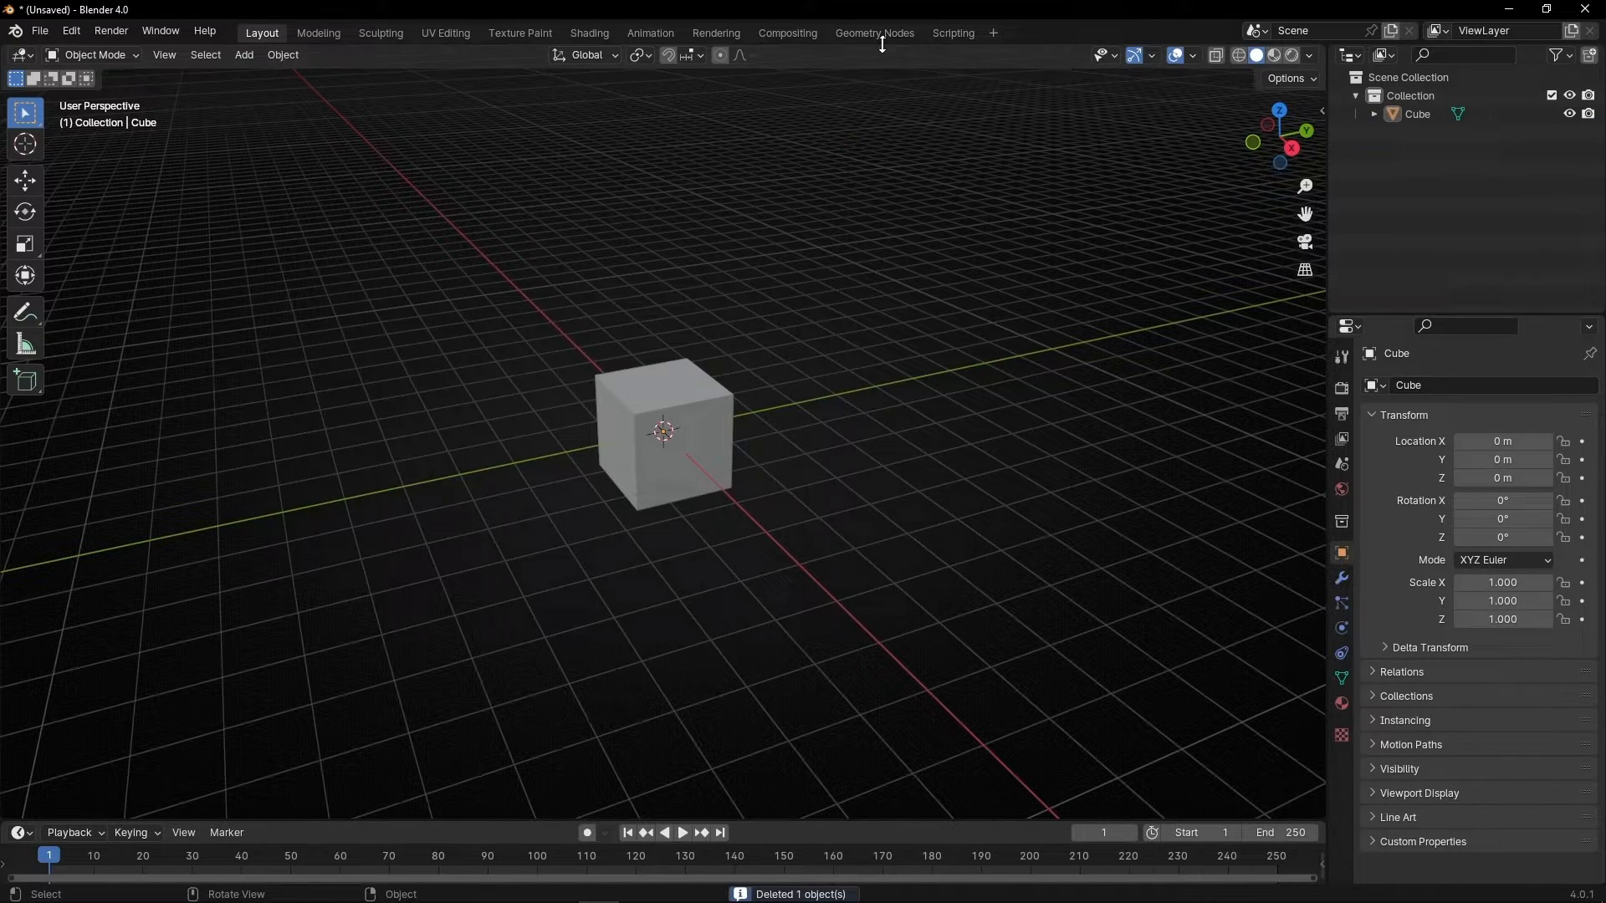
Switch to the Geometry Nodes workspace to build a node tree on the cube
{"action": "left_click", "coordinate": [875, 33]}
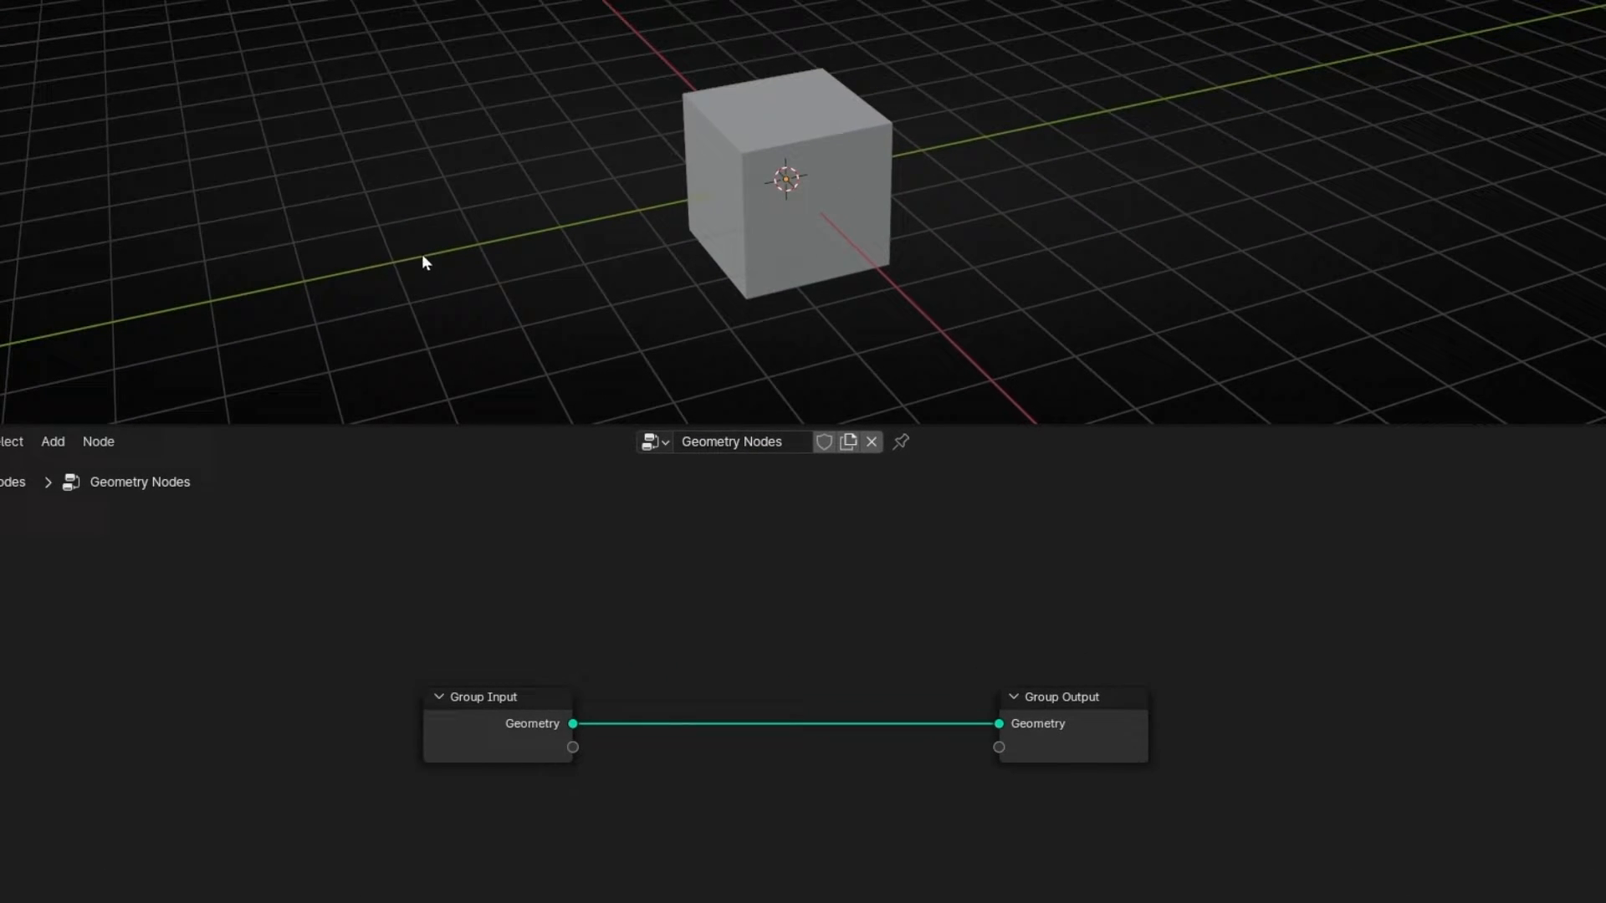
{"action": "mouse_move", "coordinate": [297, 331]}
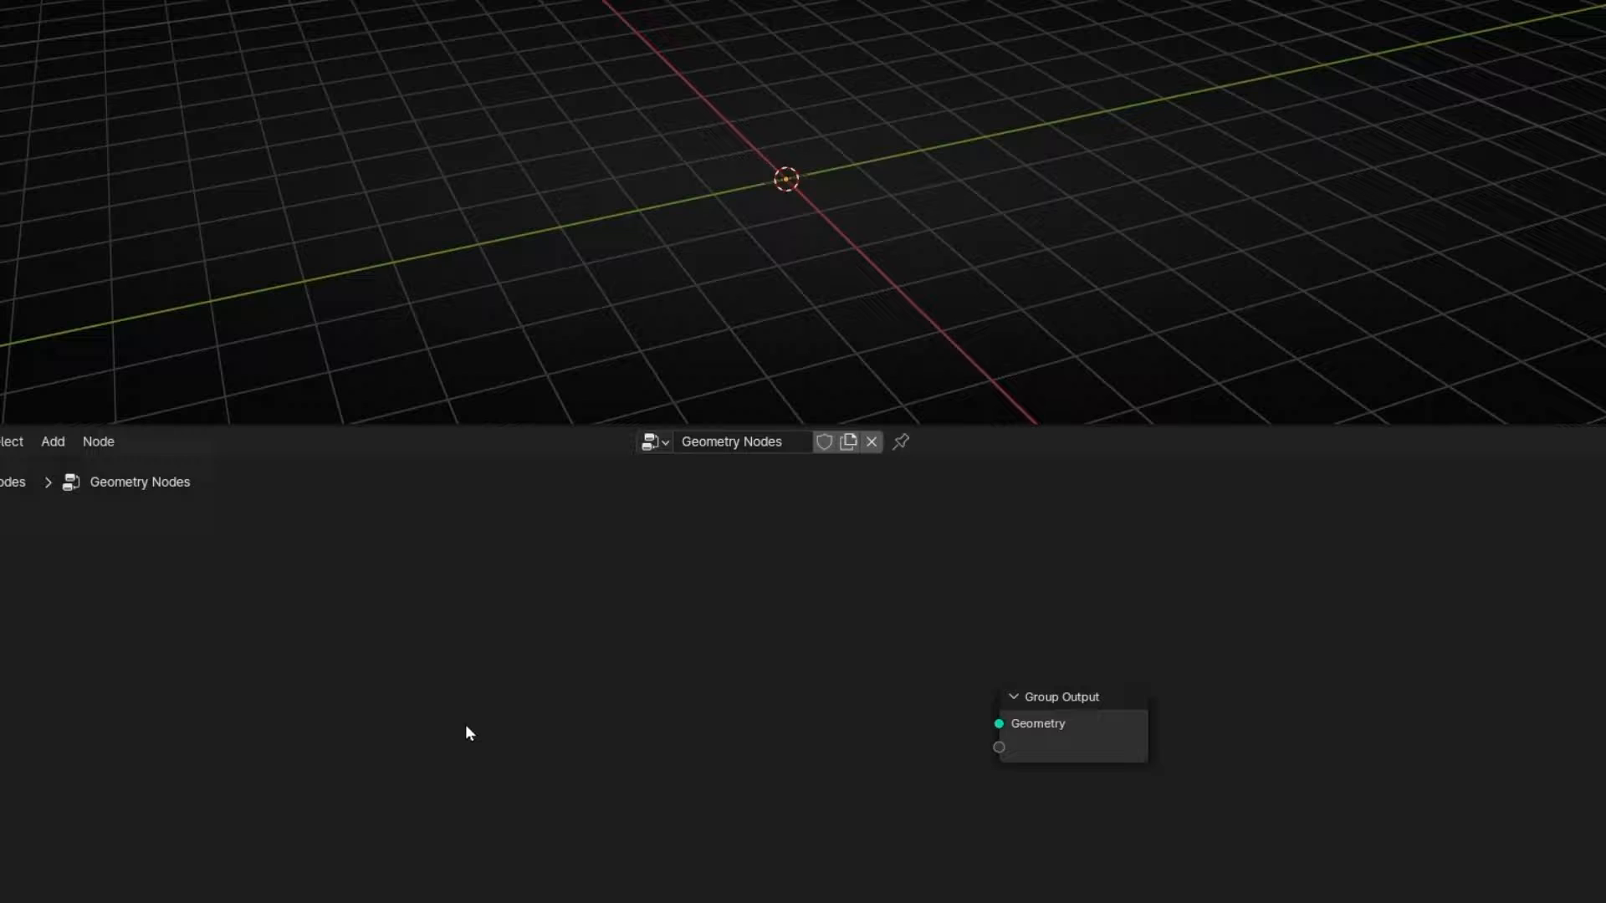
Add a Curve Line node wired into Group Output Geometry and shift it left
{"action": "type", "text": "cruve li"}
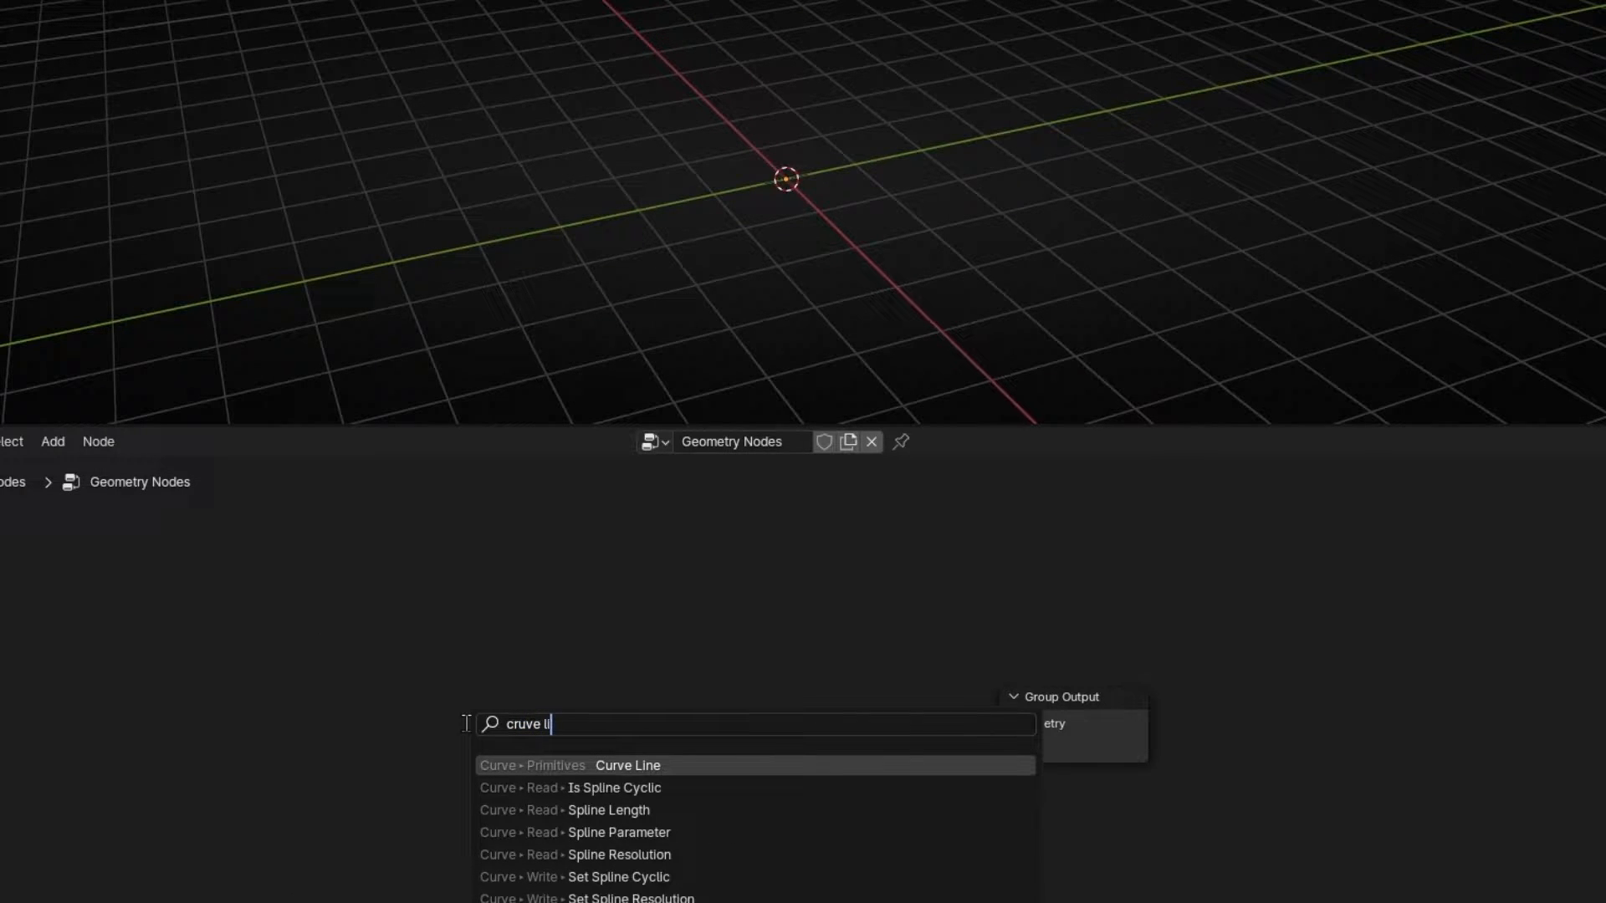
{"action": "left_click", "coordinate": [628, 765]}
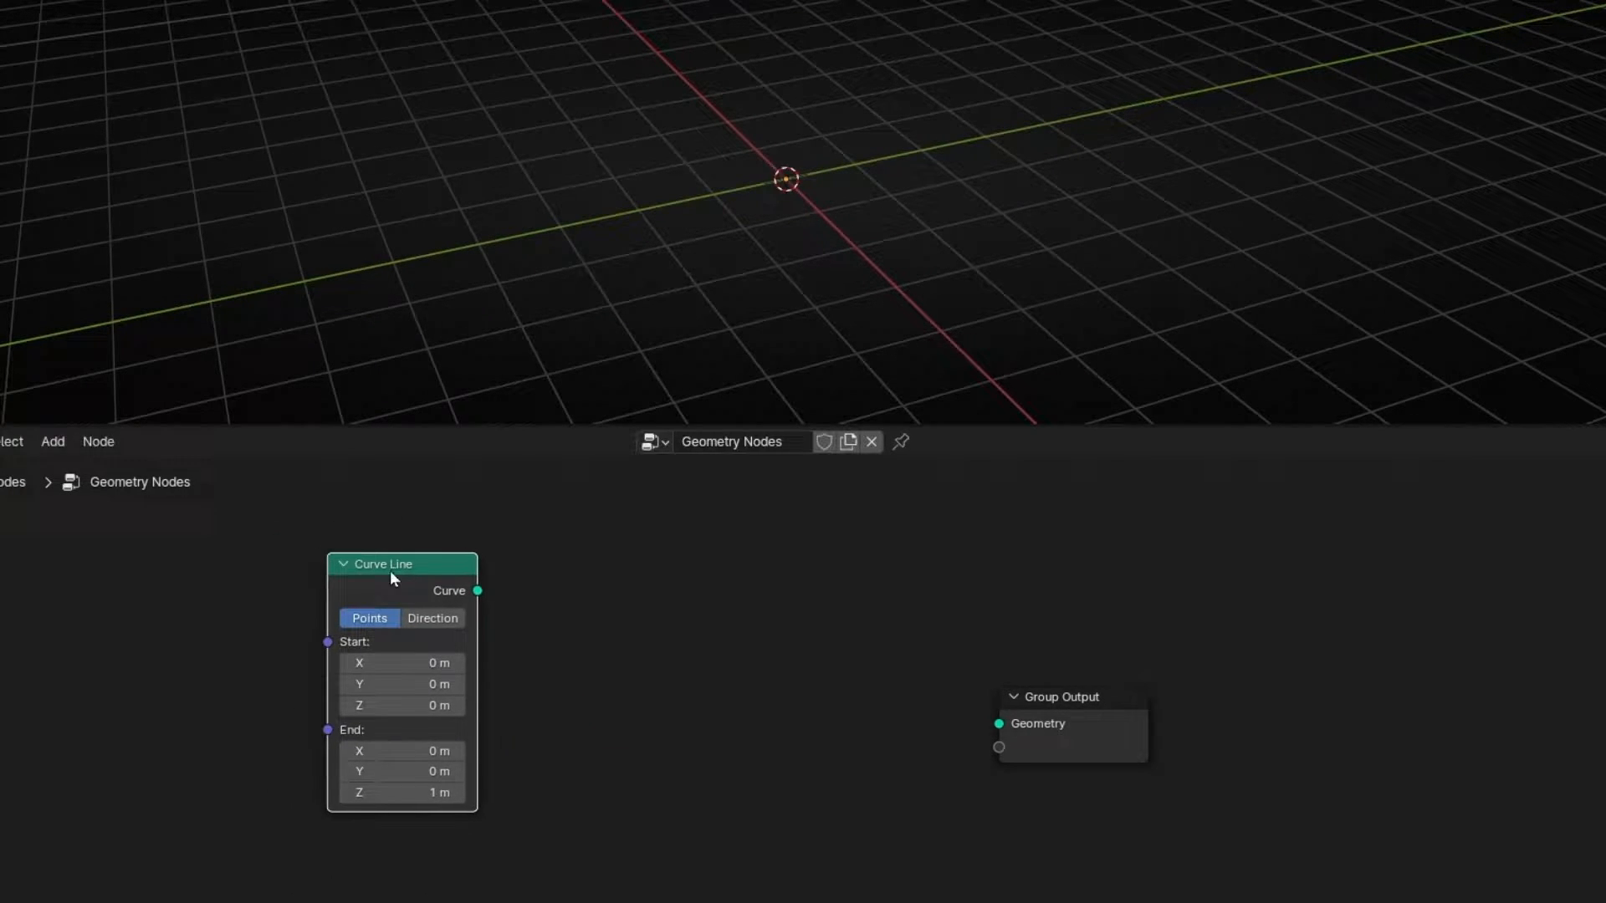
{"action": "left_click_drag", "start_coordinate": [476, 591], "coordinate": [999, 723]}
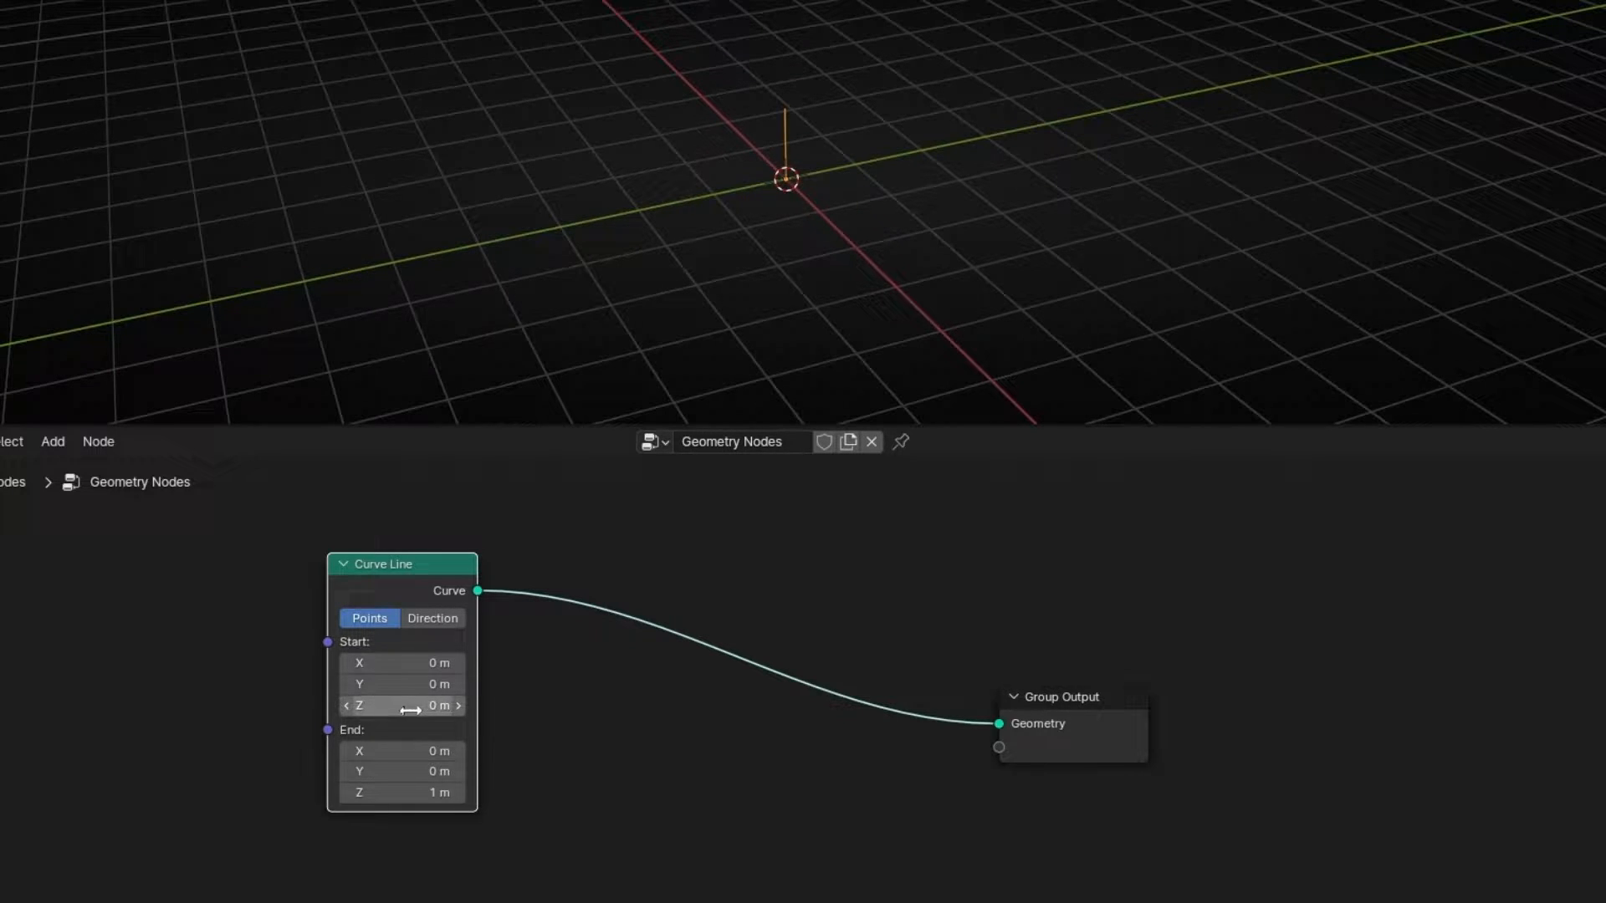
{"action": "left_click_drag", "start_coordinate": [401, 684], "coordinate": [400, 684]}
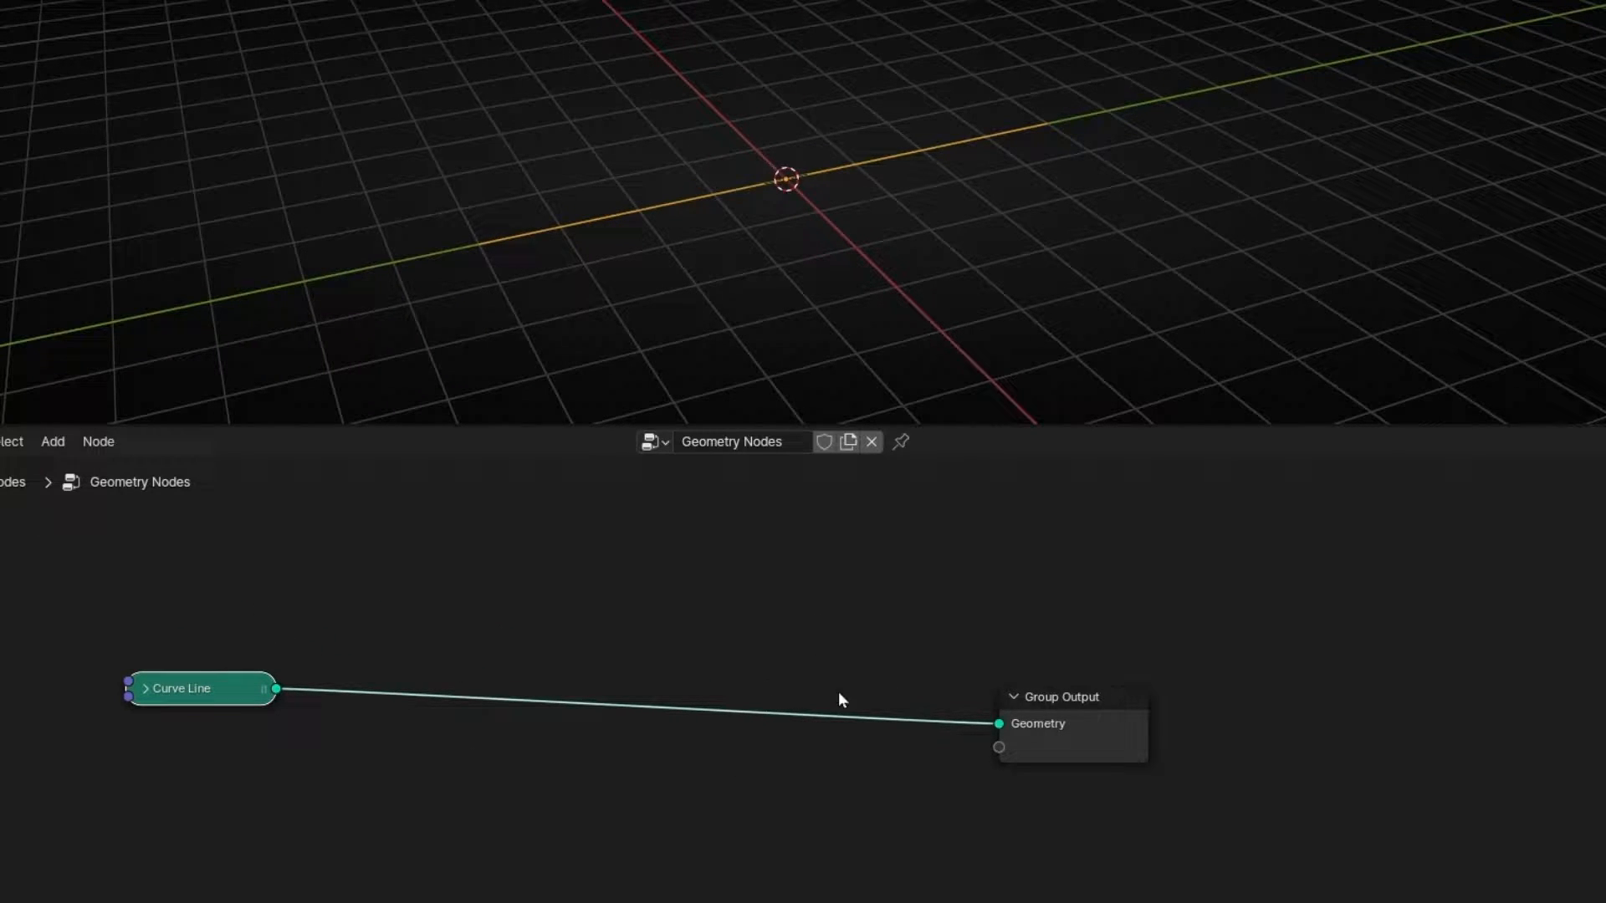
{"action": "mouse_move", "coordinate": [758, 144]}
{"action": "type", "text": "j"}
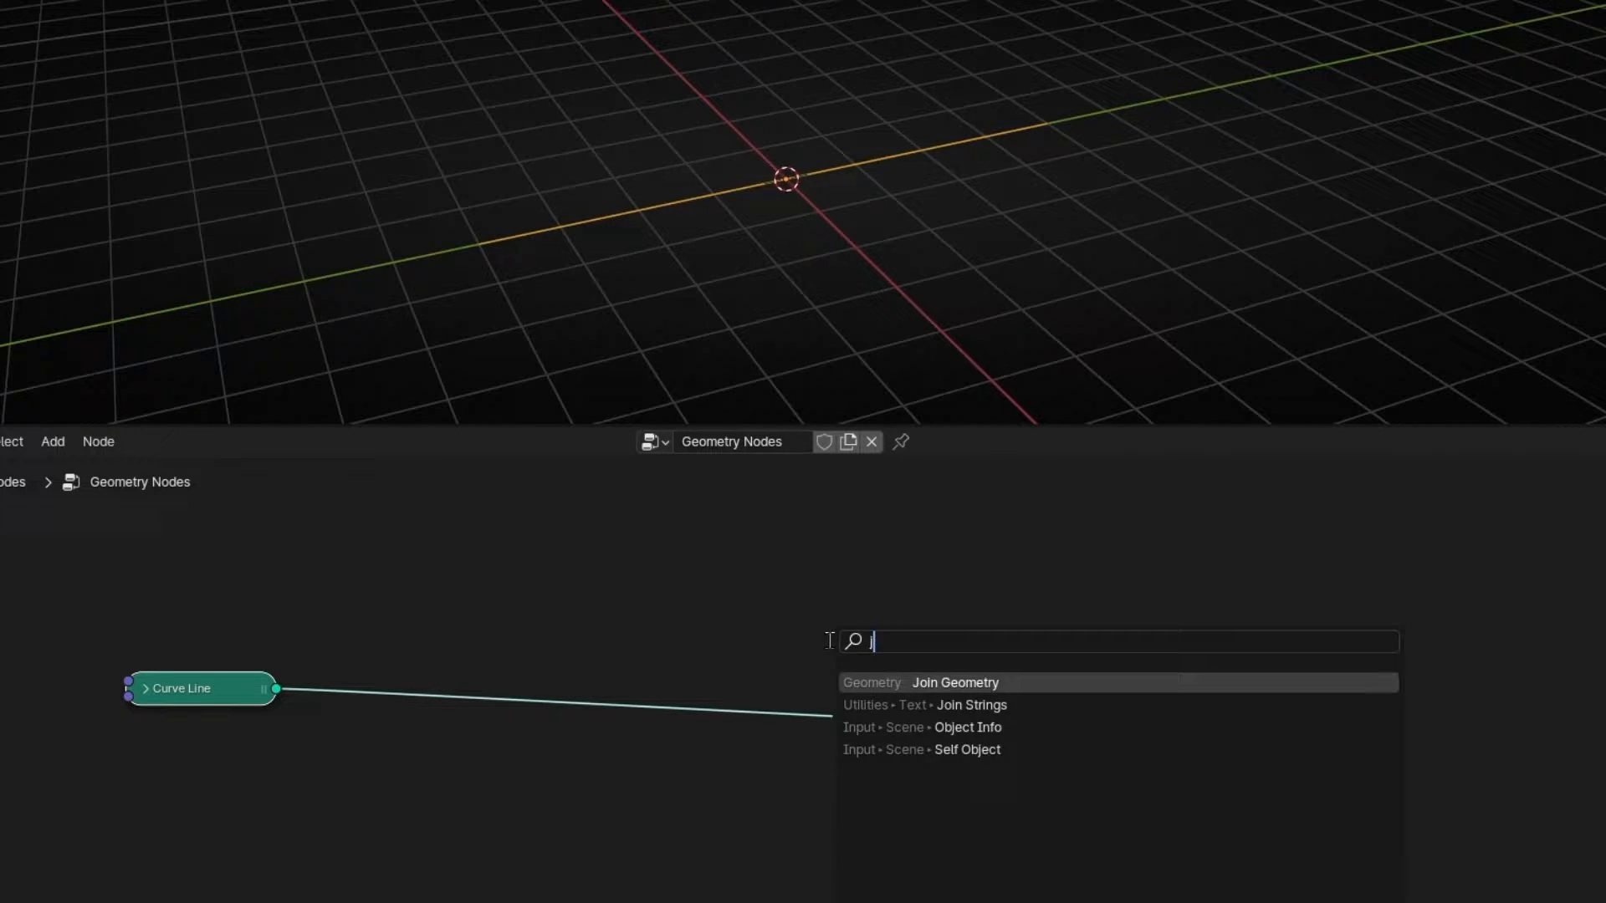
Insert Join Geometry on the output link and add a Points node with 1.1 m radius
{"action": "left_click", "coordinate": [955, 683]}
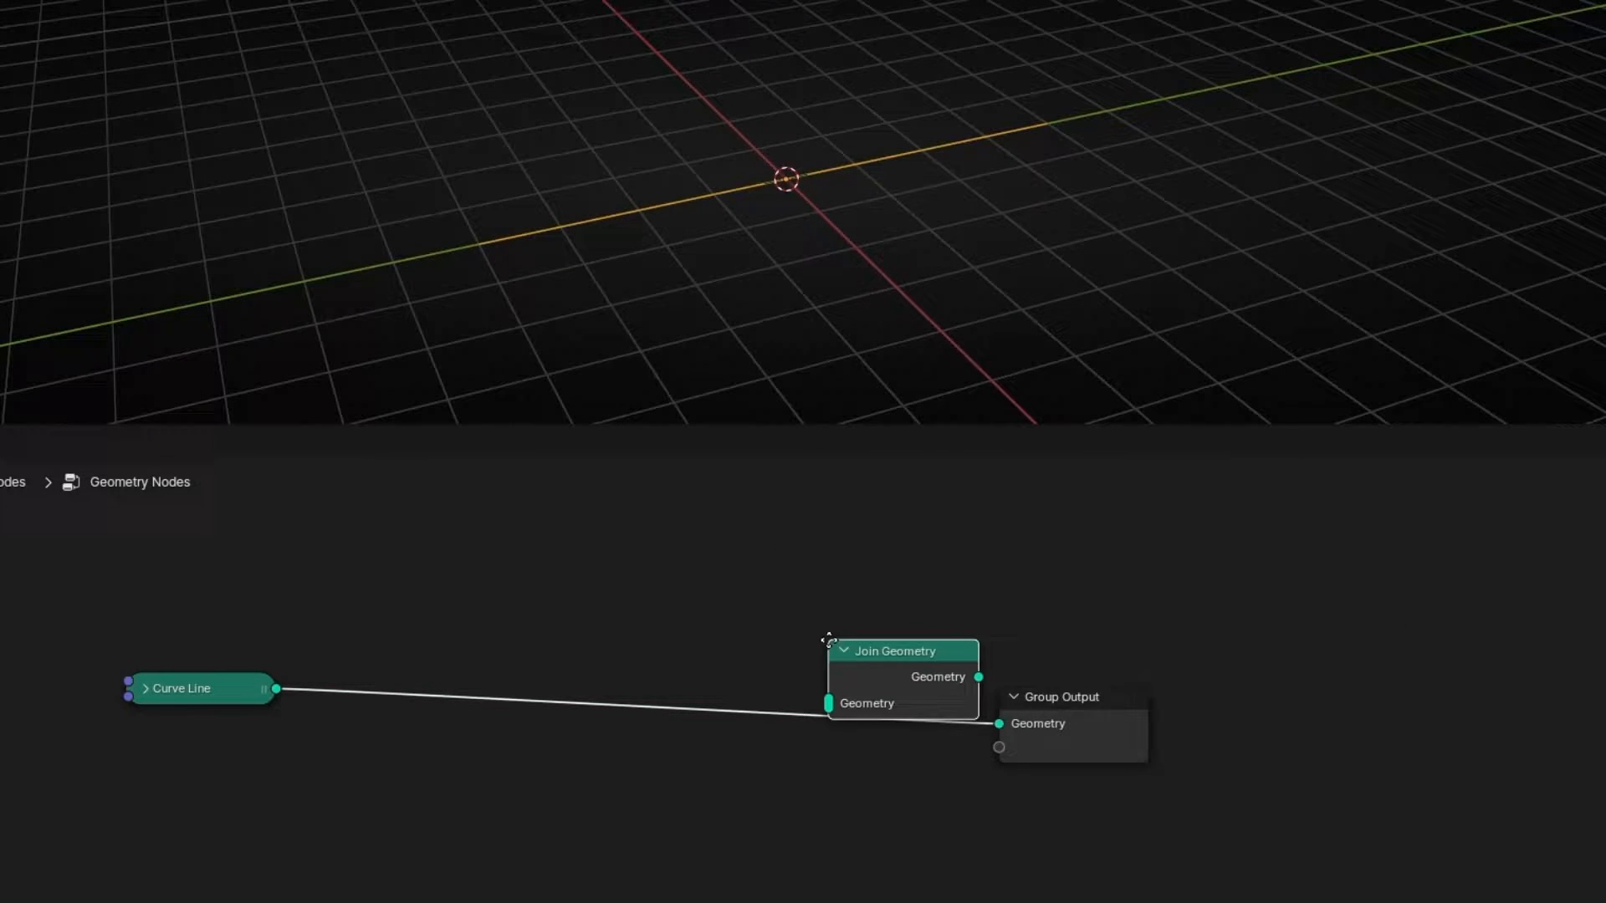
{"action": "left_click", "coordinate": [52, 442]}
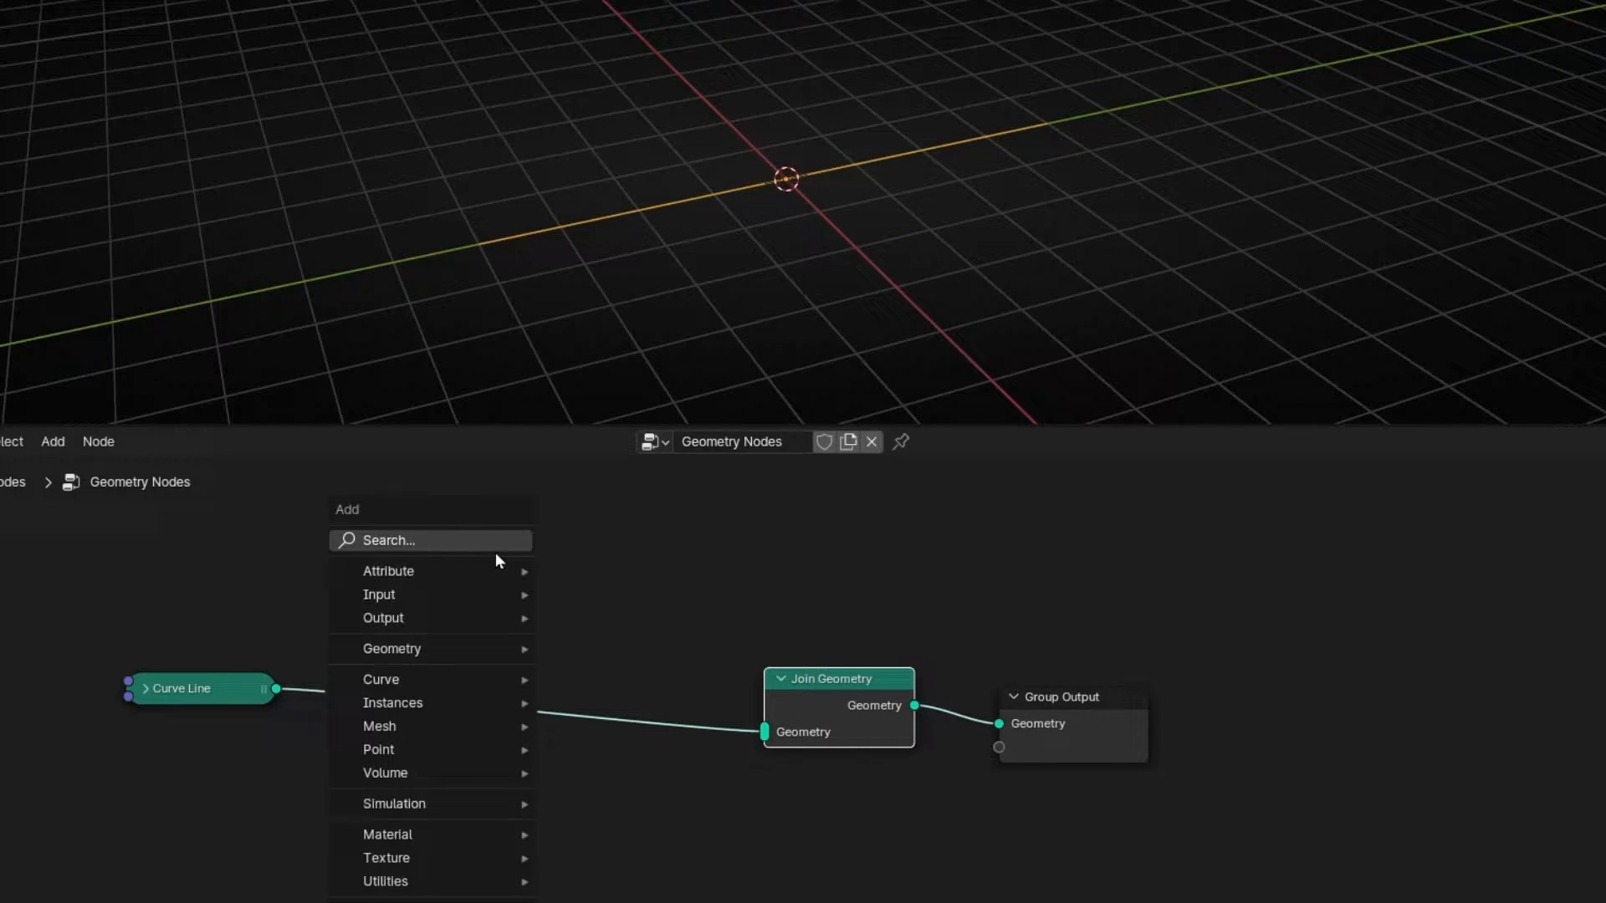
{"action": "left_click", "coordinate": [378, 750]}
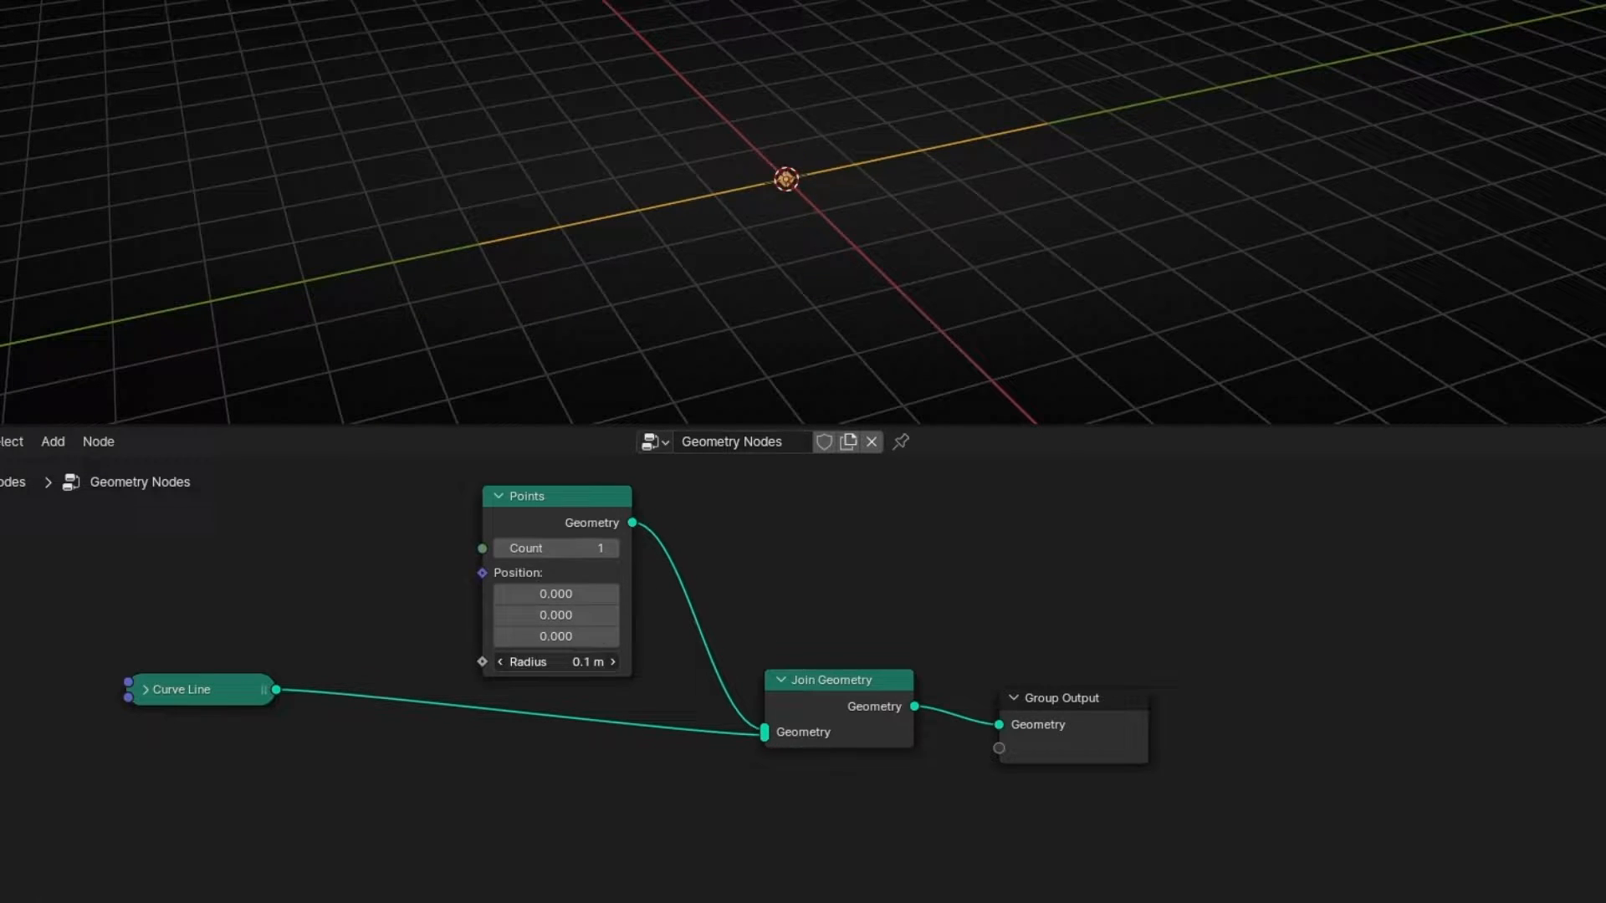
{"action": "left_click_drag", "start_coordinate": [556, 662], "coordinate": [574, 661]}
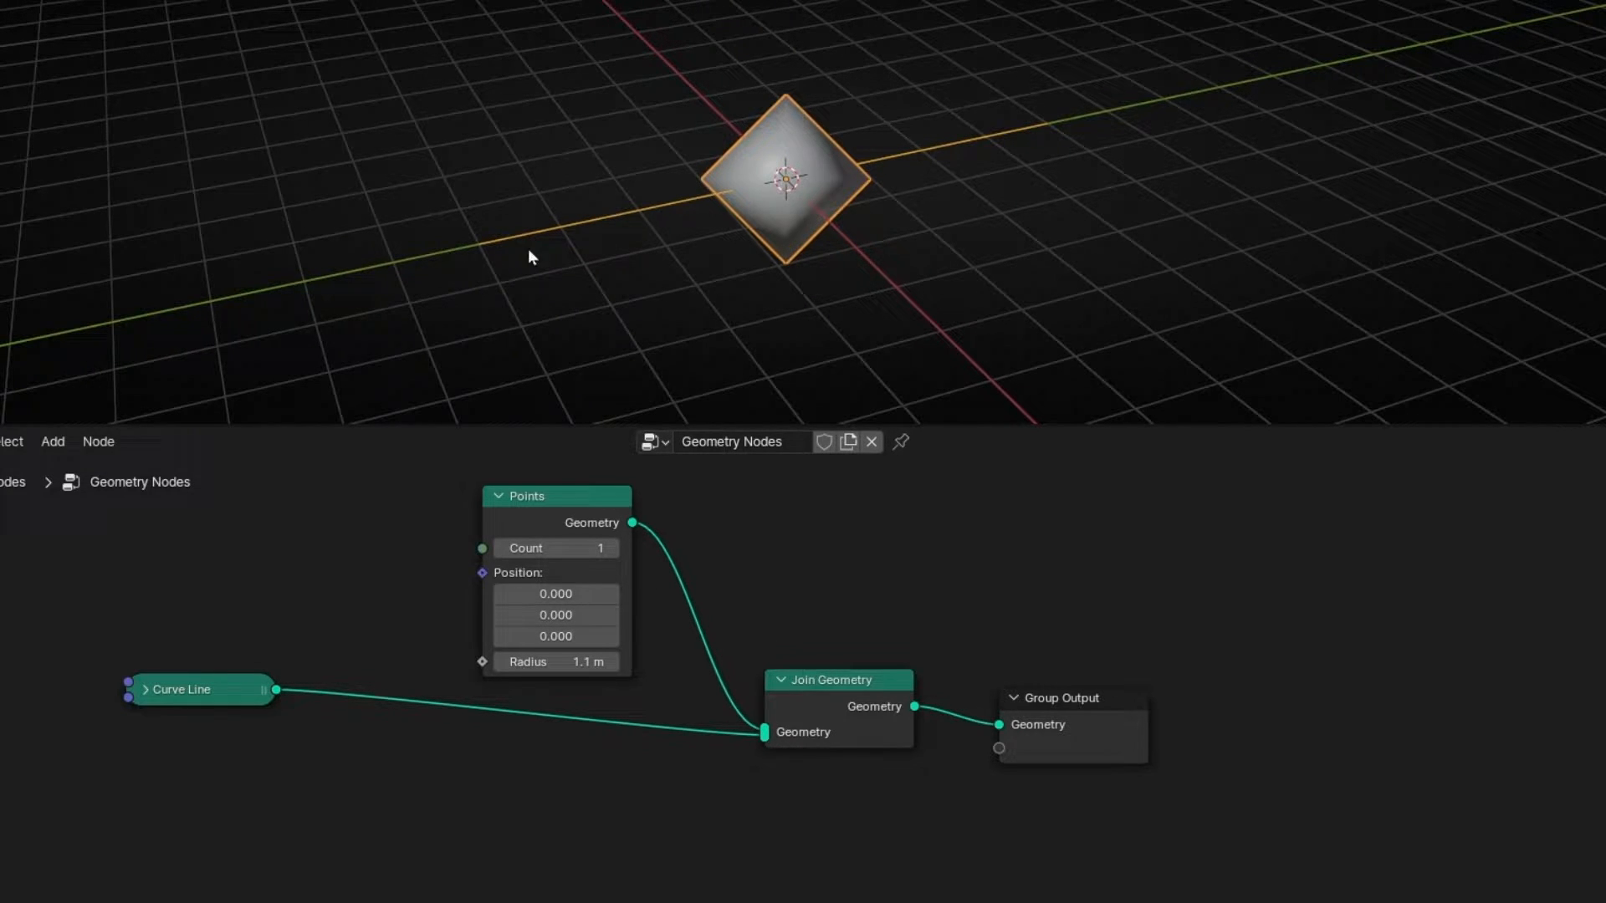
{"action": "left_click_drag", "start_coordinate": [179, 689], "coordinate": [154, 818]}
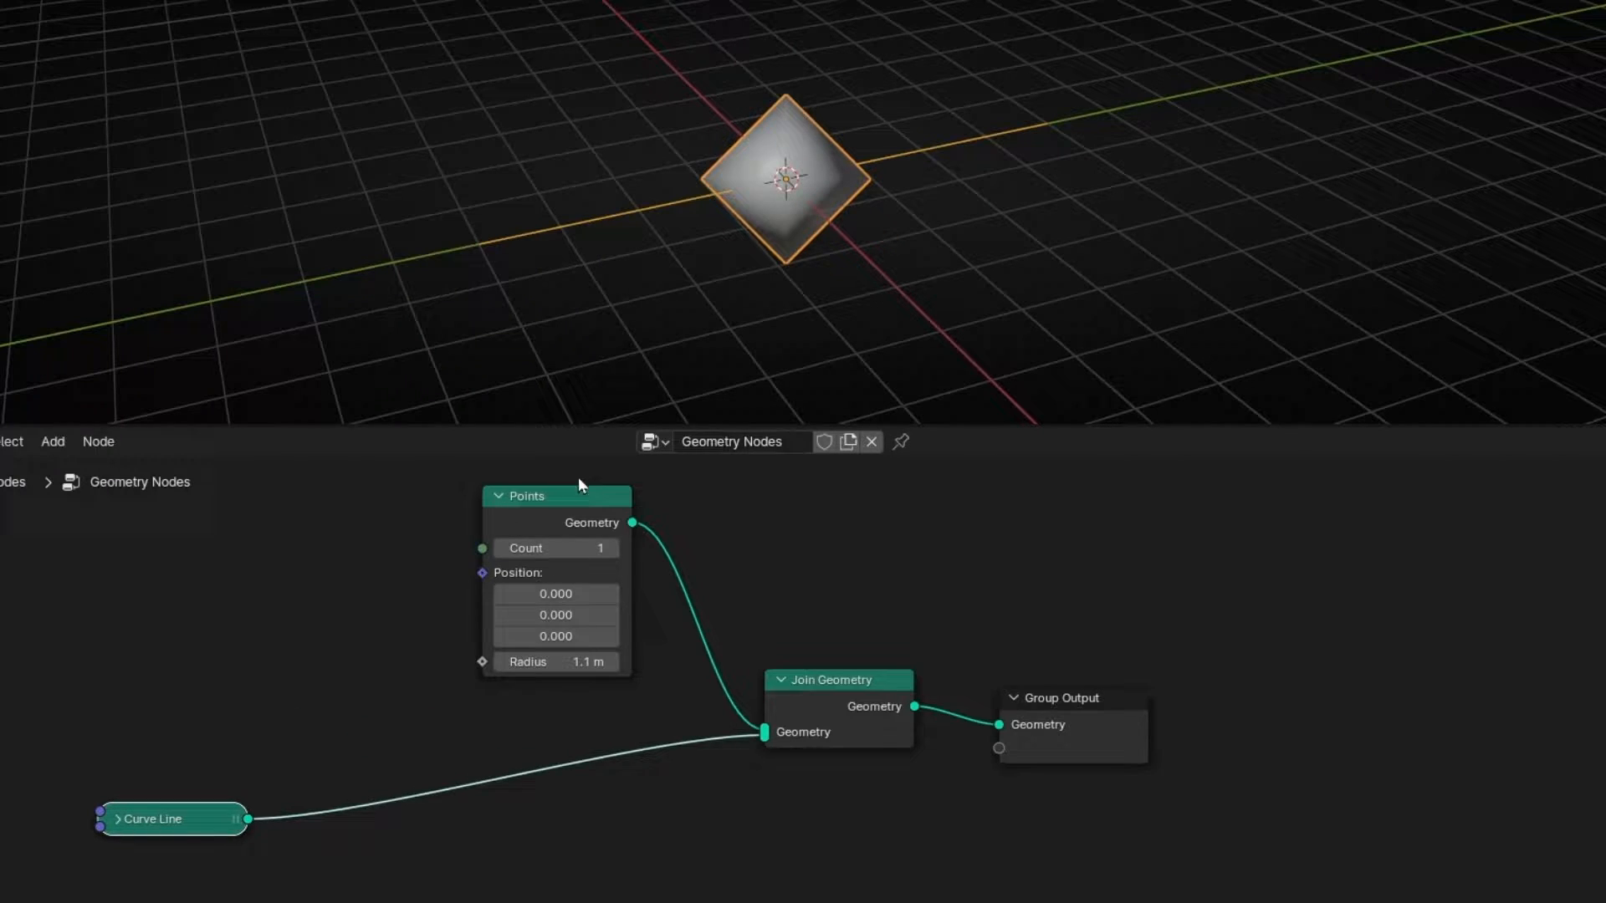
{"action": "left_click", "coordinate": [52, 442]}
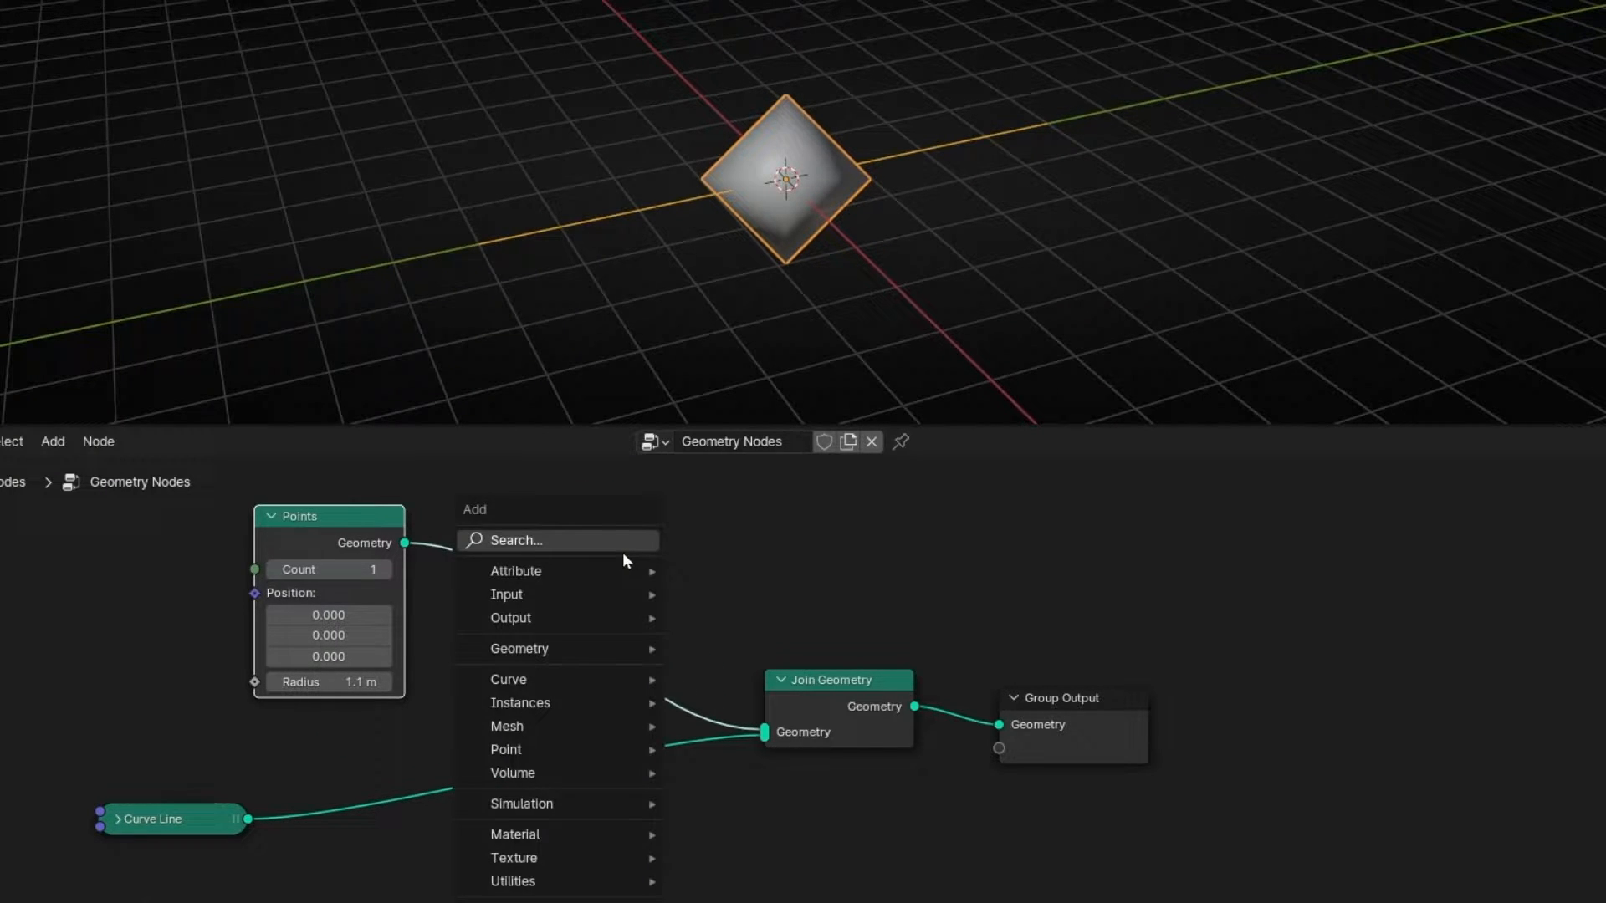
{"action": "type", "text": "In"}
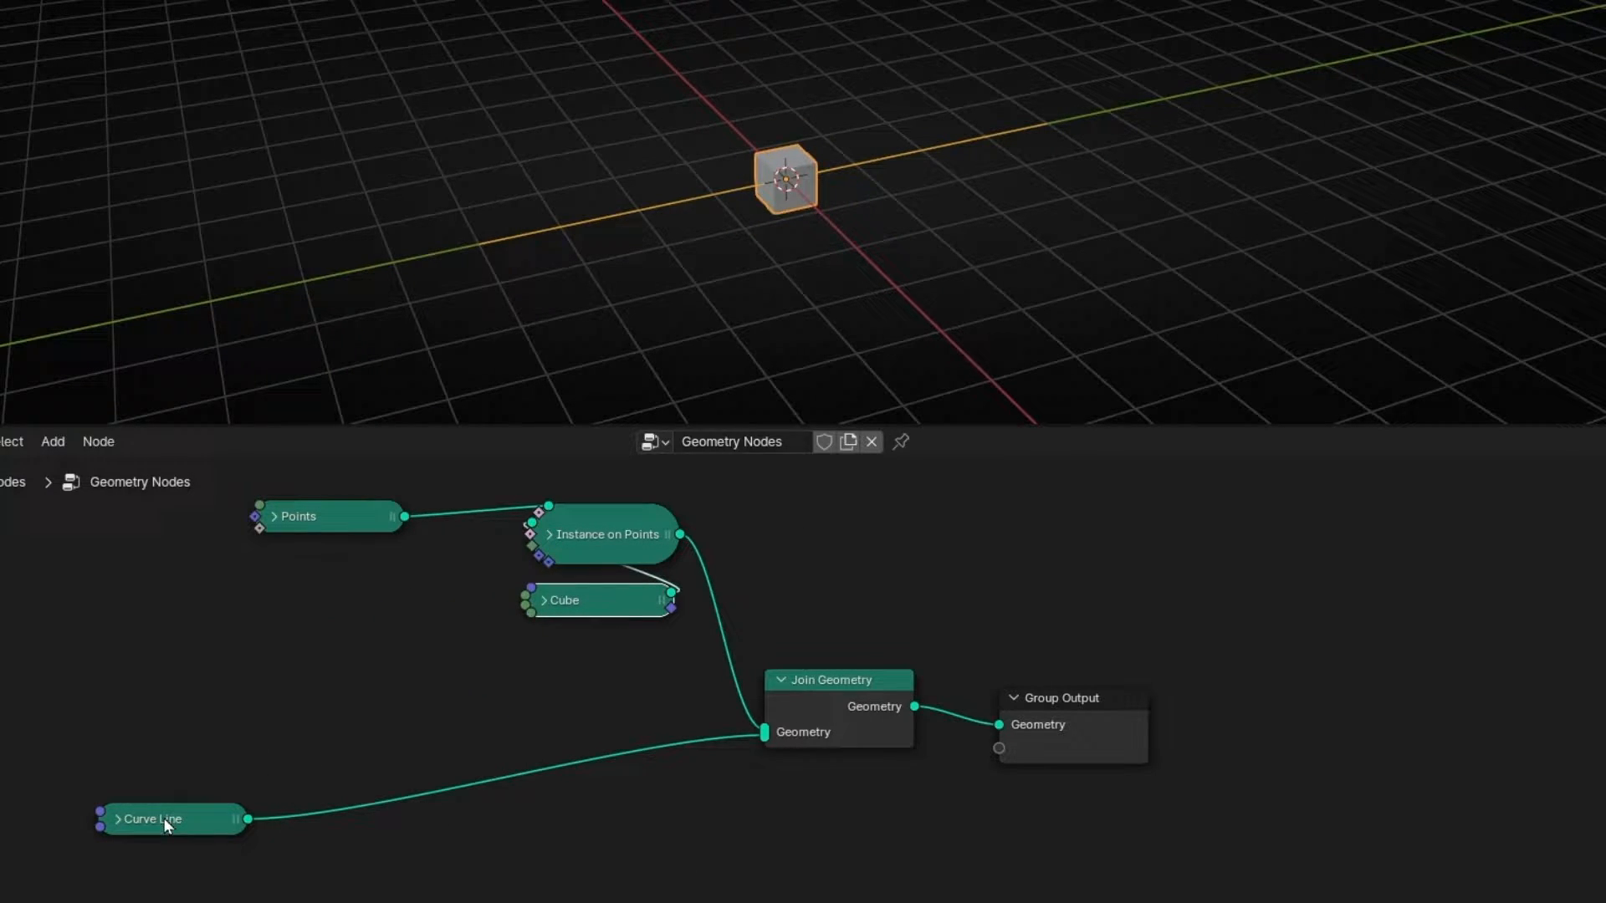
Expand the Points node to set Position X to −1.7 and rearrange Curve Line
{"action": "left_click_drag", "start_coordinate": [154, 820], "coordinate": [246, 748]}
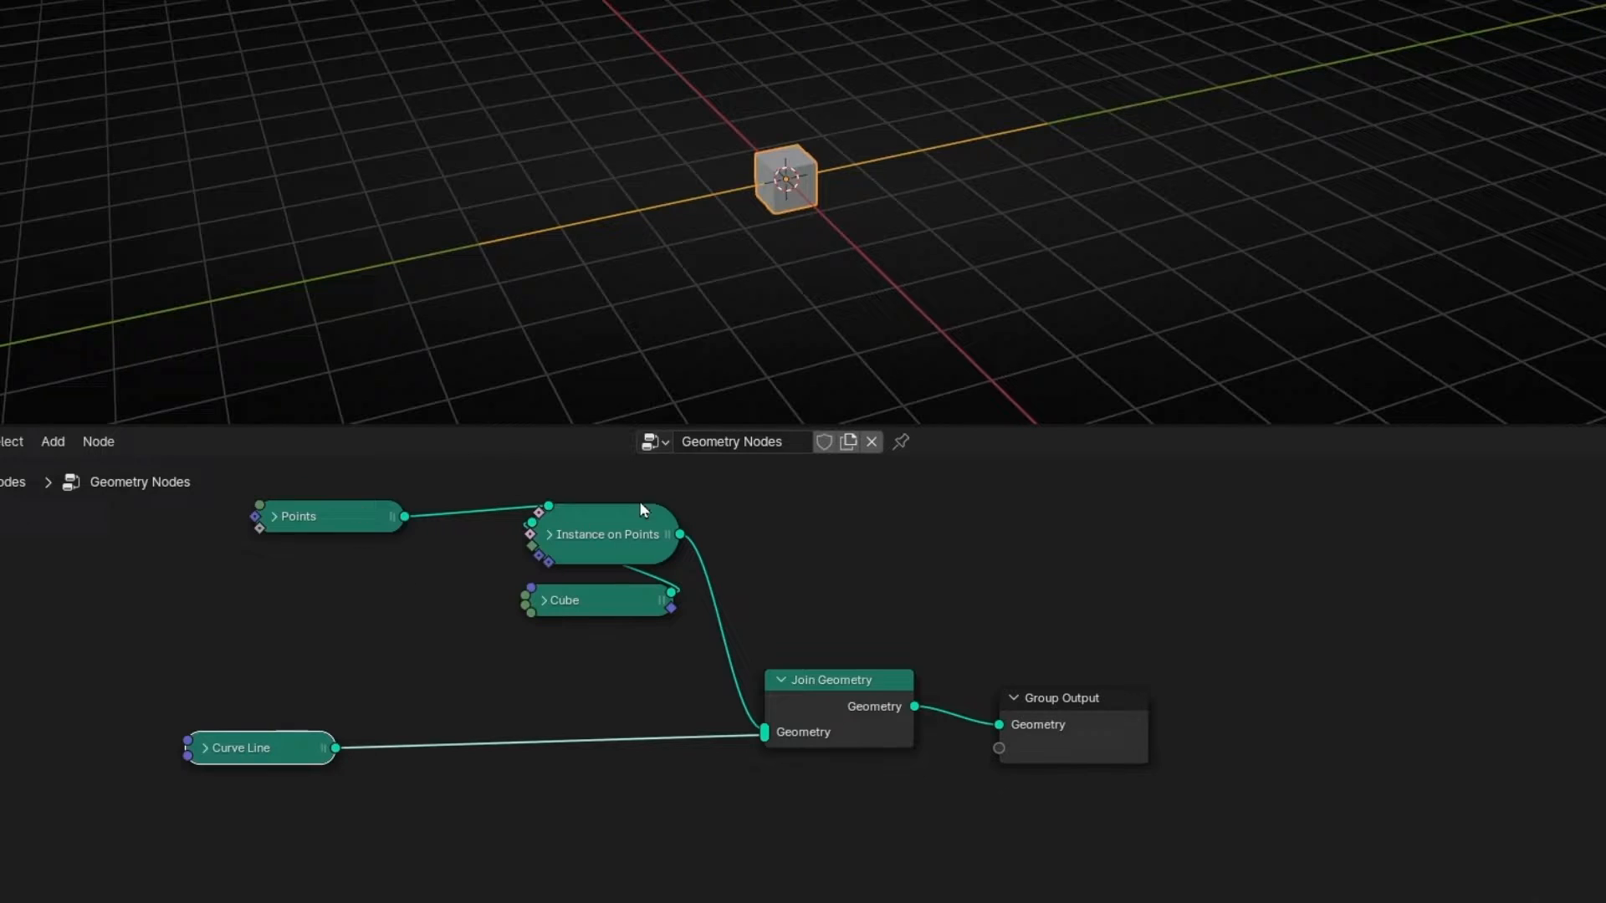
{"action": "mouse_move", "coordinate": [627, 832]}
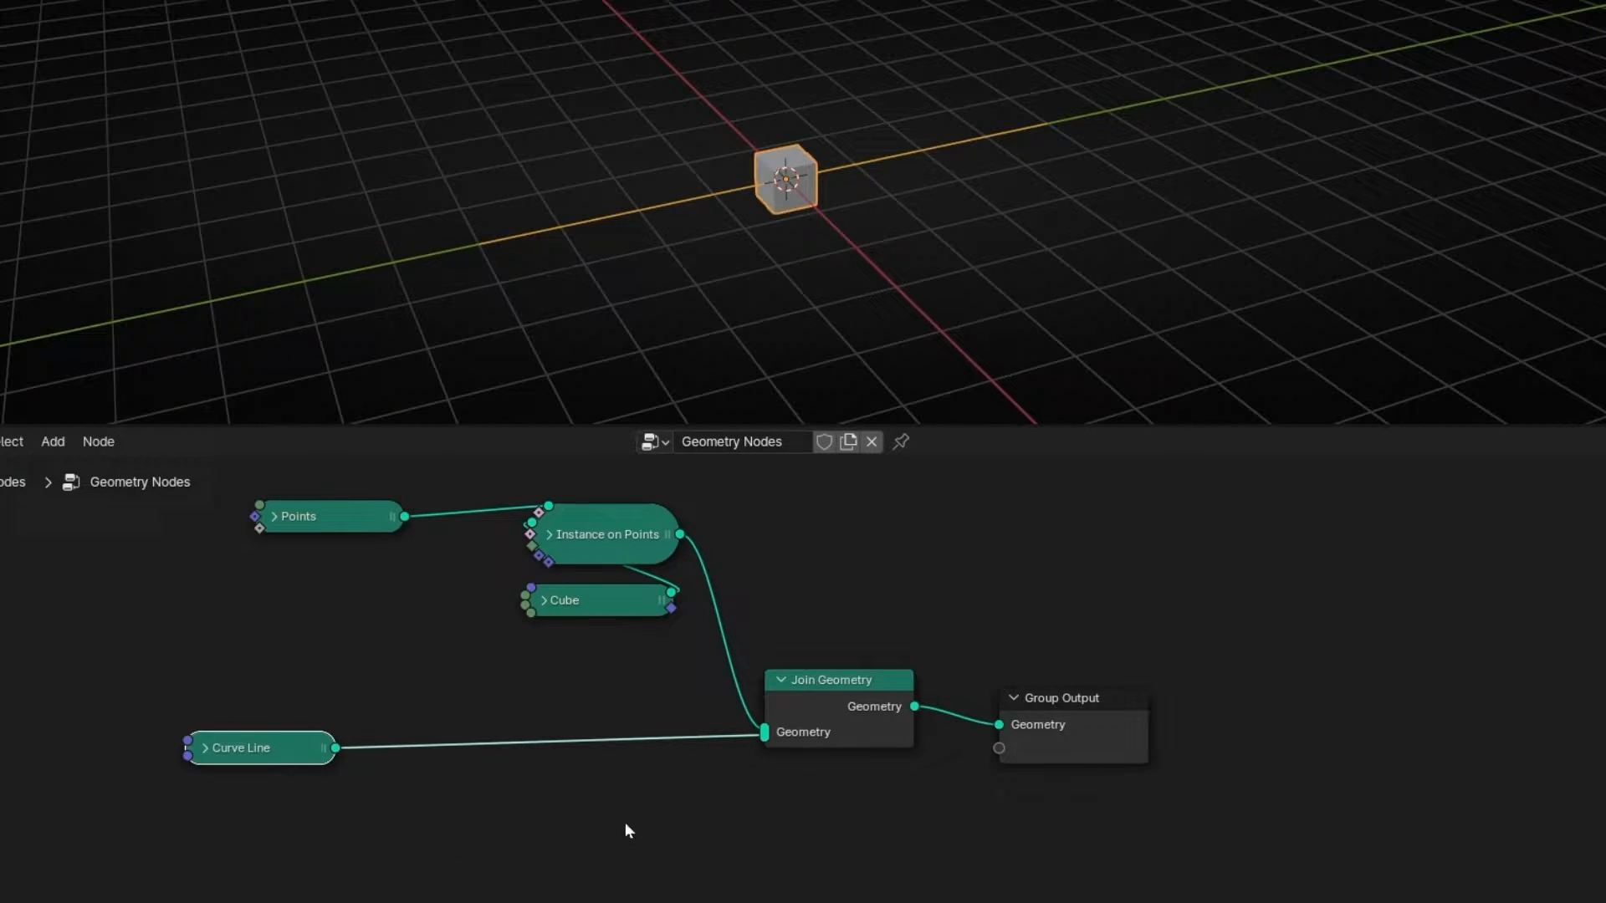
{"action": "mouse_move", "coordinate": [716, 183]}
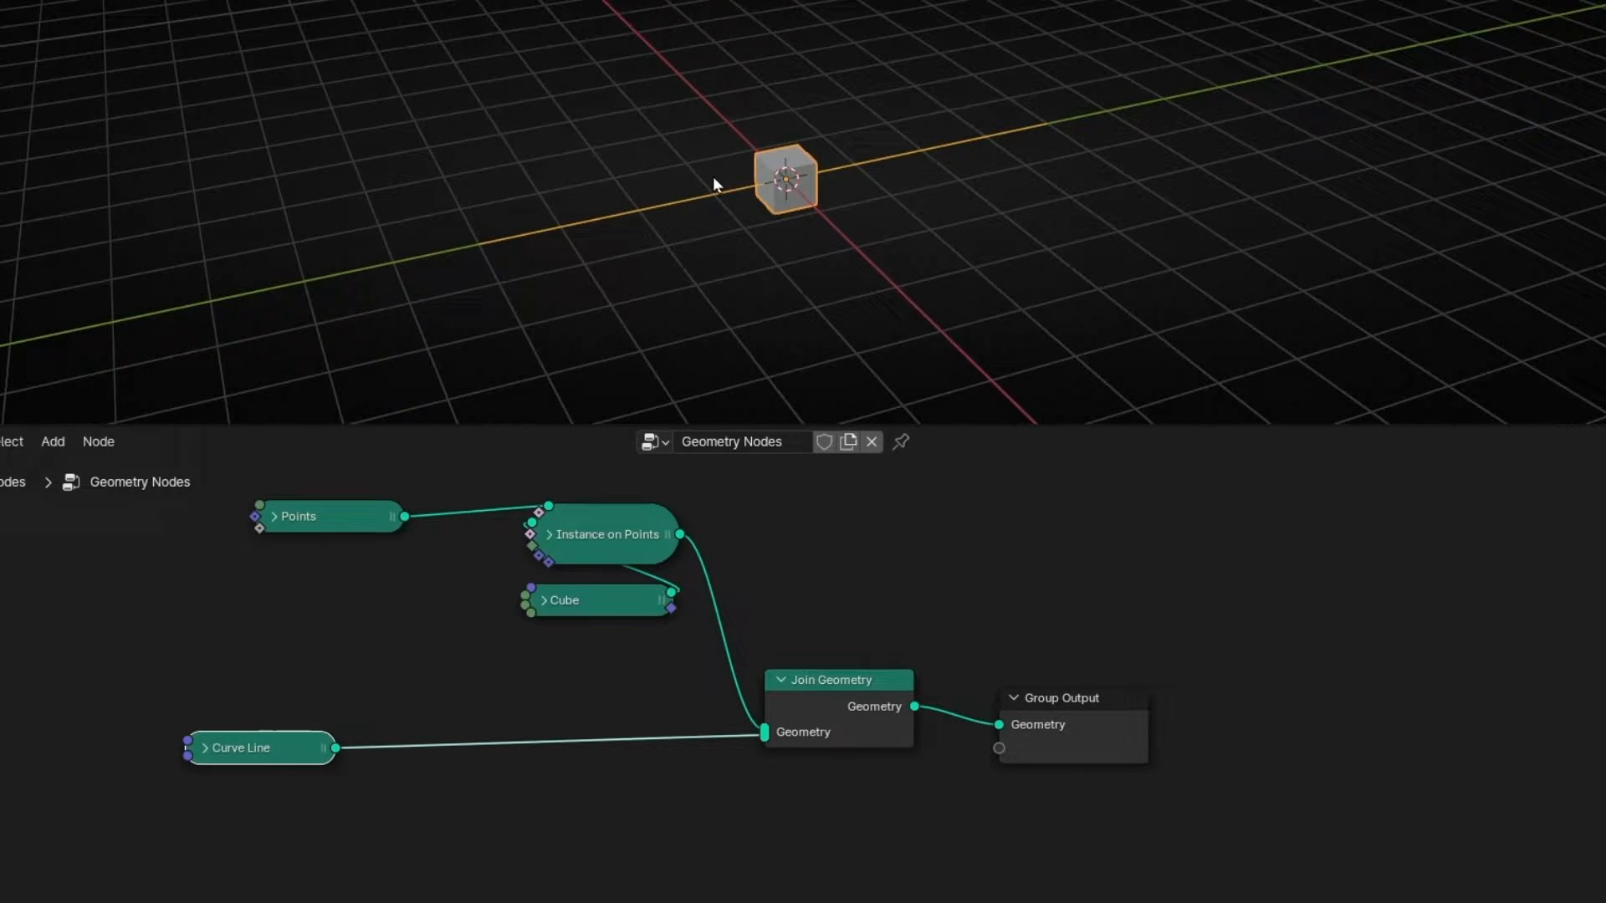
{"action": "mouse_move", "coordinate": [773, 235]}
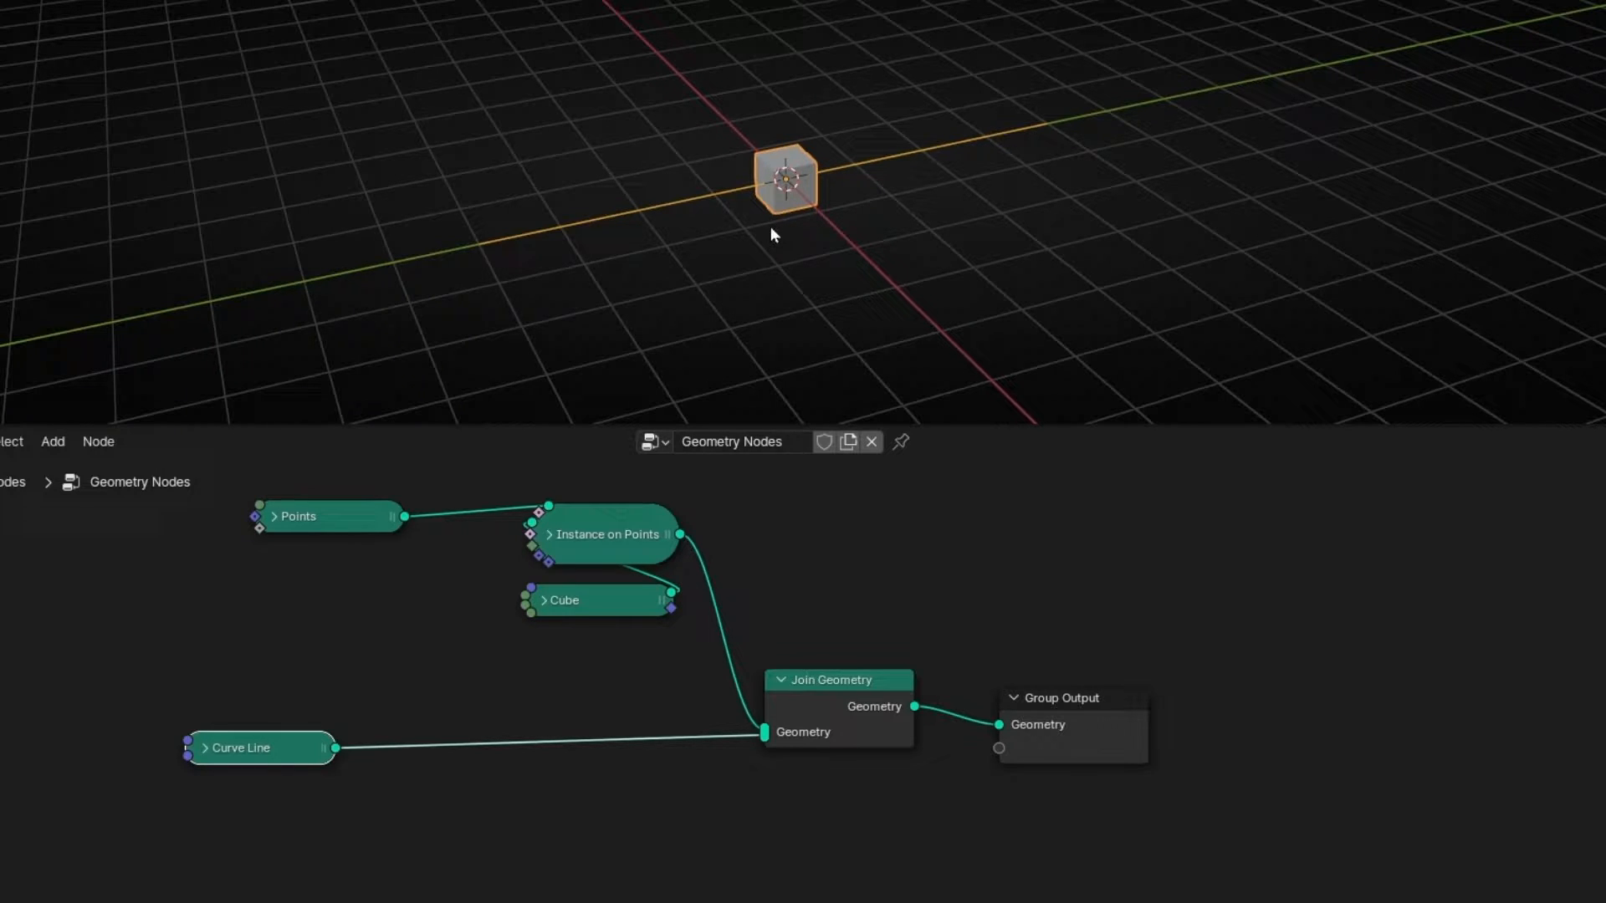
{"action": "mouse_move", "coordinate": [823, 215]}
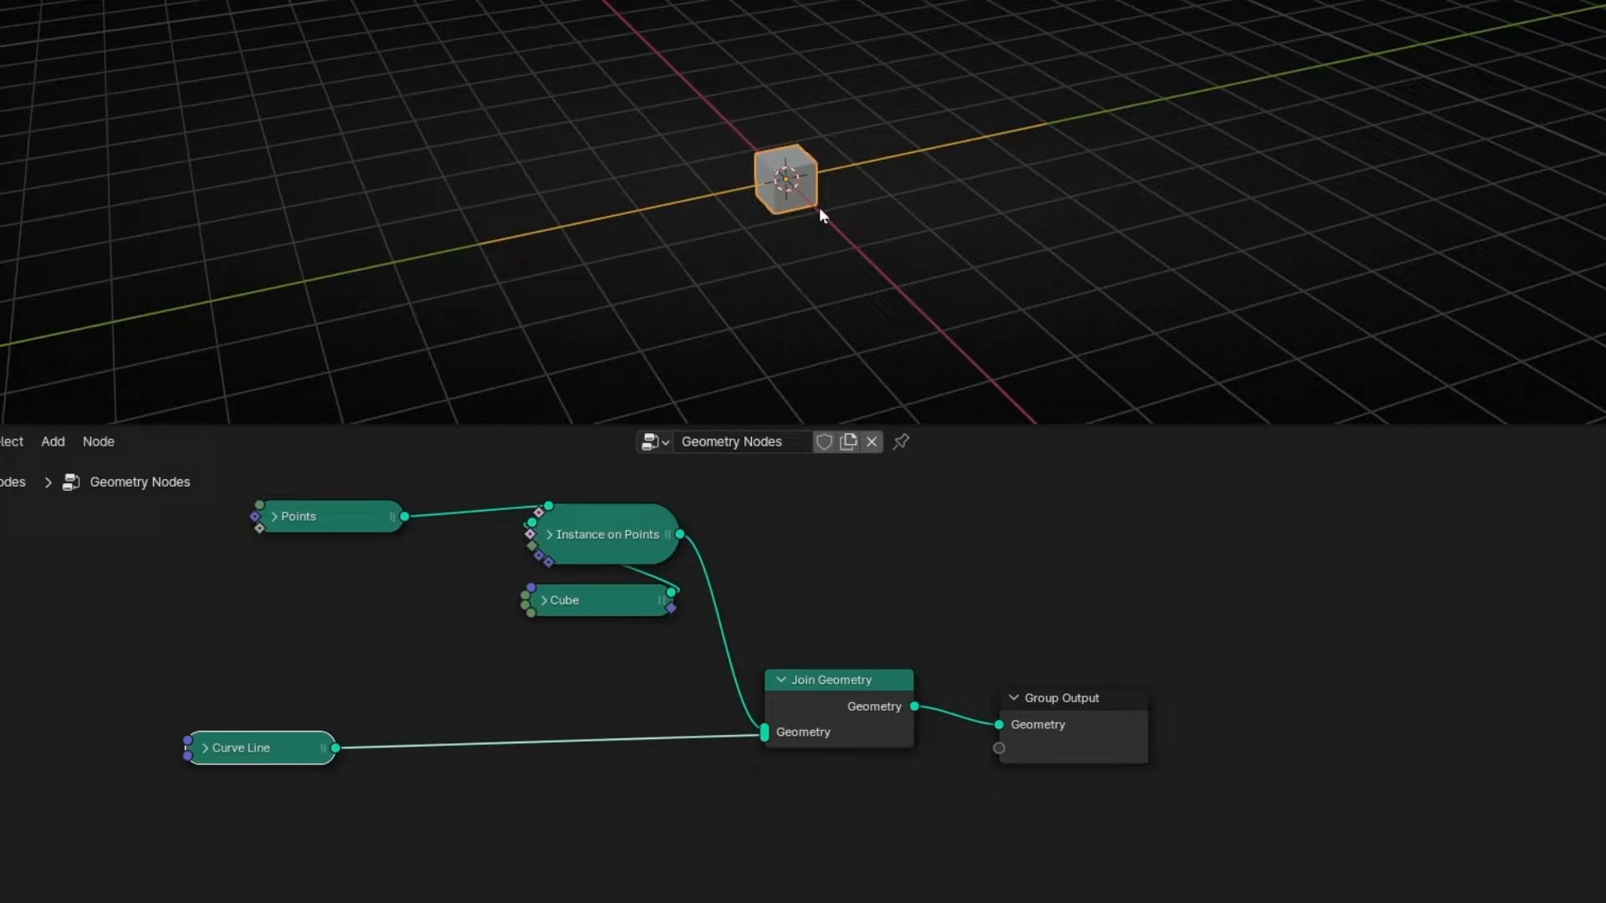
{"action": "mouse_move", "coordinate": [546, 228]}
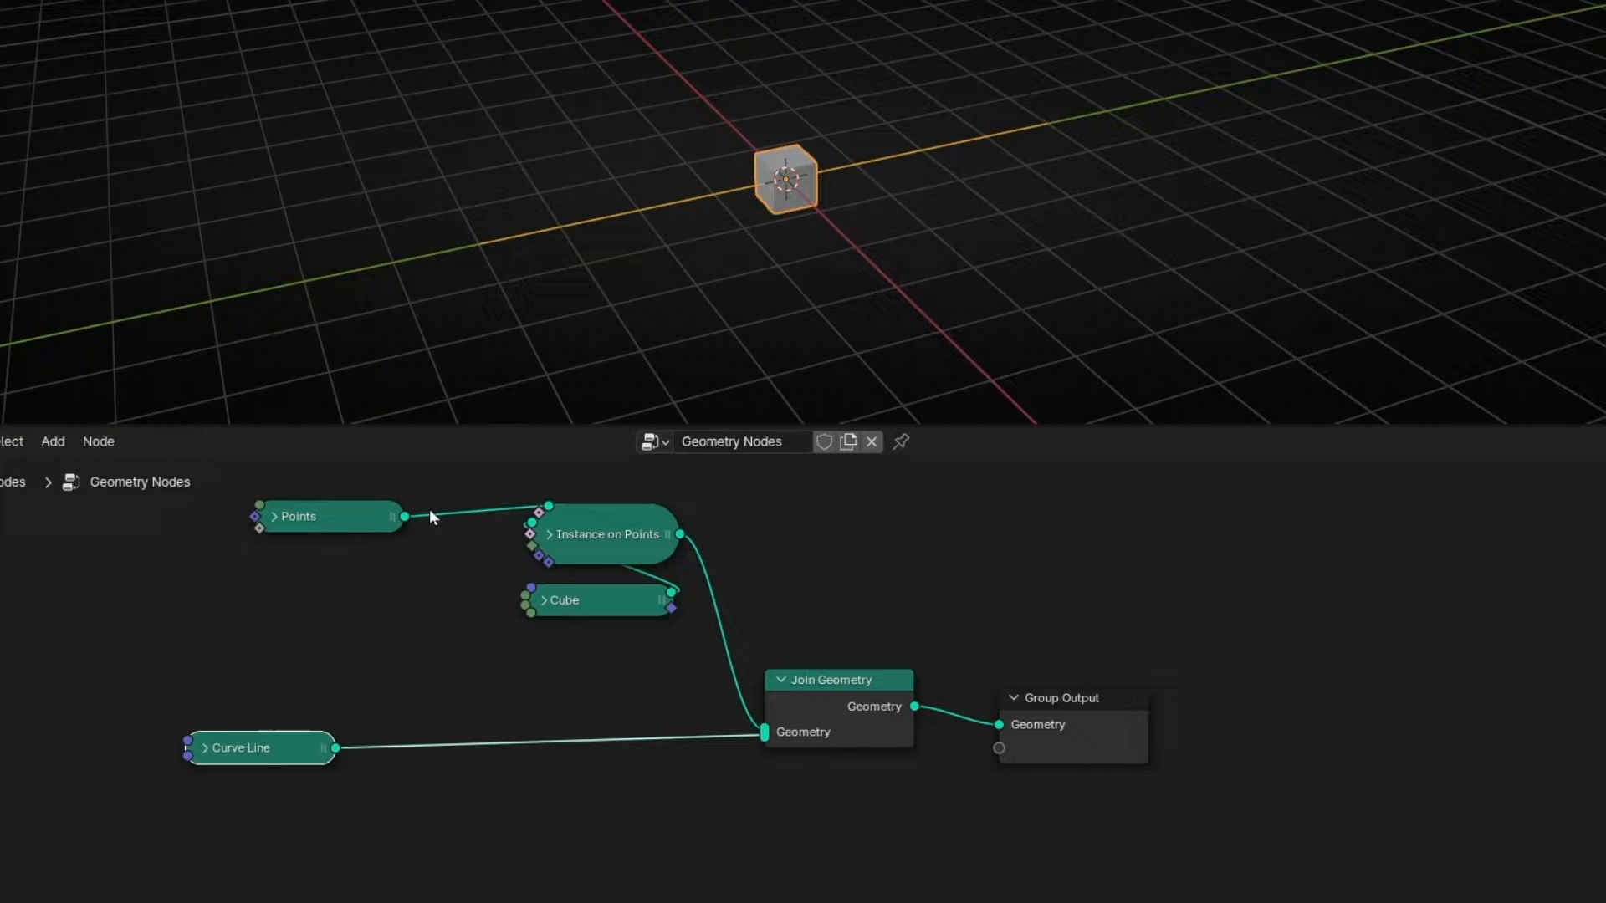
{"action": "left_click", "coordinate": [266, 517]}
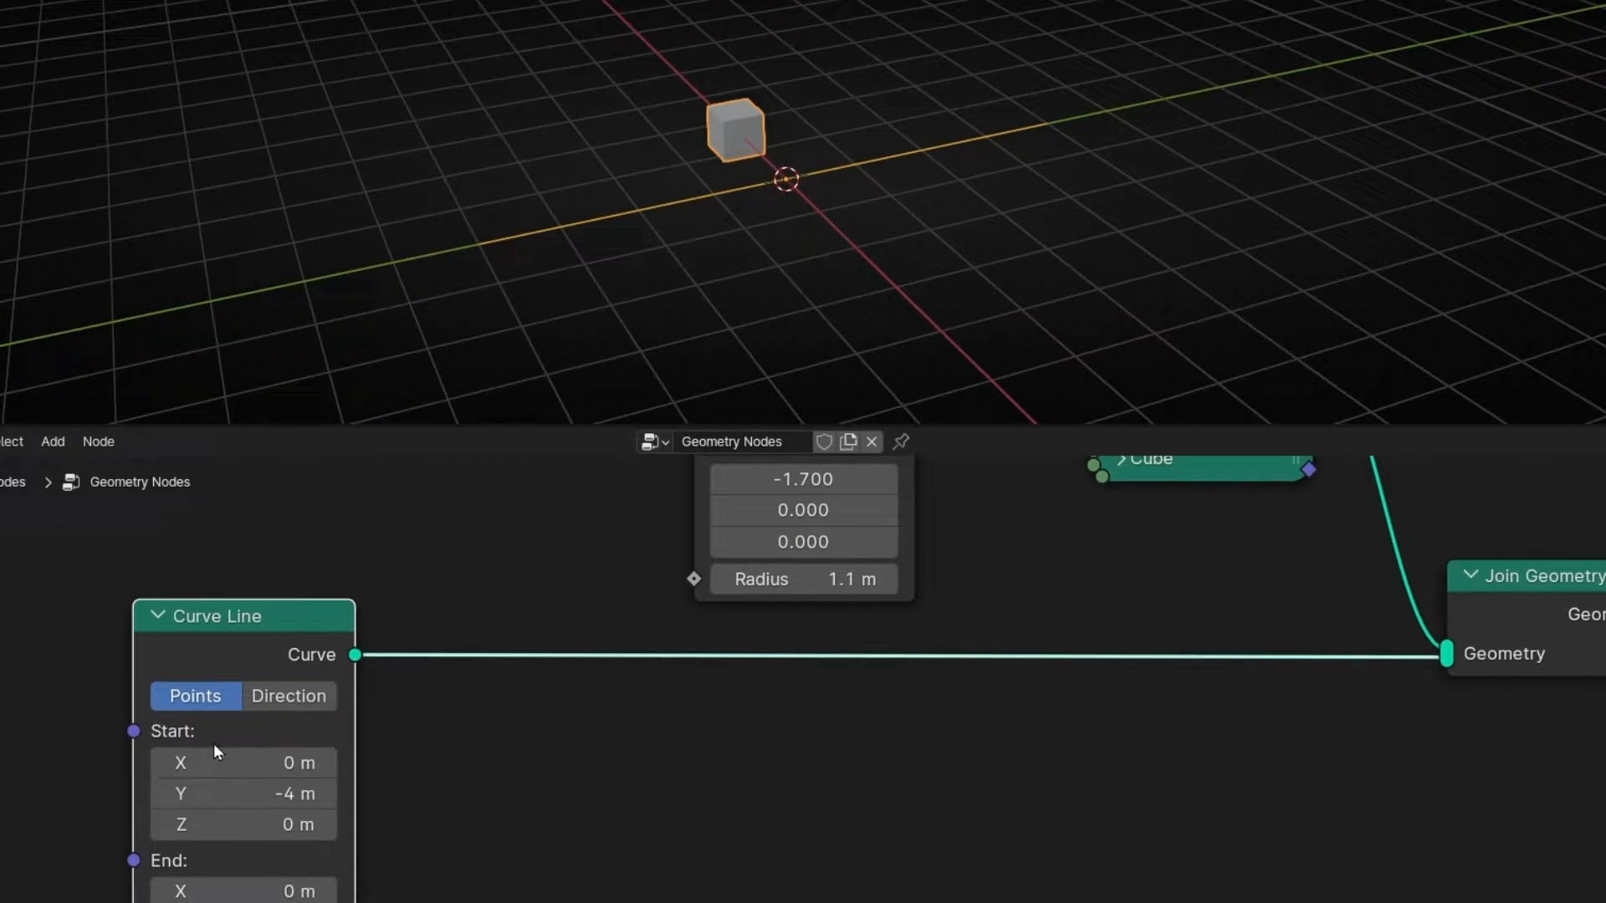
{"action": "mouse_move", "coordinate": [470, 266]}
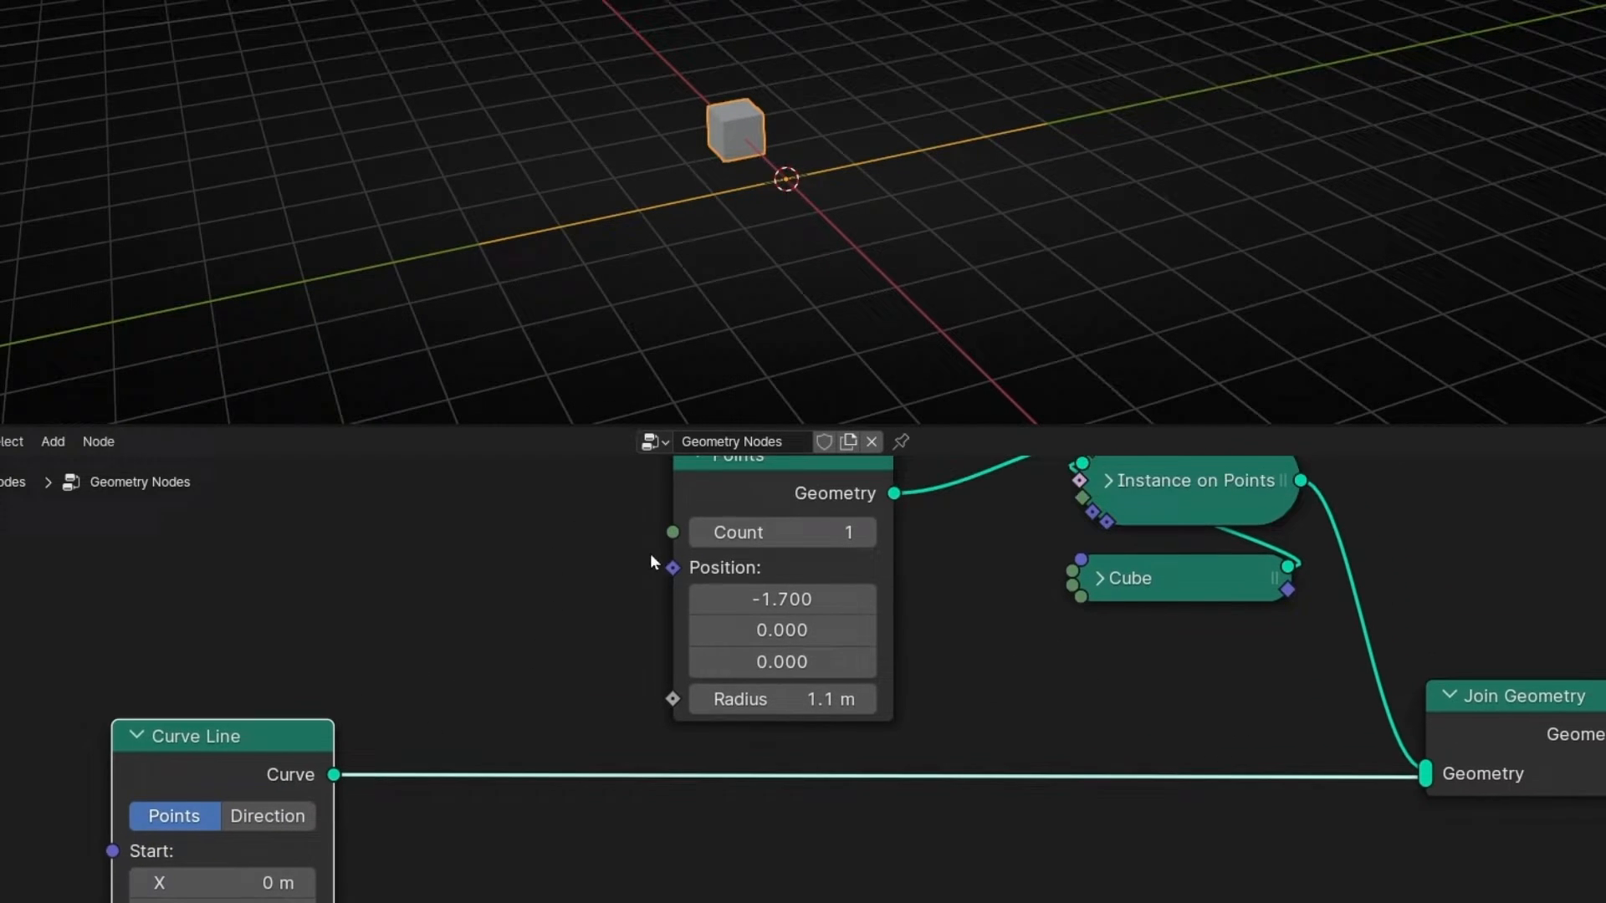
{"action": "left_click_drag", "start_coordinate": [187, 735], "coordinate": [113, 742]}
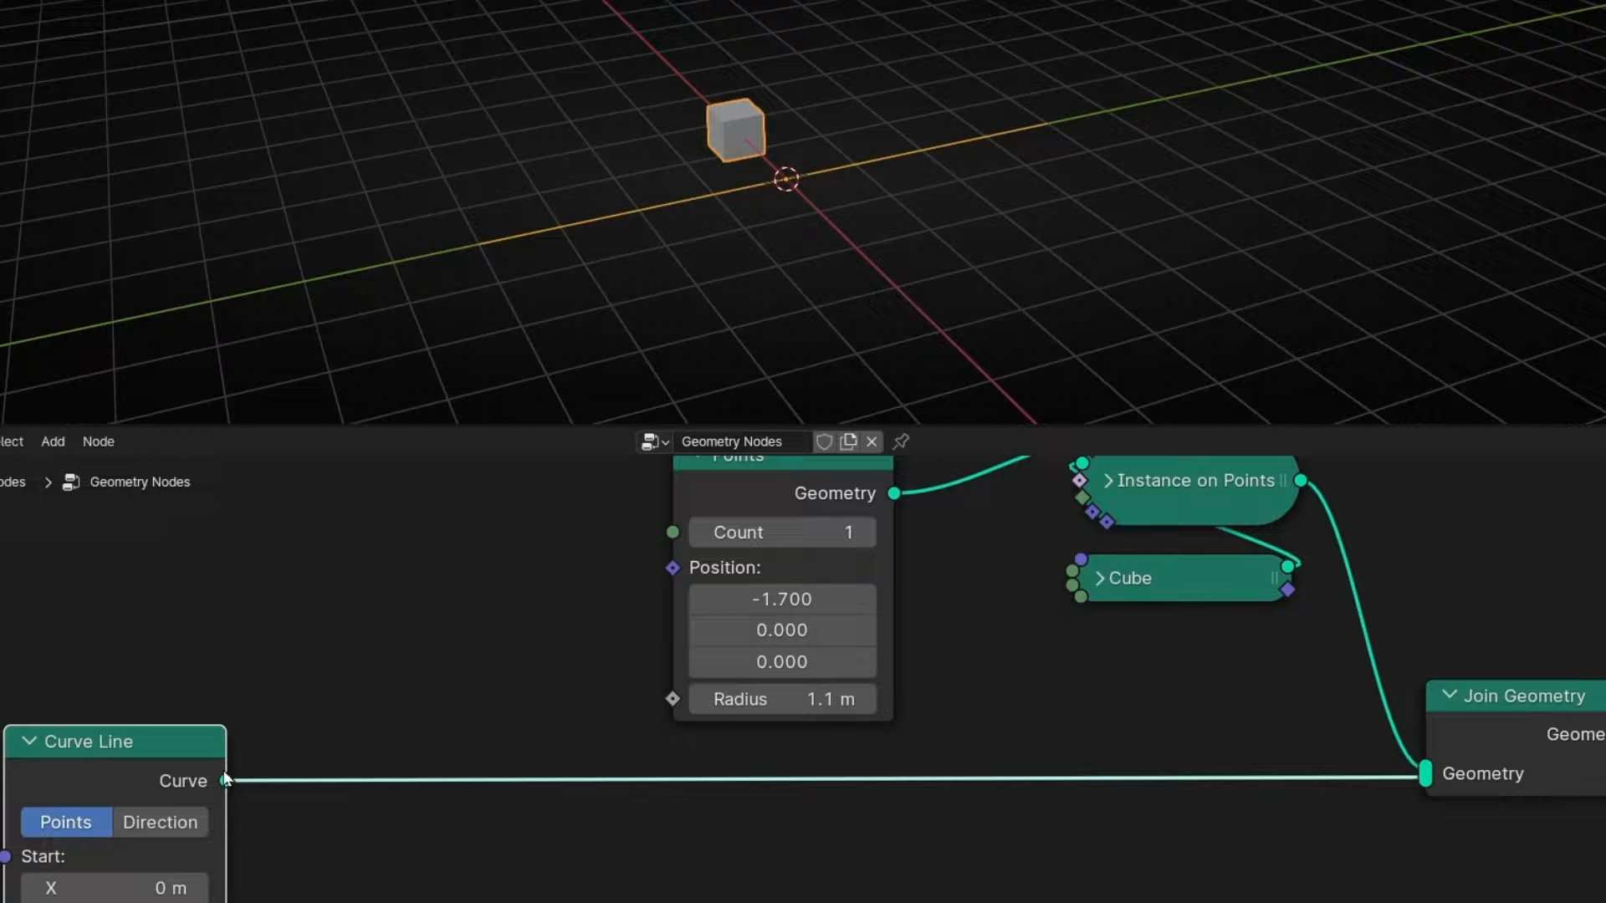
Add a Sample Curve node by searching 'sam'
{"action": "type", "text": "sam"}
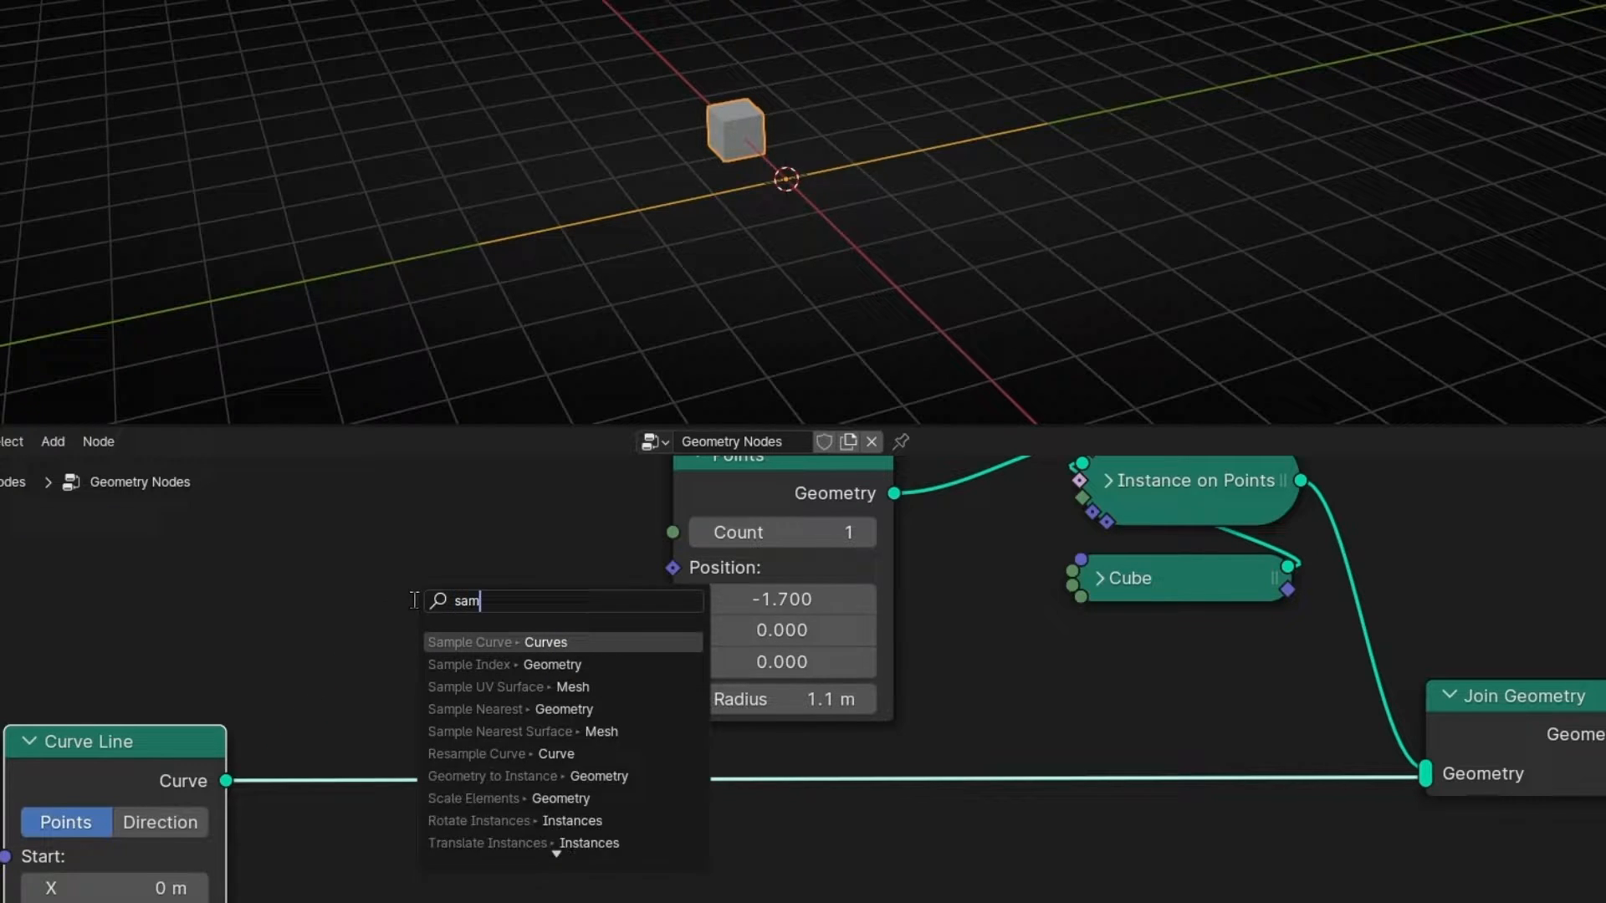
{"action": "left_click", "coordinate": [469, 643]}
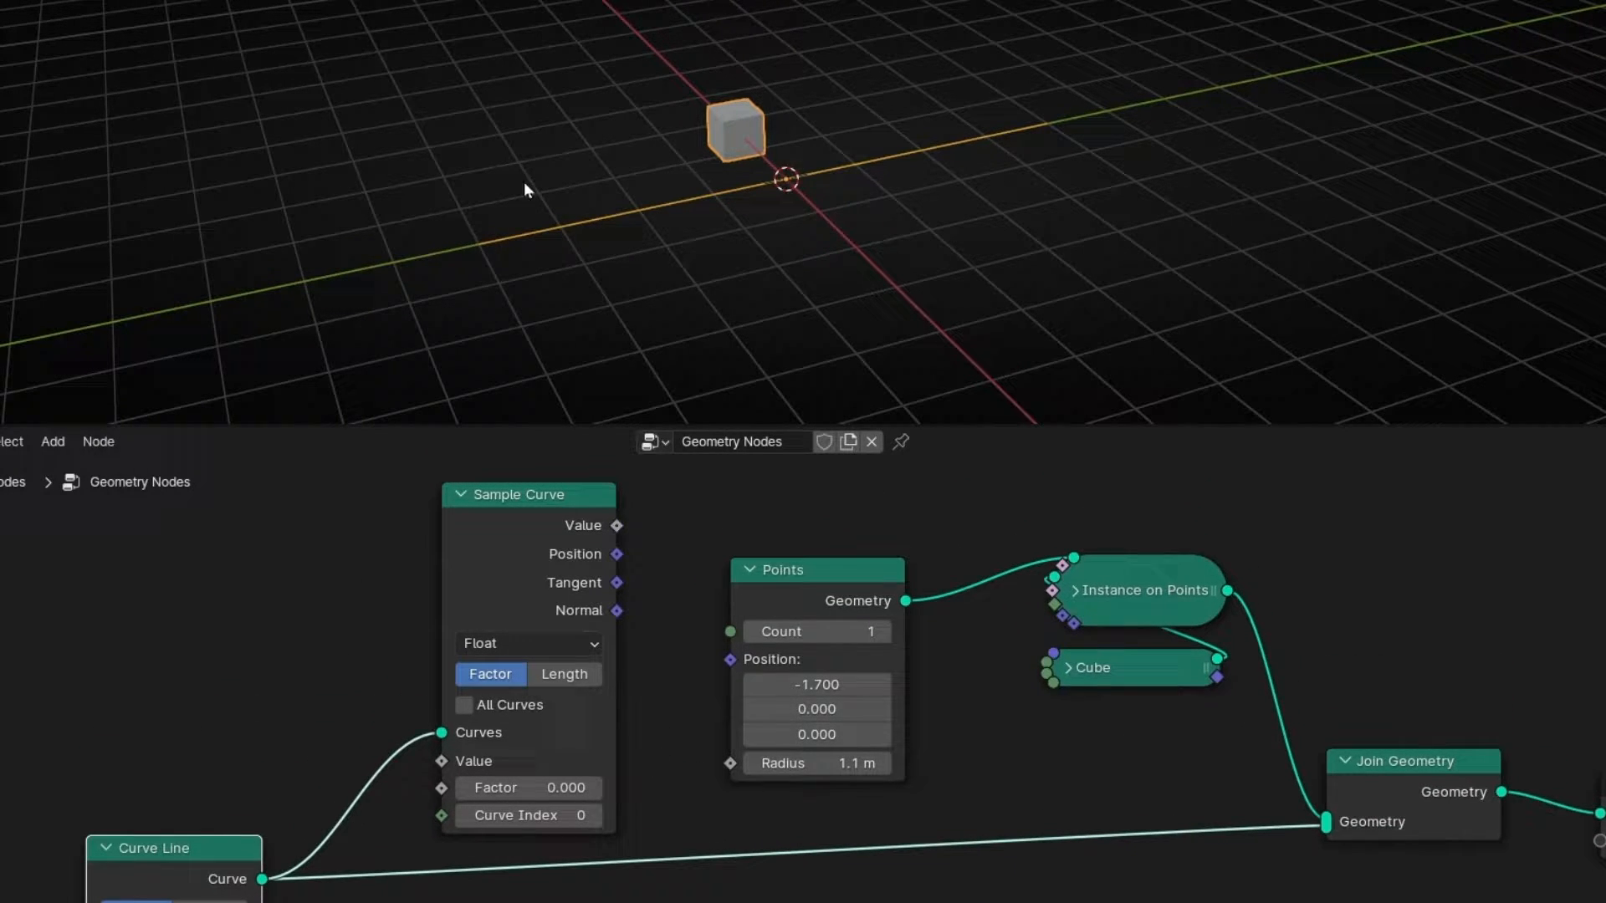
{"action": "mouse_move", "coordinate": [614, 535]}
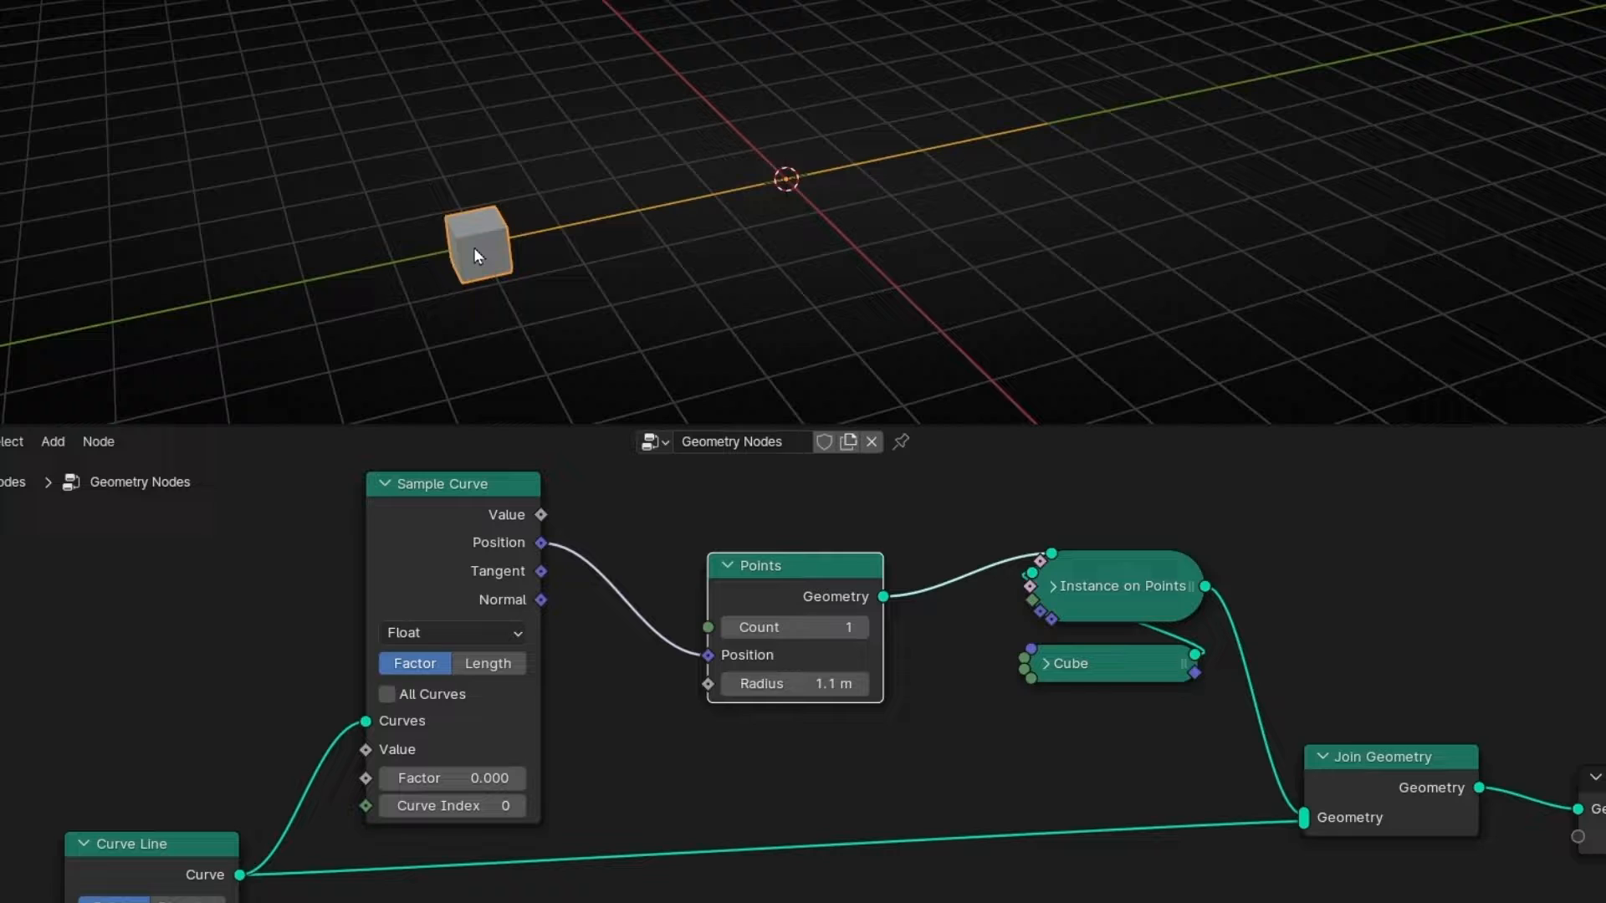
{"action": "mouse_move", "coordinate": [498, 281]}
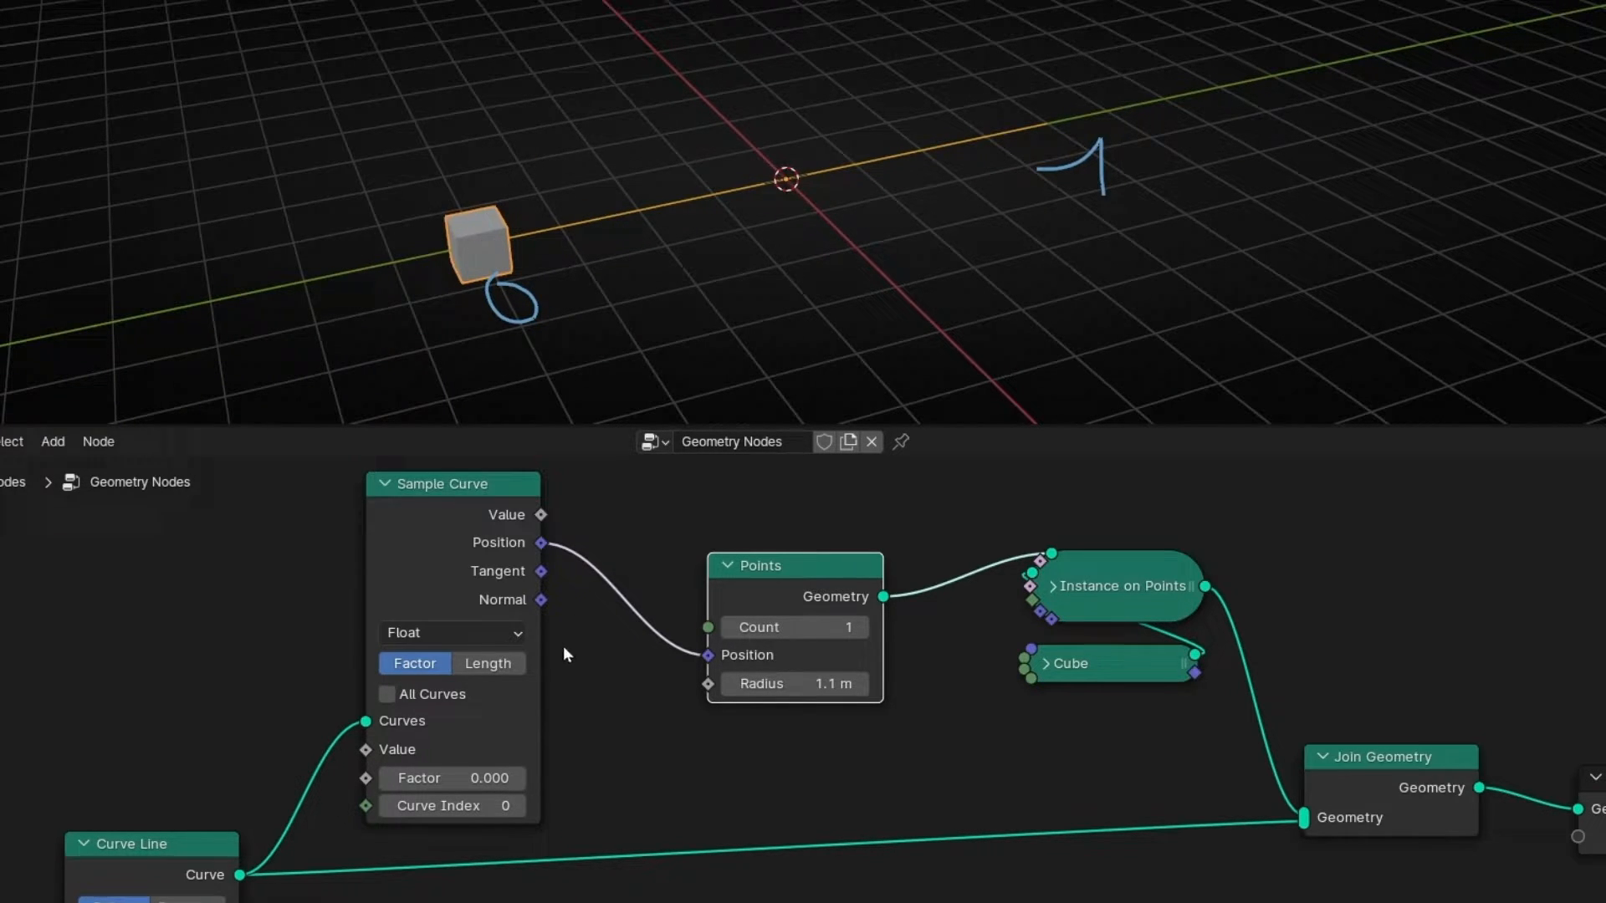
{"action": "mouse_move", "coordinate": [434, 782]}
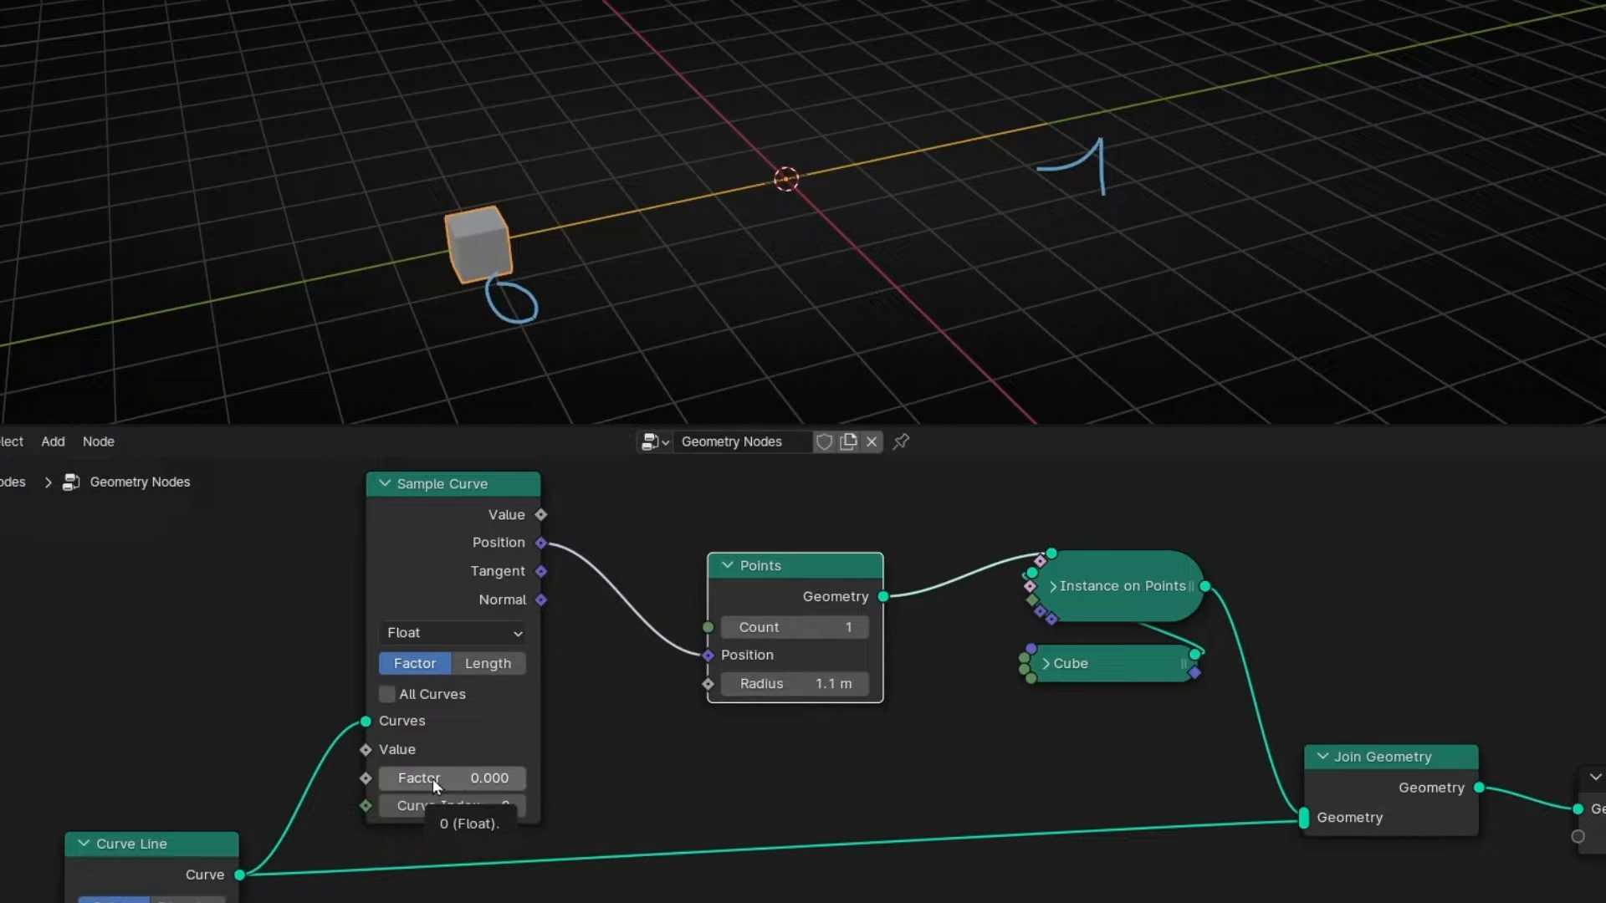
Slide the Sample Curve factor to the line's end, type 0.5, then tune it to about 0.46
{"action": "left_click_drag", "start_coordinate": [450, 777], "coordinate": [471, 777]}
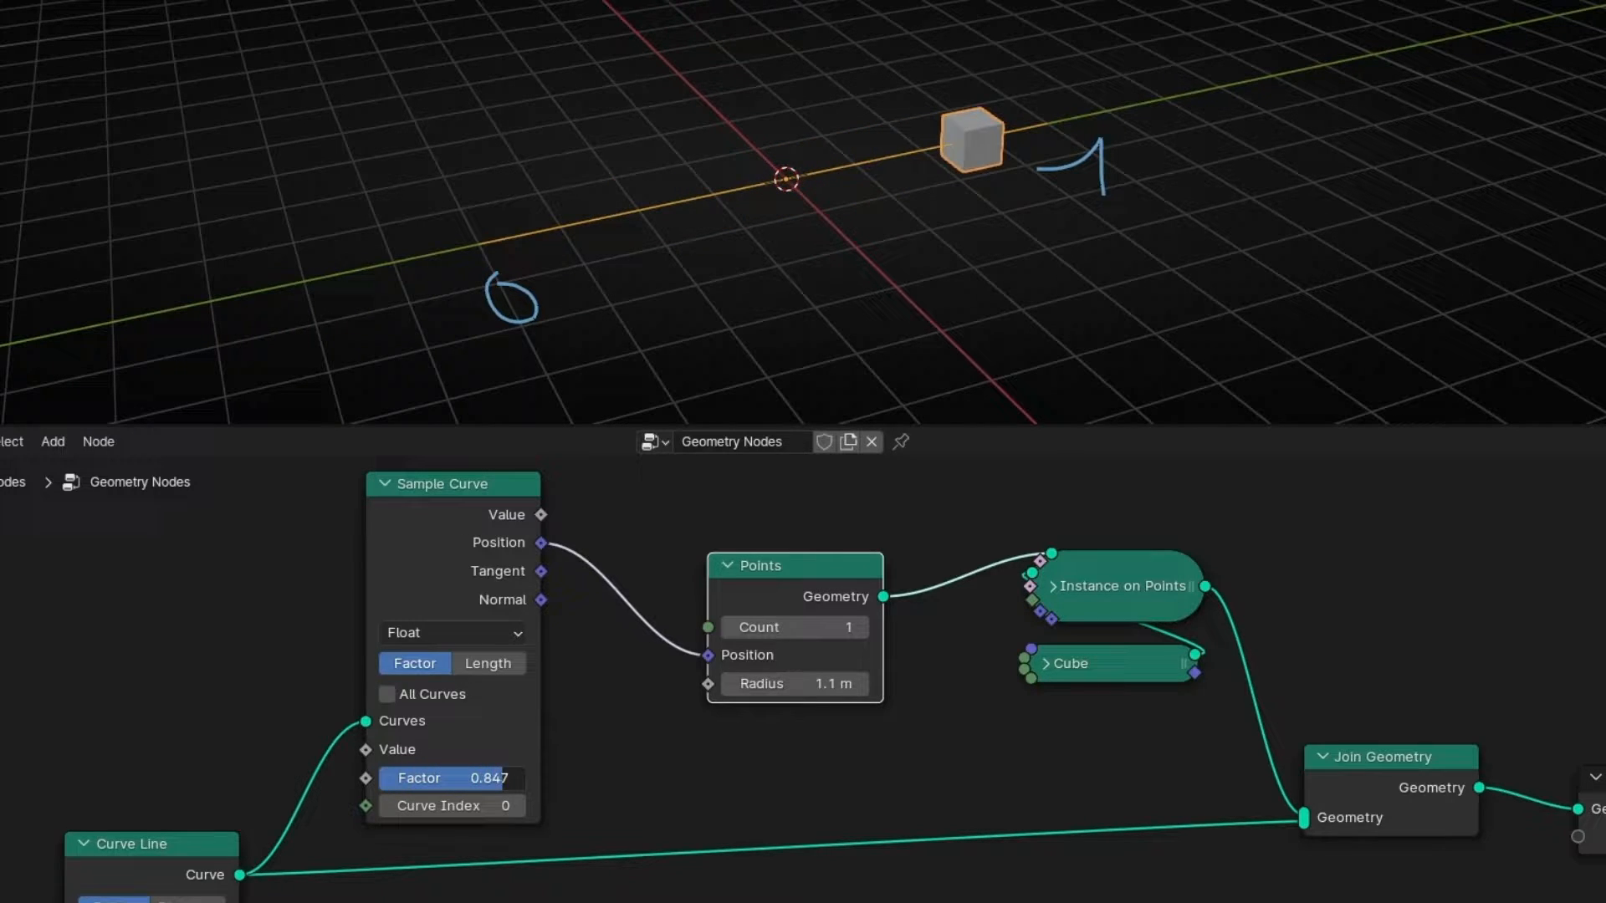
{"action": "left_click_drag", "start_coordinate": [451, 777], "coordinate": [512, 777]}
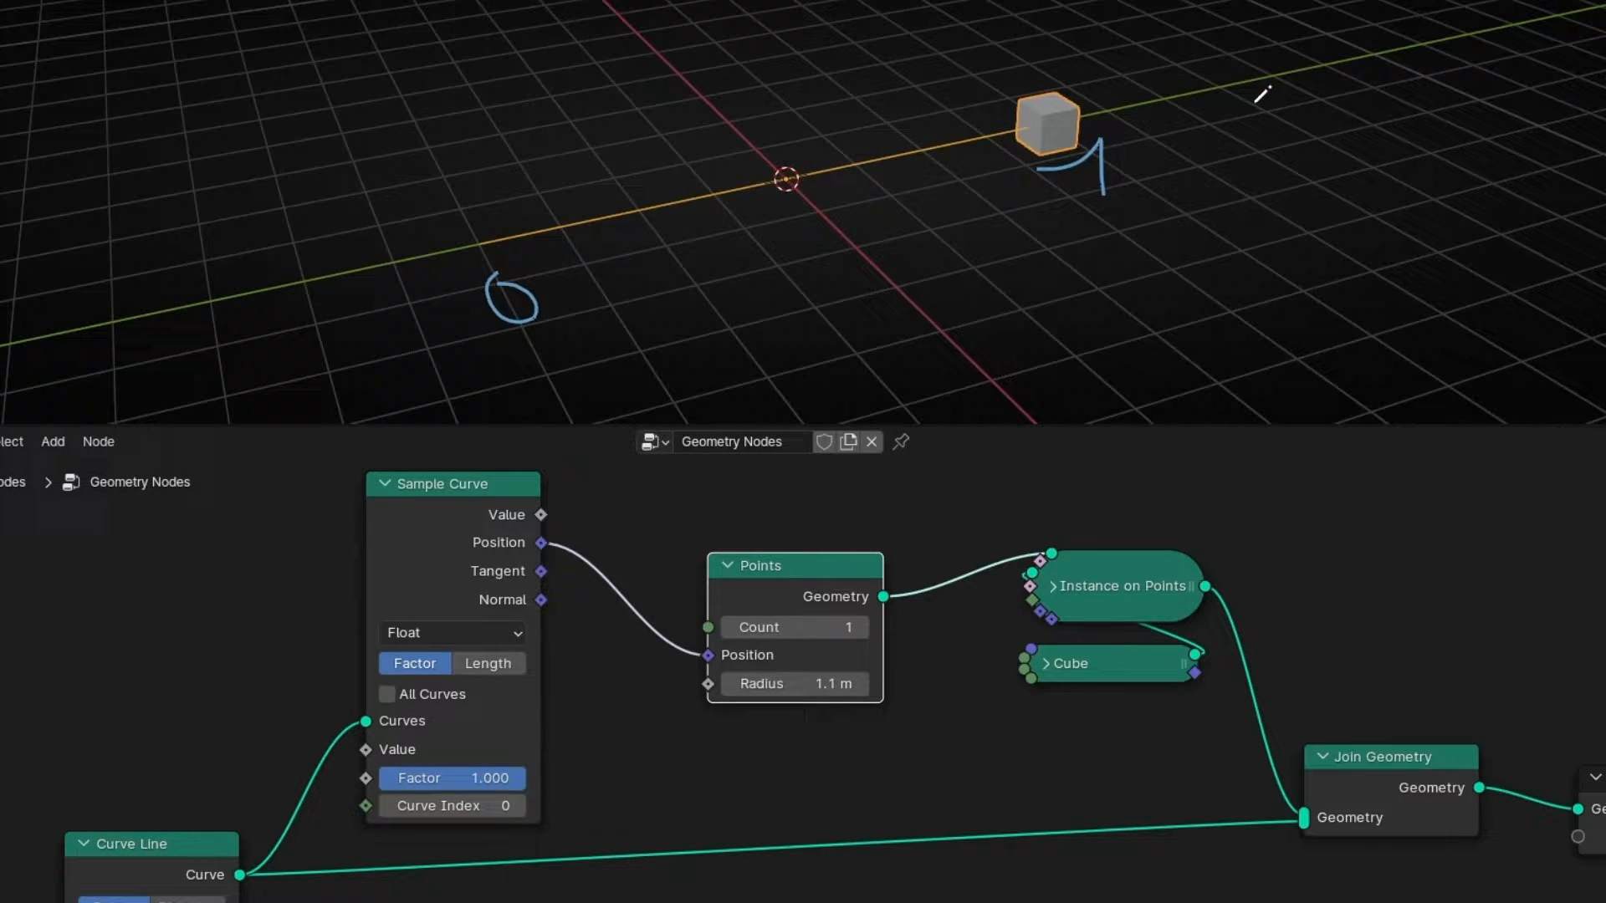
{"action": "left_click_drag", "start_coordinate": [451, 777], "coordinate": [369, 777]}
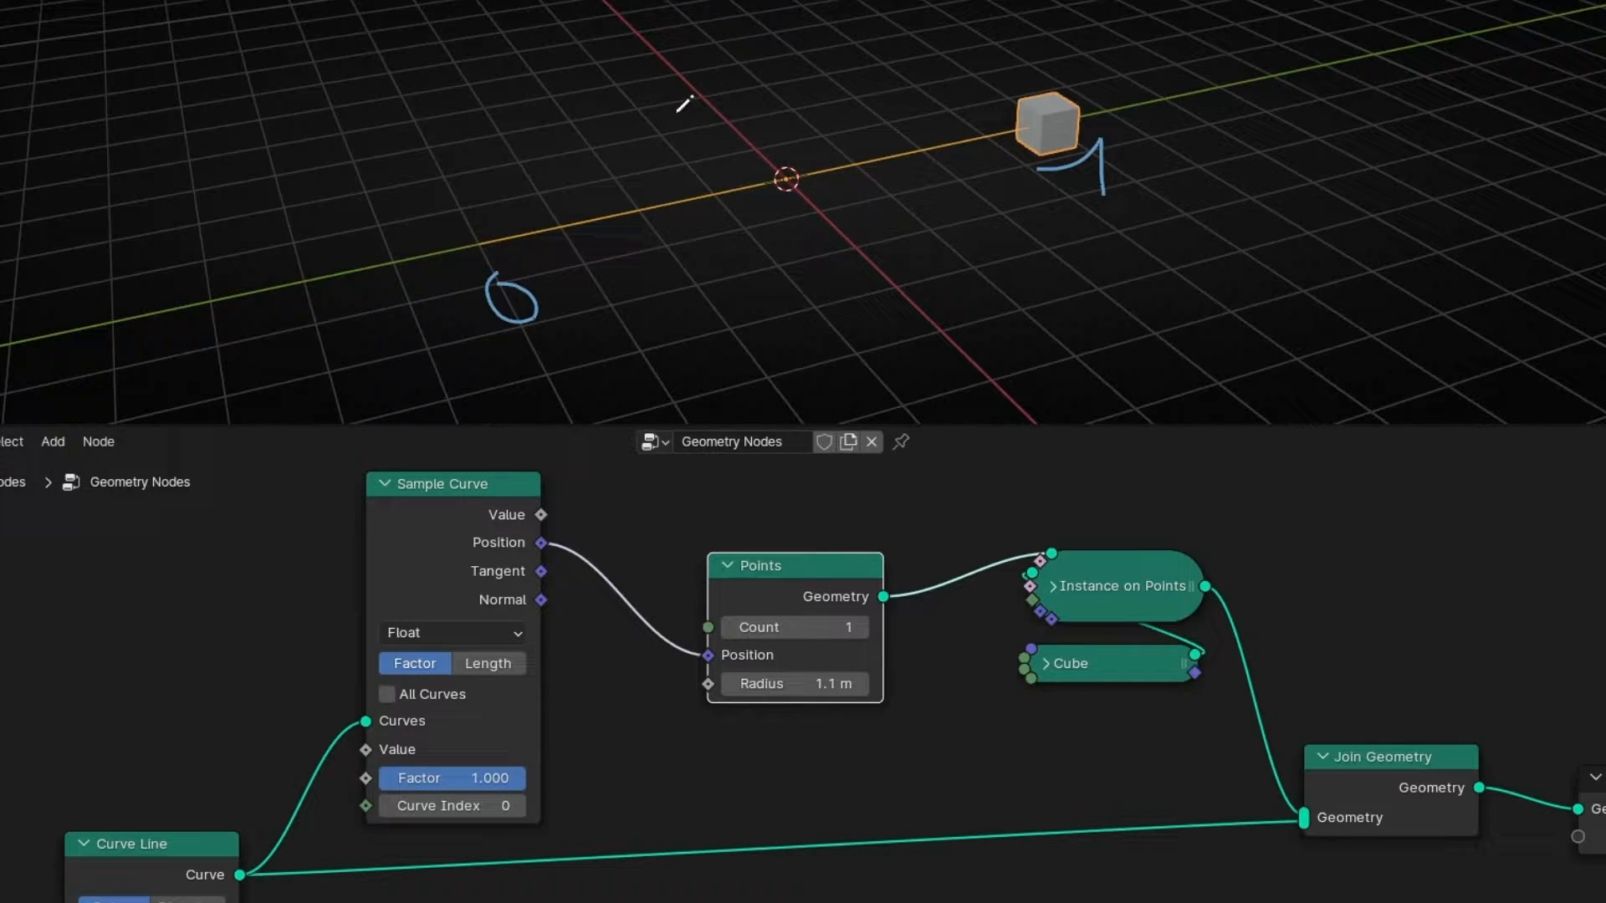
{"action": "double_click", "coordinate": [452, 778]}
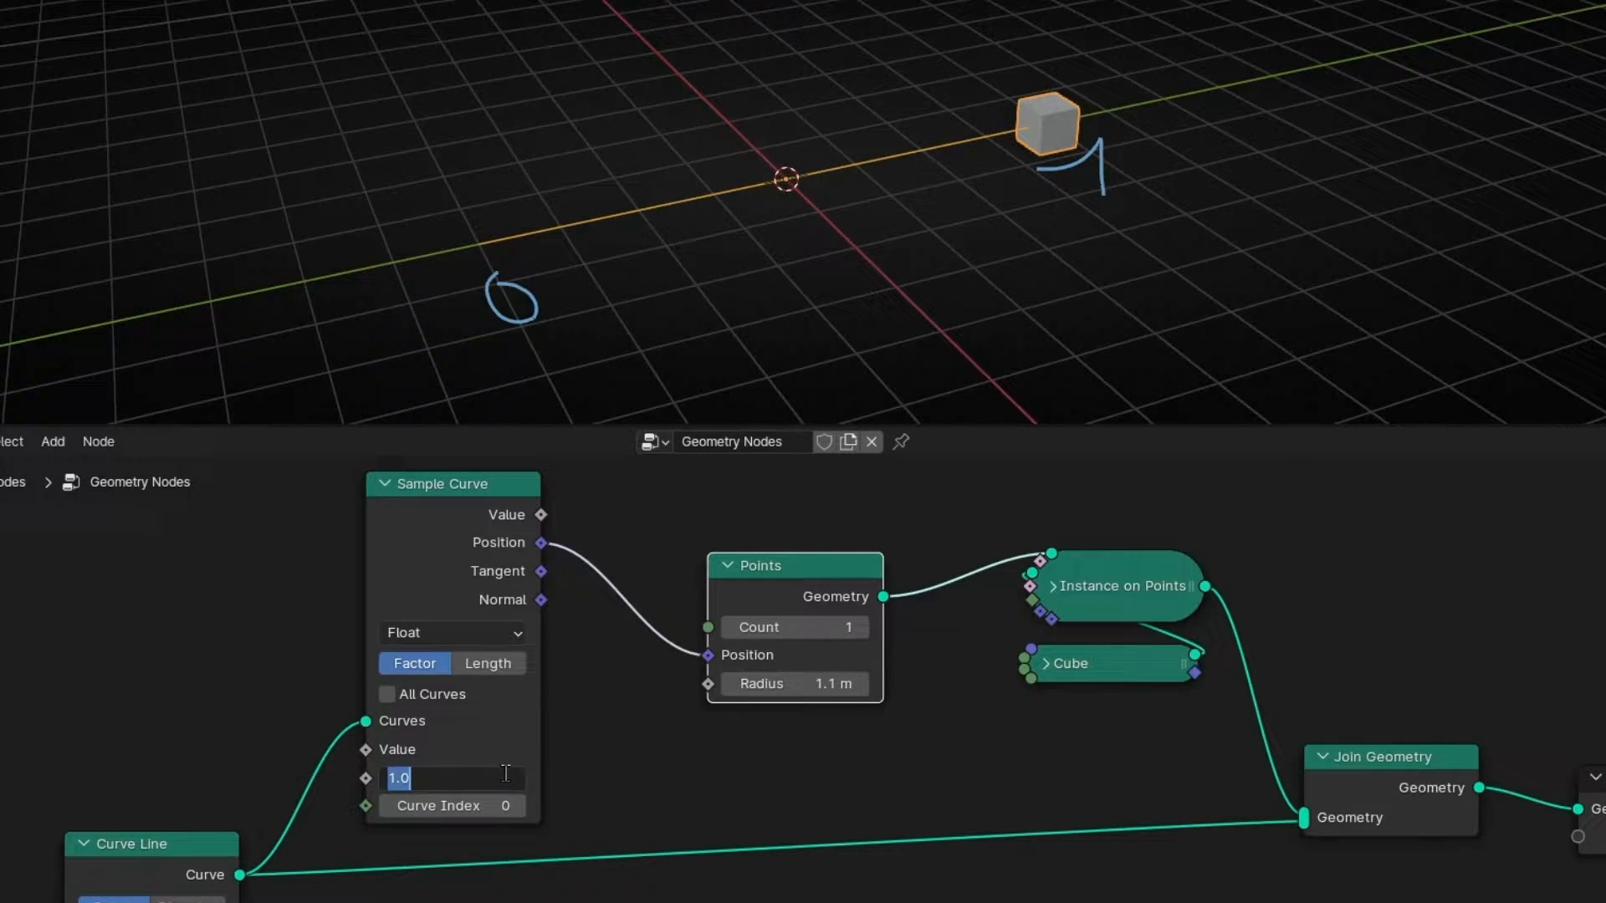
{"action": "type", "text": "0.5"}
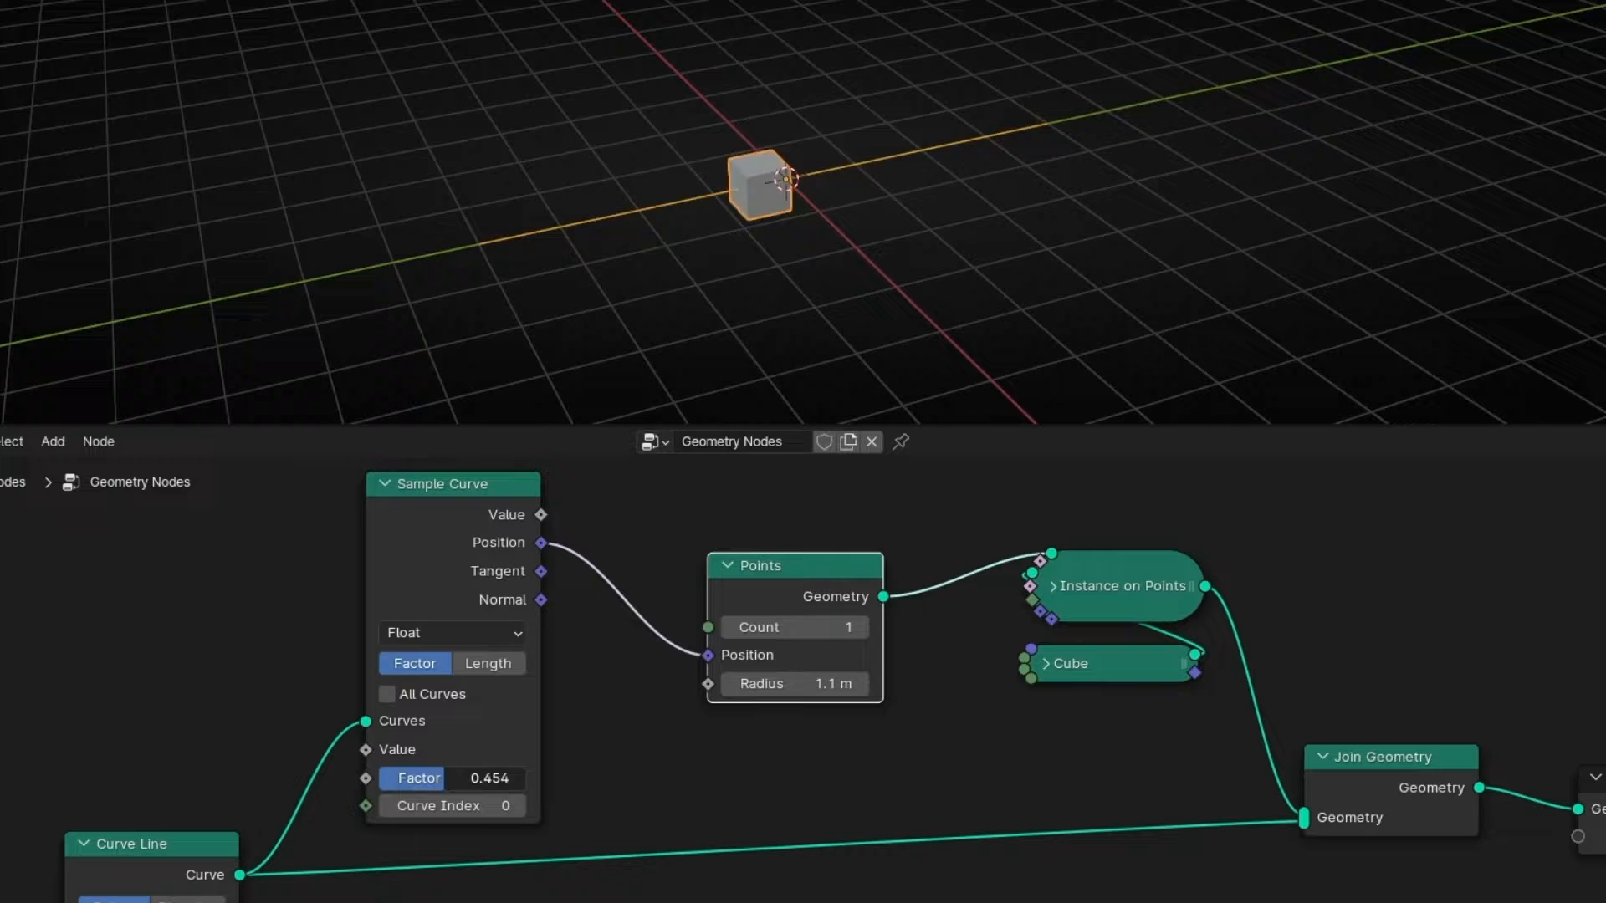
{"action": "left_click_drag", "start_coordinate": [450, 777], "coordinate": [522, 777]}
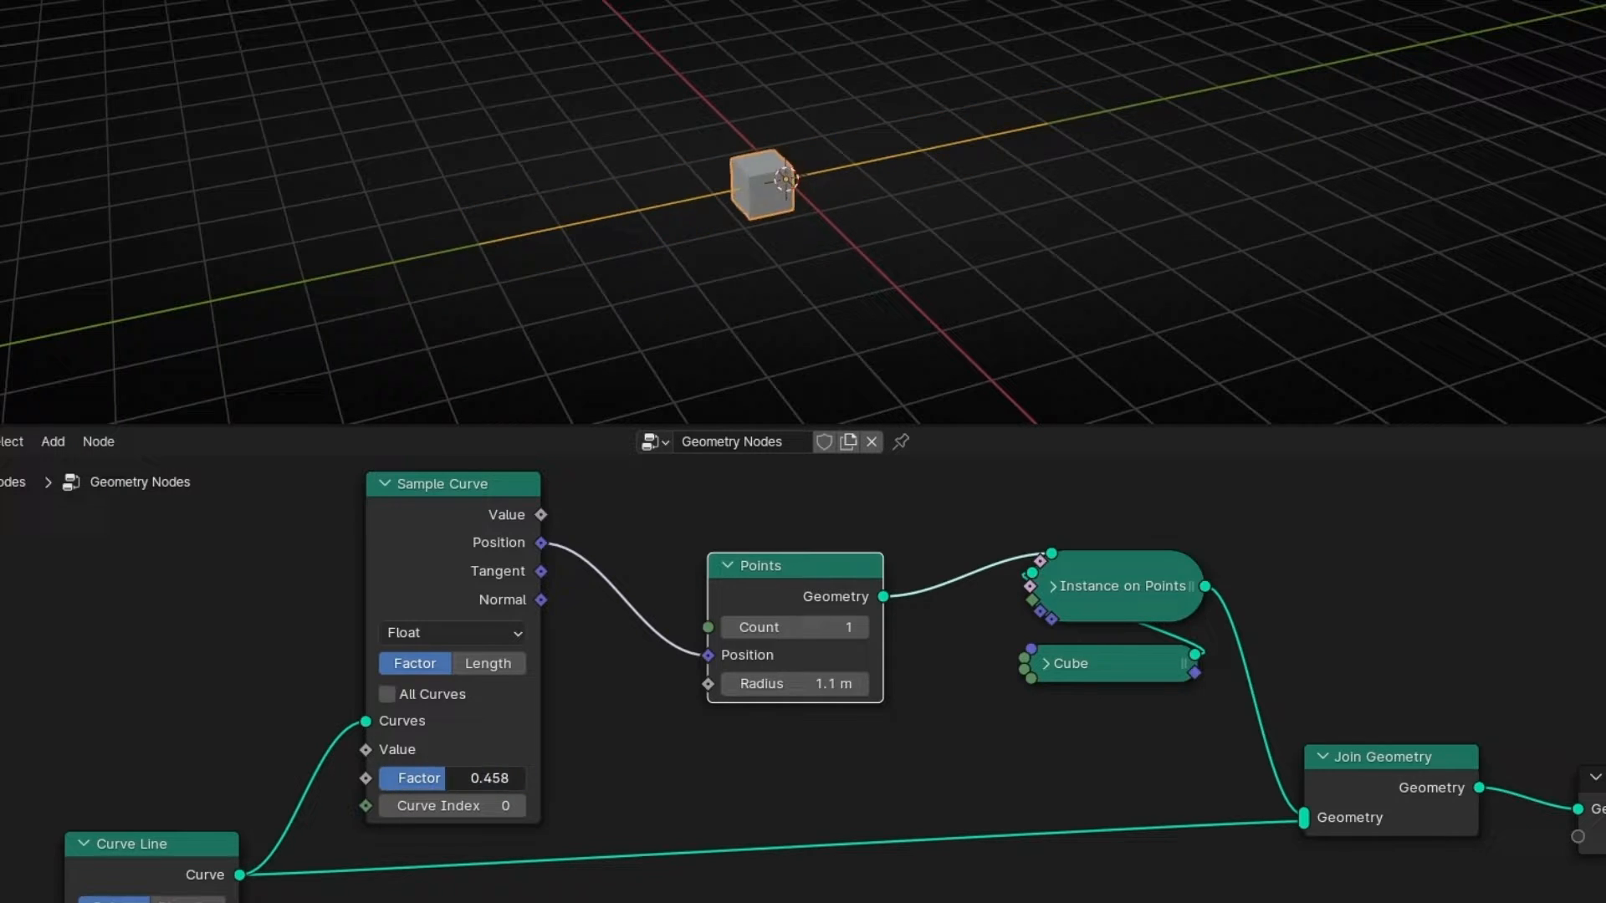
{"action": "left_click_drag", "start_coordinate": [451, 777], "coordinate": [522, 777]}
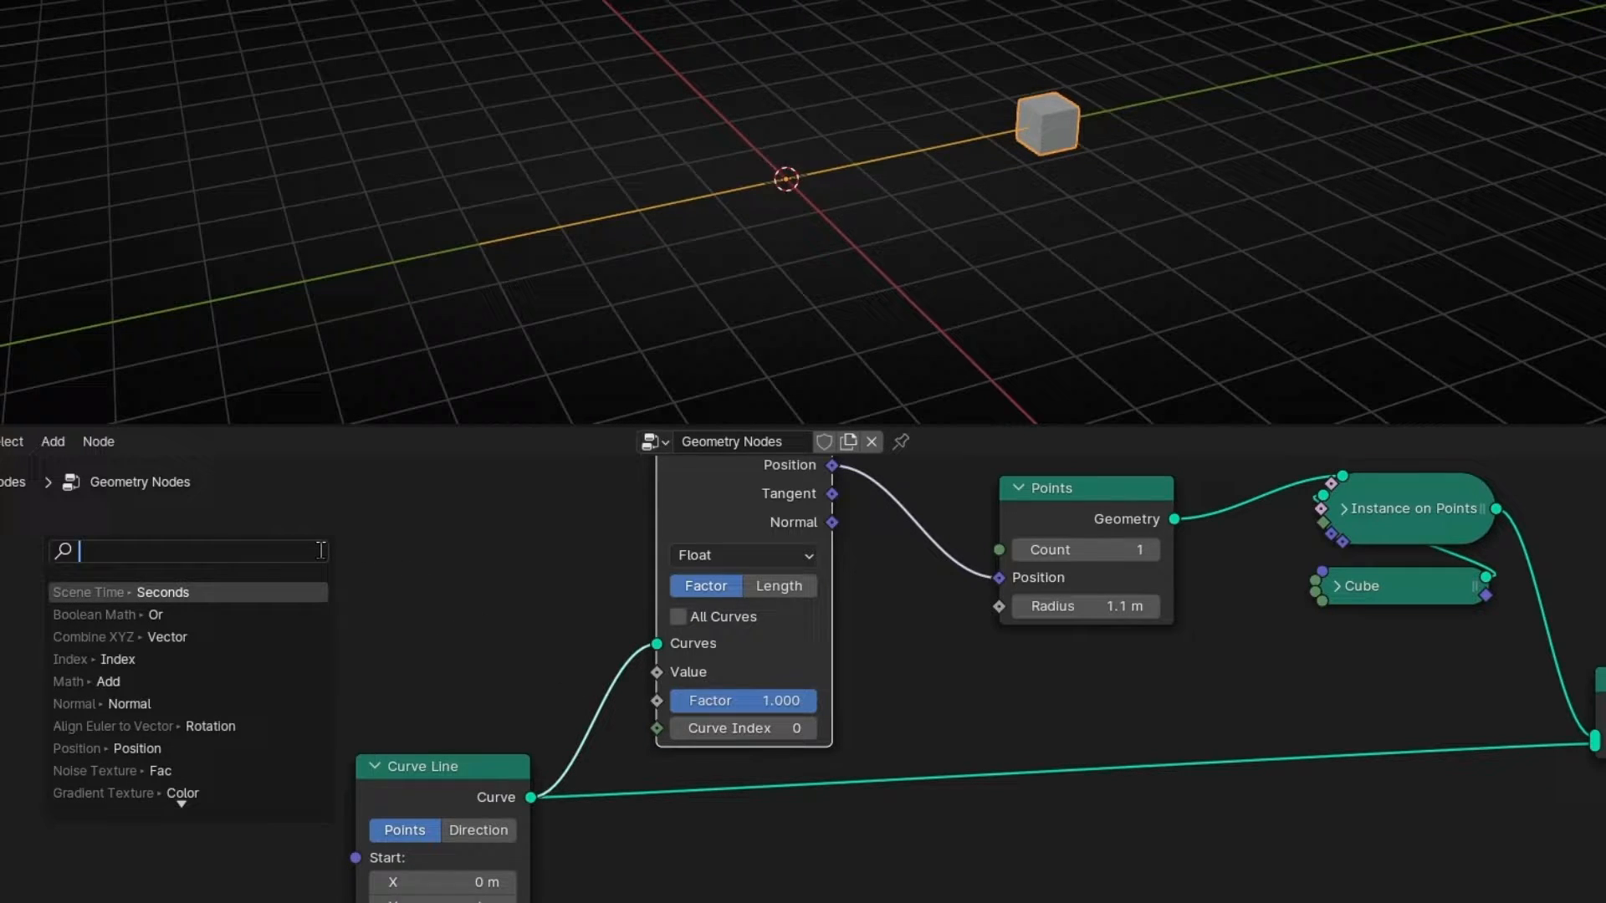
Add a Math Add node feeding the factor and enter a new second value
{"action": "left_click", "coordinate": [87, 681]}
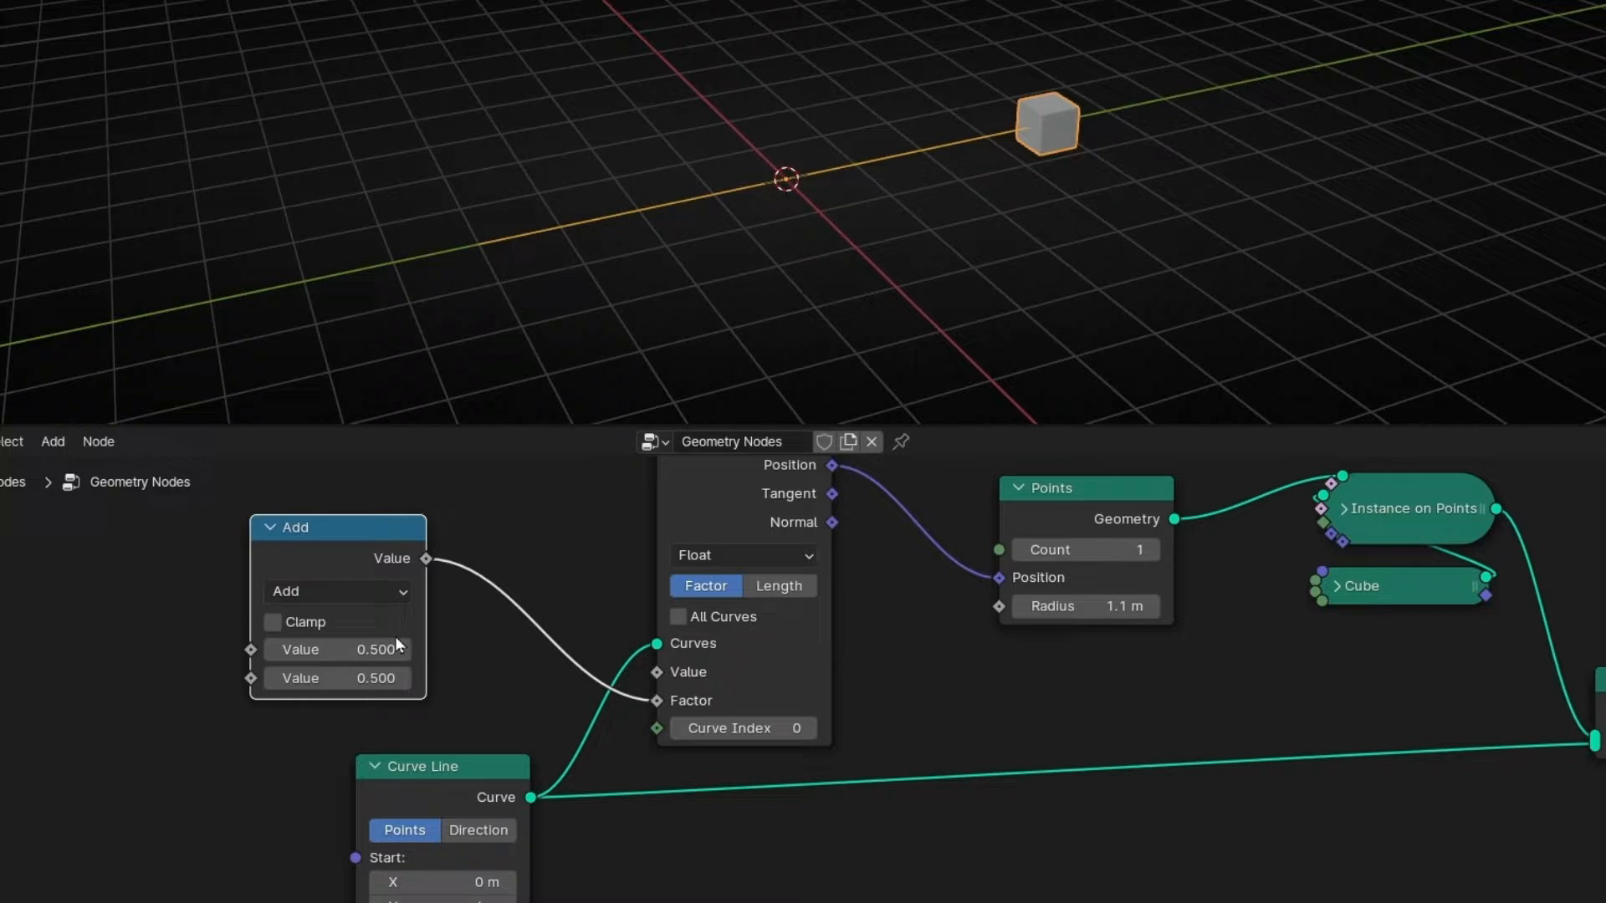
{"action": "double_click", "coordinate": [336, 649]}
{"action": "type", "text": "0"}
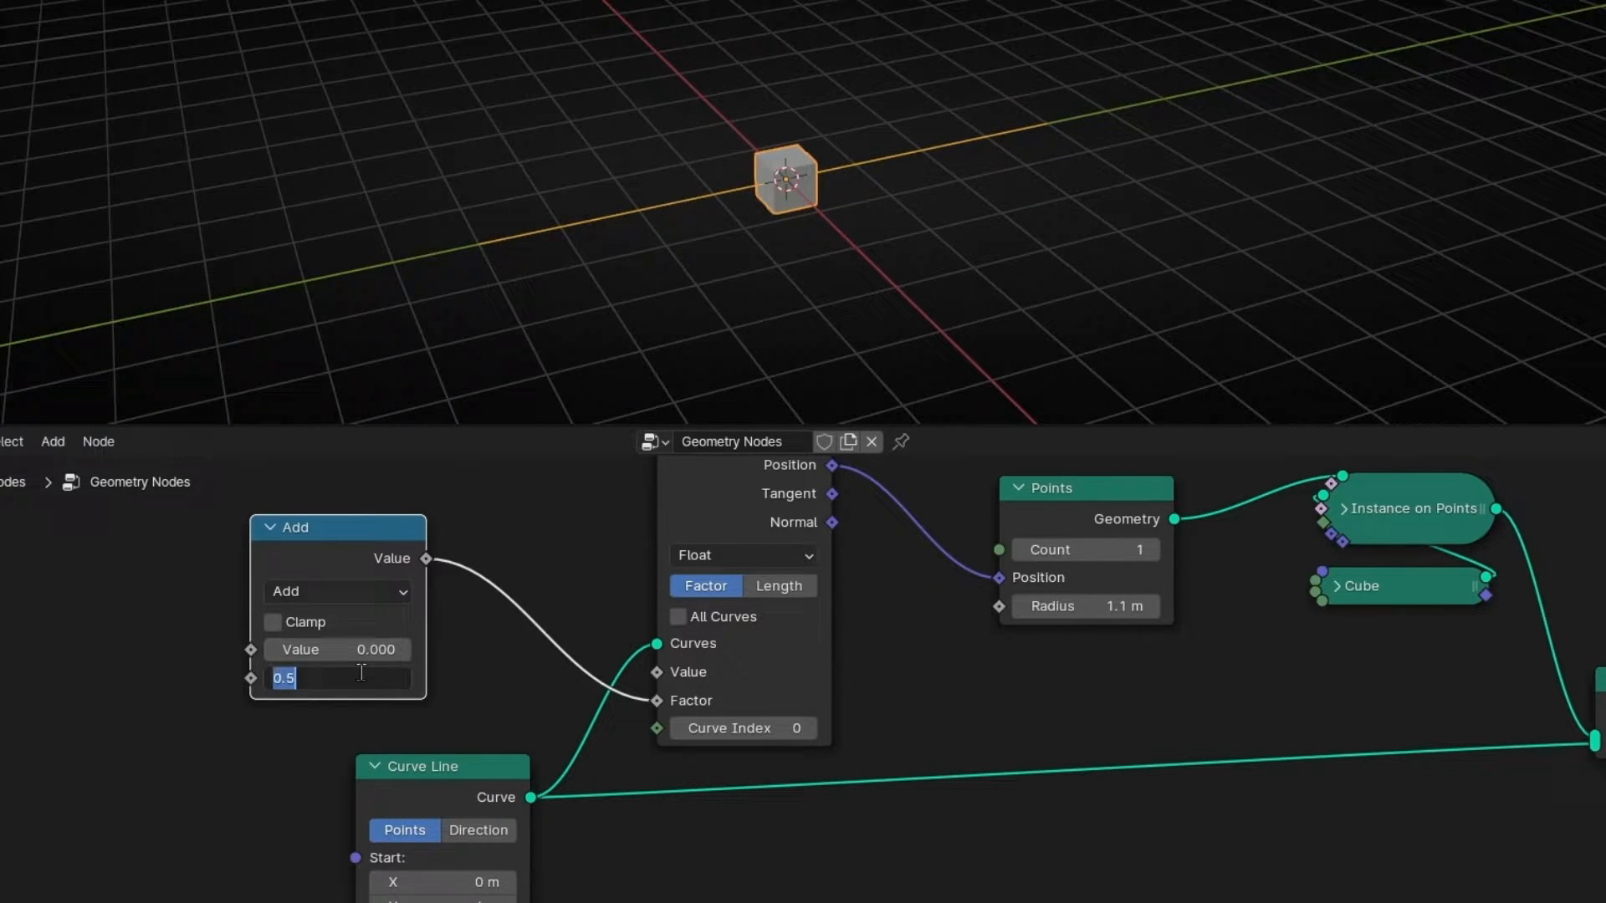
{"action": "key", "text": "Return"}
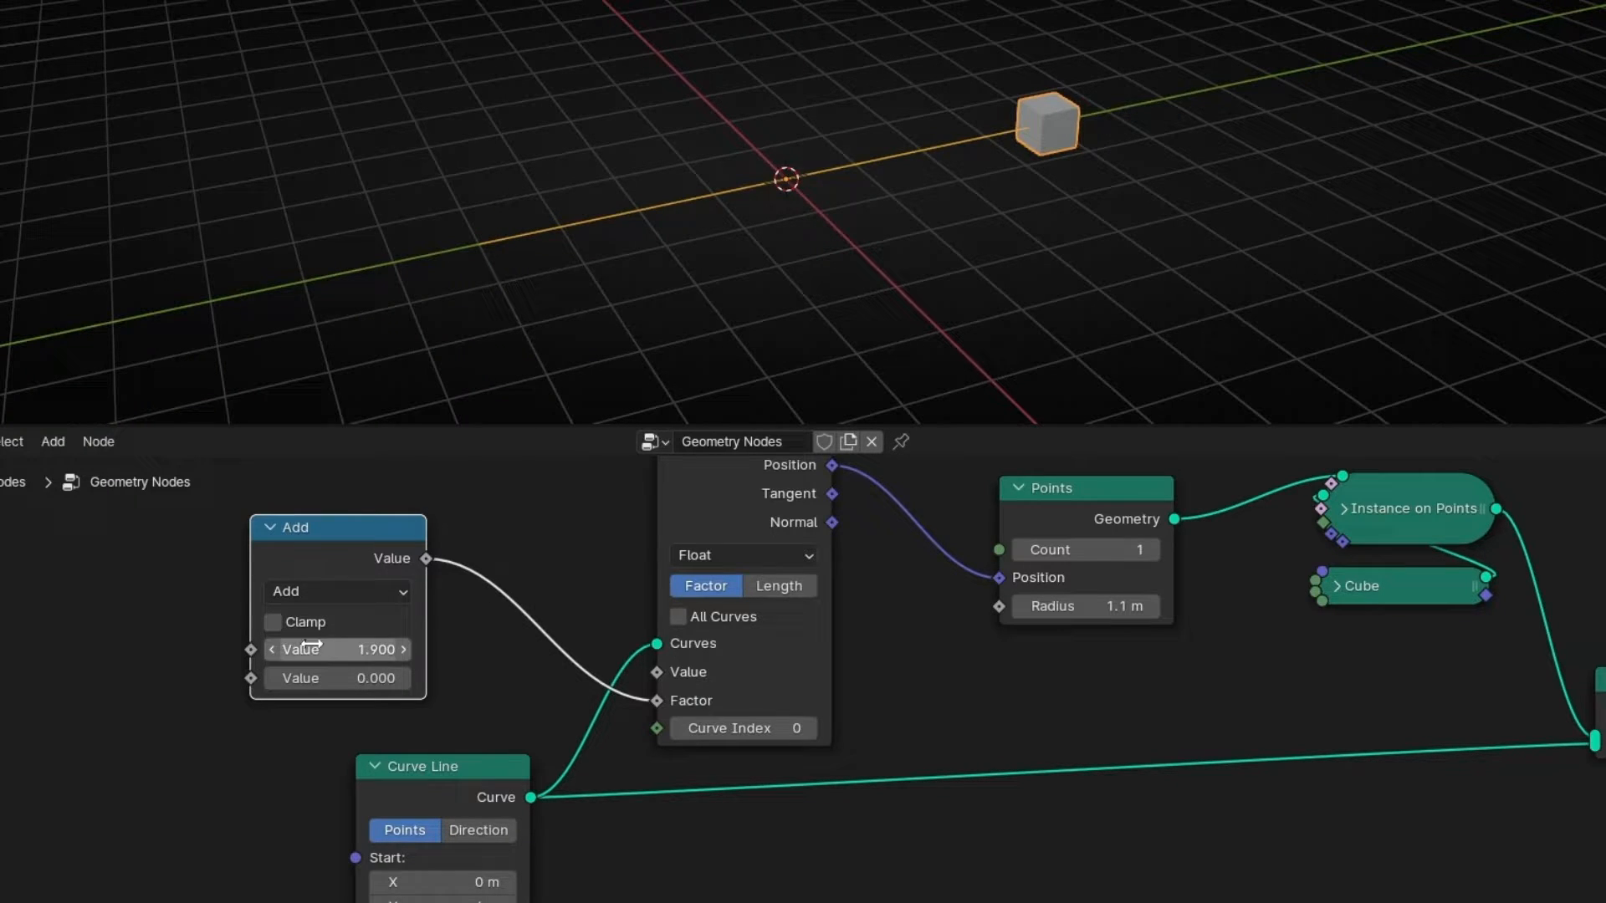
{"action": "mouse_move", "coordinate": [697, 714]}
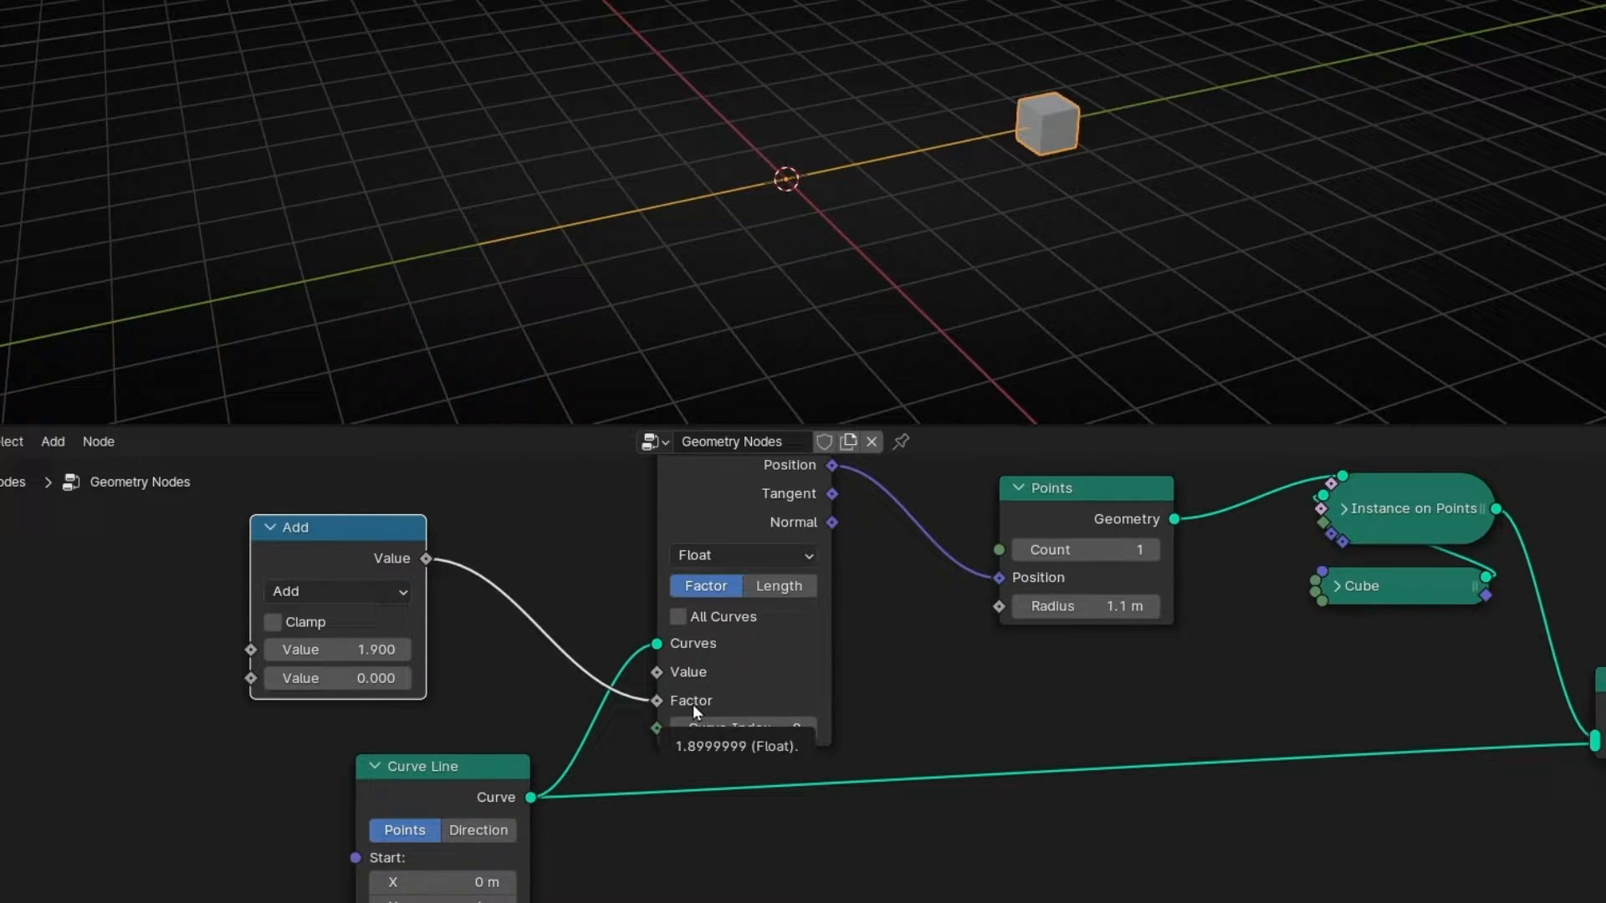
{"action": "mouse_move", "coordinate": [332, 650]}
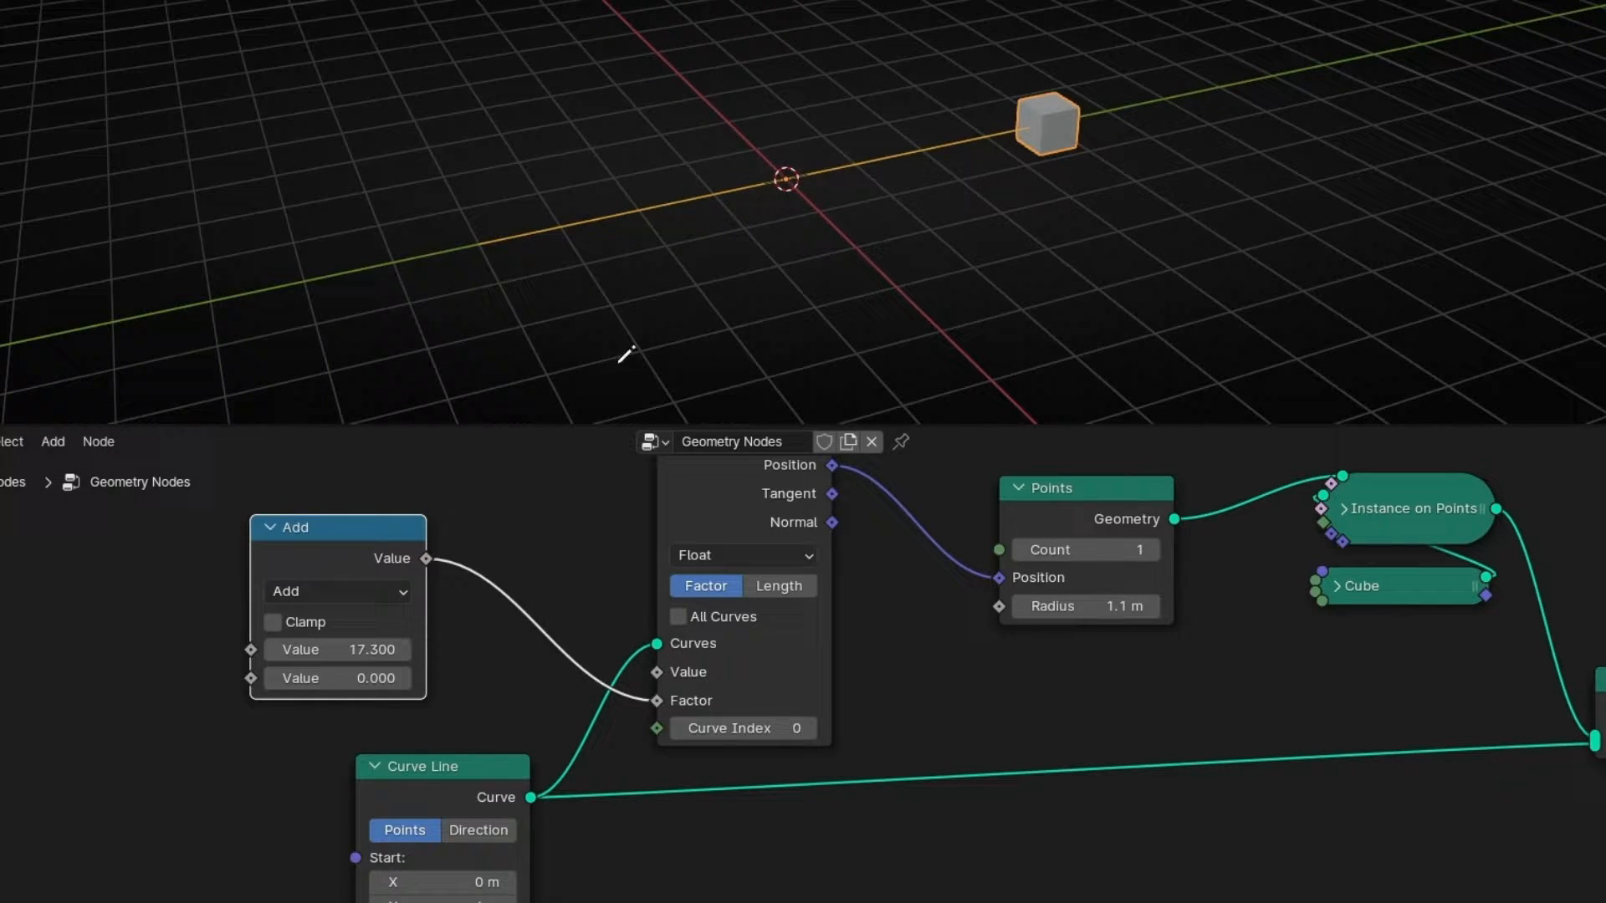
Insert a Fraction node between Add and the factor, then reset Add's value to zero
{"action": "left_click_drag", "start_coordinate": [338, 529], "coordinate": [225, 529]}
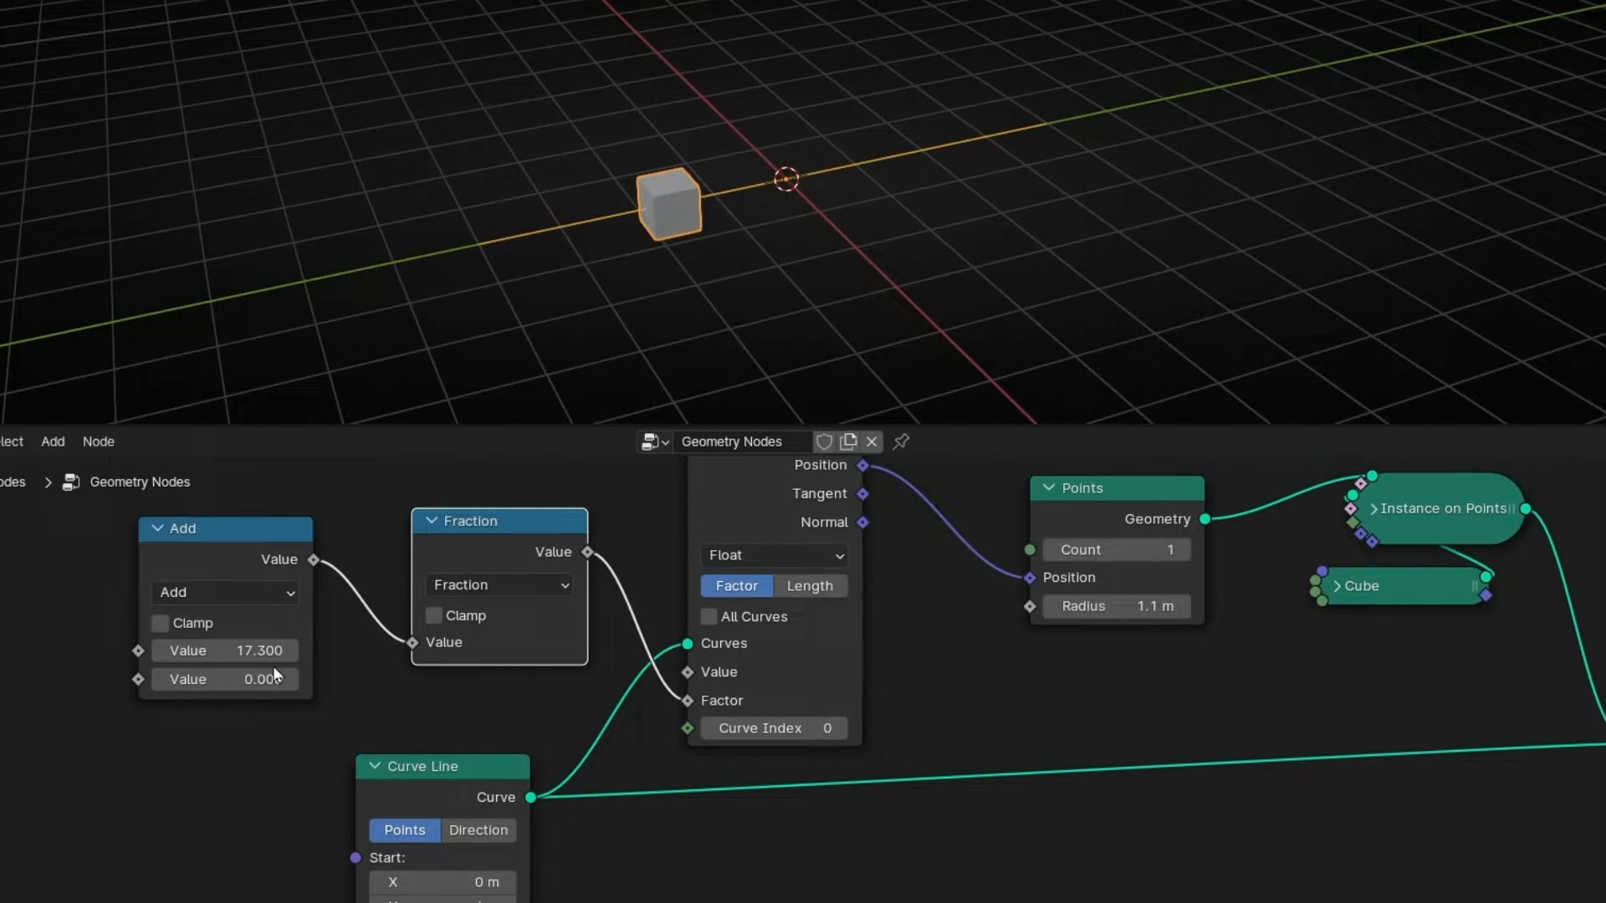
{"action": "left_click_drag", "start_coordinate": [277, 649], "coordinate": [225, 649]}
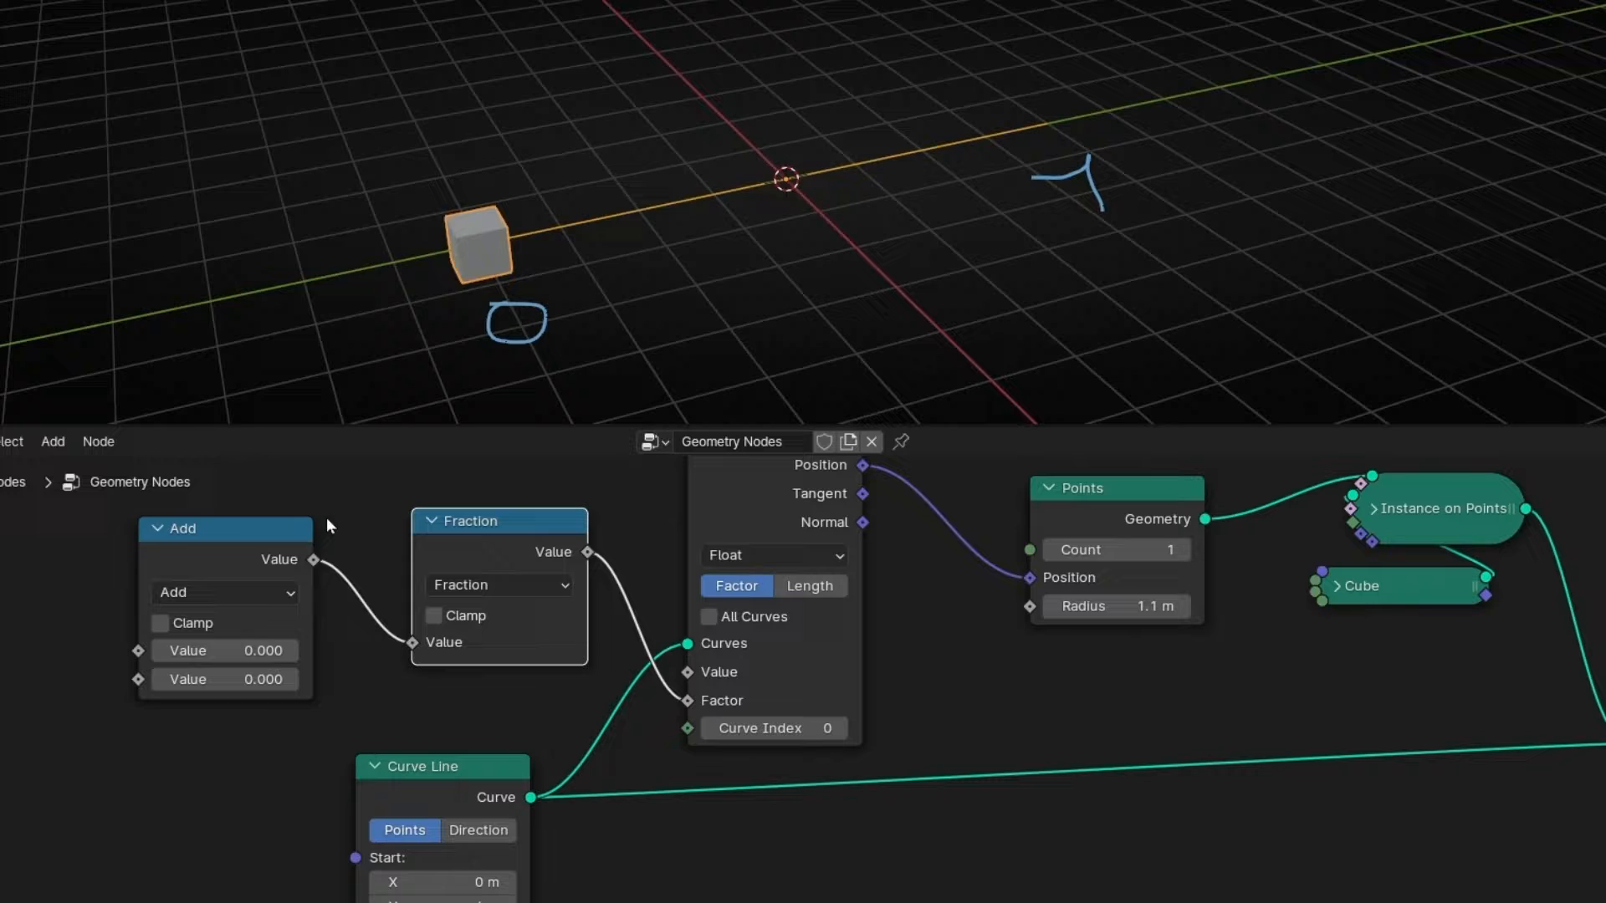
{"action": "left_click_drag", "start_coordinate": [223, 651], "coordinate": [266, 651]}
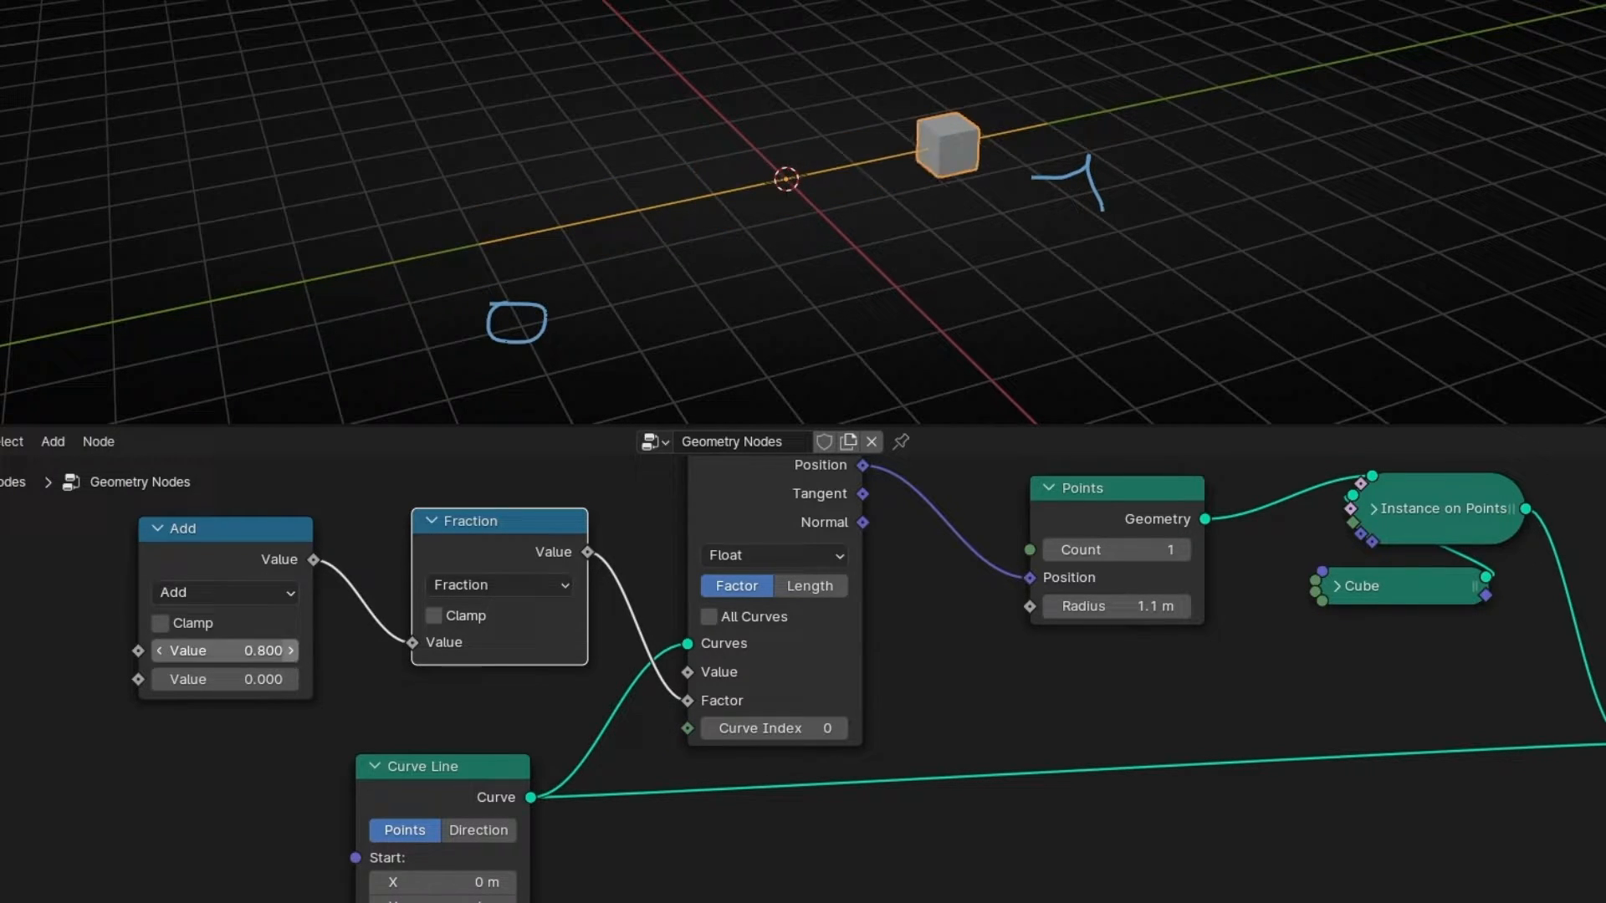
Step the Add value through 1 and 2 so the cube wraps, ending at 15.5
{"action": "left_click", "coordinate": [292, 650]}
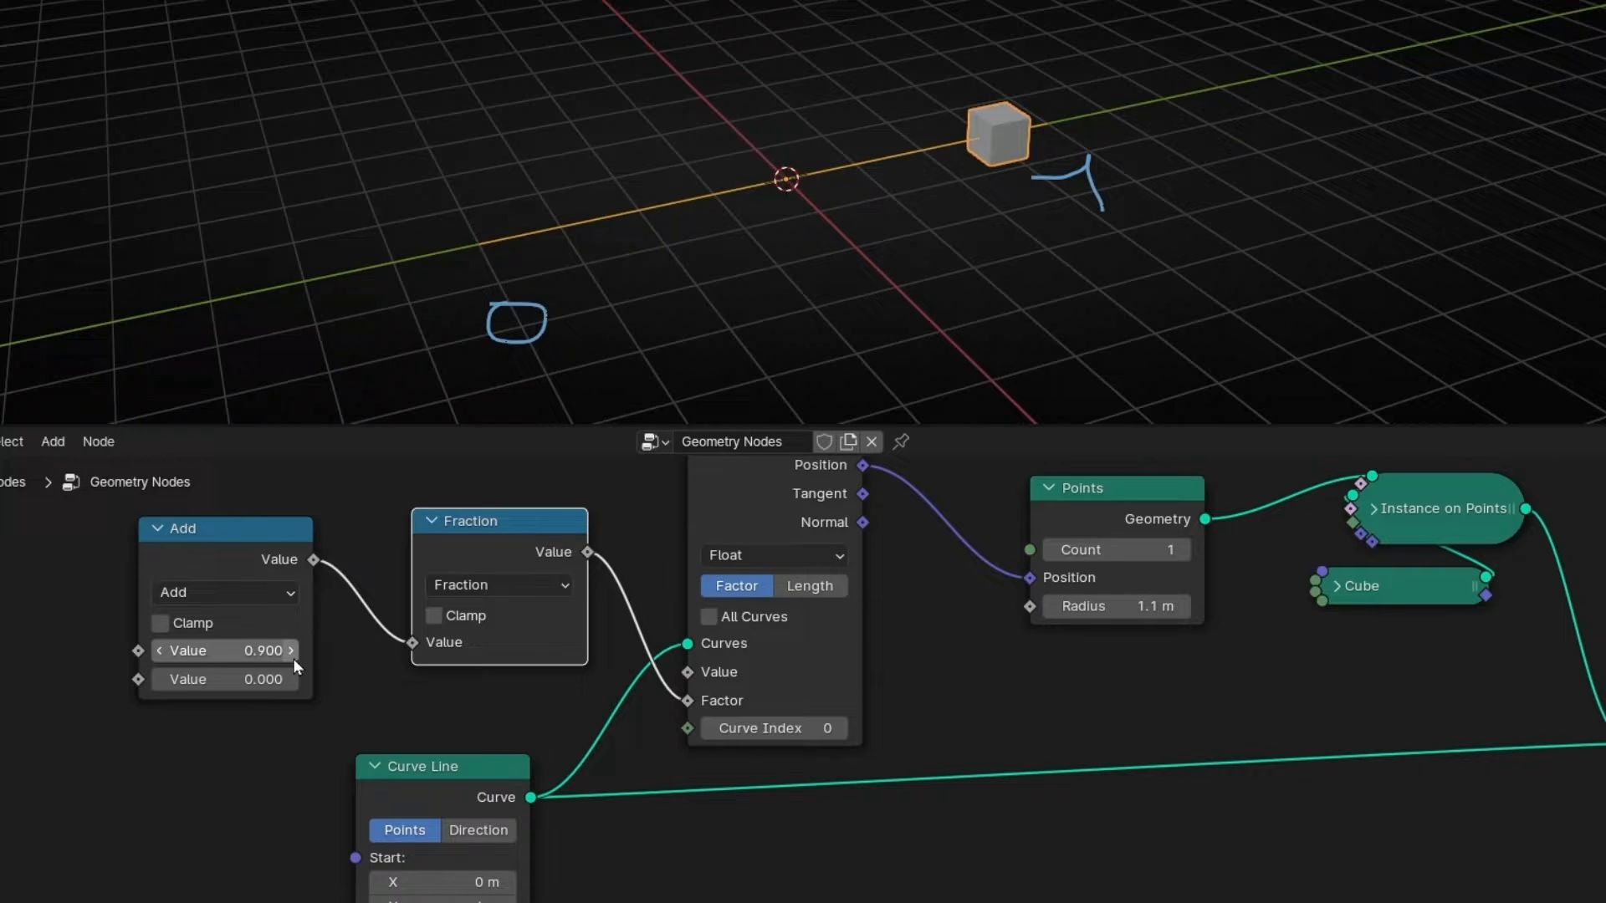
{"action": "left_click", "coordinate": [288, 651]}
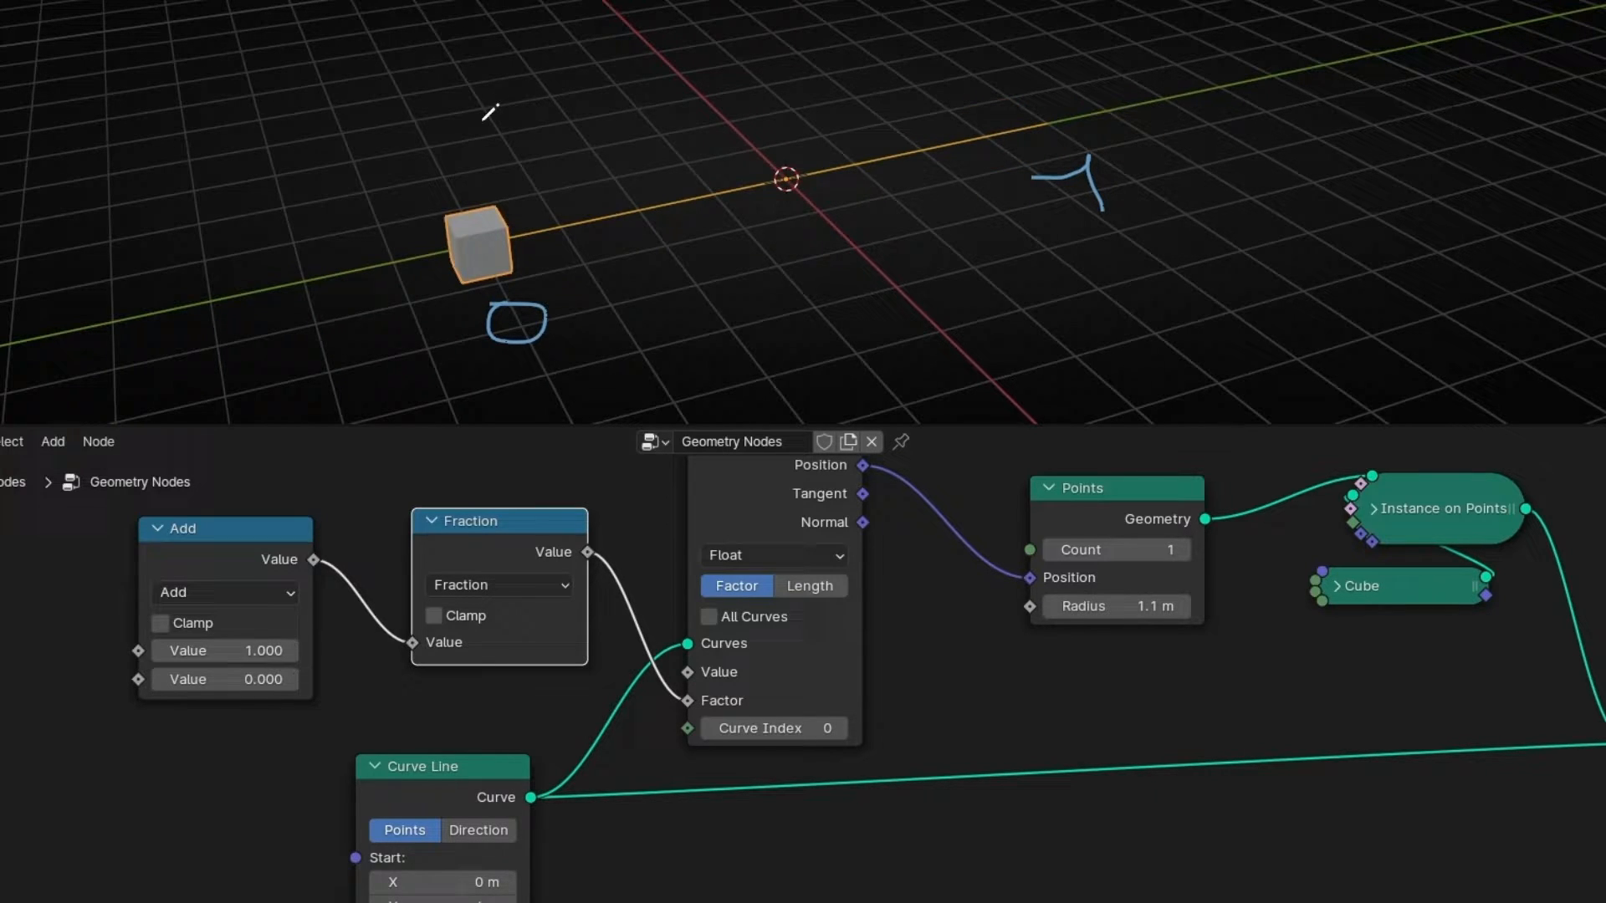
{"action": "mouse_move", "coordinate": [553, 334]}
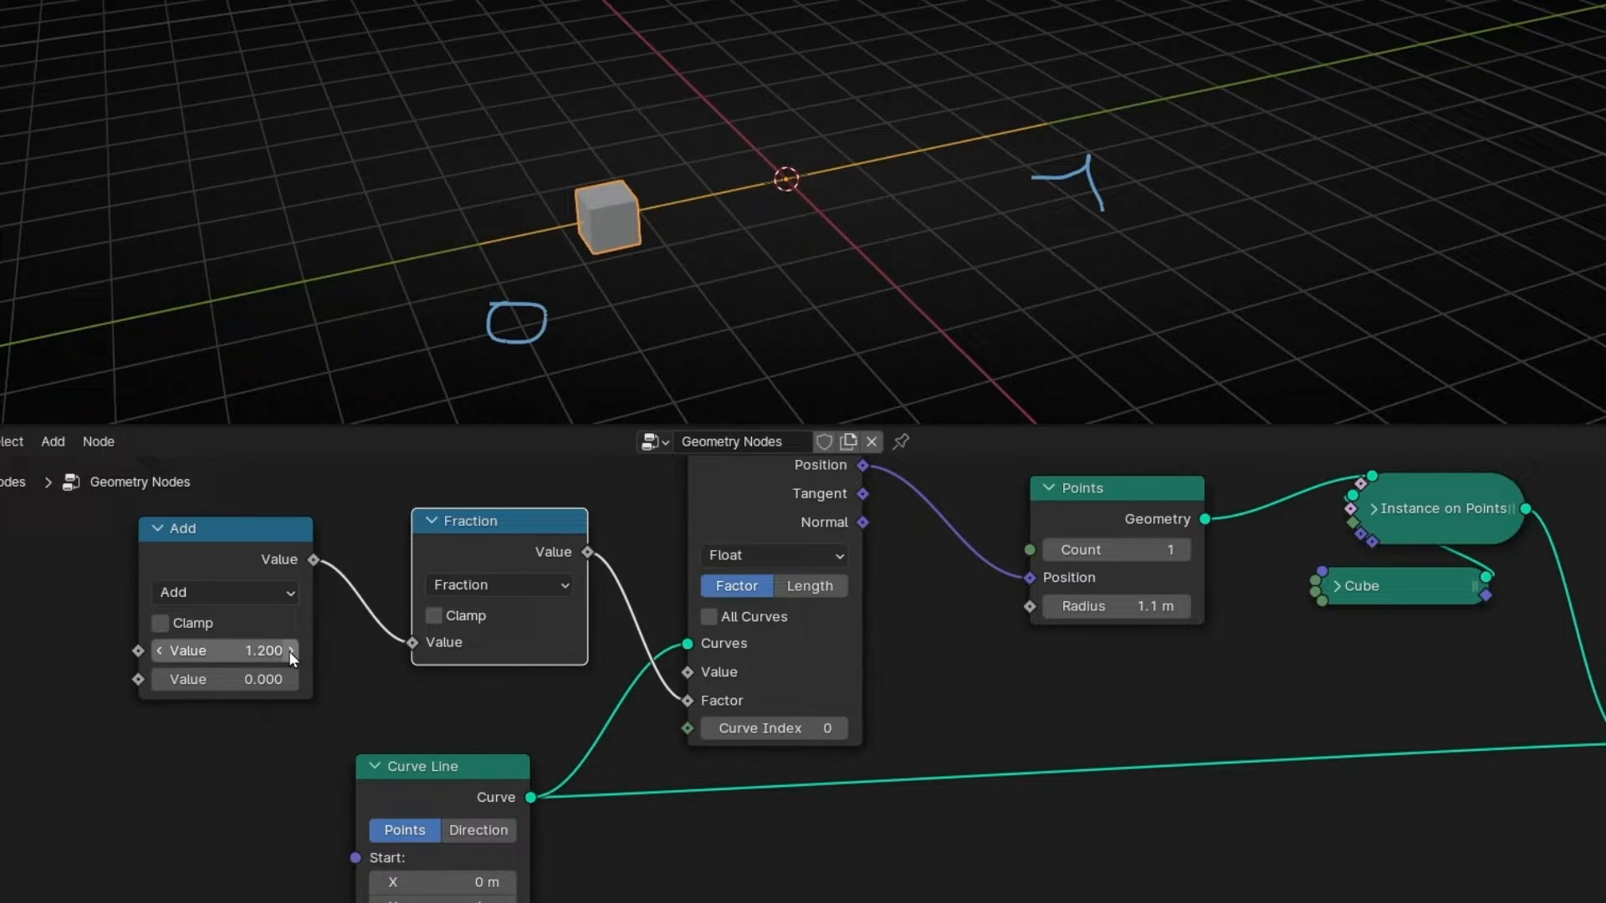
{"action": "left_click_drag", "start_coordinate": [225, 650], "coordinate": [287, 651]}
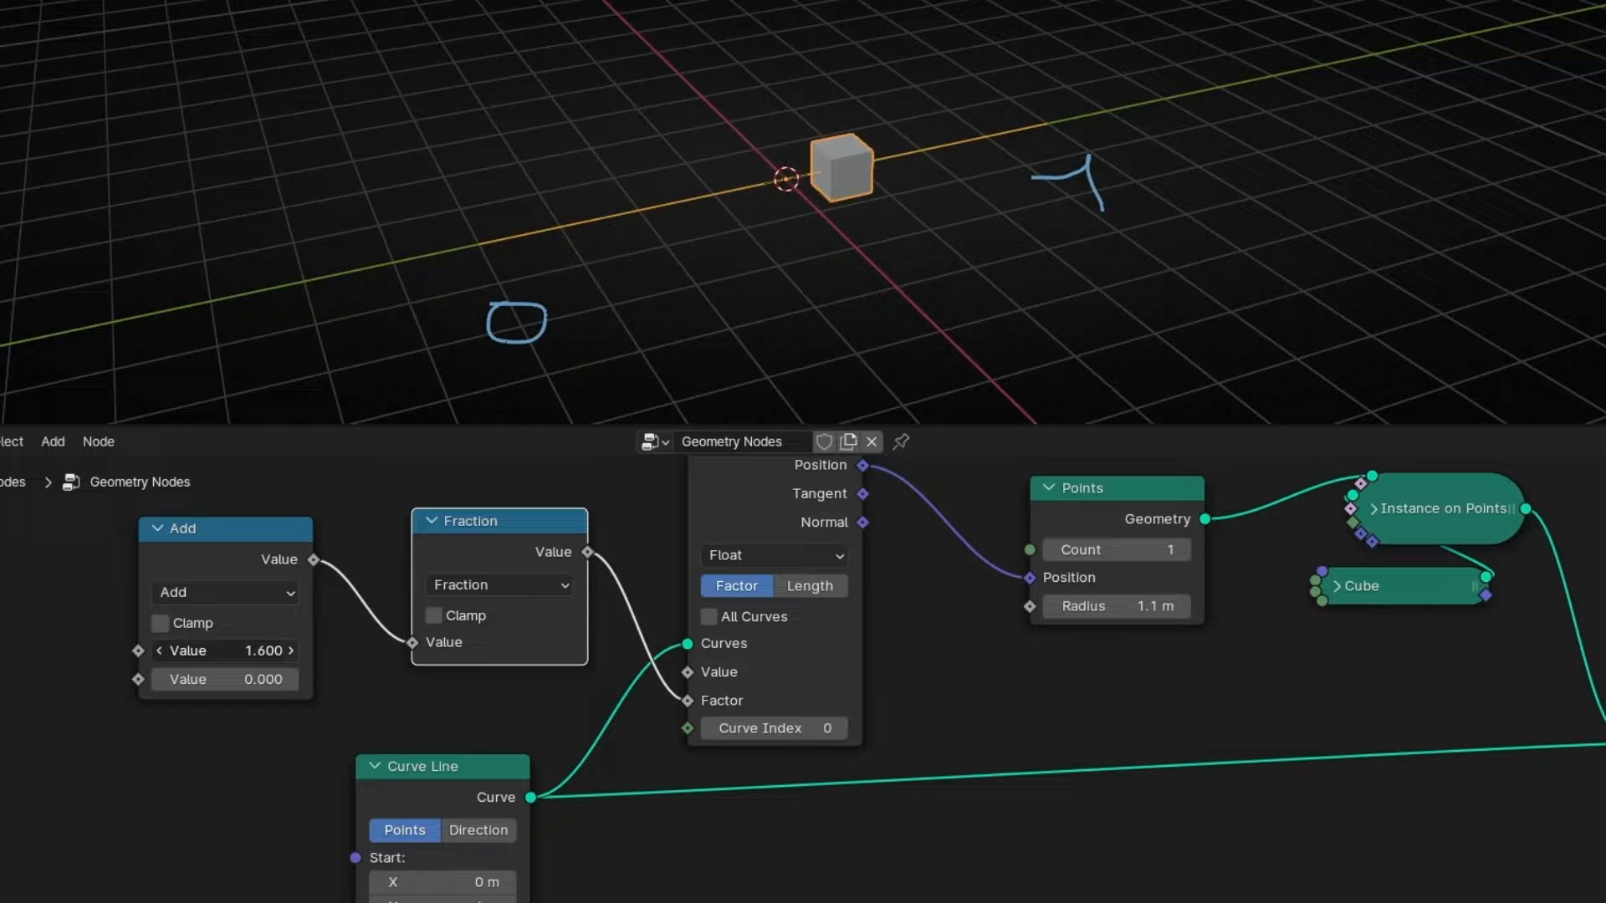
{"action": "left_click", "coordinate": [291, 651]}
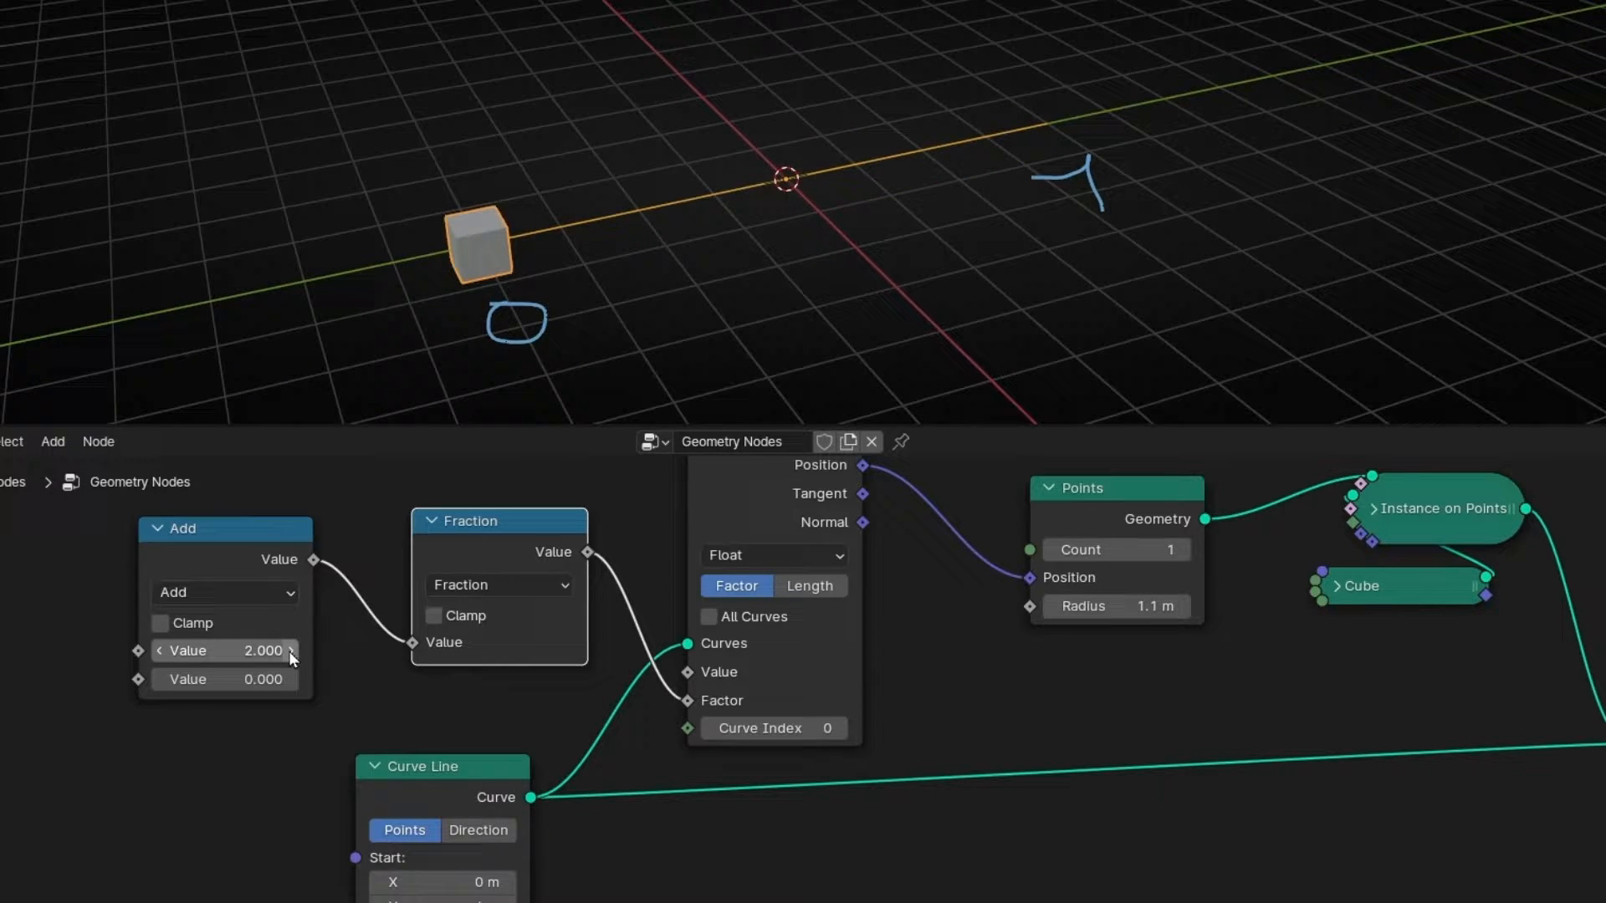
{"action": "mouse_move", "coordinate": [830, 373]}
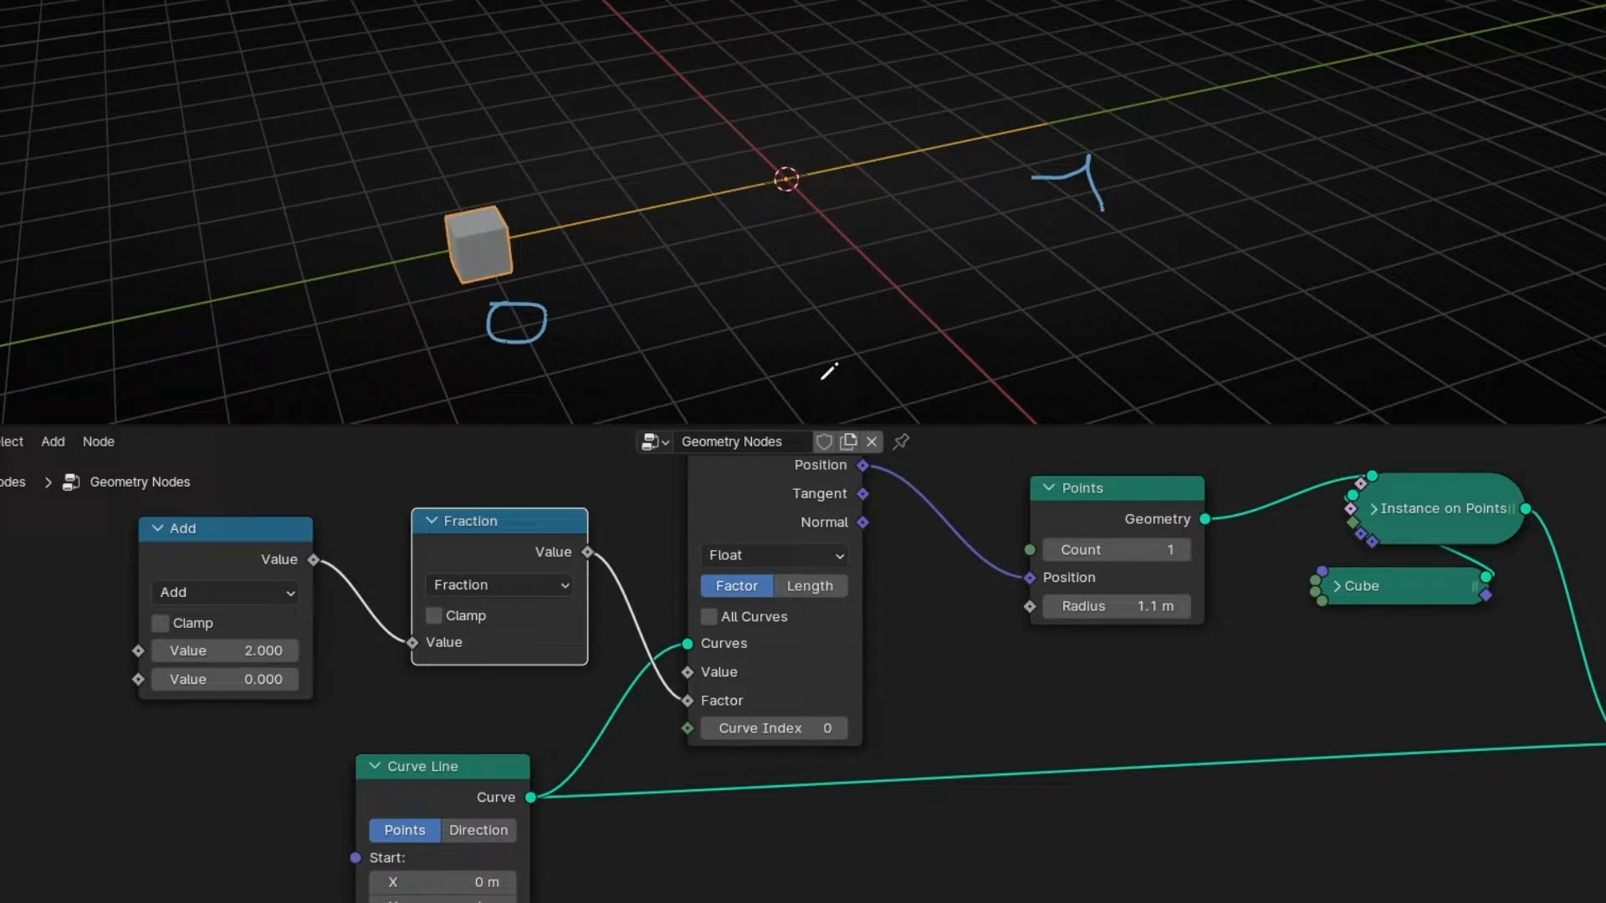
{"action": "left_click_drag", "start_coordinate": [225, 649], "coordinate": [236, 649]}
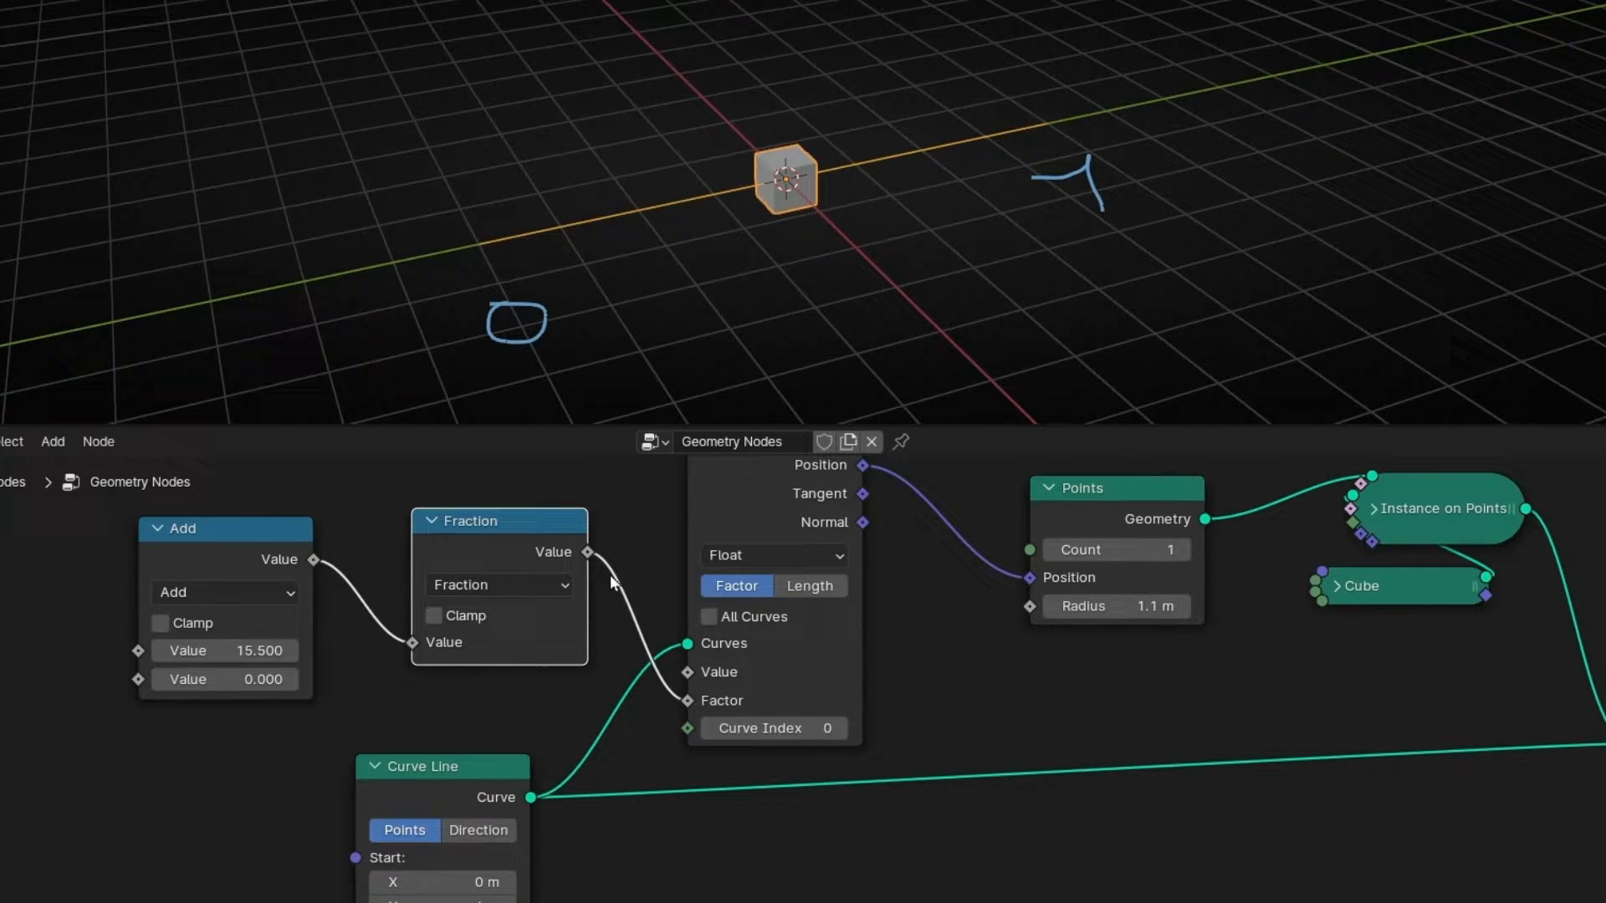
{"action": "mouse_move", "coordinate": [900, 325]}
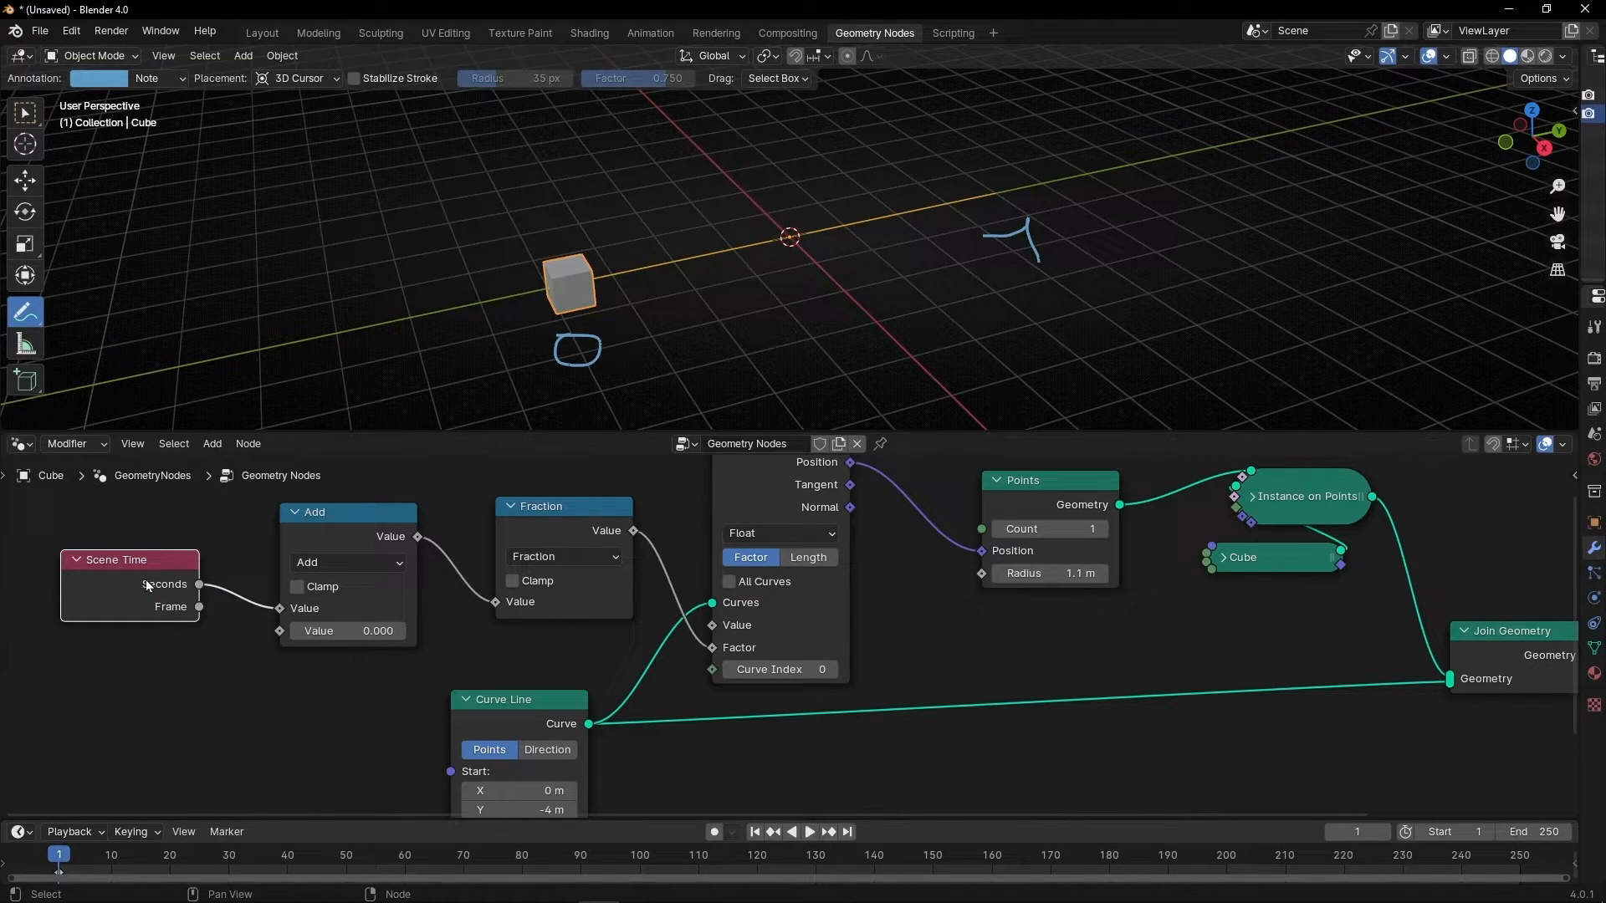
{"action": "mouse_move", "coordinate": [151, 695]}
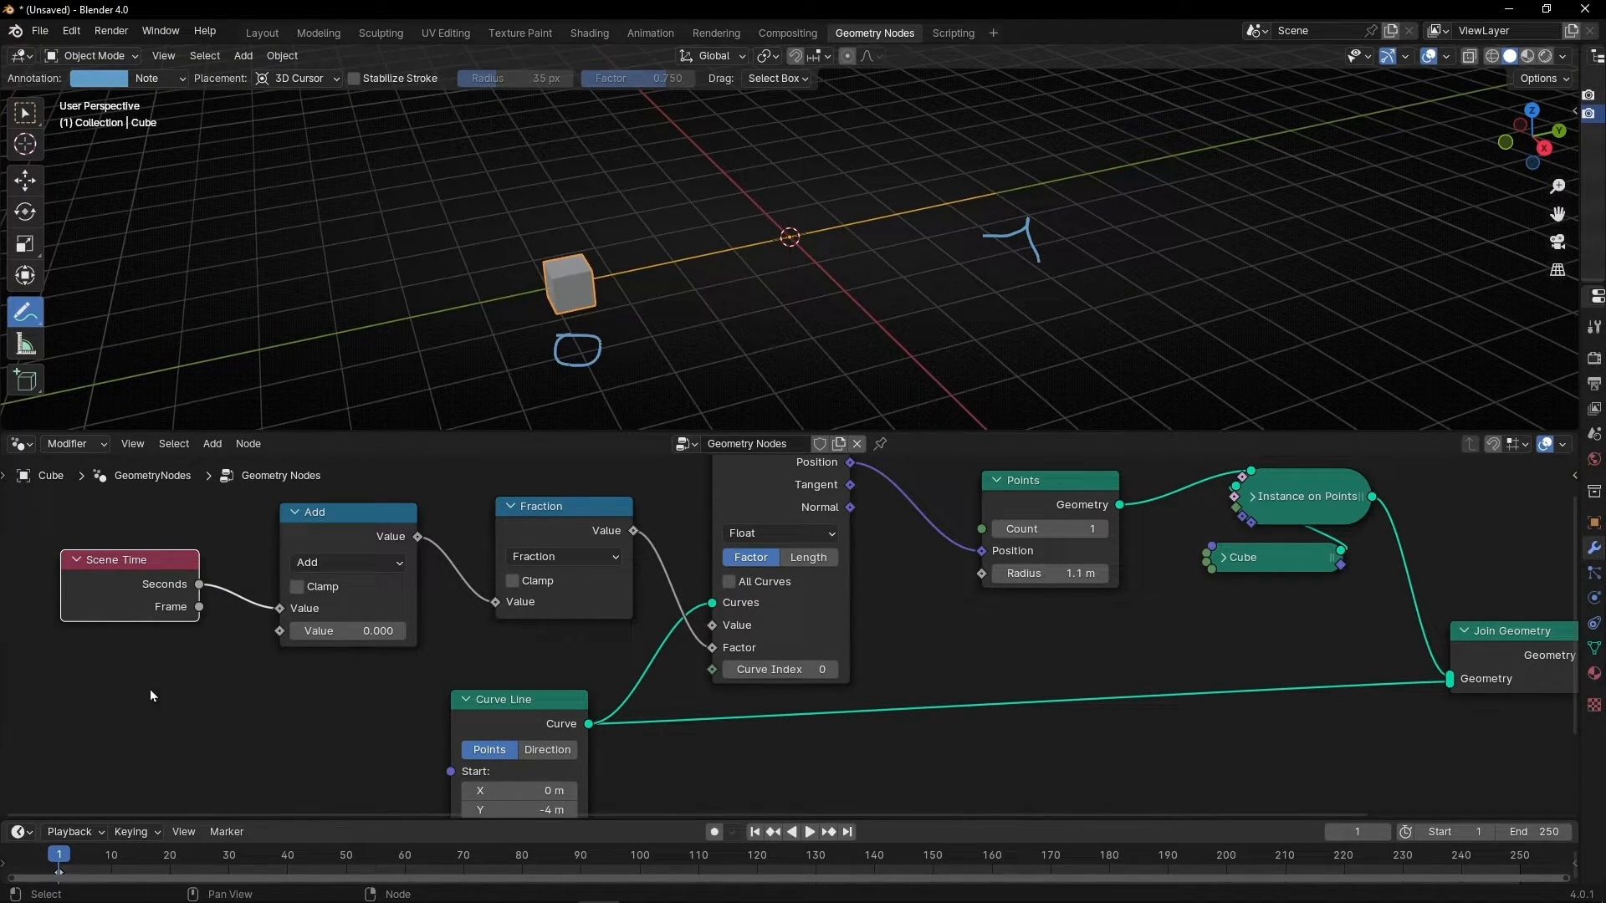
Play the timeline to watch Scene Time loop the cube along the line
{"action": "left_click", "coordinate": [810, 833]}
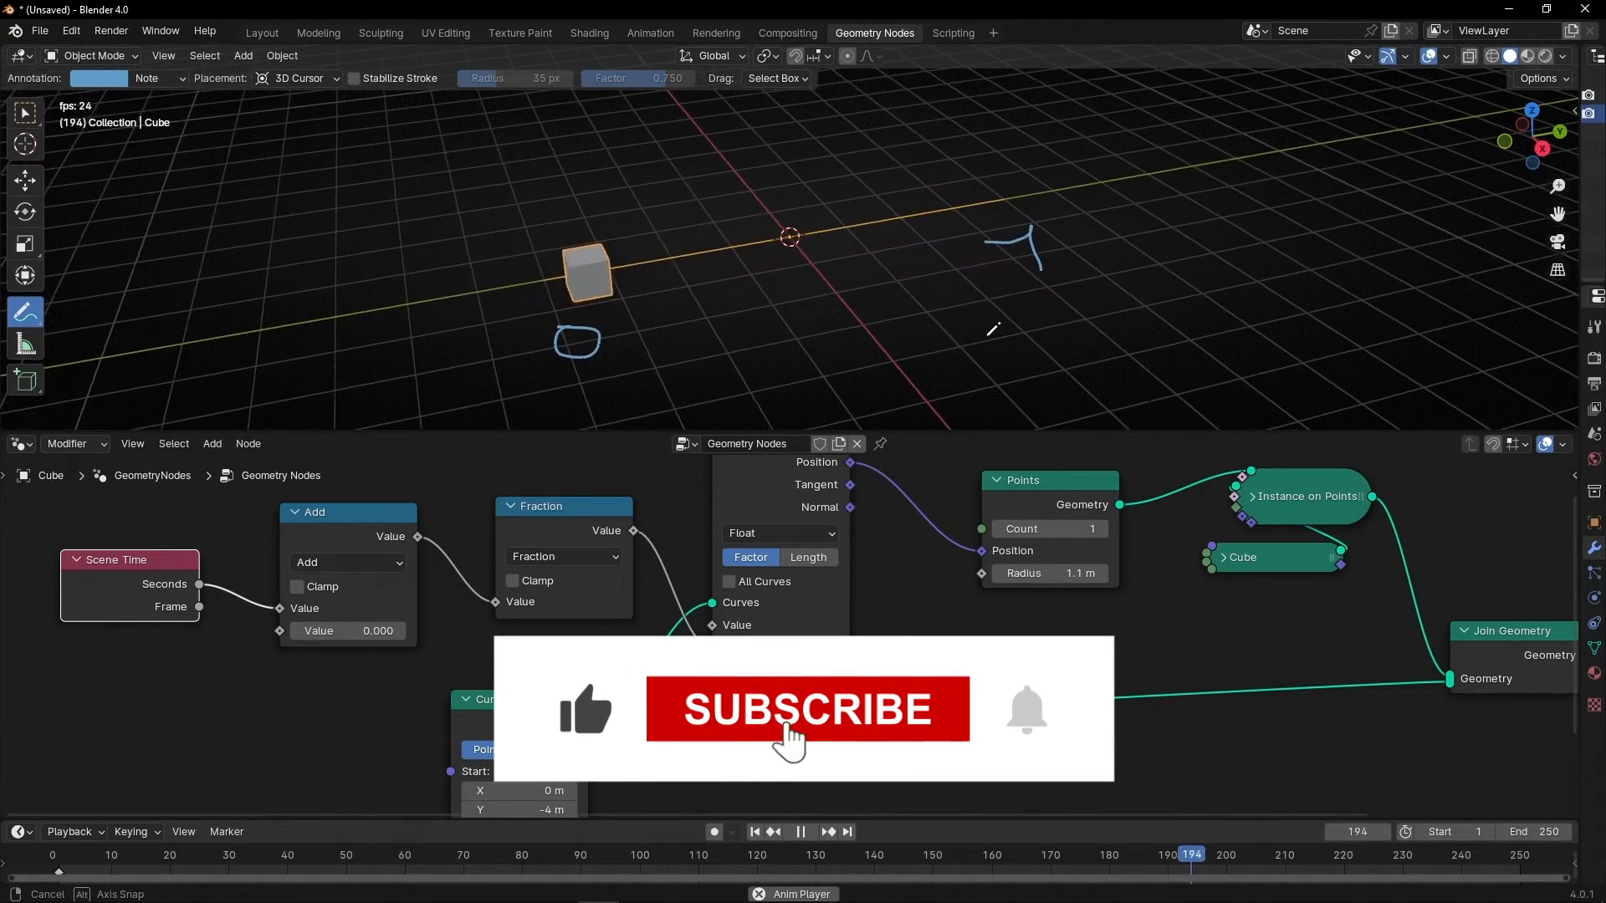
{"action": "left_click", "coordinate": [808, 709]}
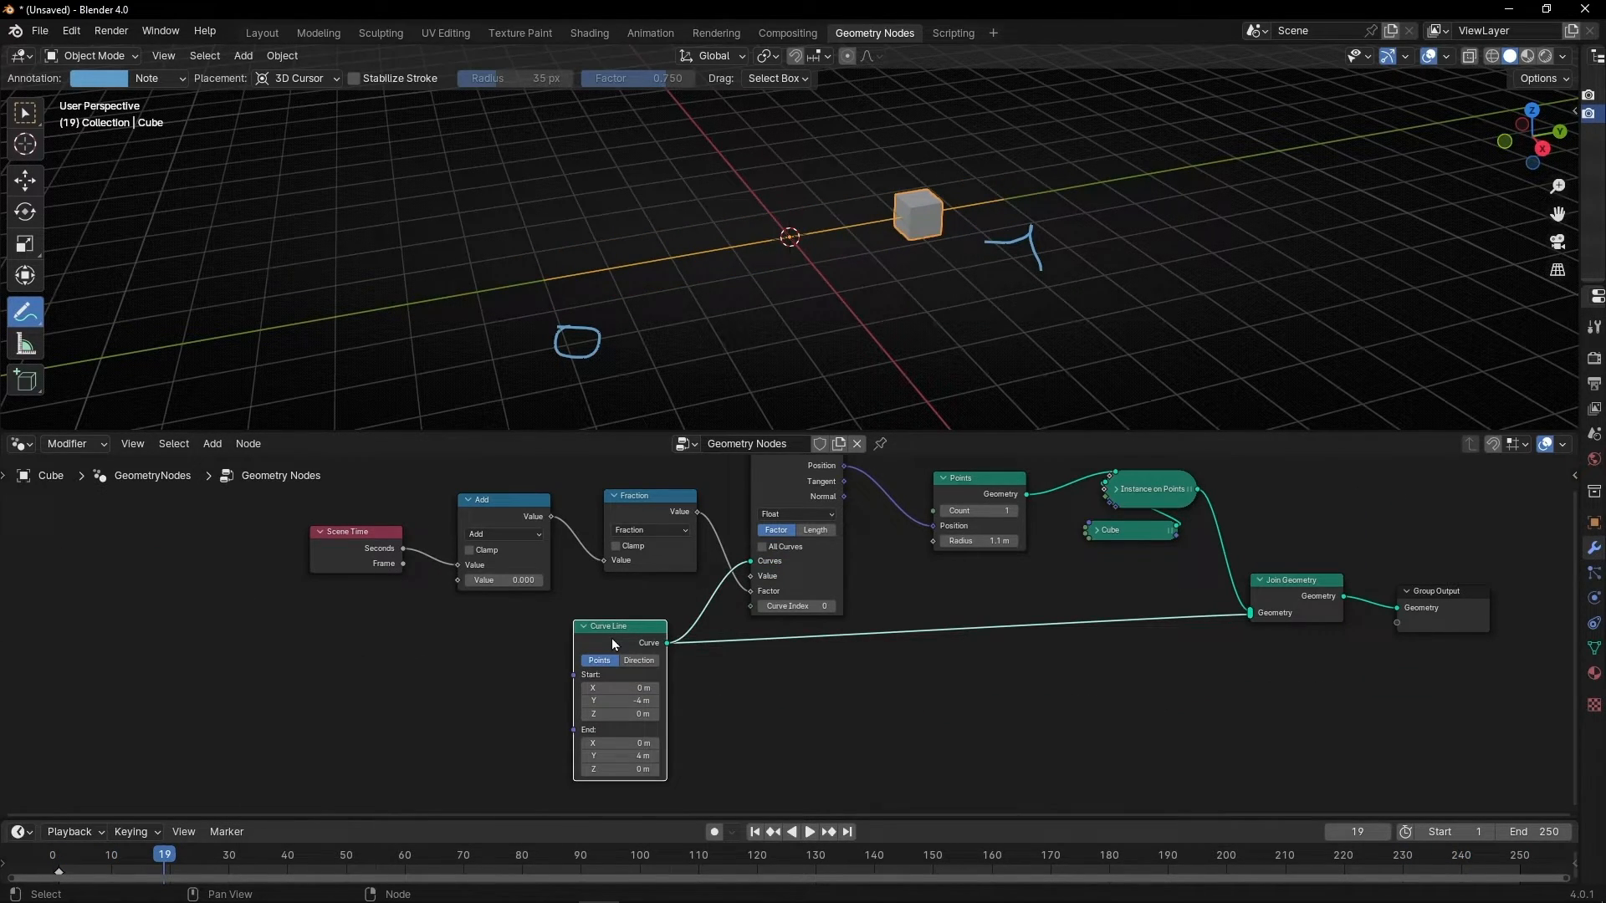
Add a Curve Circle node and connect it in place of the Curve Line
{"action": "type", "text": "curve cirl"}
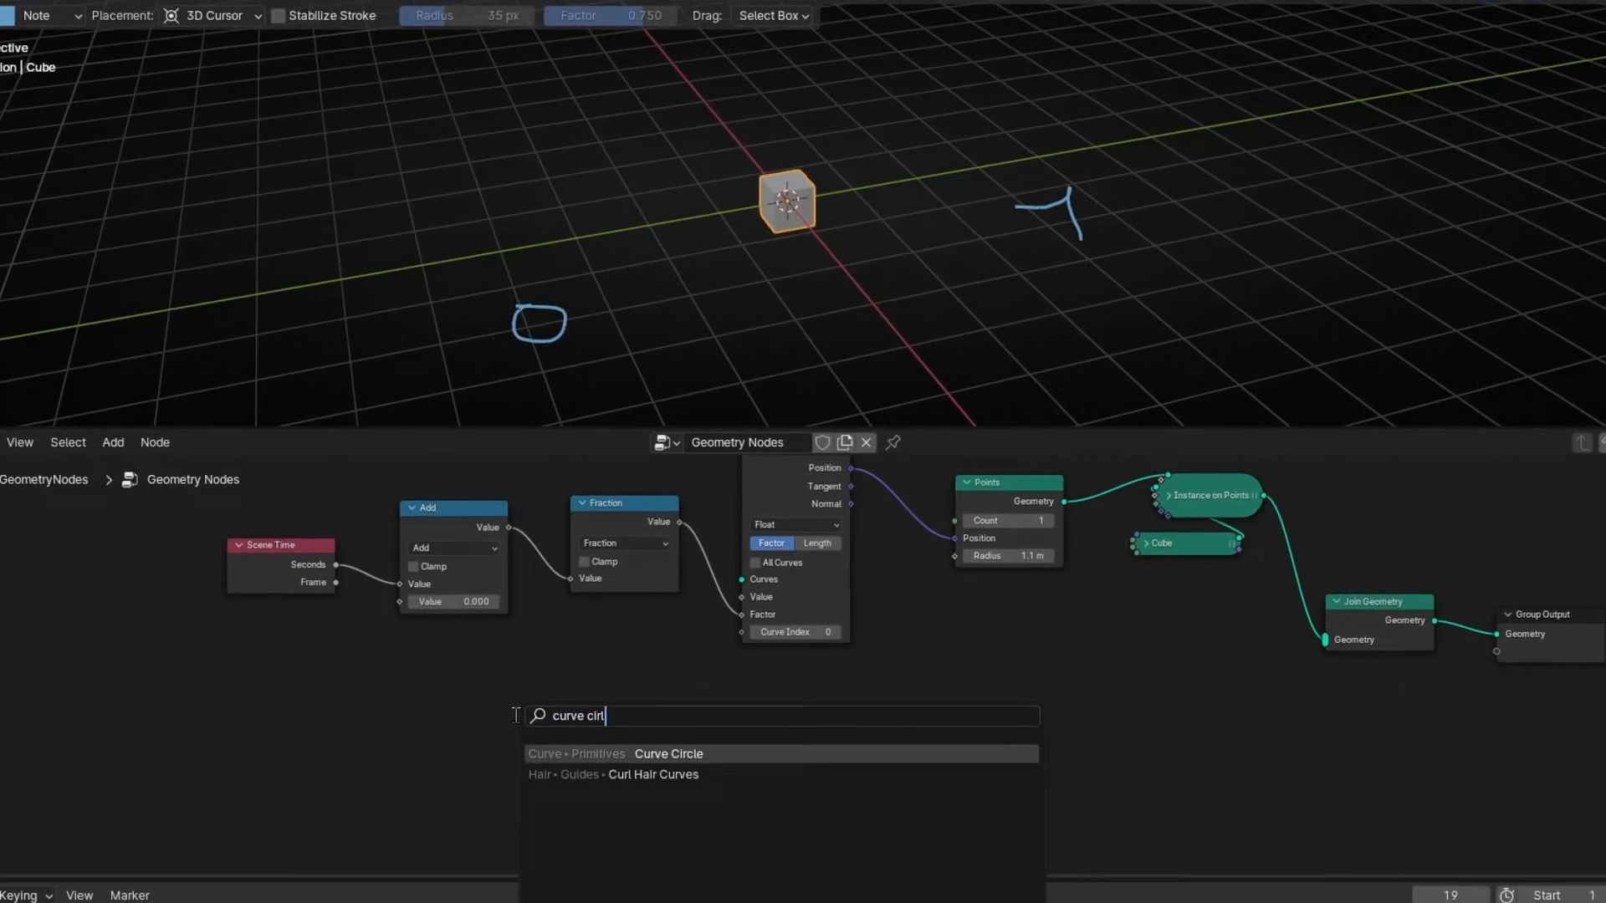
{"action": "left_click", "coordinate": [669, 754]}
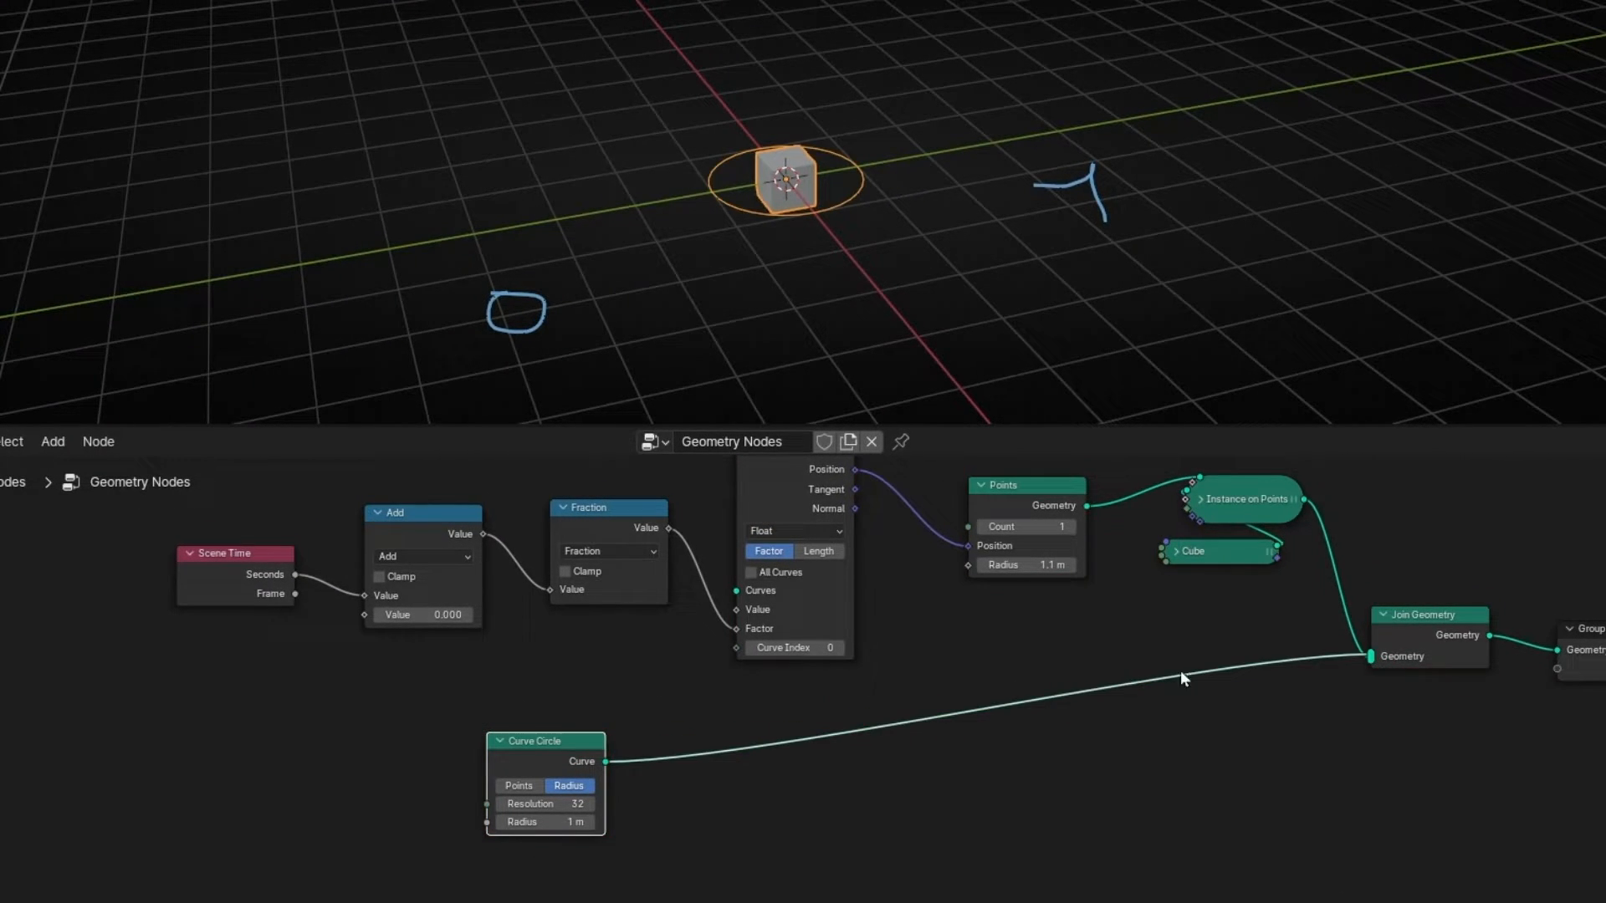
{"action": "left_click_drag", "start_coordinate": [548, 822], "coordinate": [574, 821]}
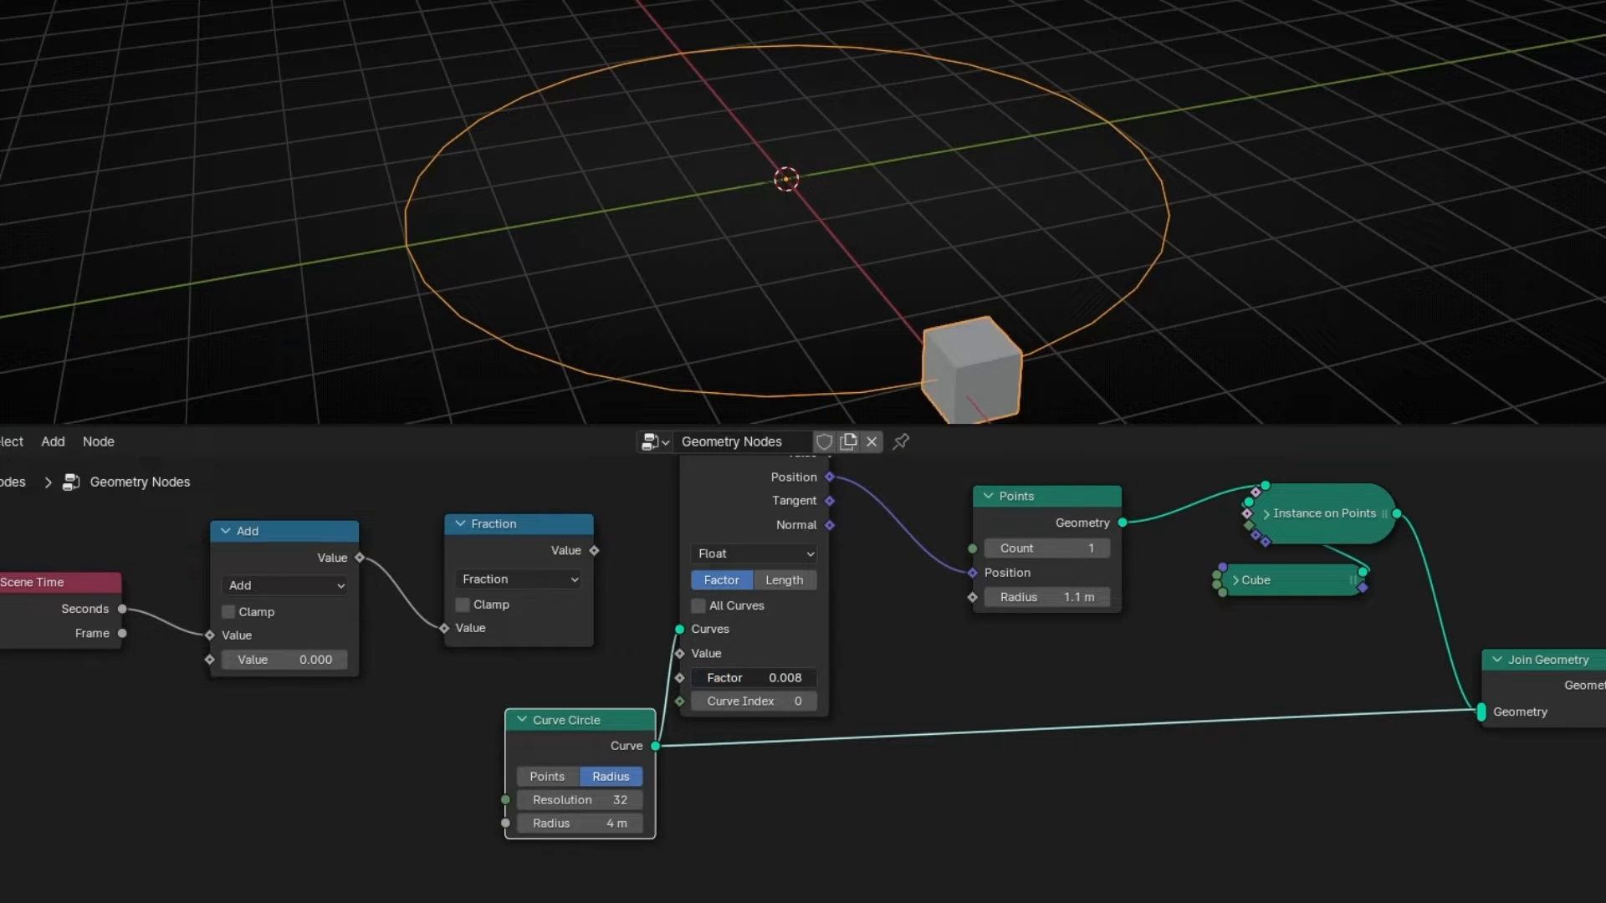
Reset the Sample Curve factor to zero and drag it to about 0.75
{"action": "left_click", "coordinate": [753, 677]}
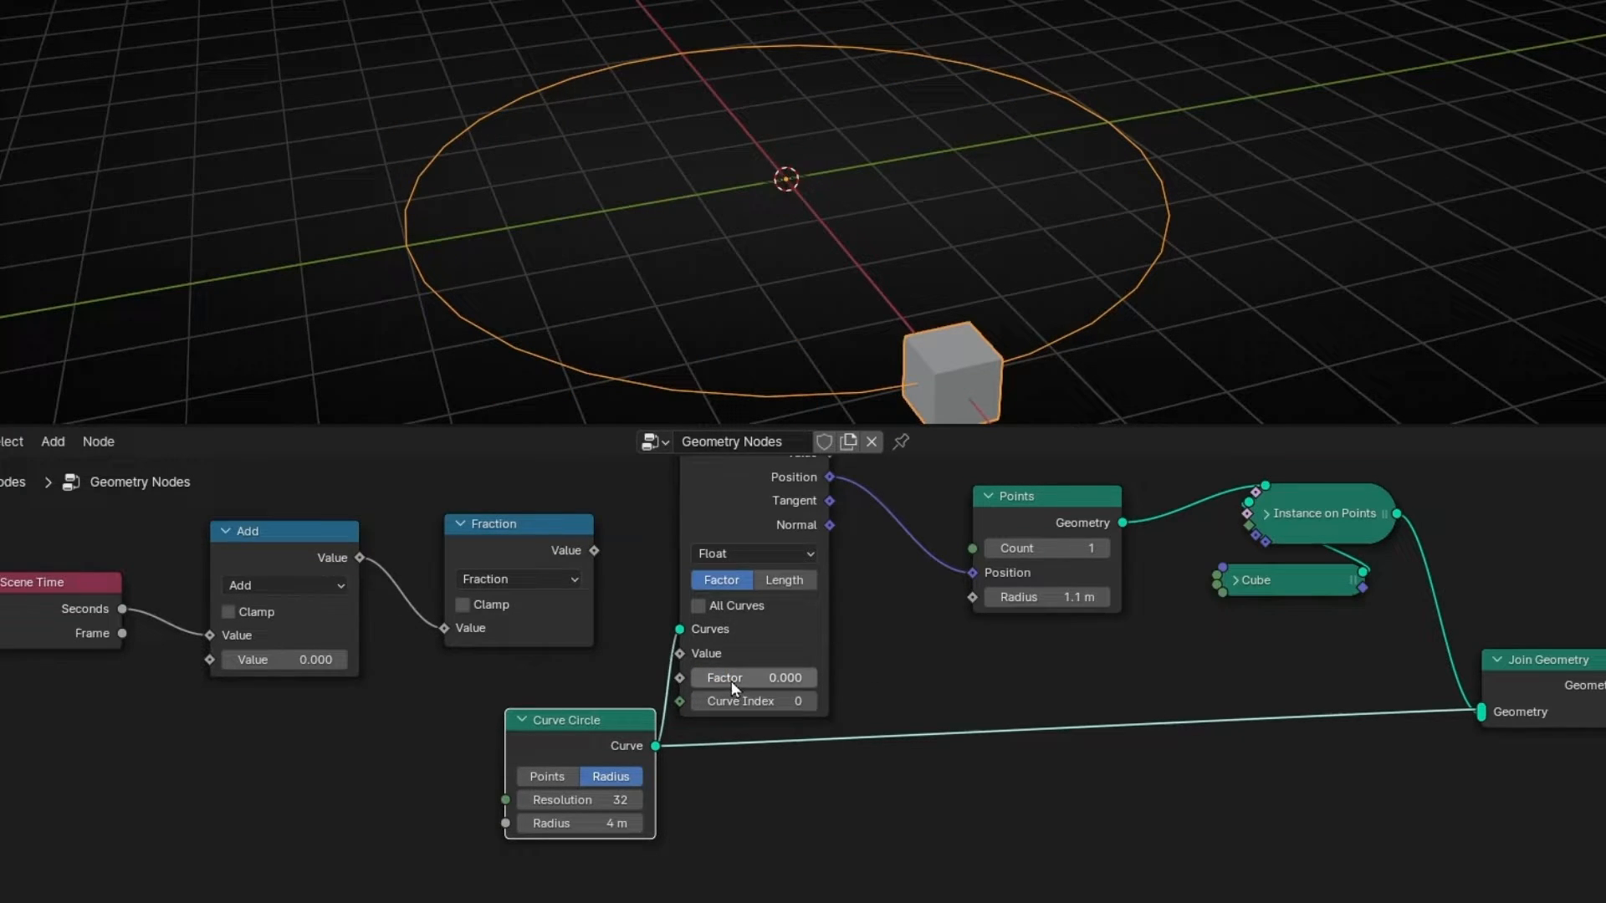
{"action": "left_click_drag", "start_coordinate": [753, 677], "coordinate": [779, 677]}
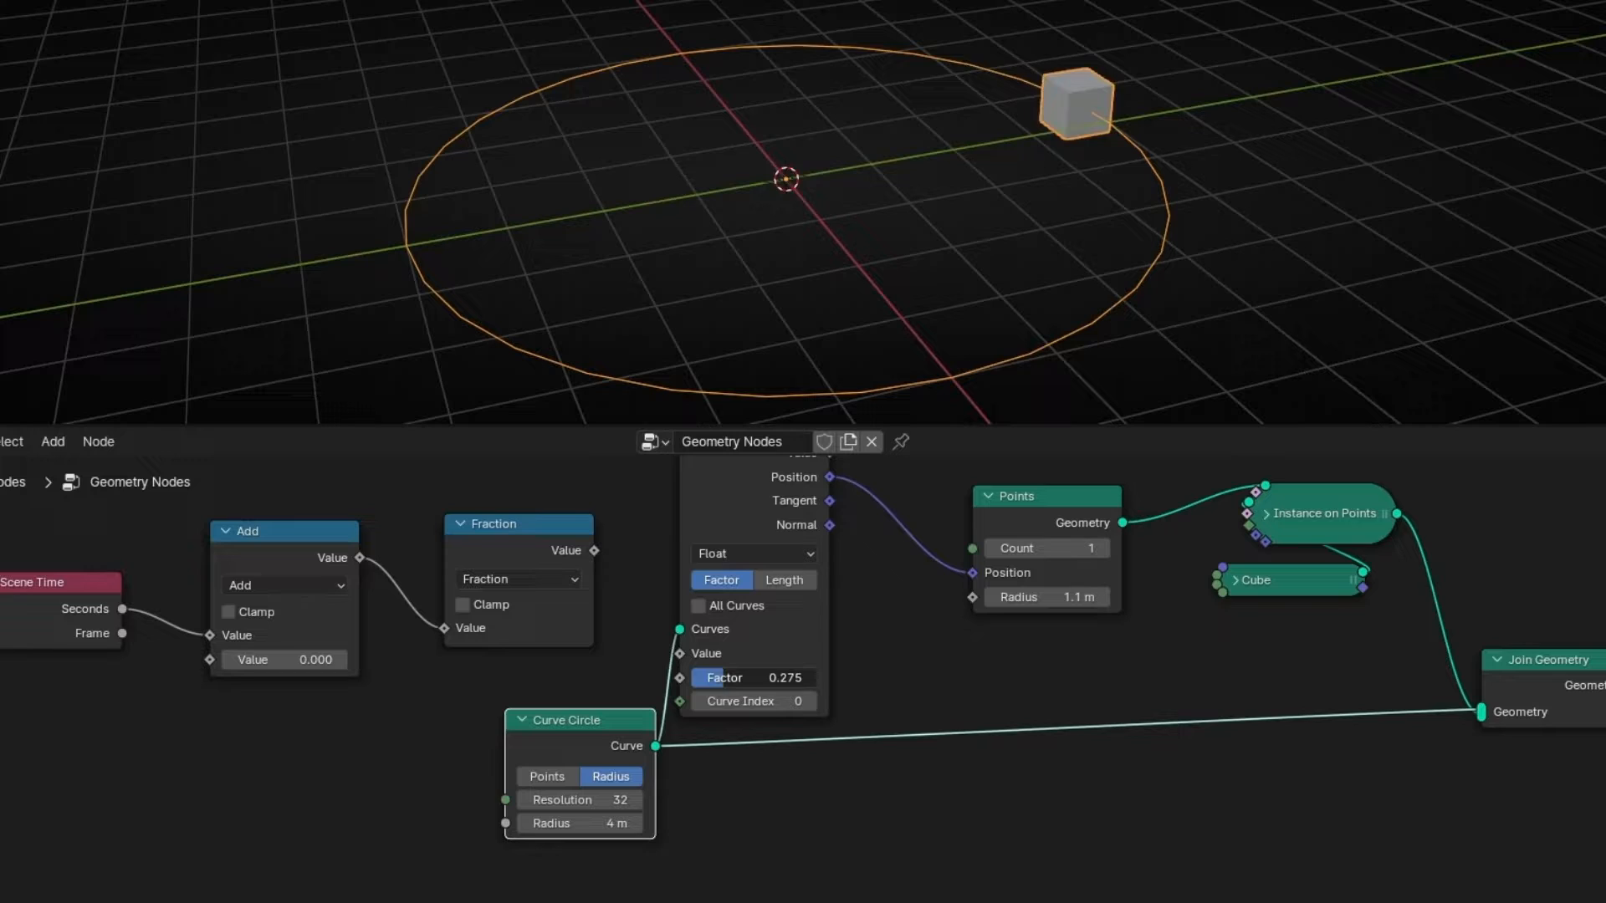
{"action": "left_click_drag", "start_coordinate": [753, 676], "coordinate": [753, 677]}
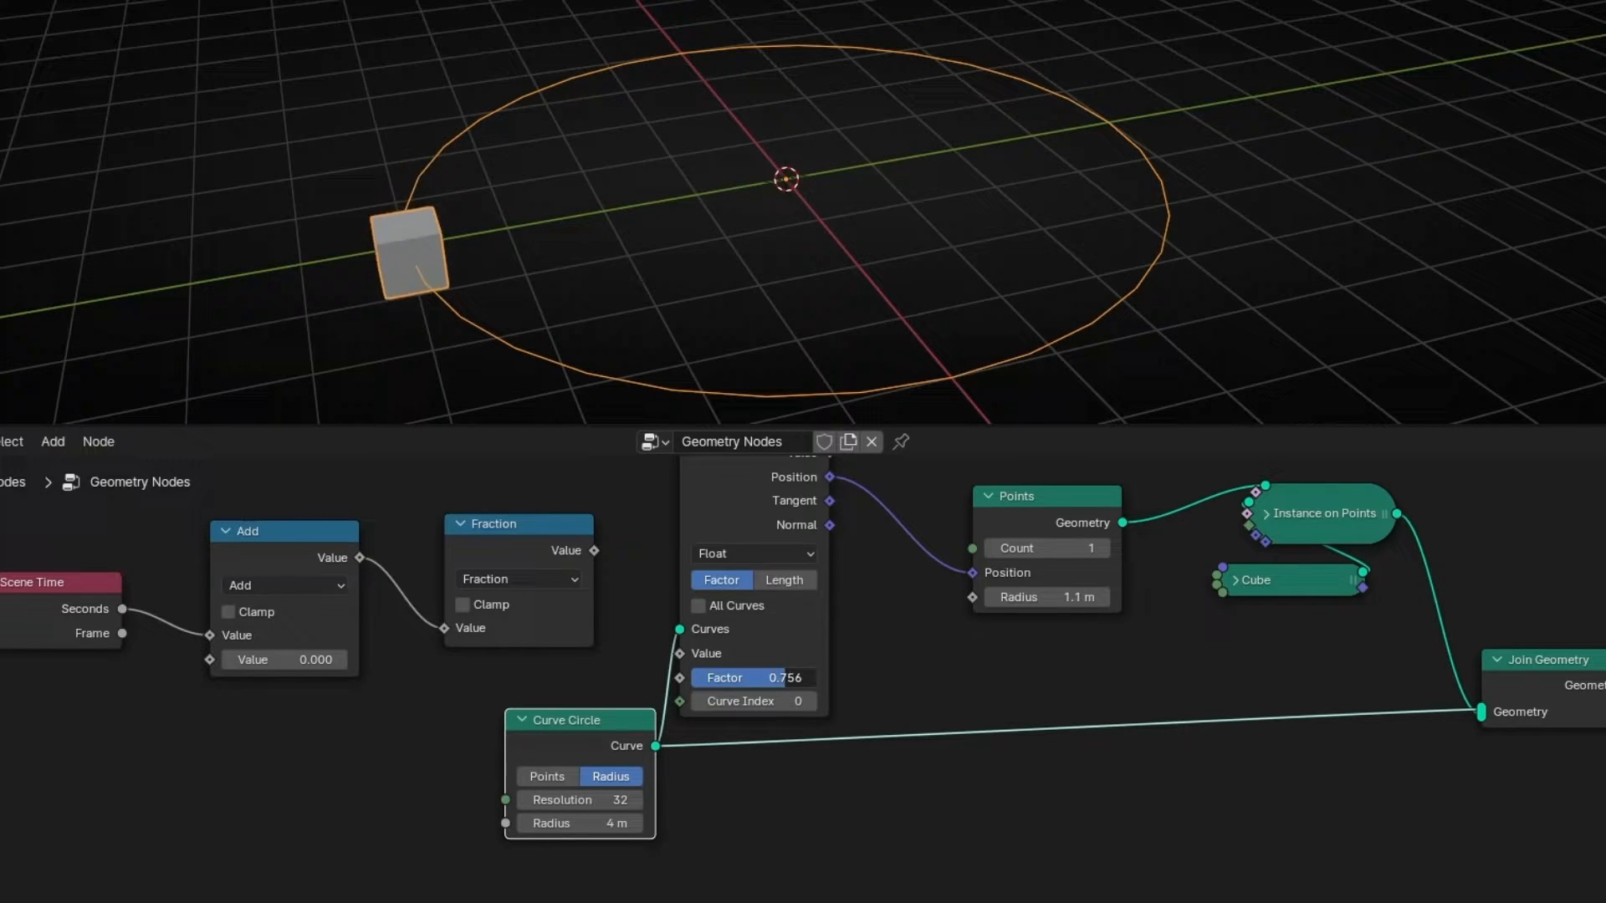
{"action": "left_click_drag", "start_coordinate": [752, 677], "coordinate": [816, 677]}
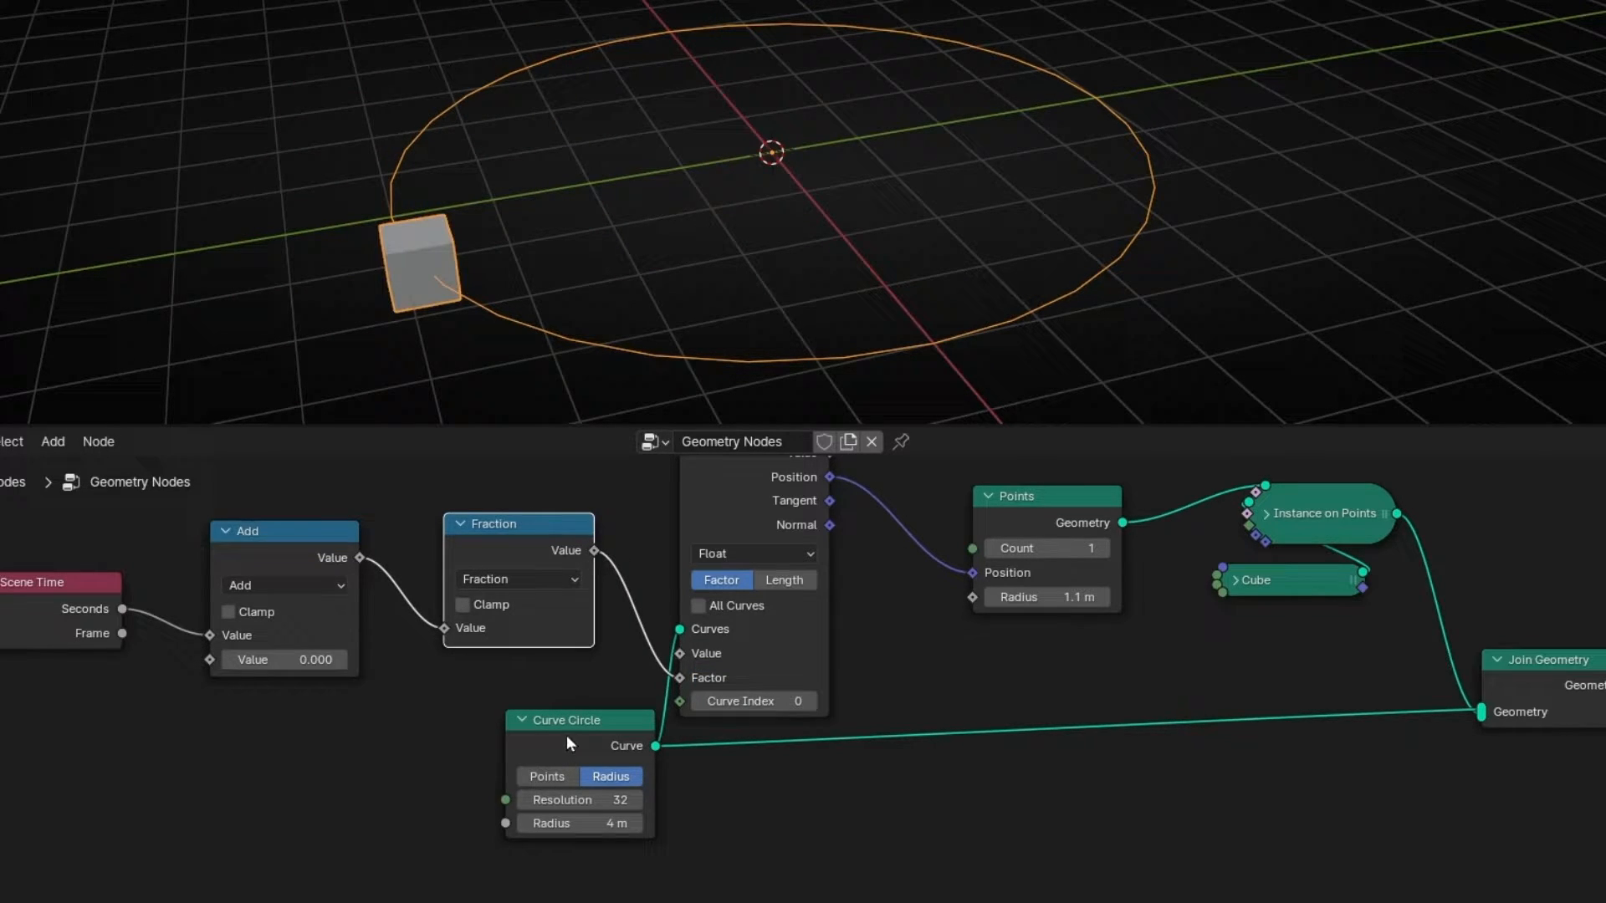
Turn the duplicated math node after Scene Time into Multiply and tune it to 0.2
{"action": "left_click_drag", "start_coordinate": [570, 720], "coordinate": [497, 761]}
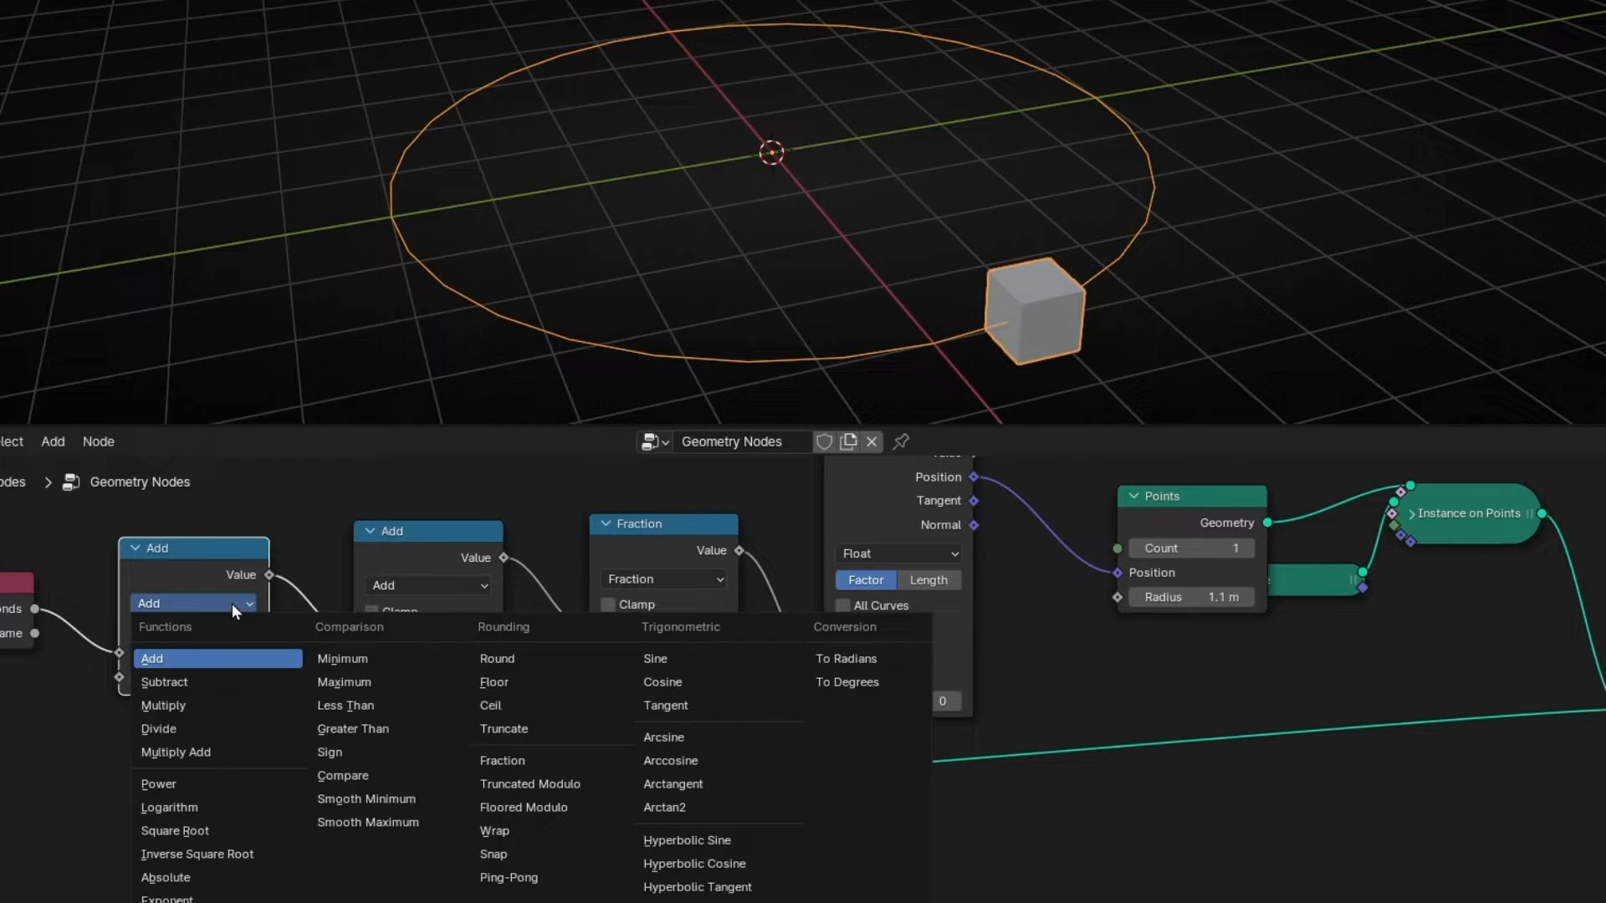
{"action": "left_click", "coordinate": [164, 706]}
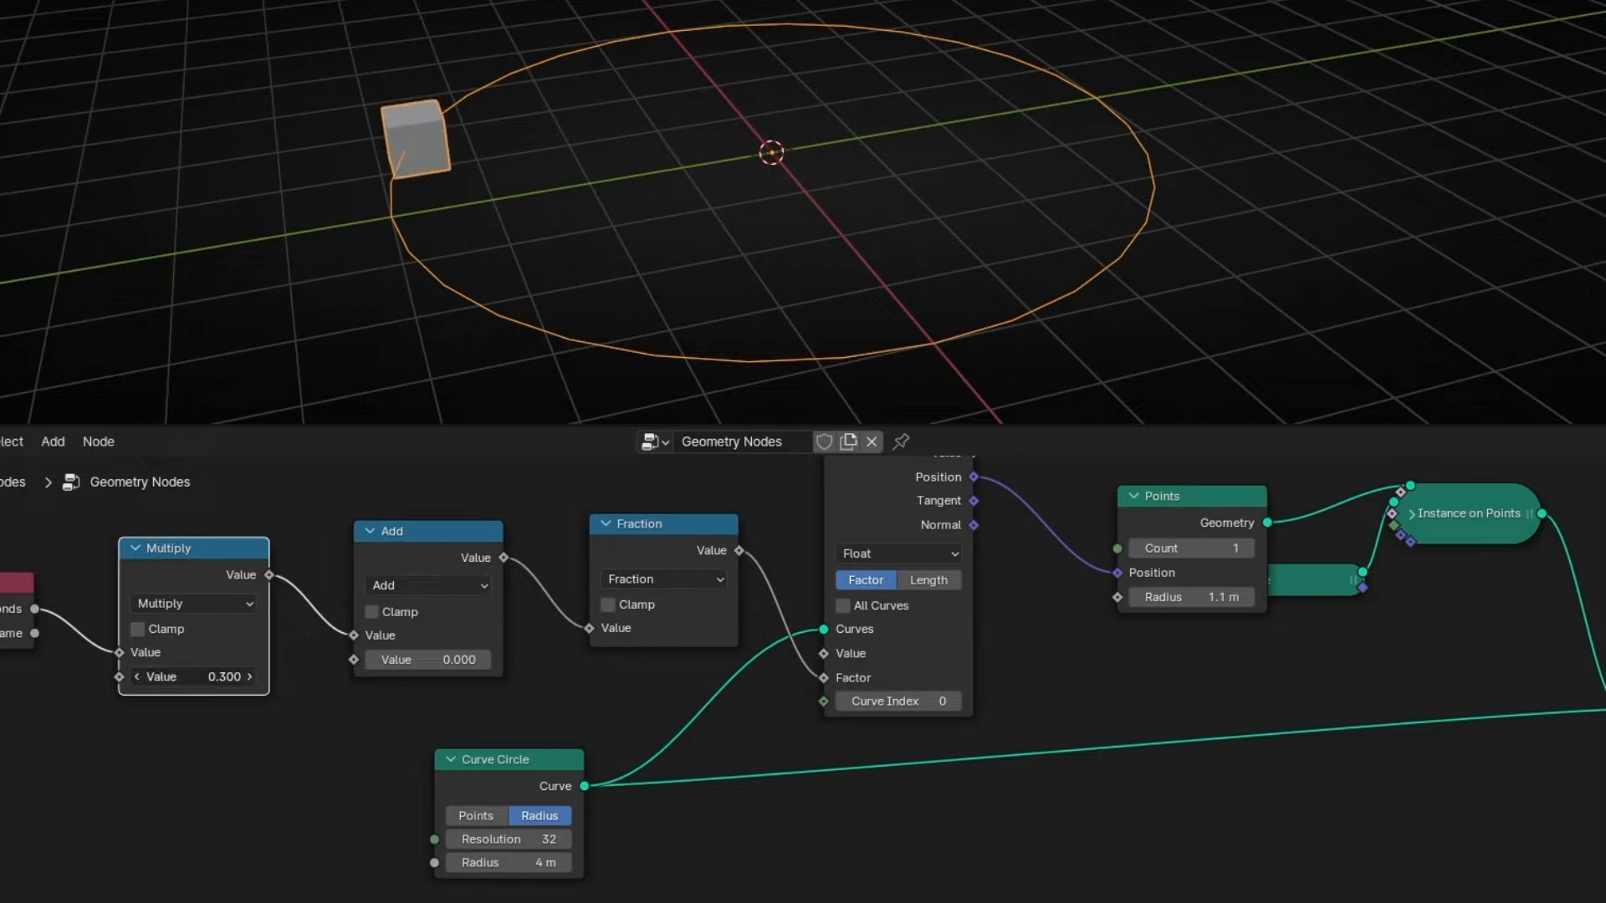
{"action": "left_click_drag", "start_coordinate": [192, 676], "coordinate": [246, 676]}
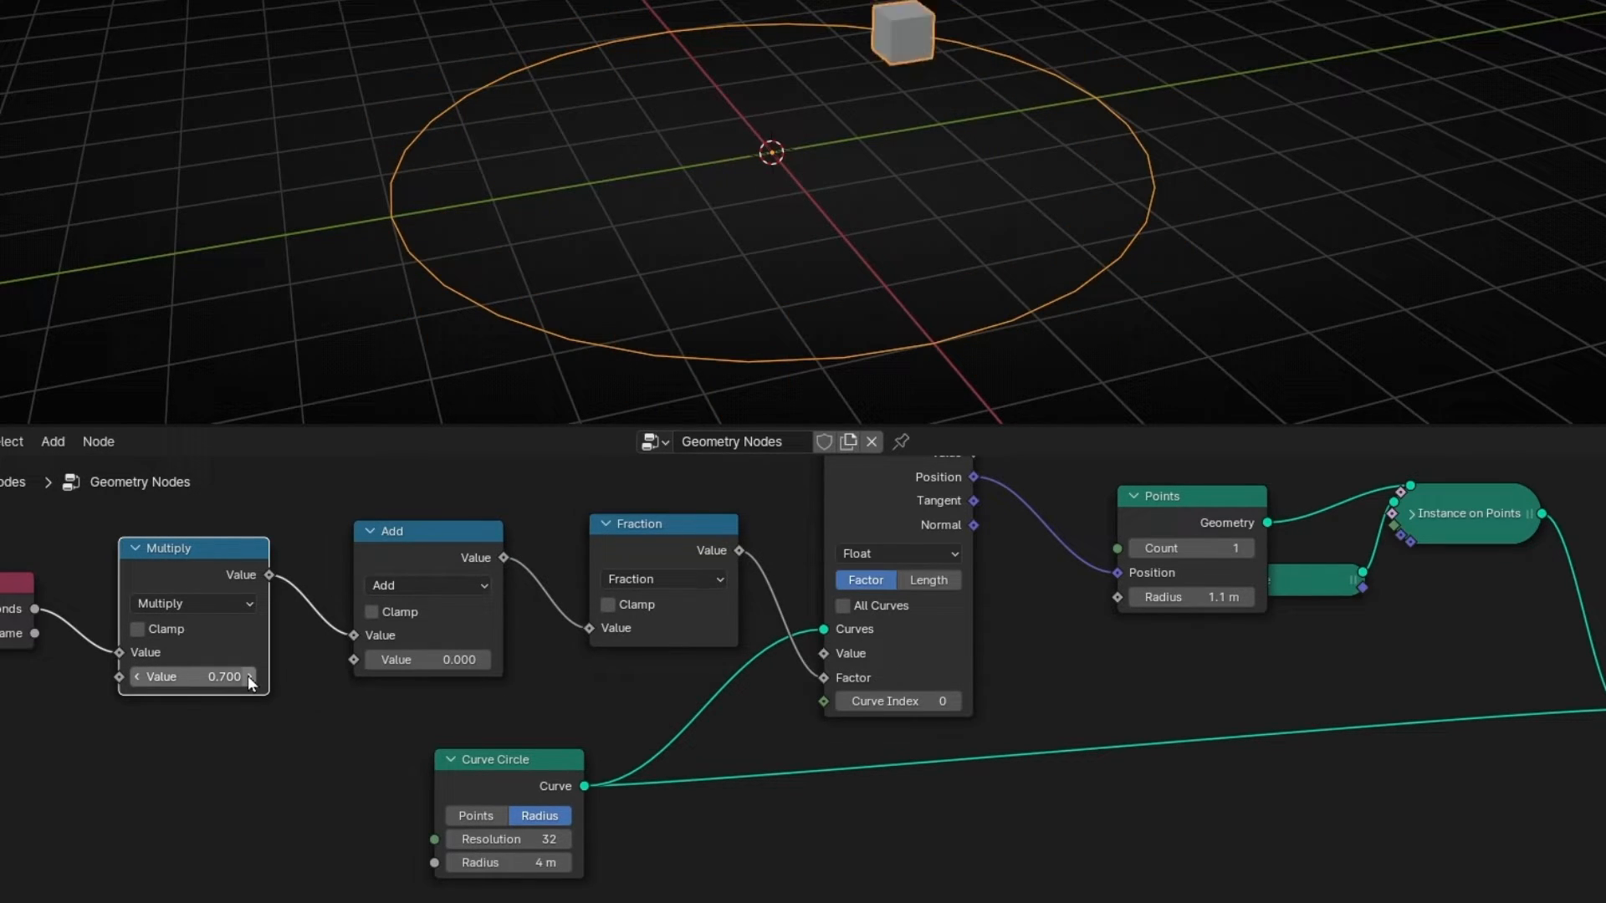
{"action": "left_click_drag", "start_coordinate": [195, 676], "coordinate": [236, 676]}
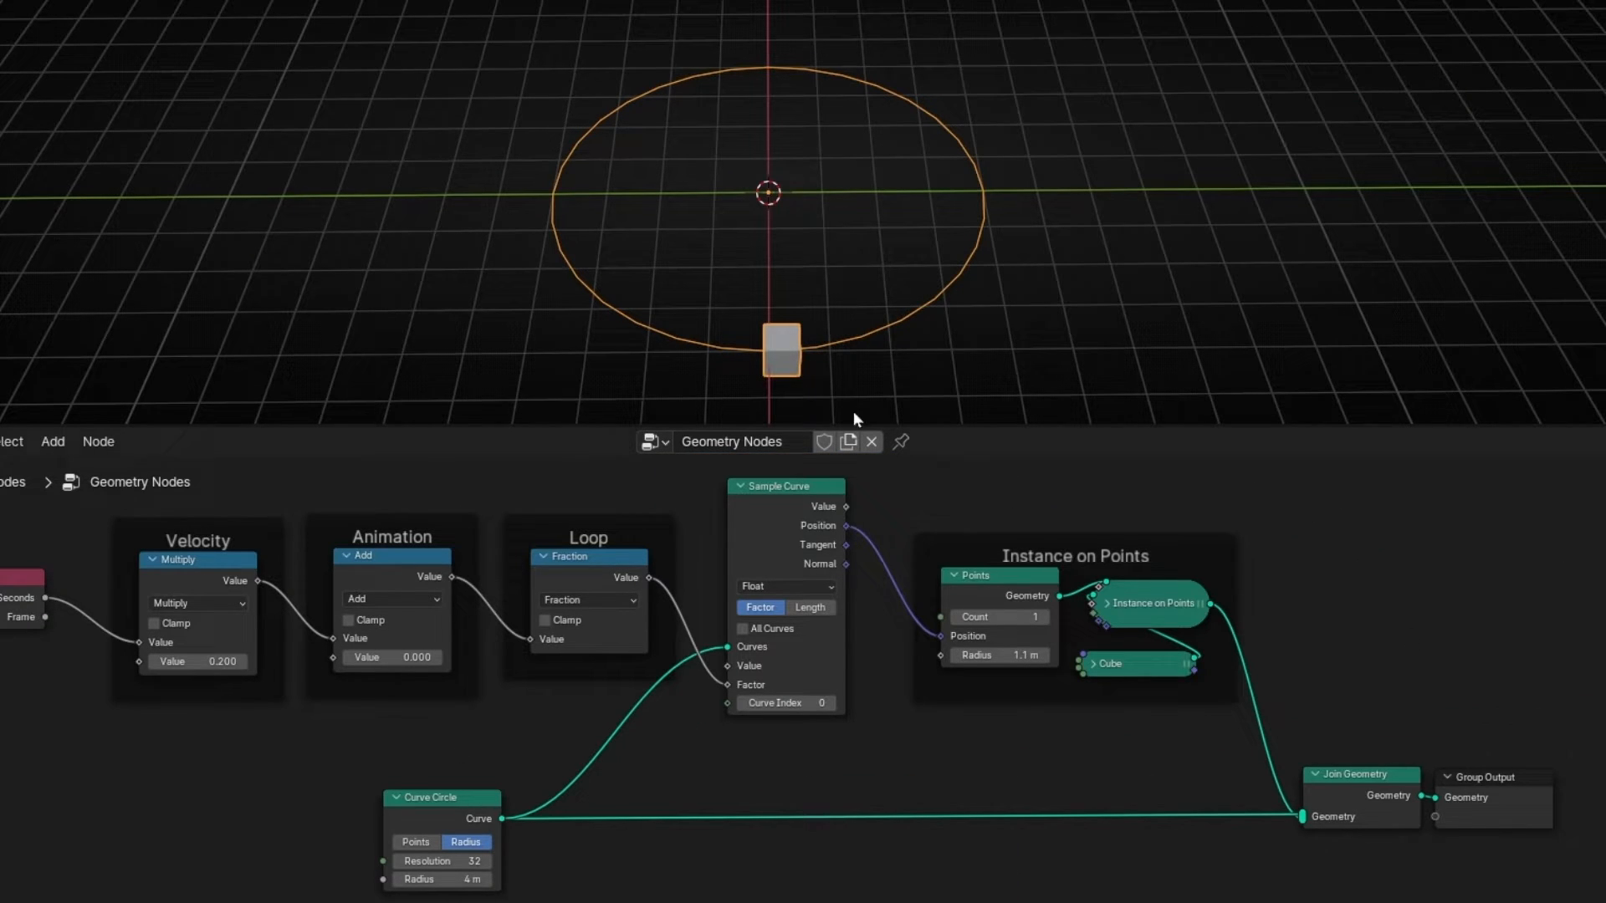
{"action": "mouse_move", "coordinate": [498, 655]}
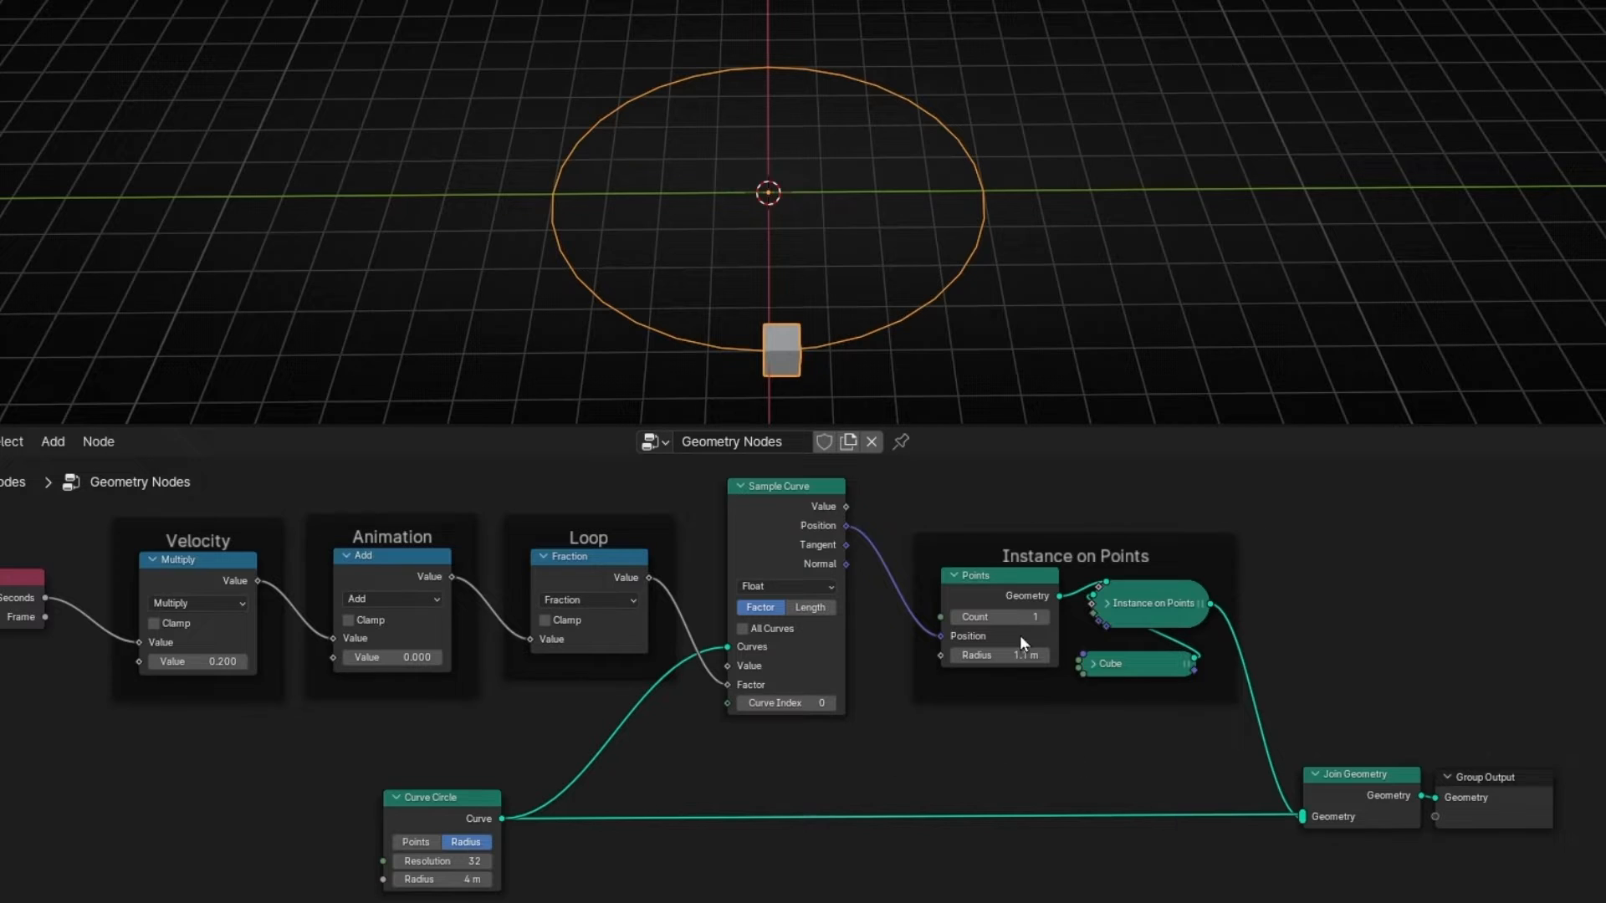
{"action": "mouse_move", "coordinate": [486, 803]}
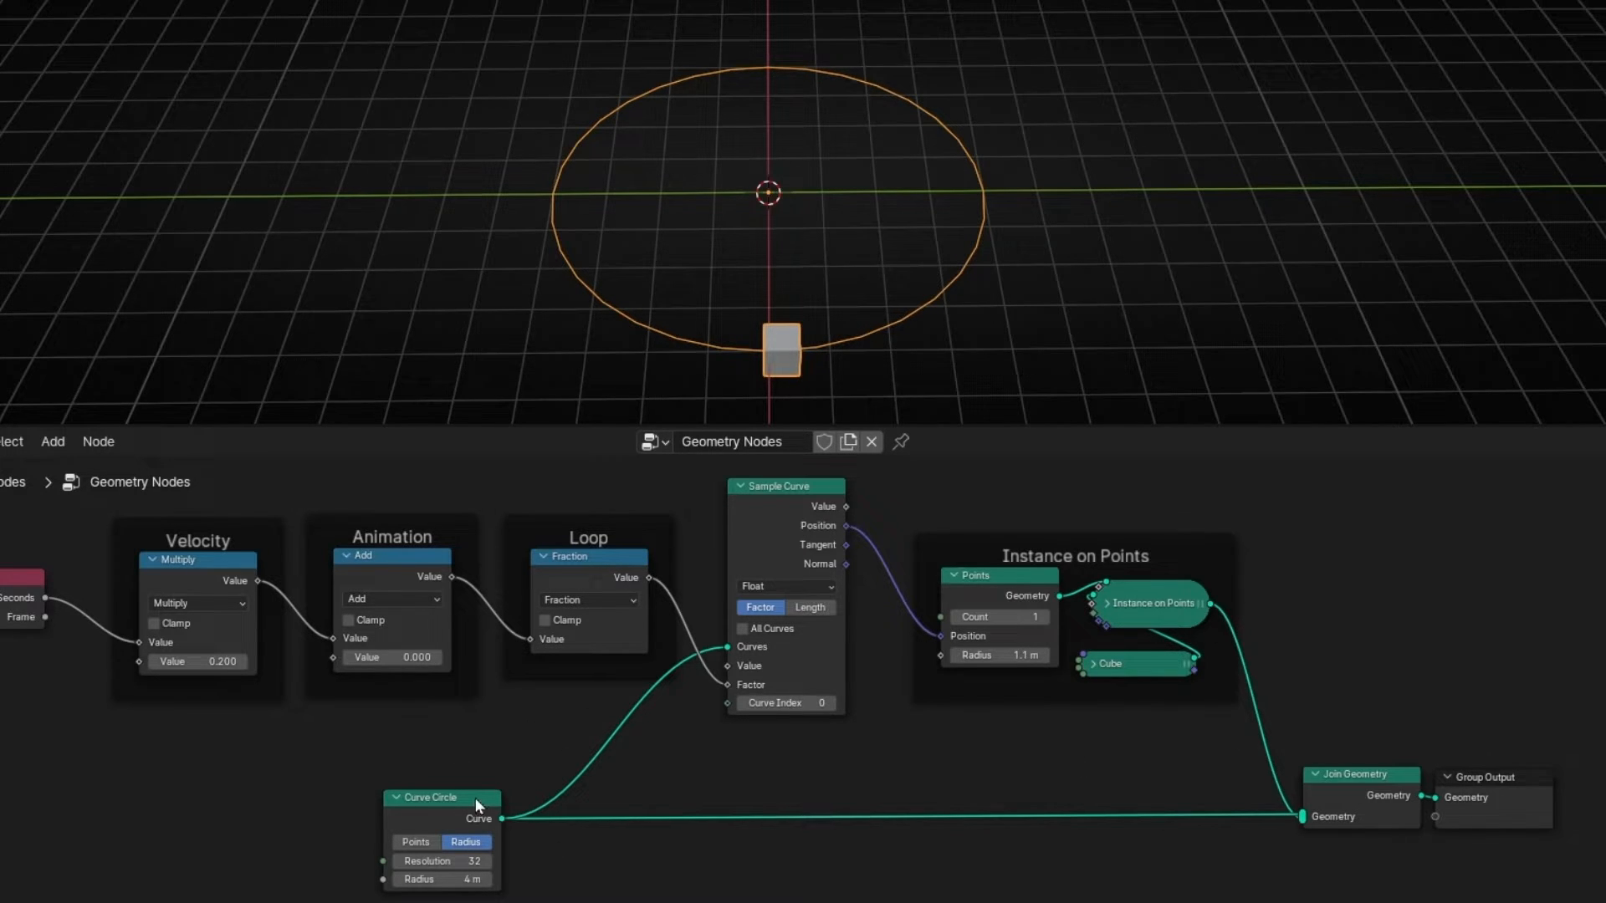
{"action": "mouse_move", "coordinate": [970, 595]}
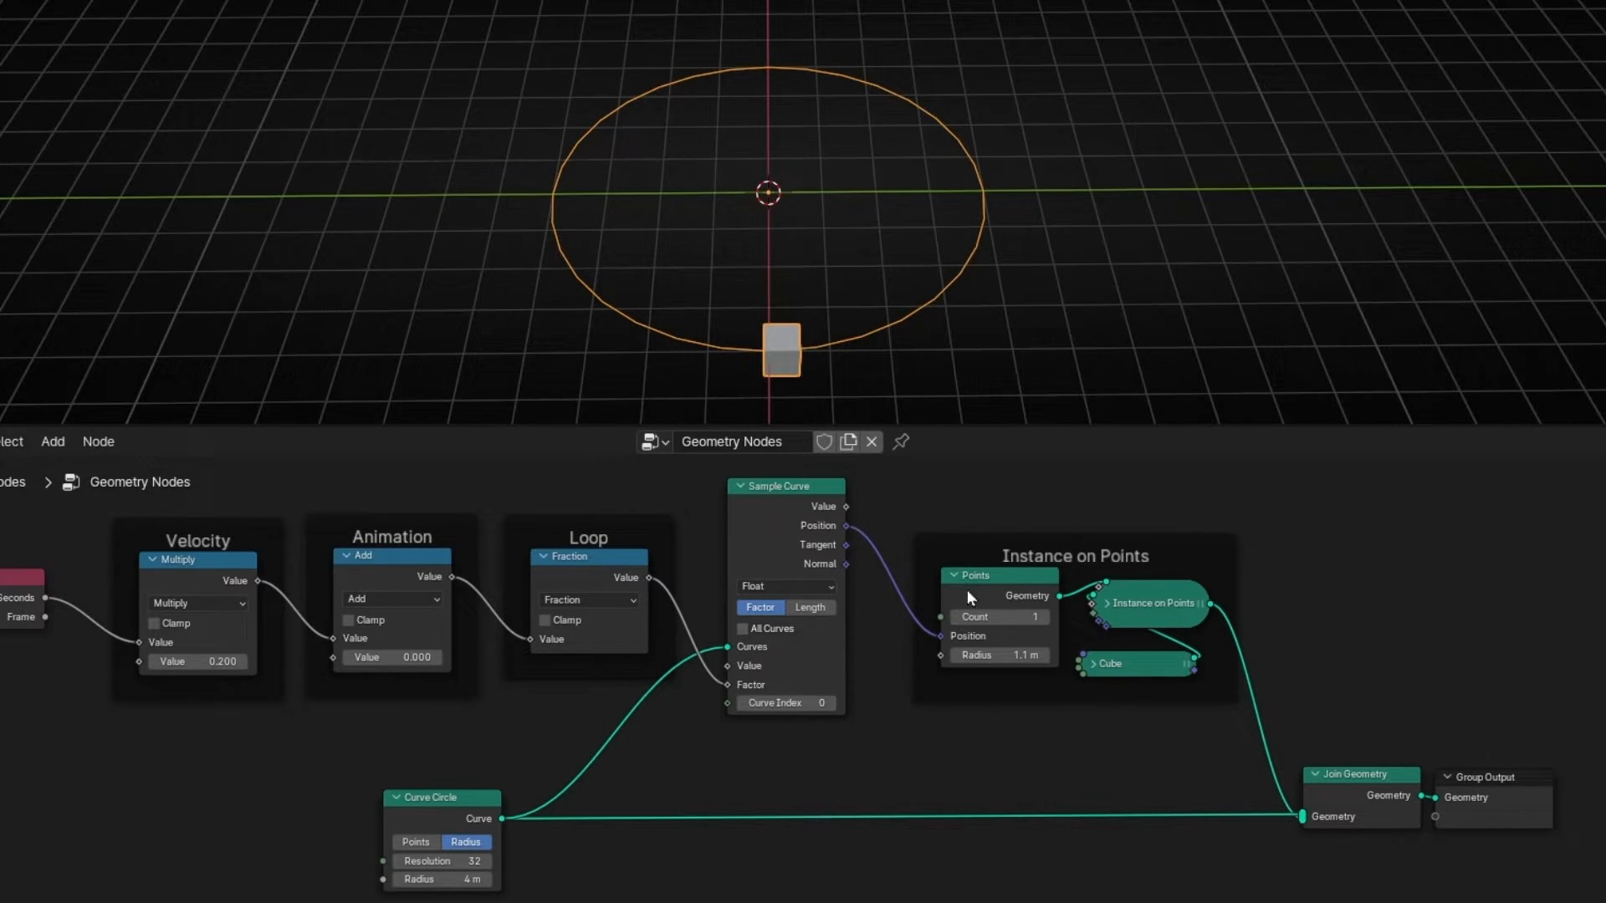
{"action": "mouse_move", "coordinate": [757, 541]}
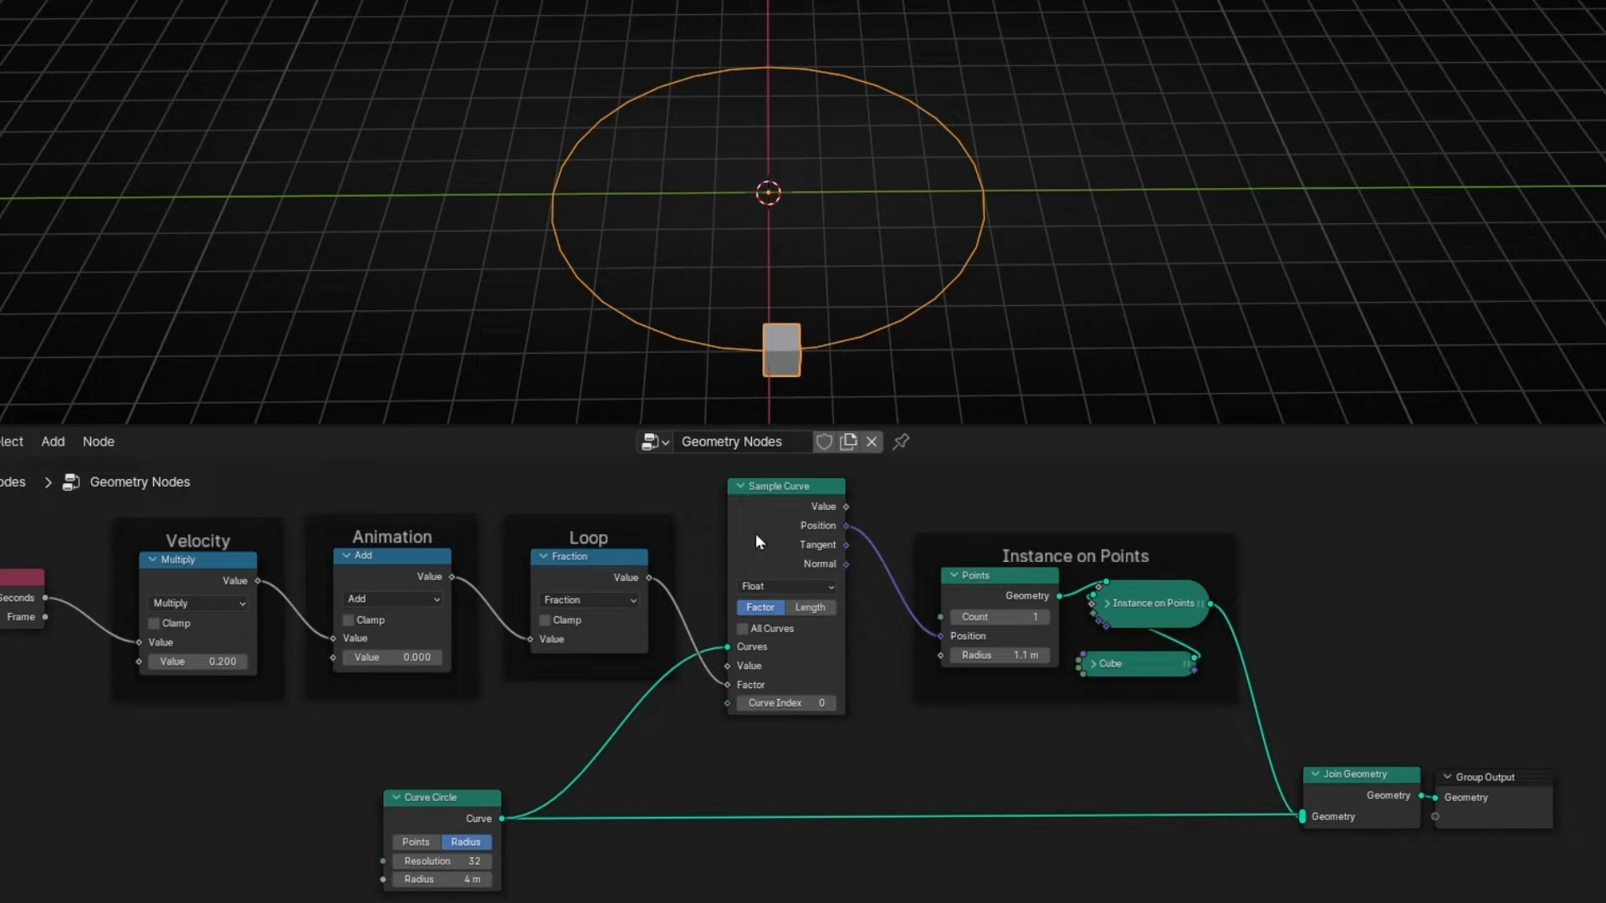
{"action": "mouse_move", "coordinate": [375, 632]}
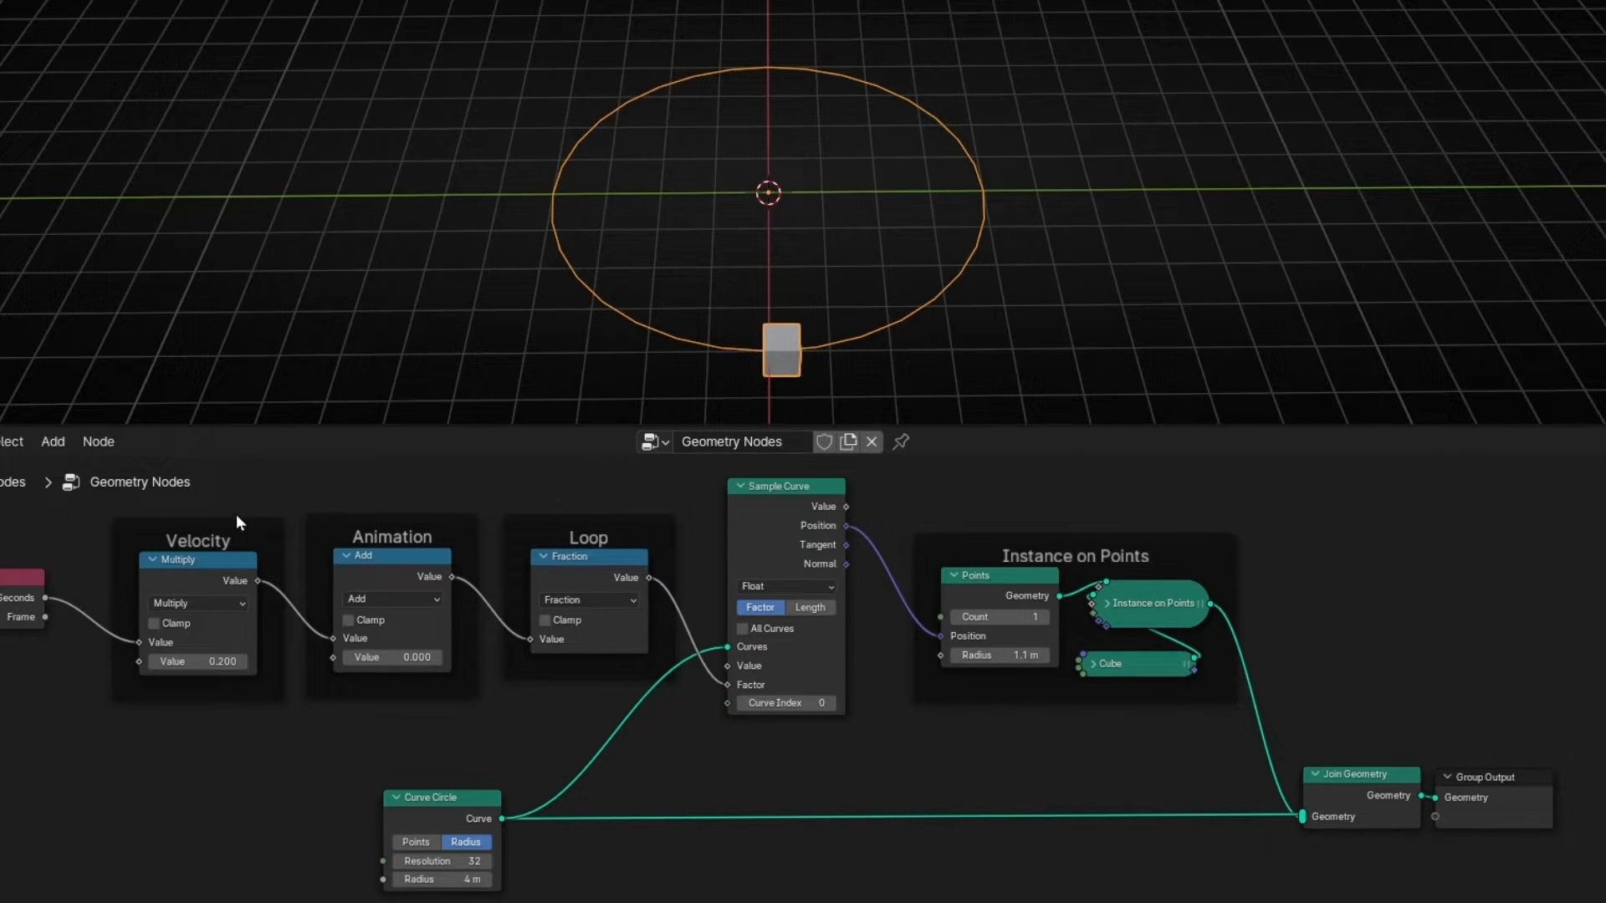
{"action": "mouse_move", "coordinate": [251, 586]}
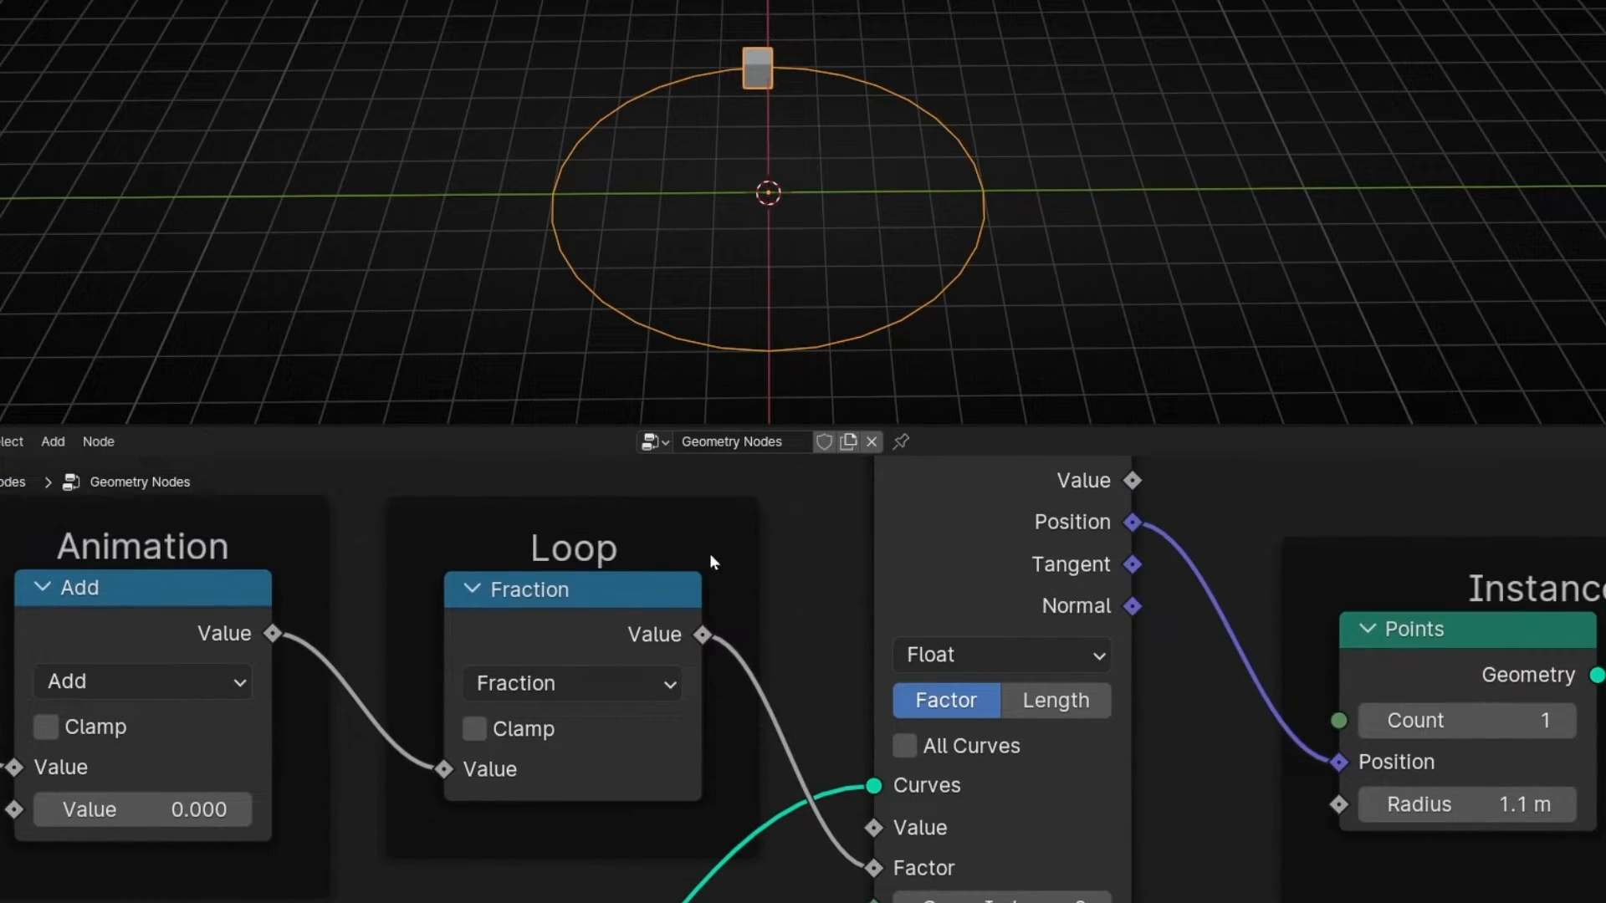
Set the Loop node's operation to Truncated Modulo with a 0.5 divisor
{"action": "left_click", "coordinate": [572, 683]}
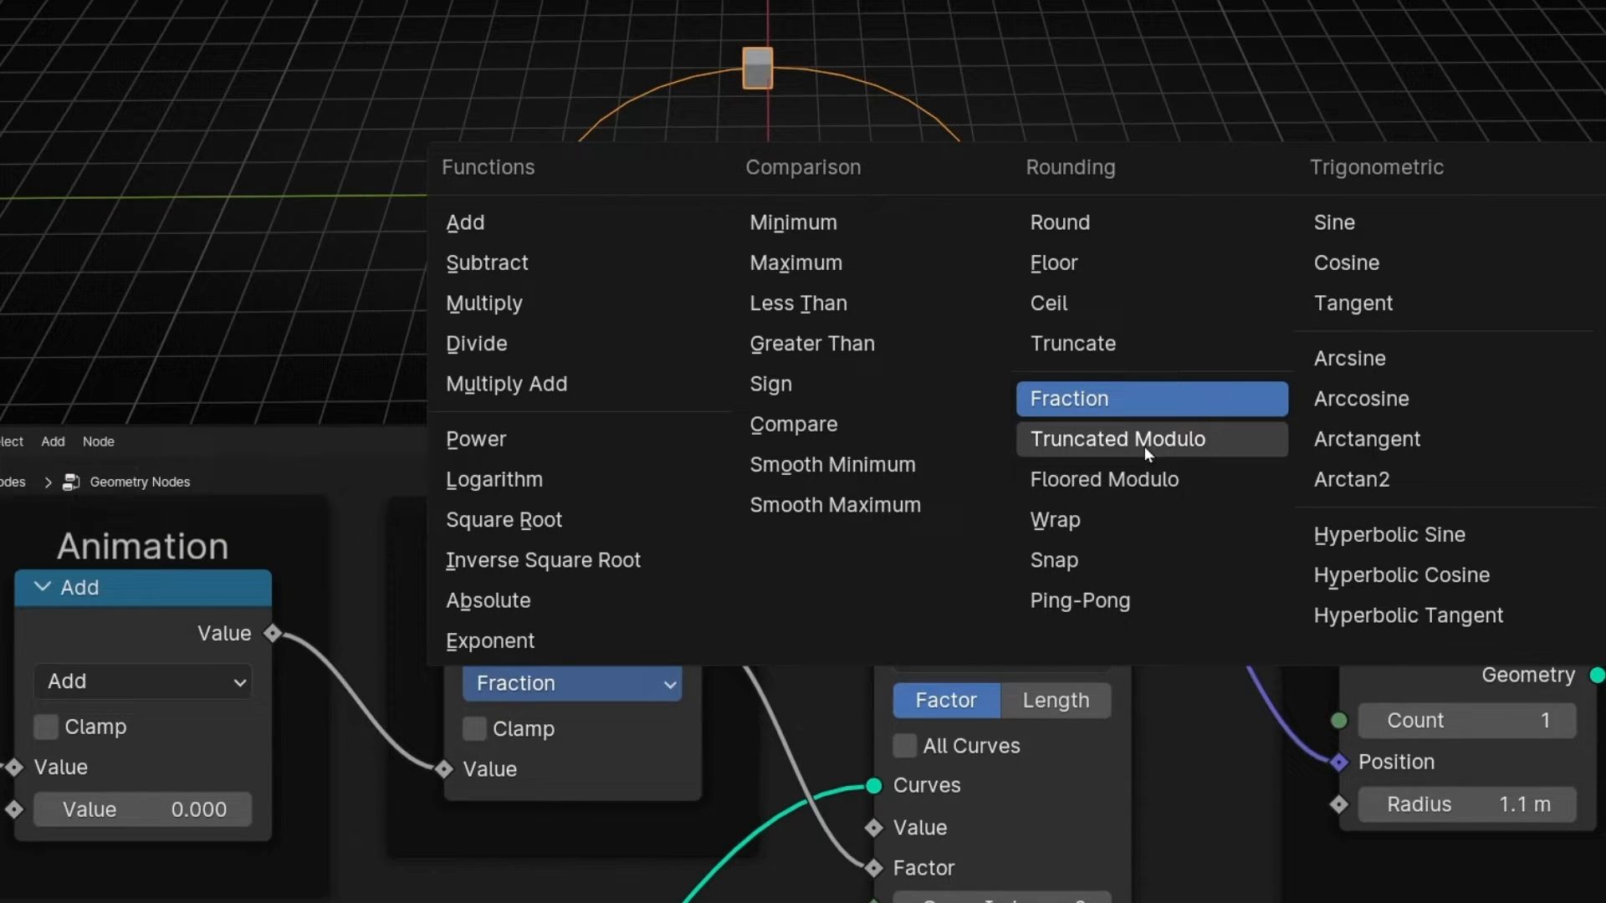
{"action": "left_click", "coordinate": [1151, 439]}
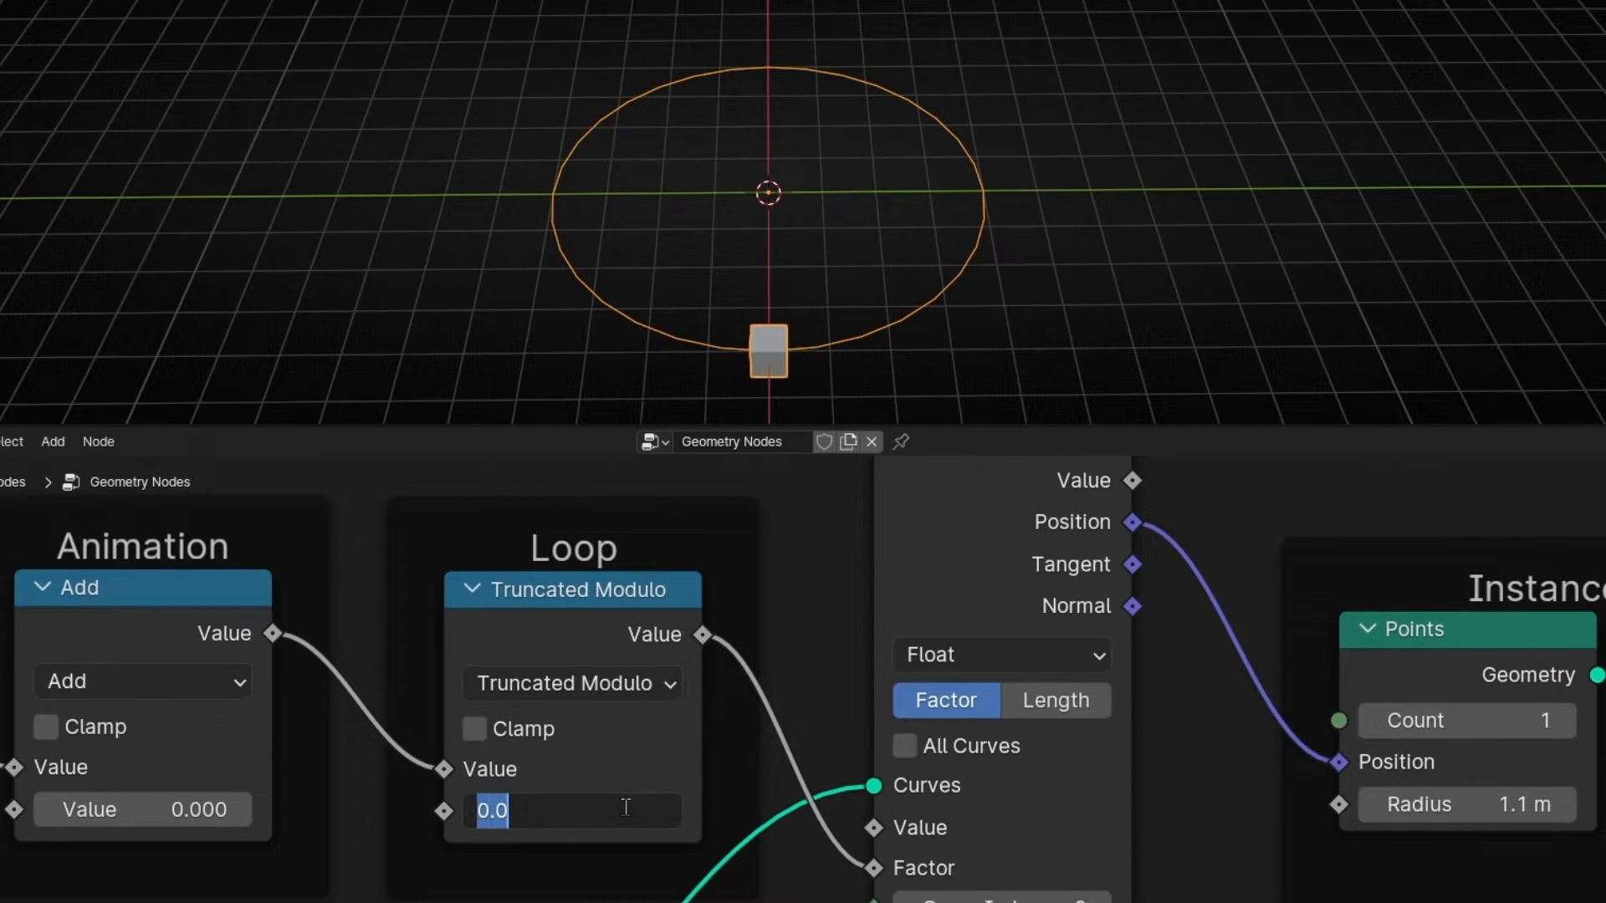
{"action": "type", "text": "0.5"}
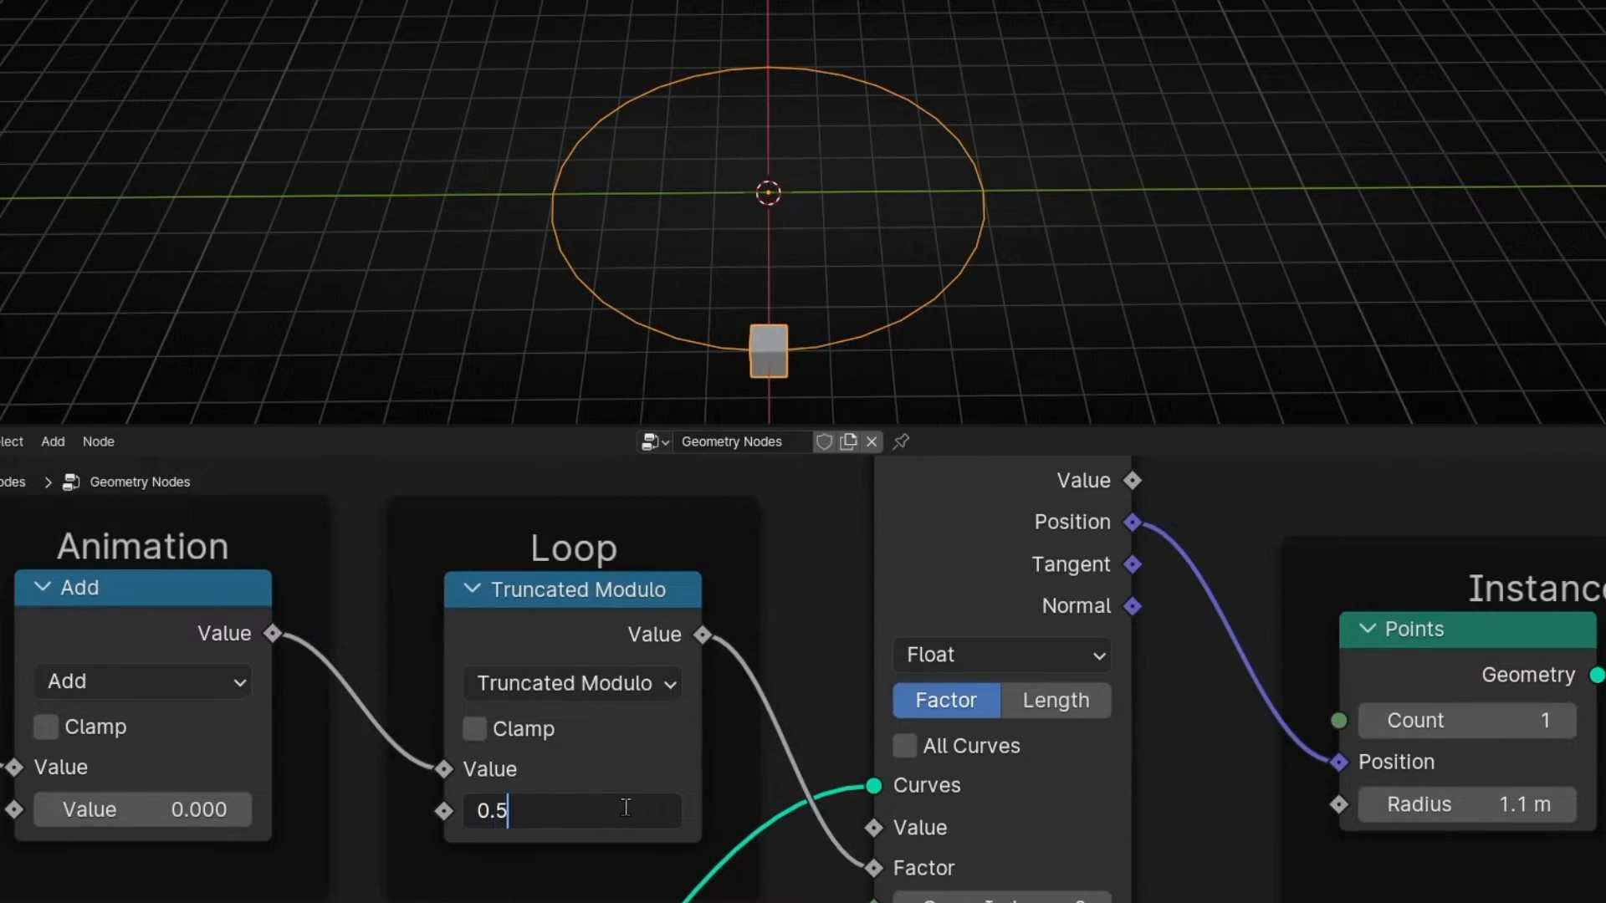
{"action": "key", "text": "Return"}
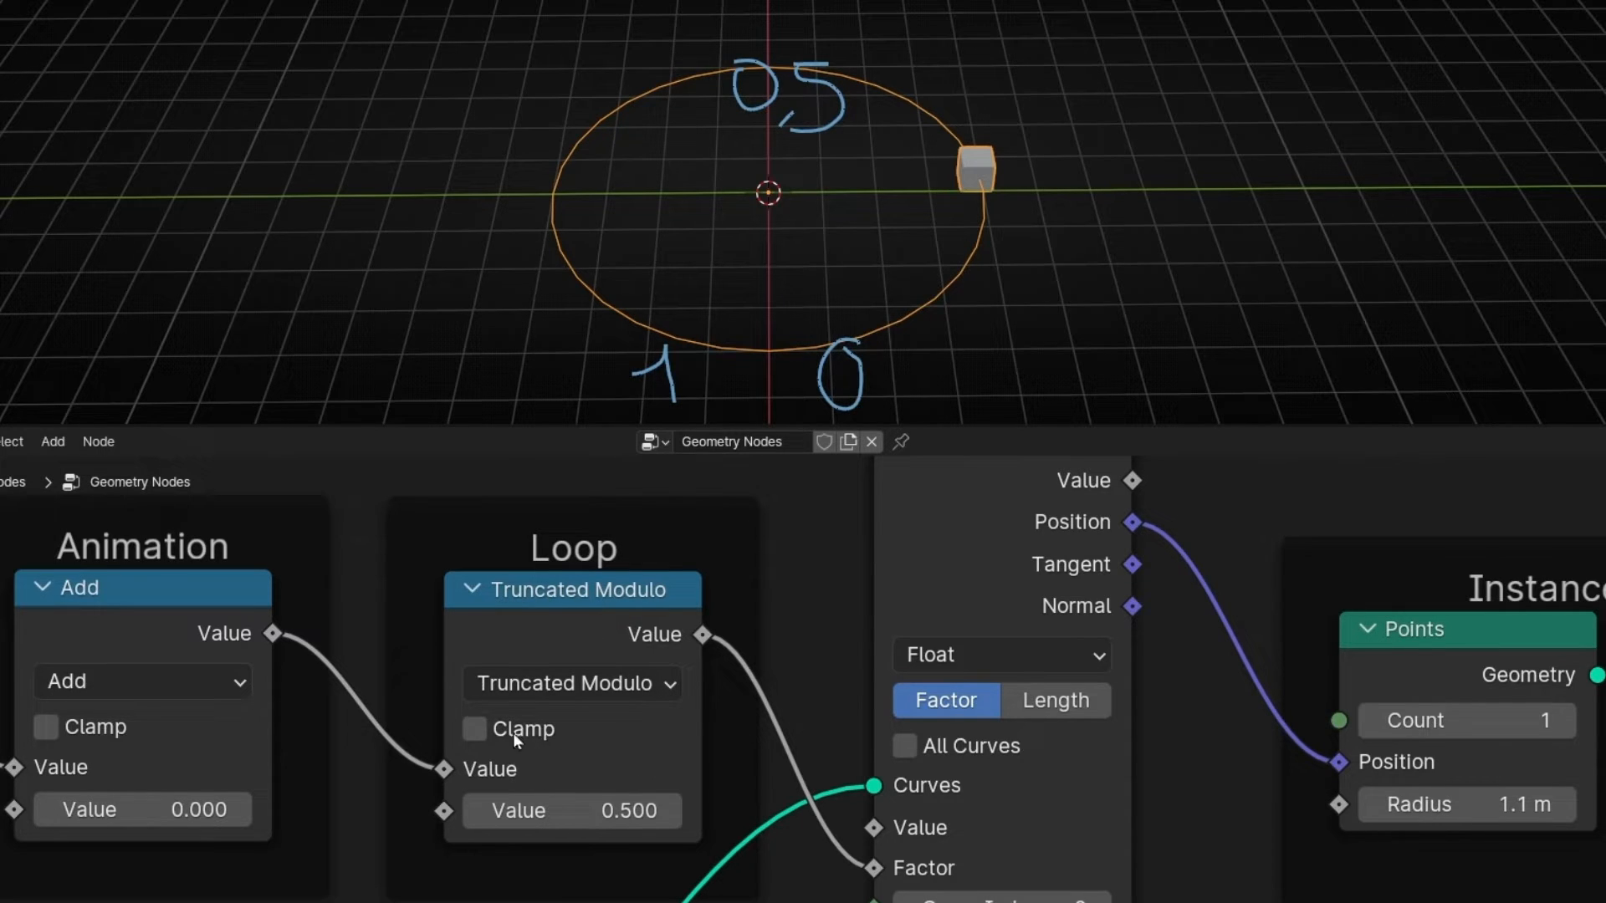
{"action": "mouse_move", "coordinate": [869, 286]}
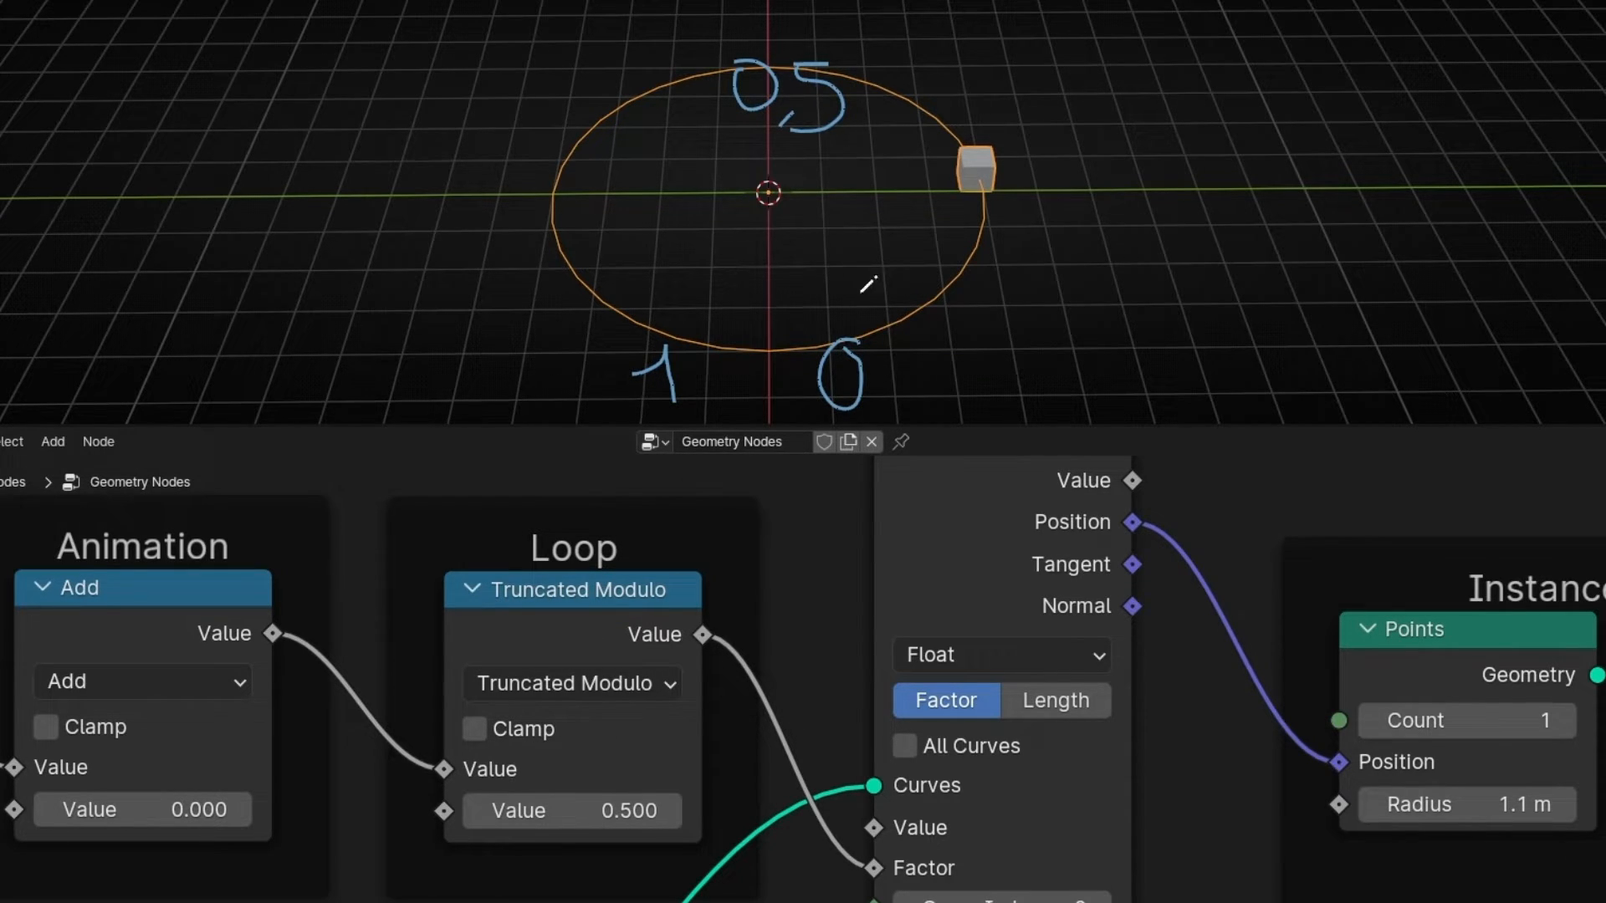
{"action": "mouse_move", "coordinate": [795, 66]}
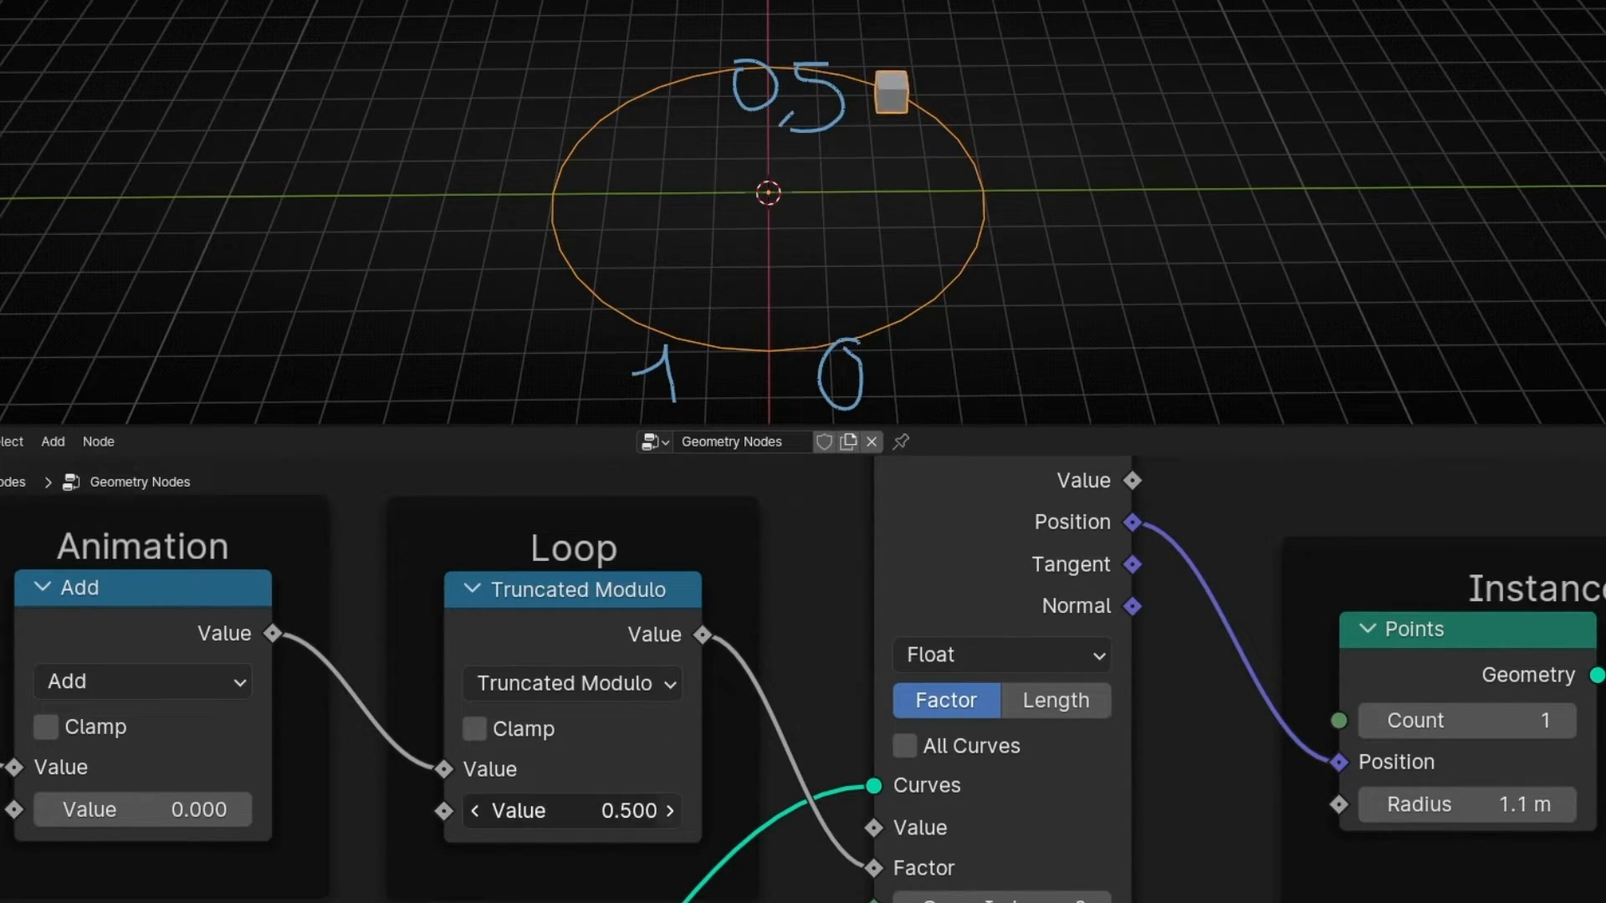
{"action": "left_click", "coordinate": [669, 811]}
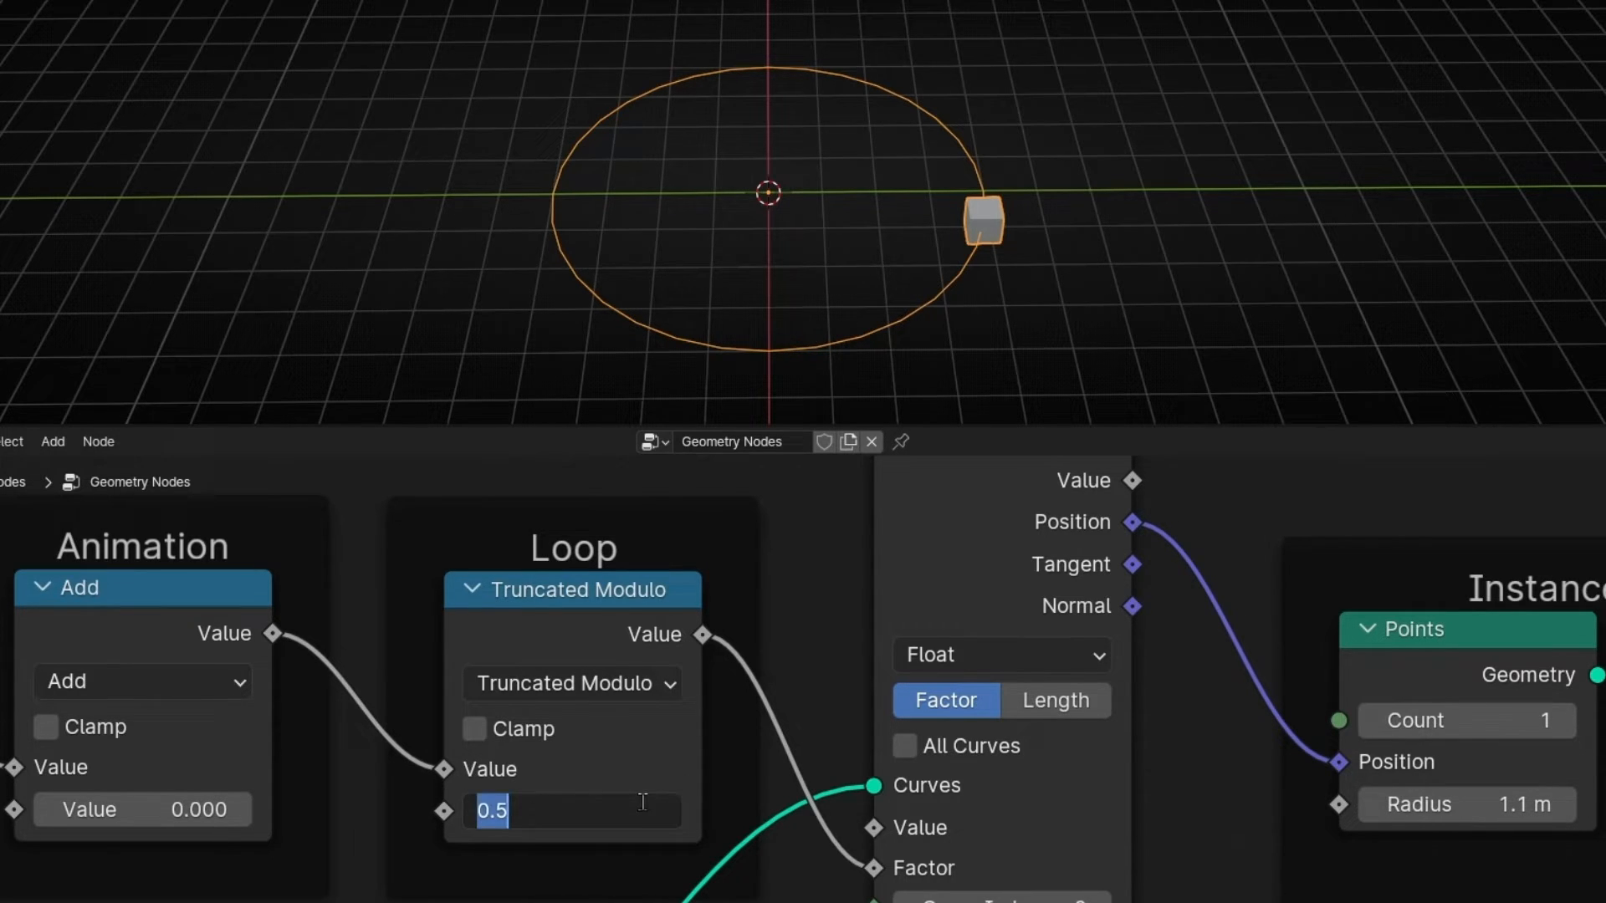
Change the Loop divisor to 0.25 and switch the node to Floored Modulo
{"action": "type", "text": "0.25"}
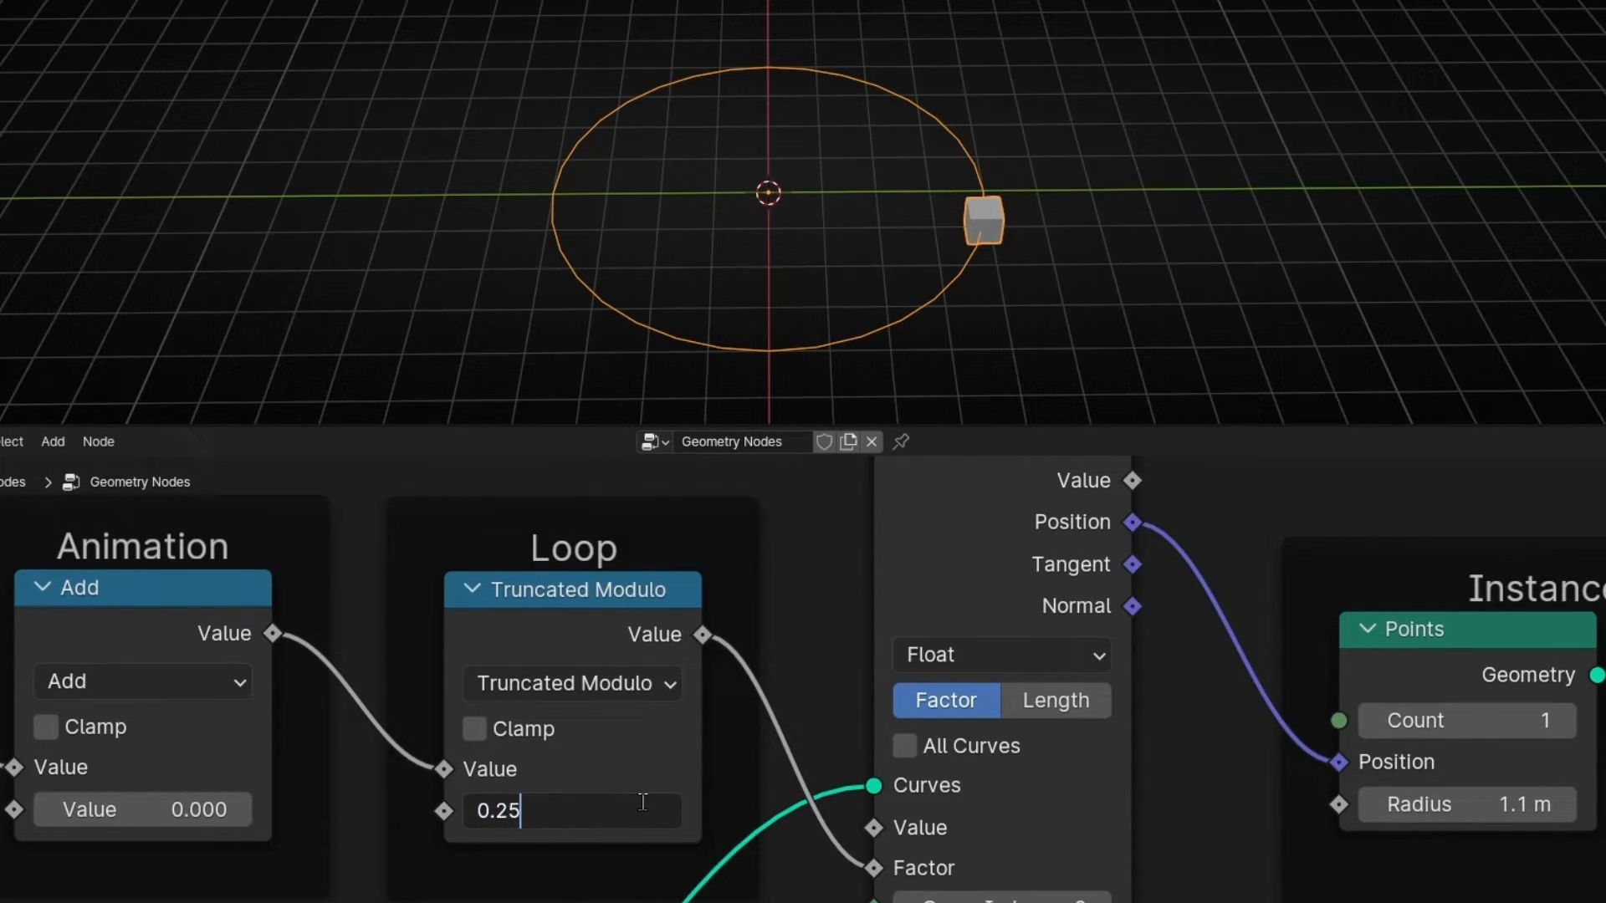
{"action": "key", "text": "Return"}
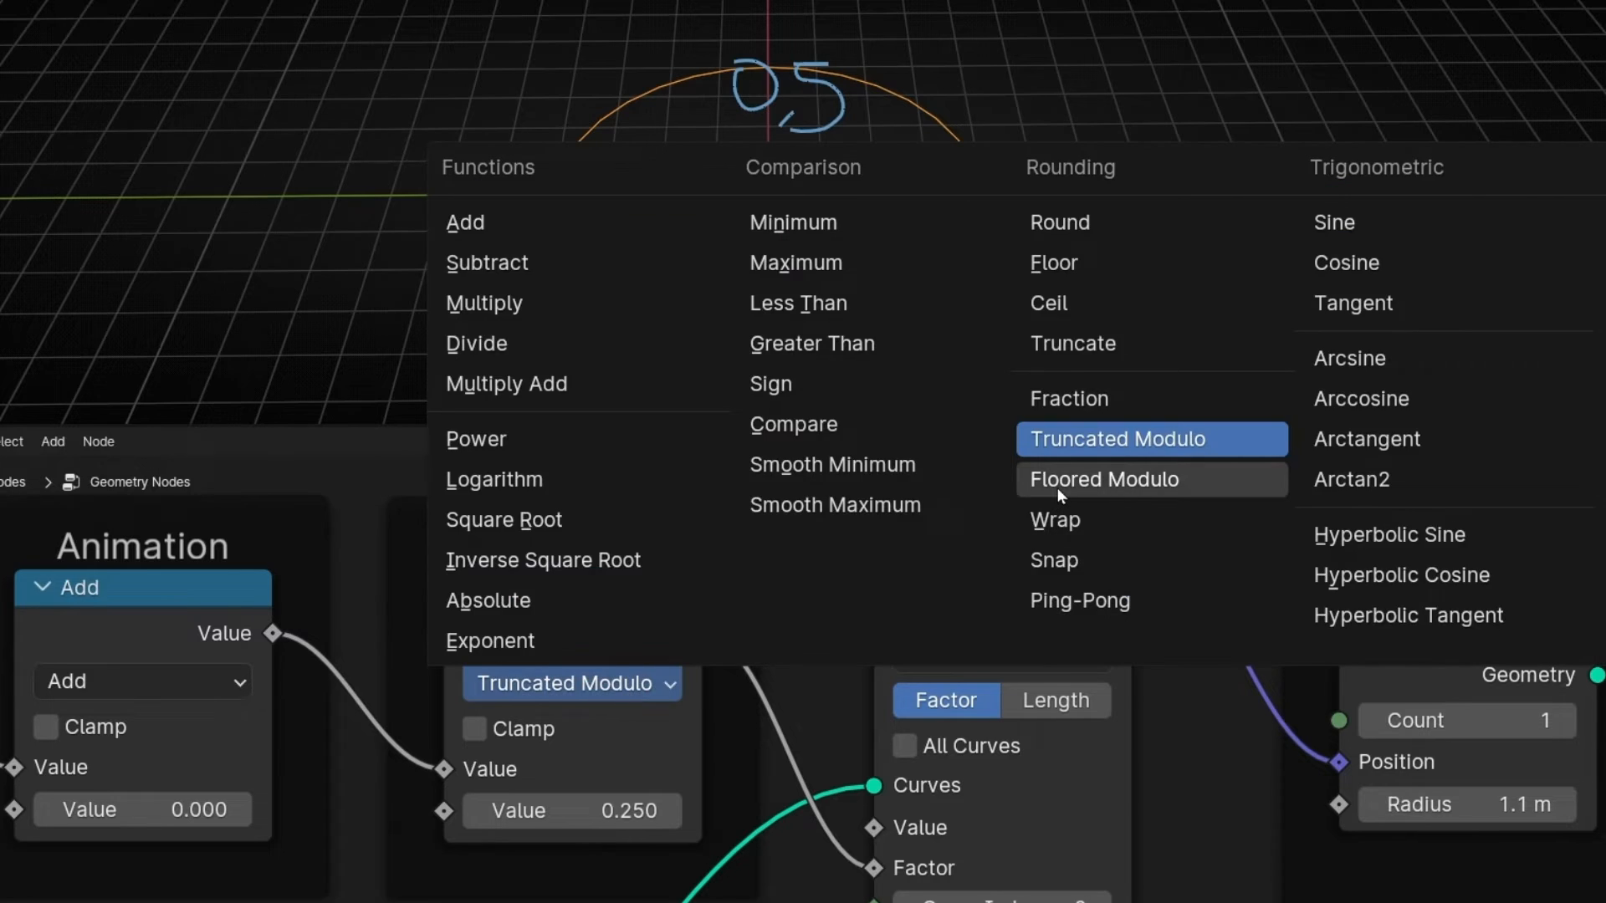
{"action": "left_click", "coordinate": [1104, 479]}
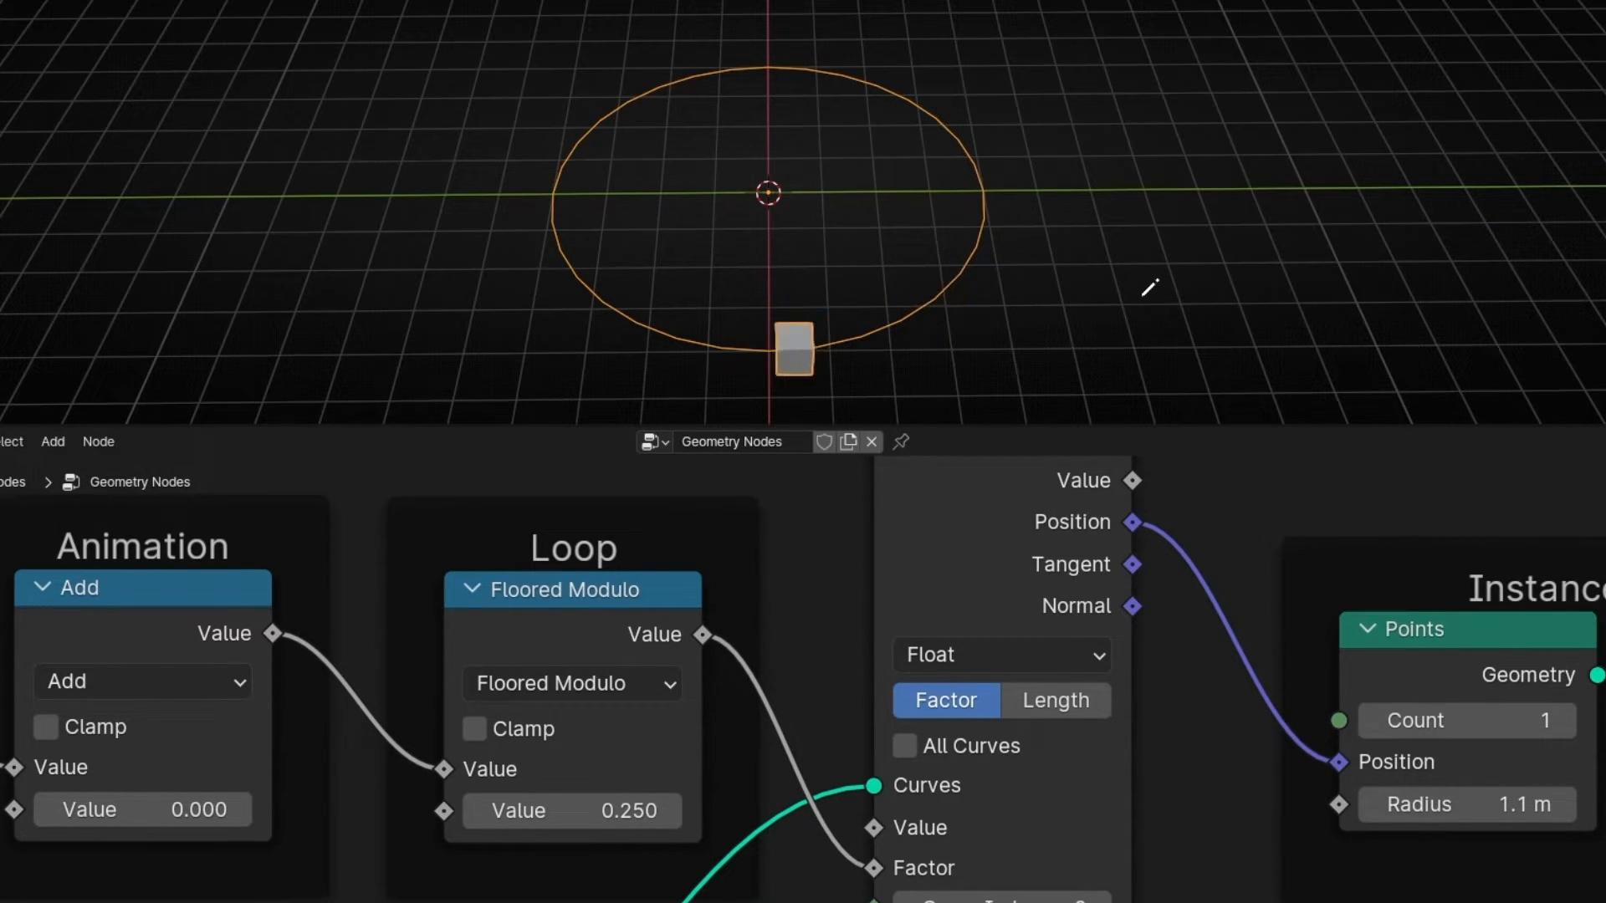
{"action": "left_click", "coordinate": [572, 683]}
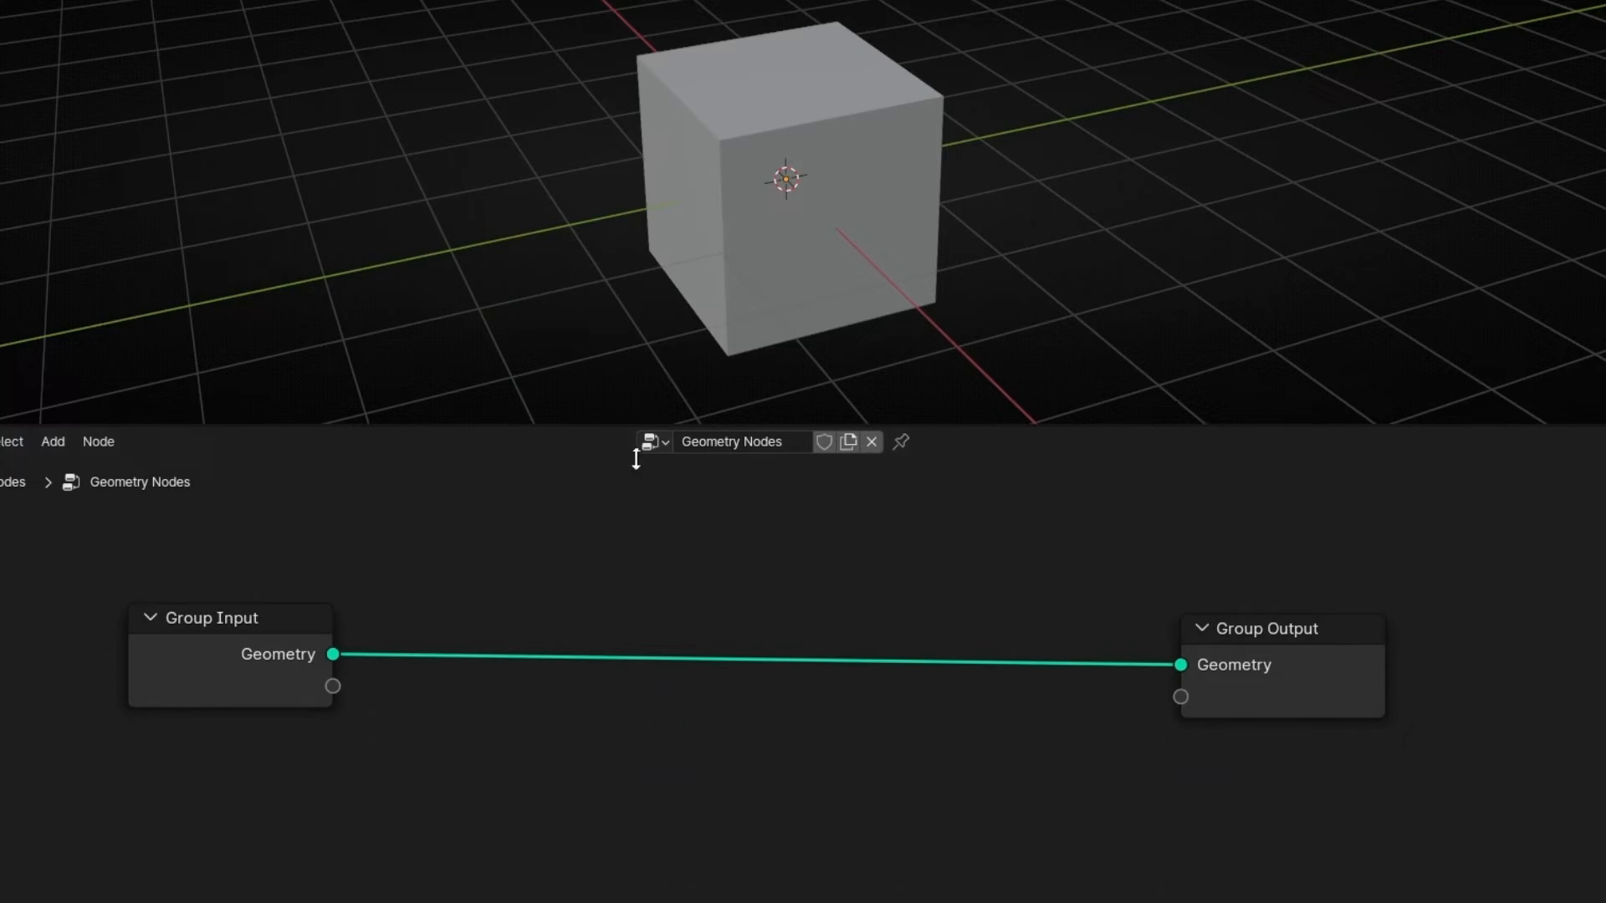
{"action": "mouse_move", "coordinate": [523, 339]}
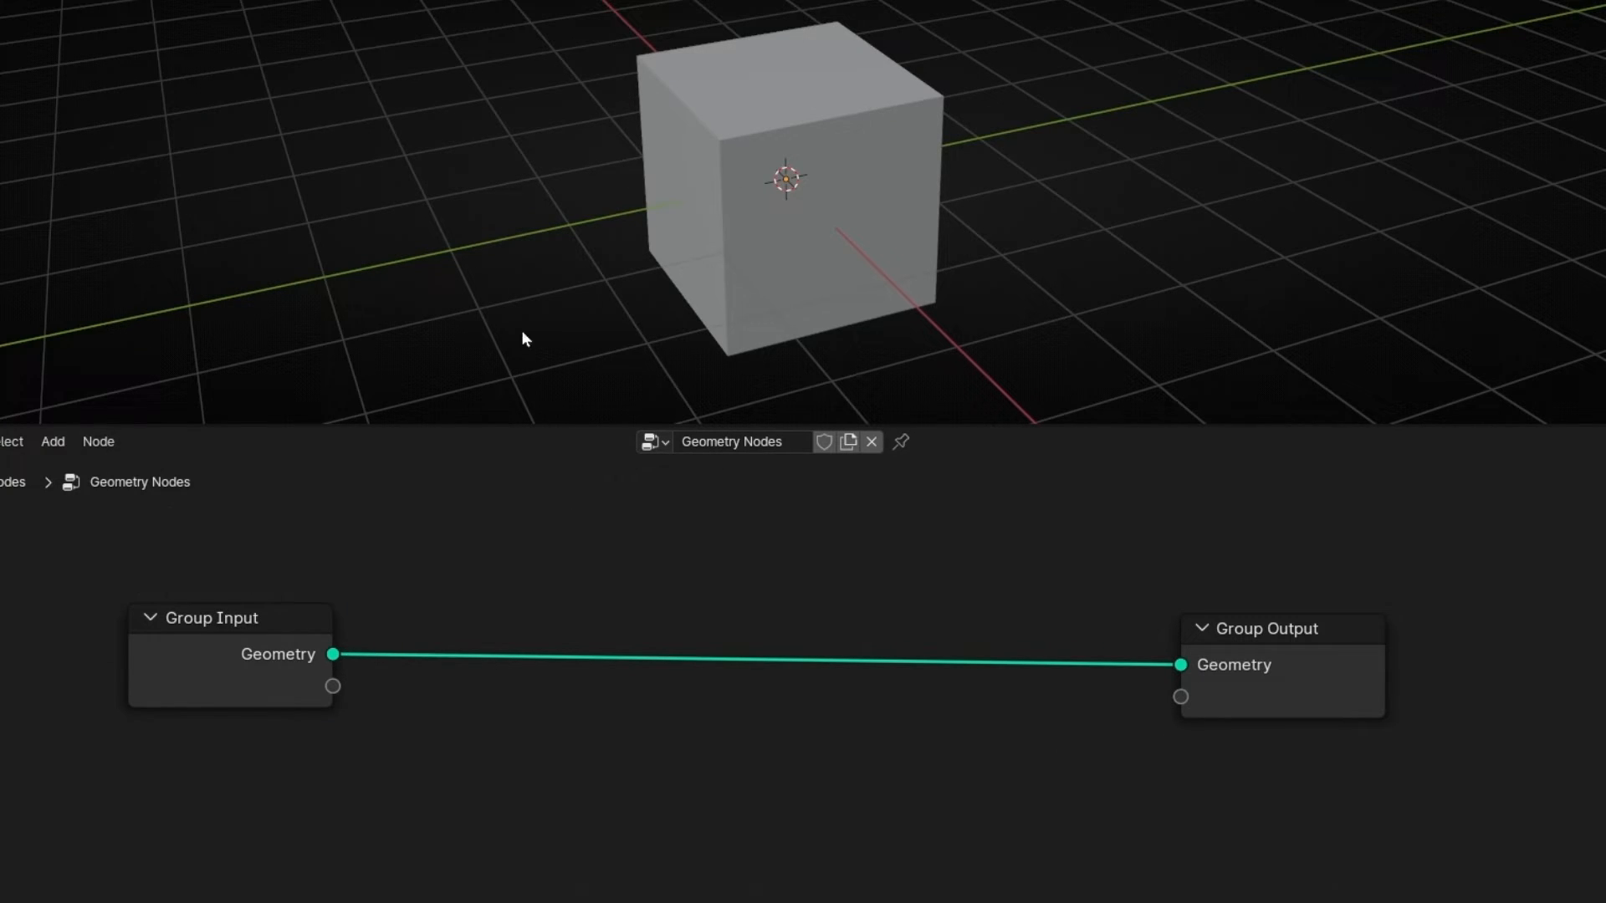
{"action": "mouse_move", "coordinate": [627, 174]}
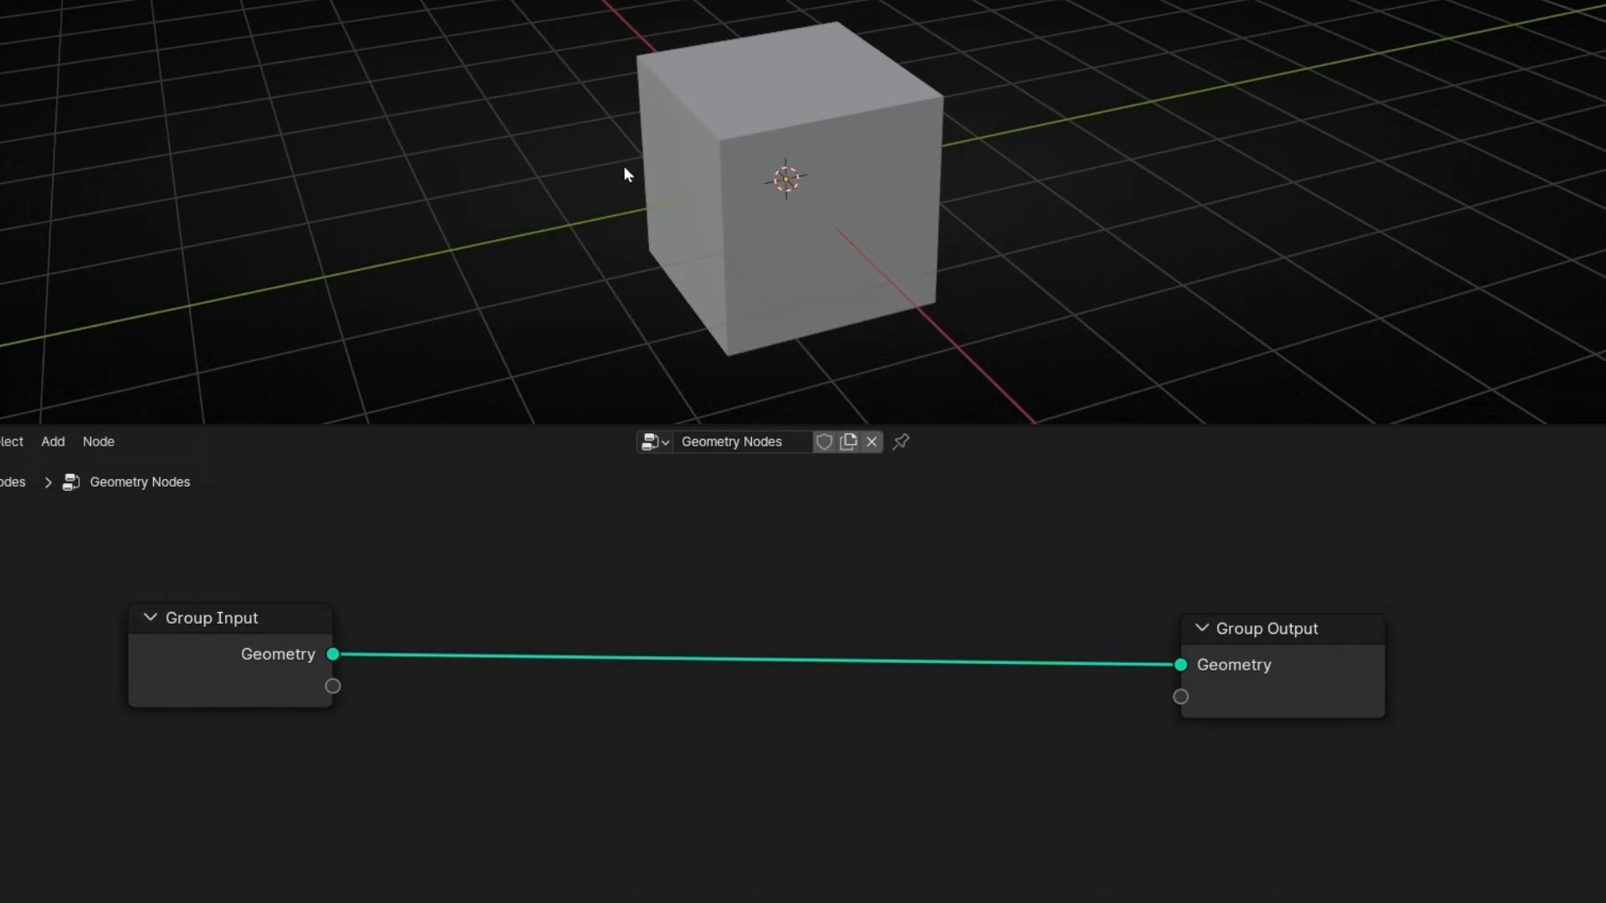
Add a Transform Geometry node and link the Add output to its Scale
{"action": "left_click", "coordinate": [52, 442]}
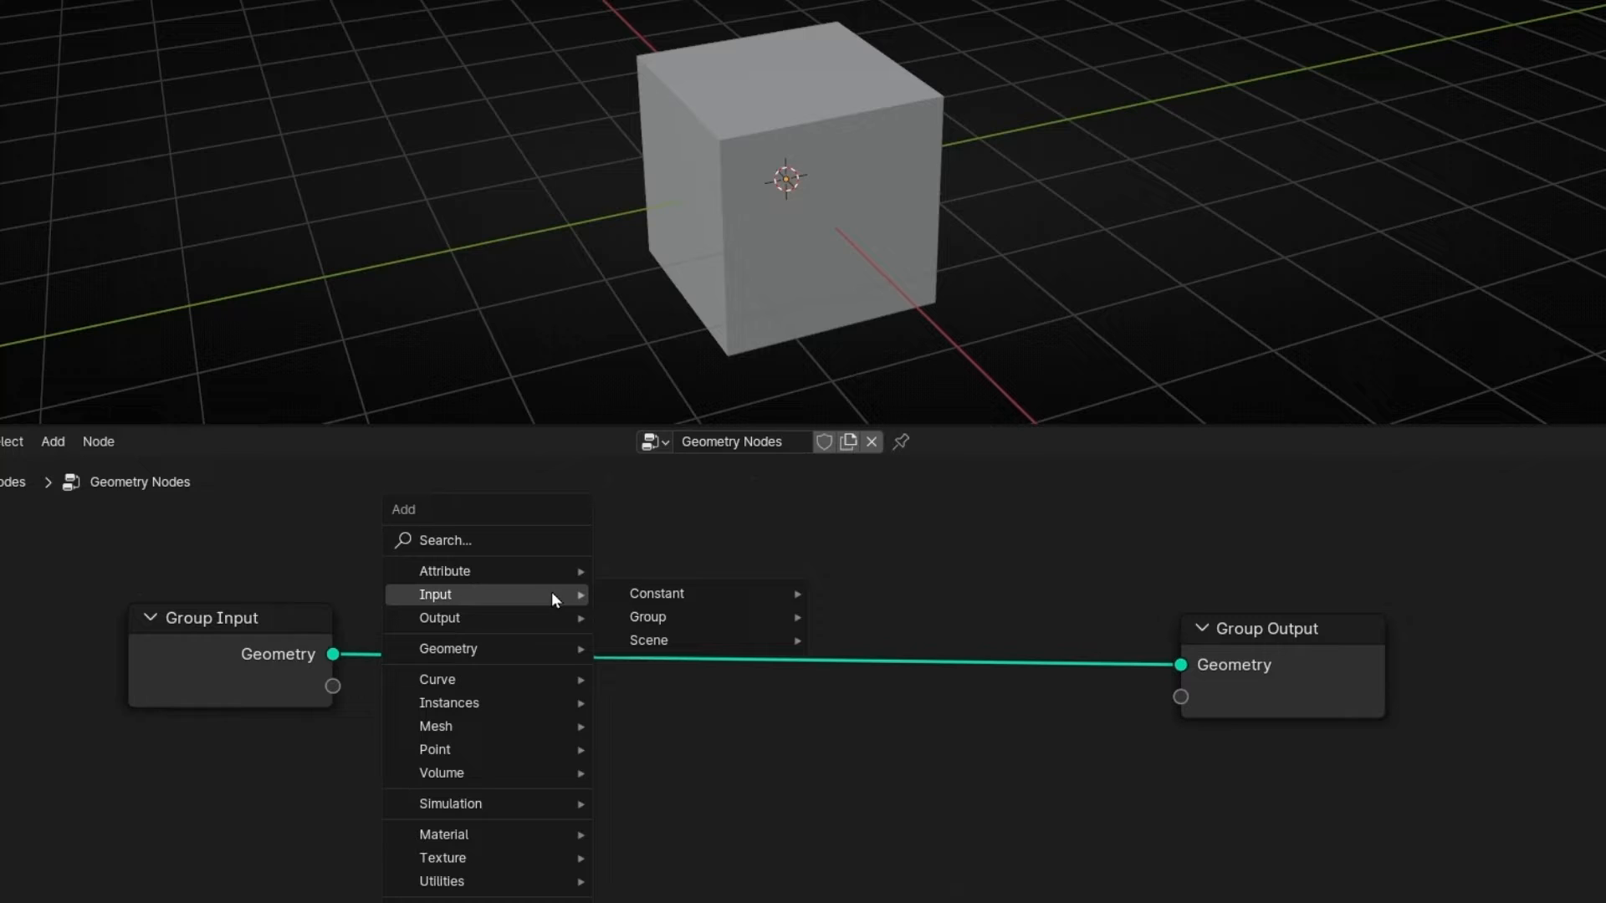
{"action": "left_click", "coordinate": [435, 595]}
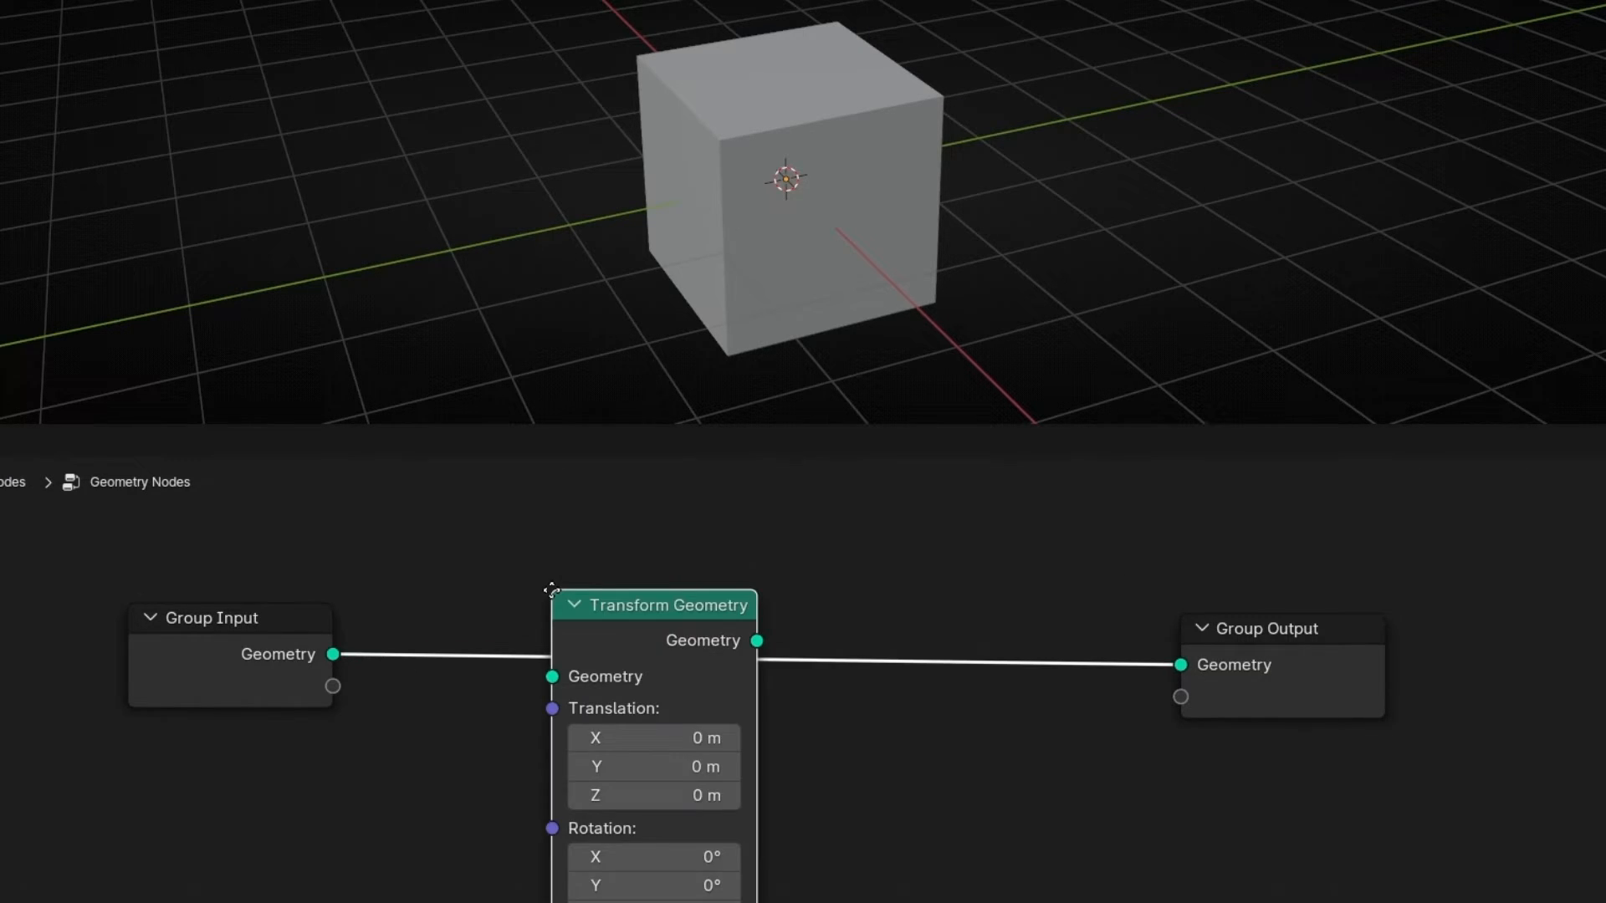
{"action": "left_click_drag", "start_coordinate": [653, 604], "coordinate": [939, 535]}
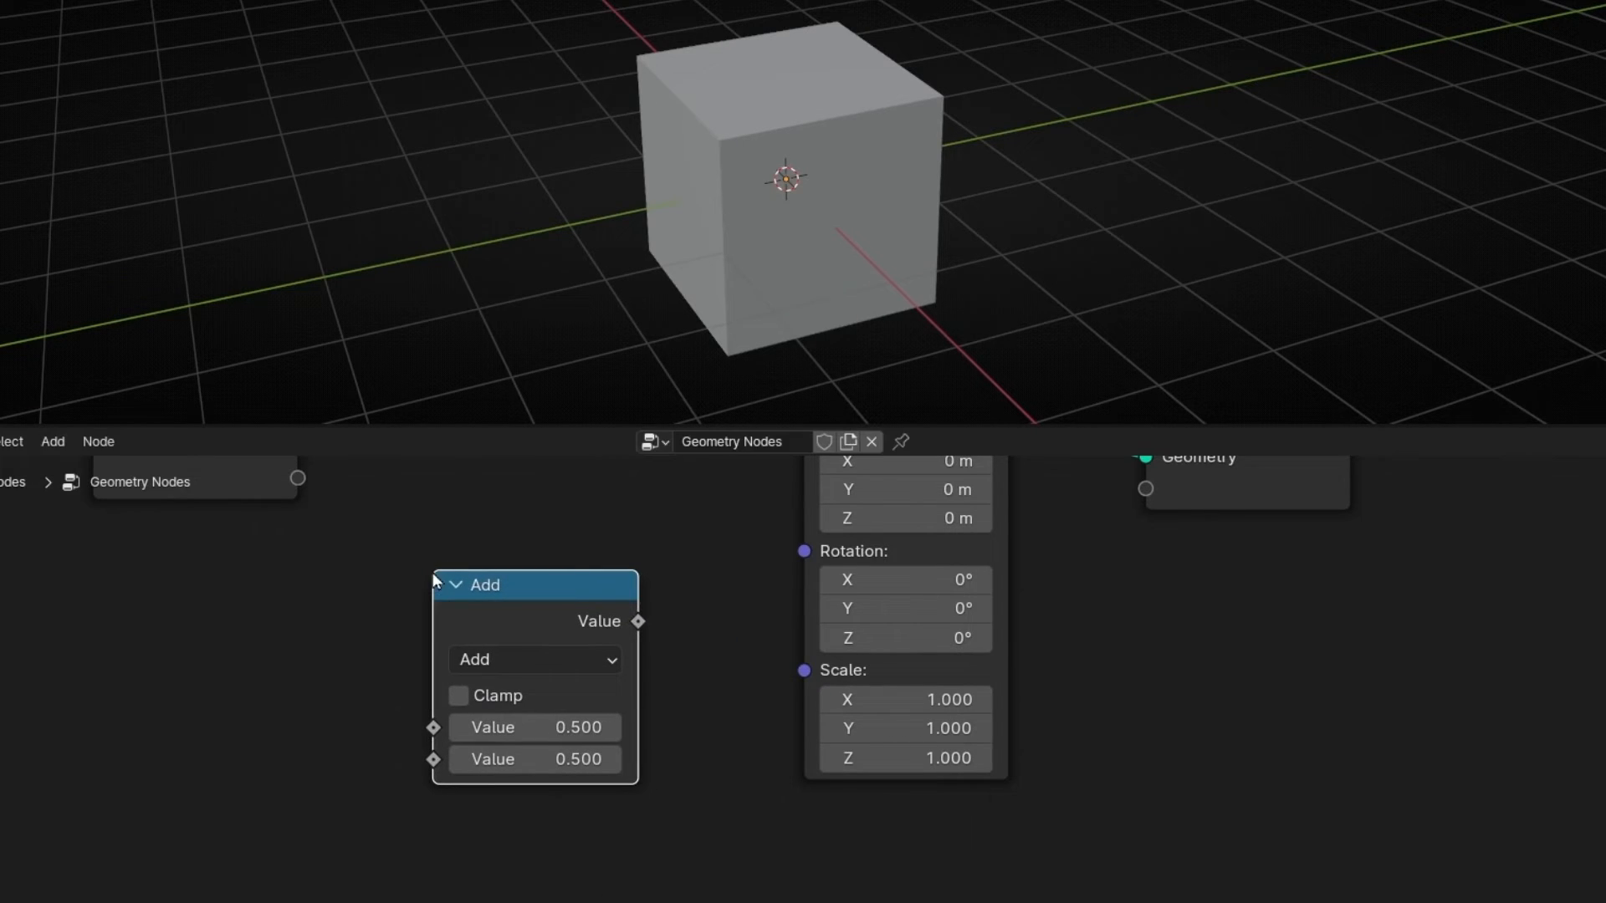
{"action": "left_click_drag", "start_coordinate": [638, 621], "coordinate": [804, 670]}
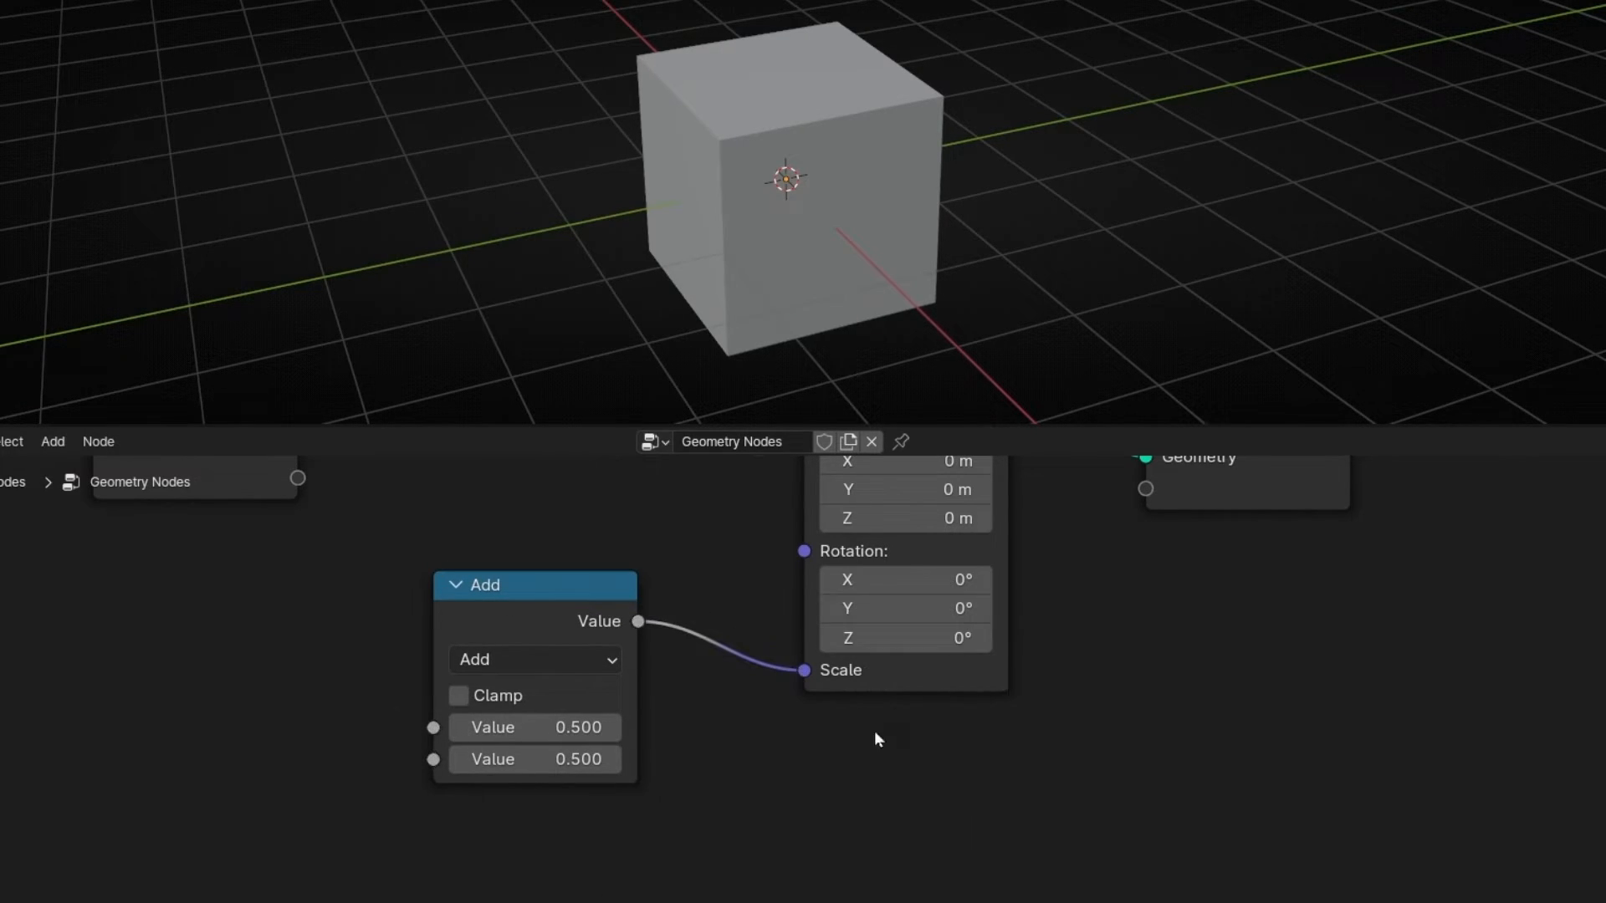
Set the Add node's values to 1.9 and 0 to enlarge the cube
{"action": "double_click", "coordinate": [534, 760]}
{"action": "type", "text": "0.000"}
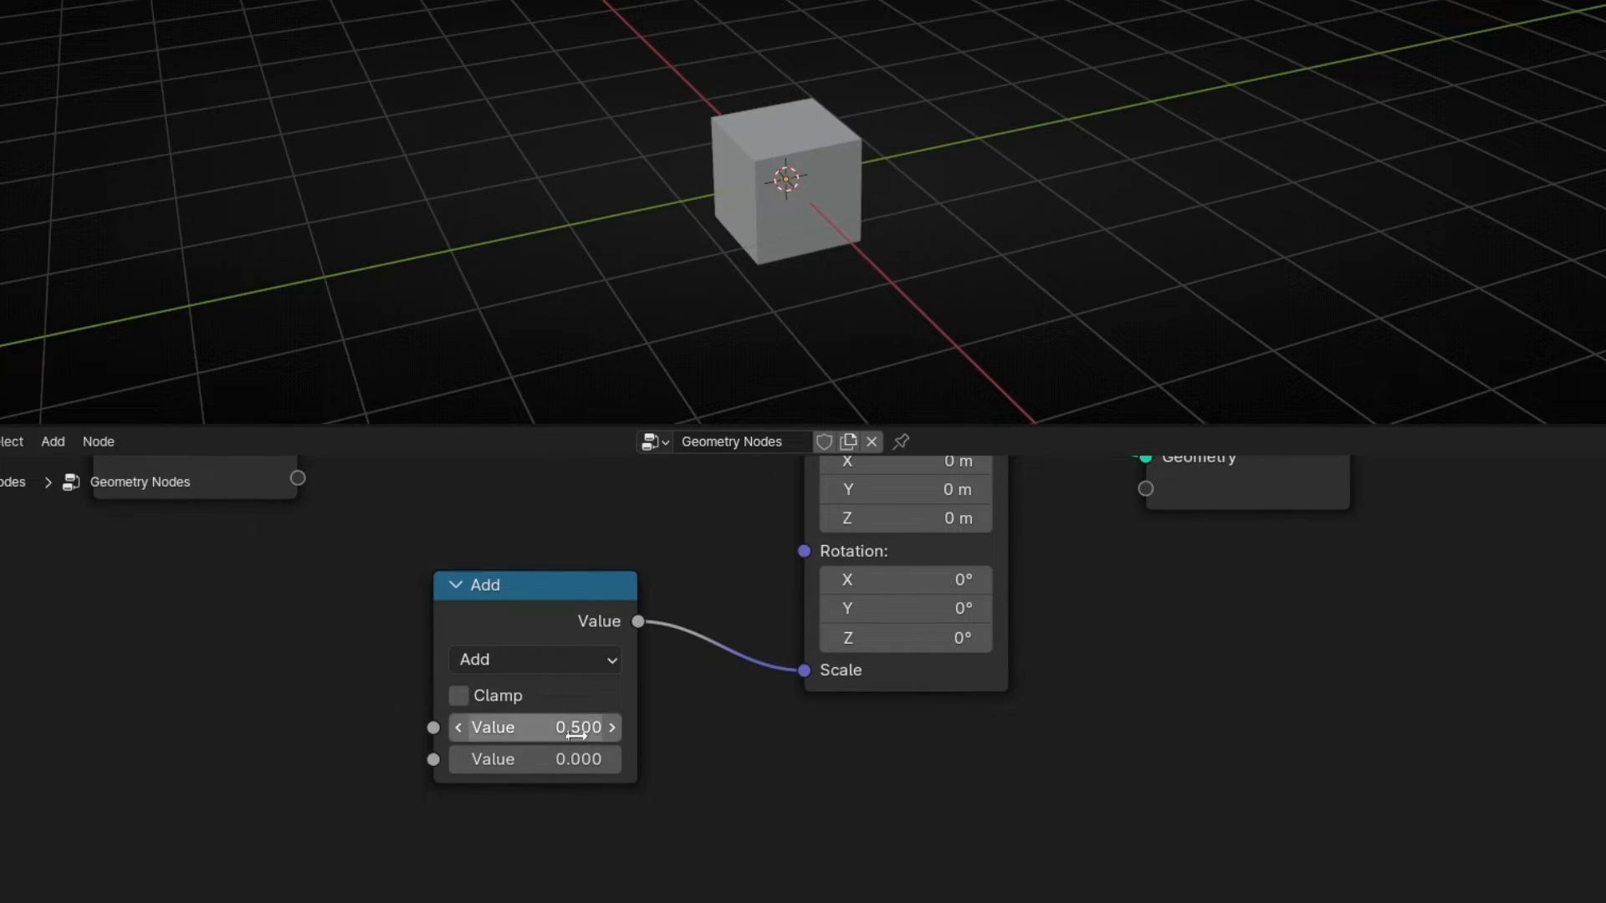
{"action": "double_click", "coordinate": [535, 727]}
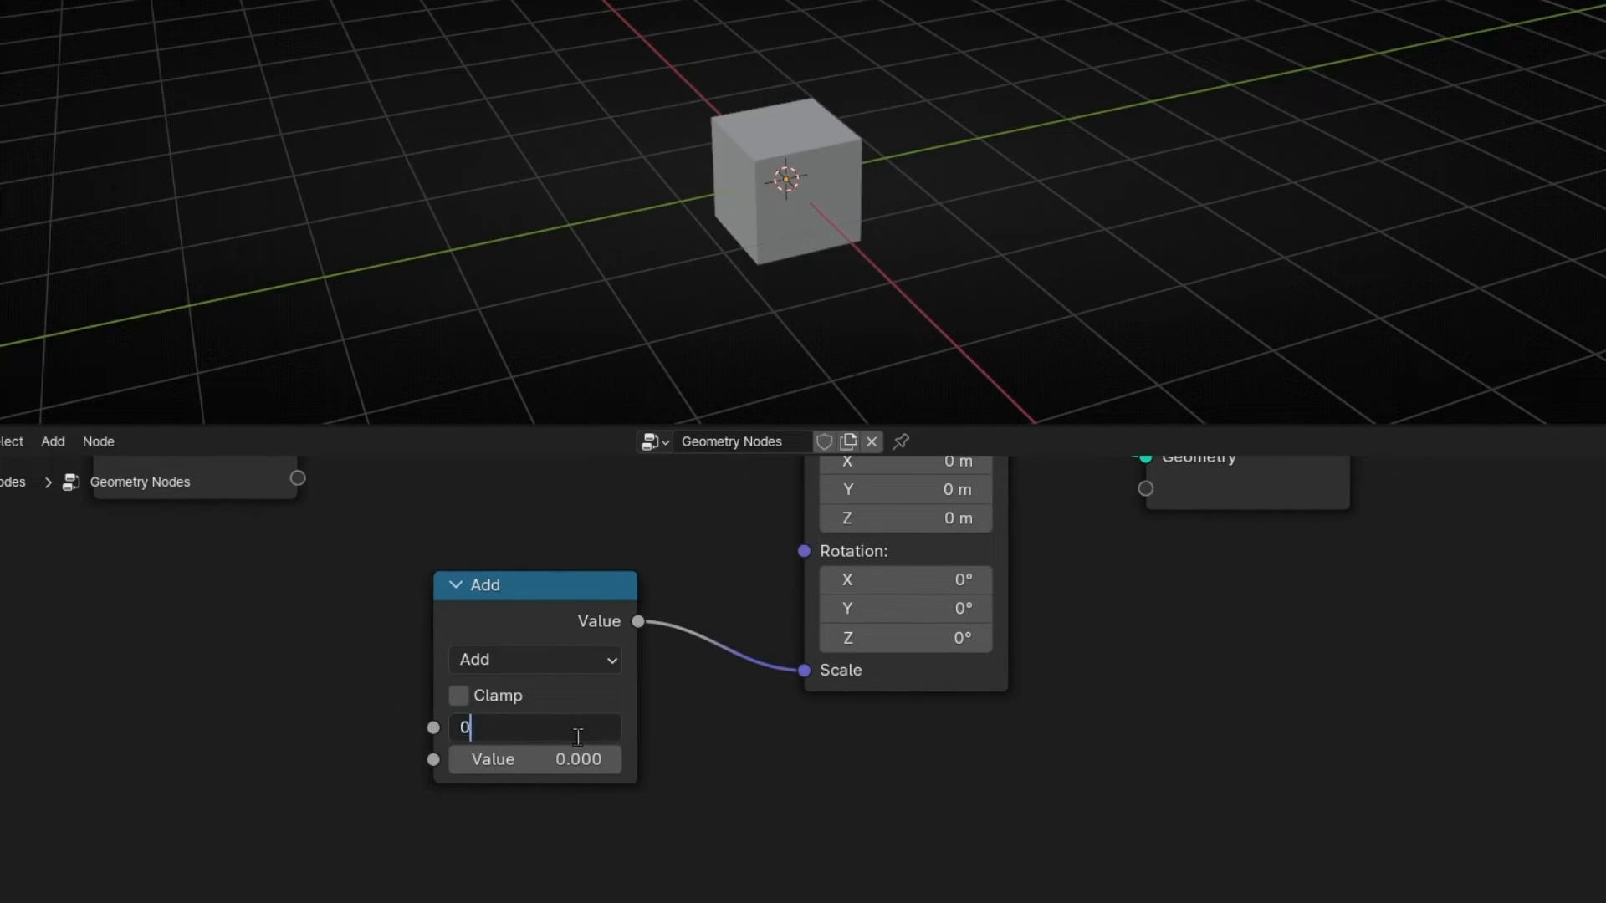
{"action": "type", "text": "0.200"}
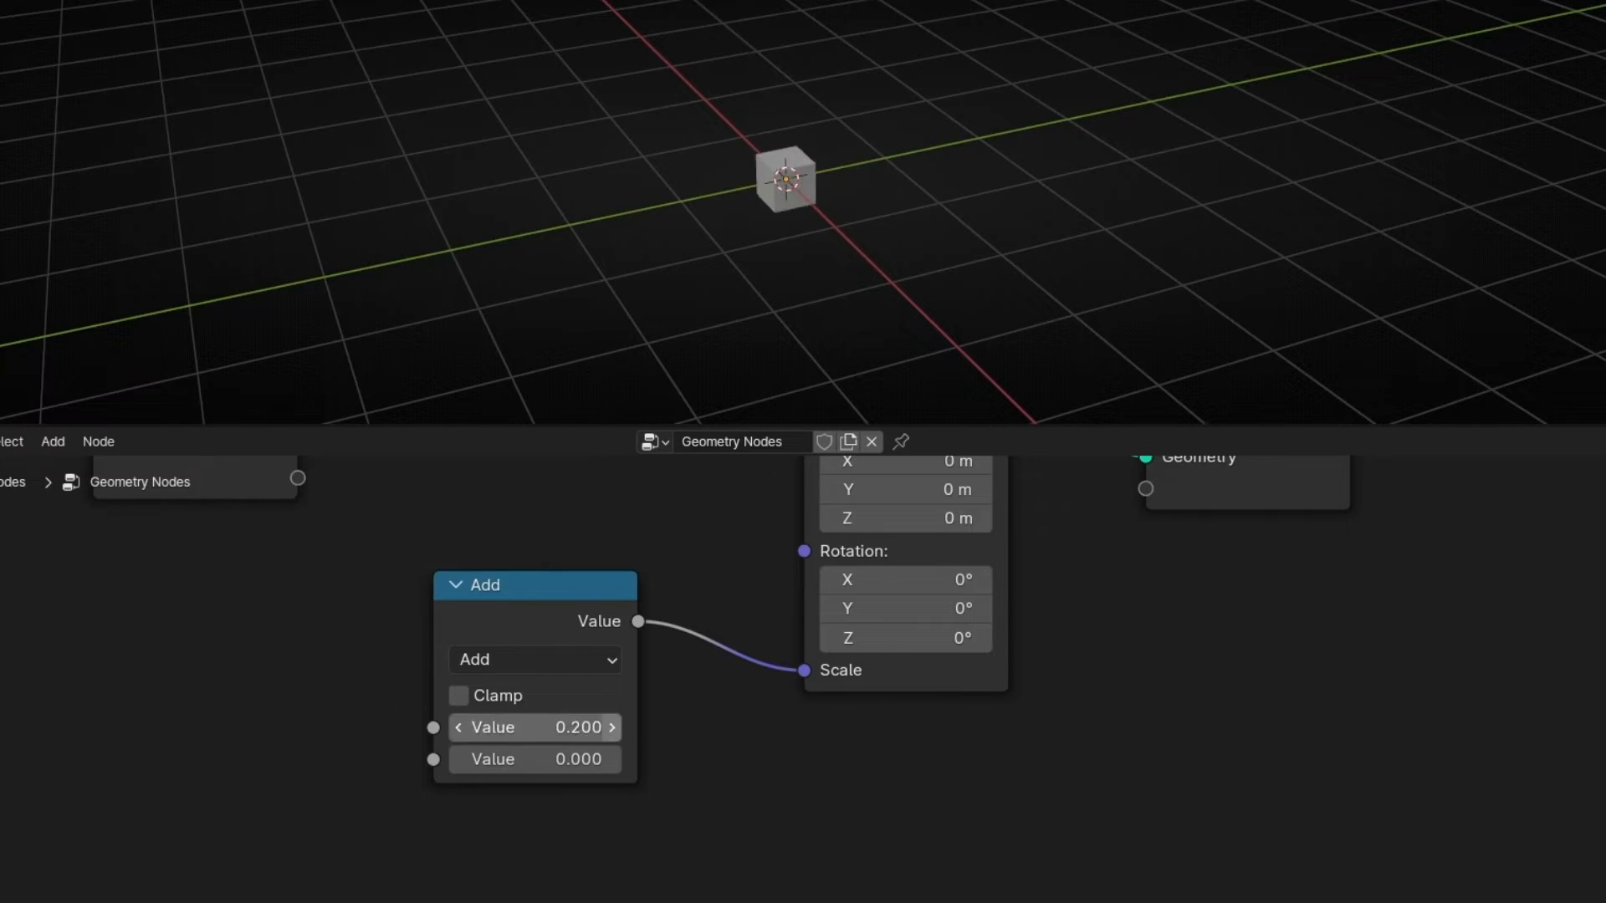
{"action": "left_click_drag", "start_coordinate": [492, 727], "coordinate": [610, 727]}
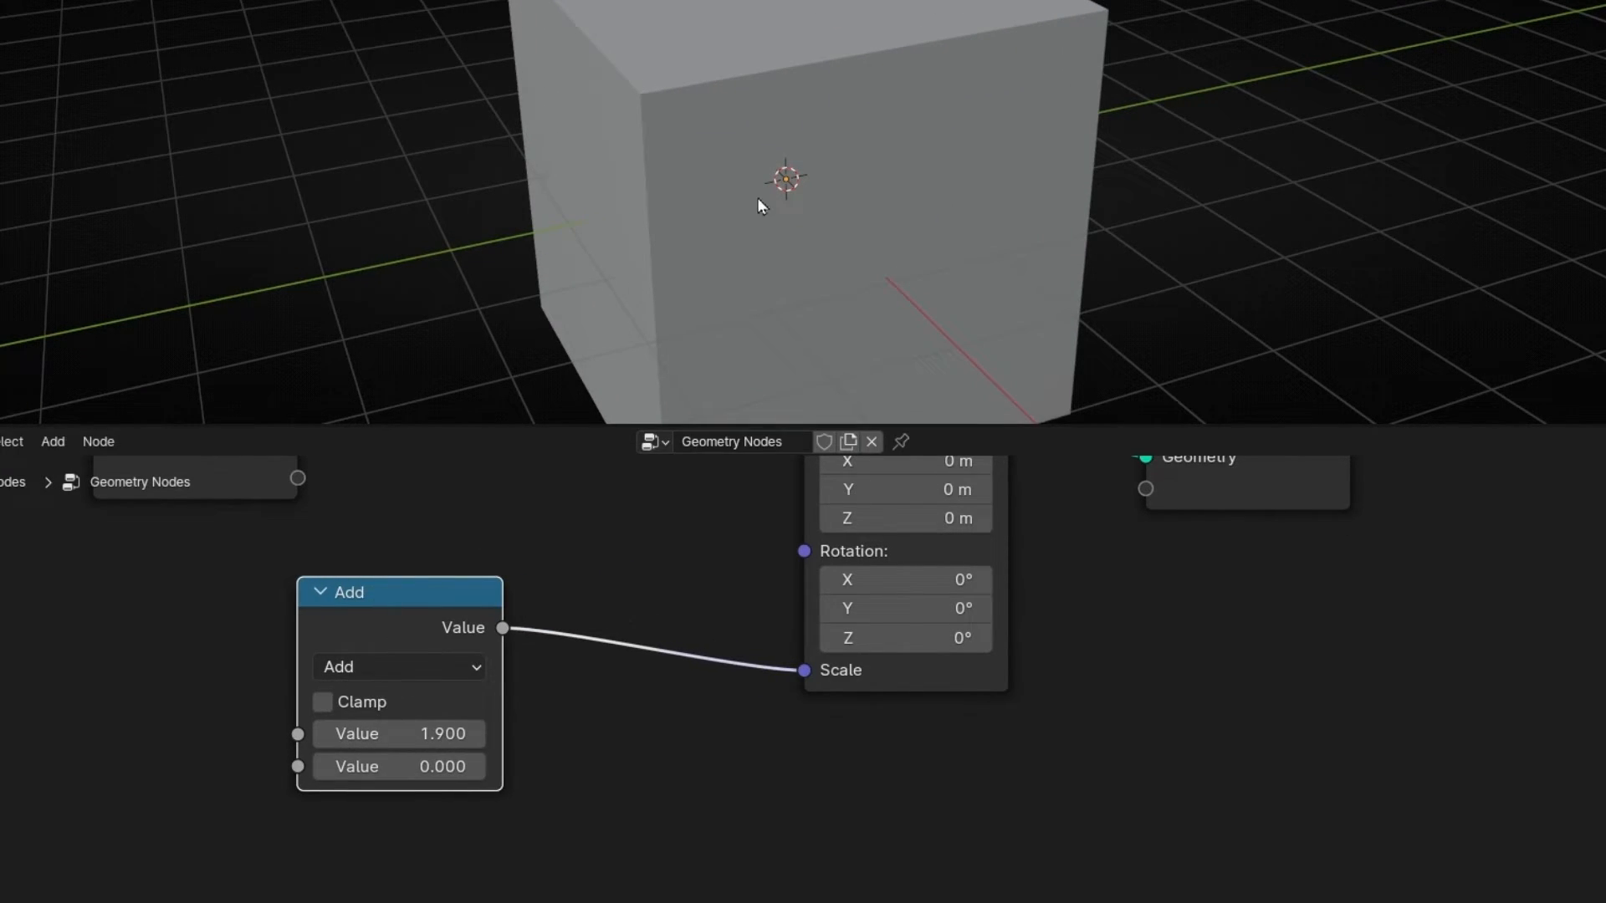
{"action": "mouse_move", "coordinate": [455, 620]}
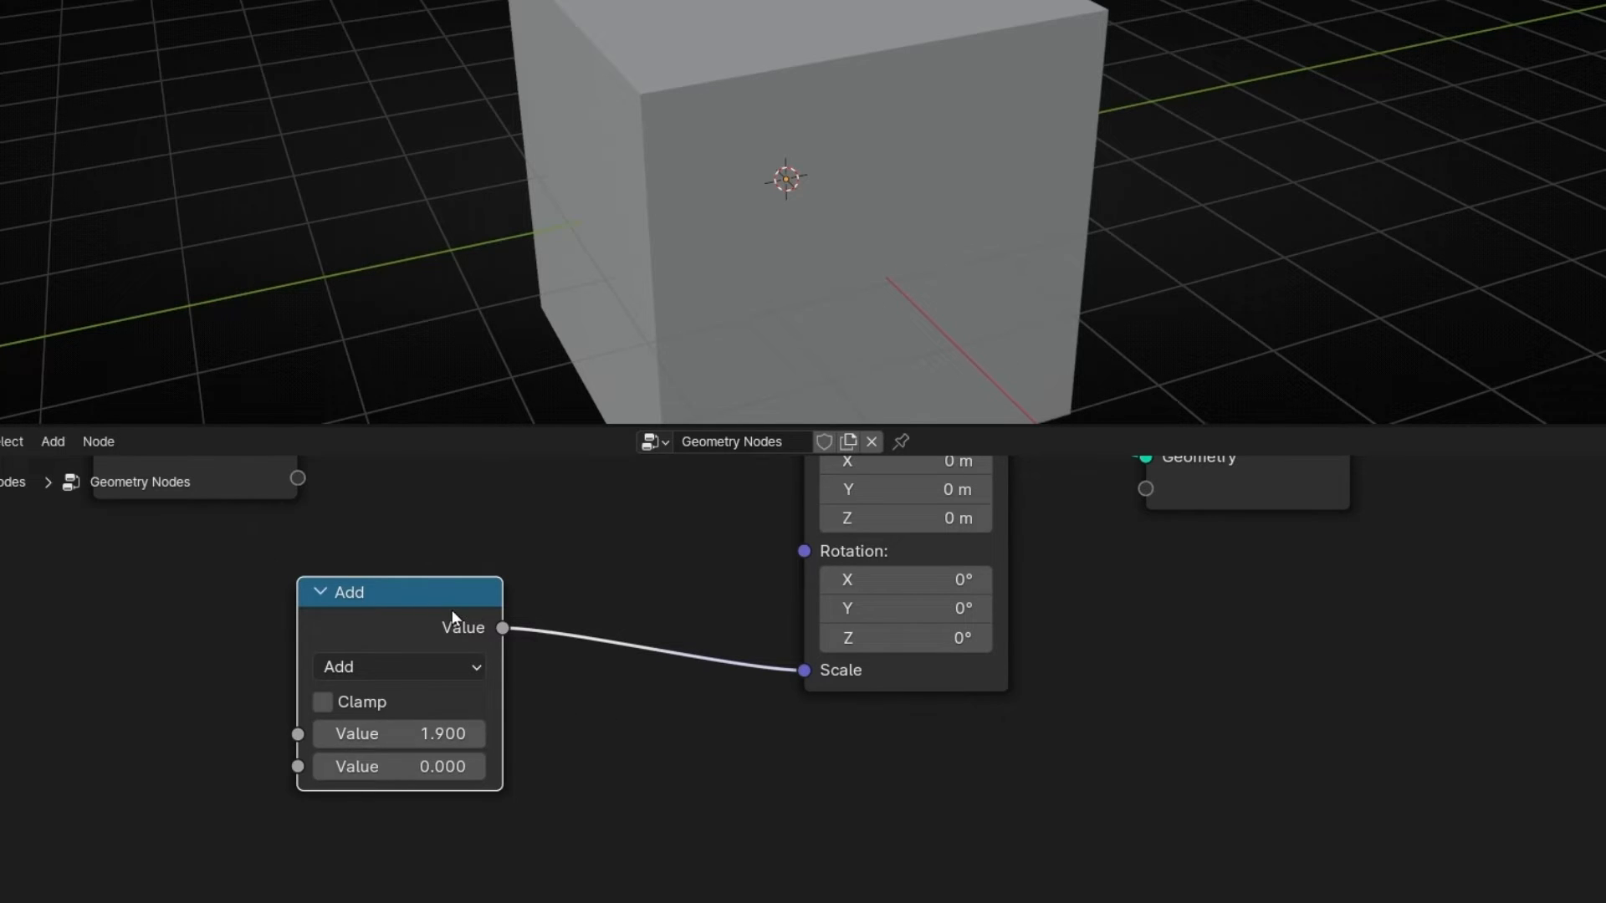
Insert a Fraction math node before Scale and feed Scene Time Seconds into Add
{"action": "type", "text": "math"}
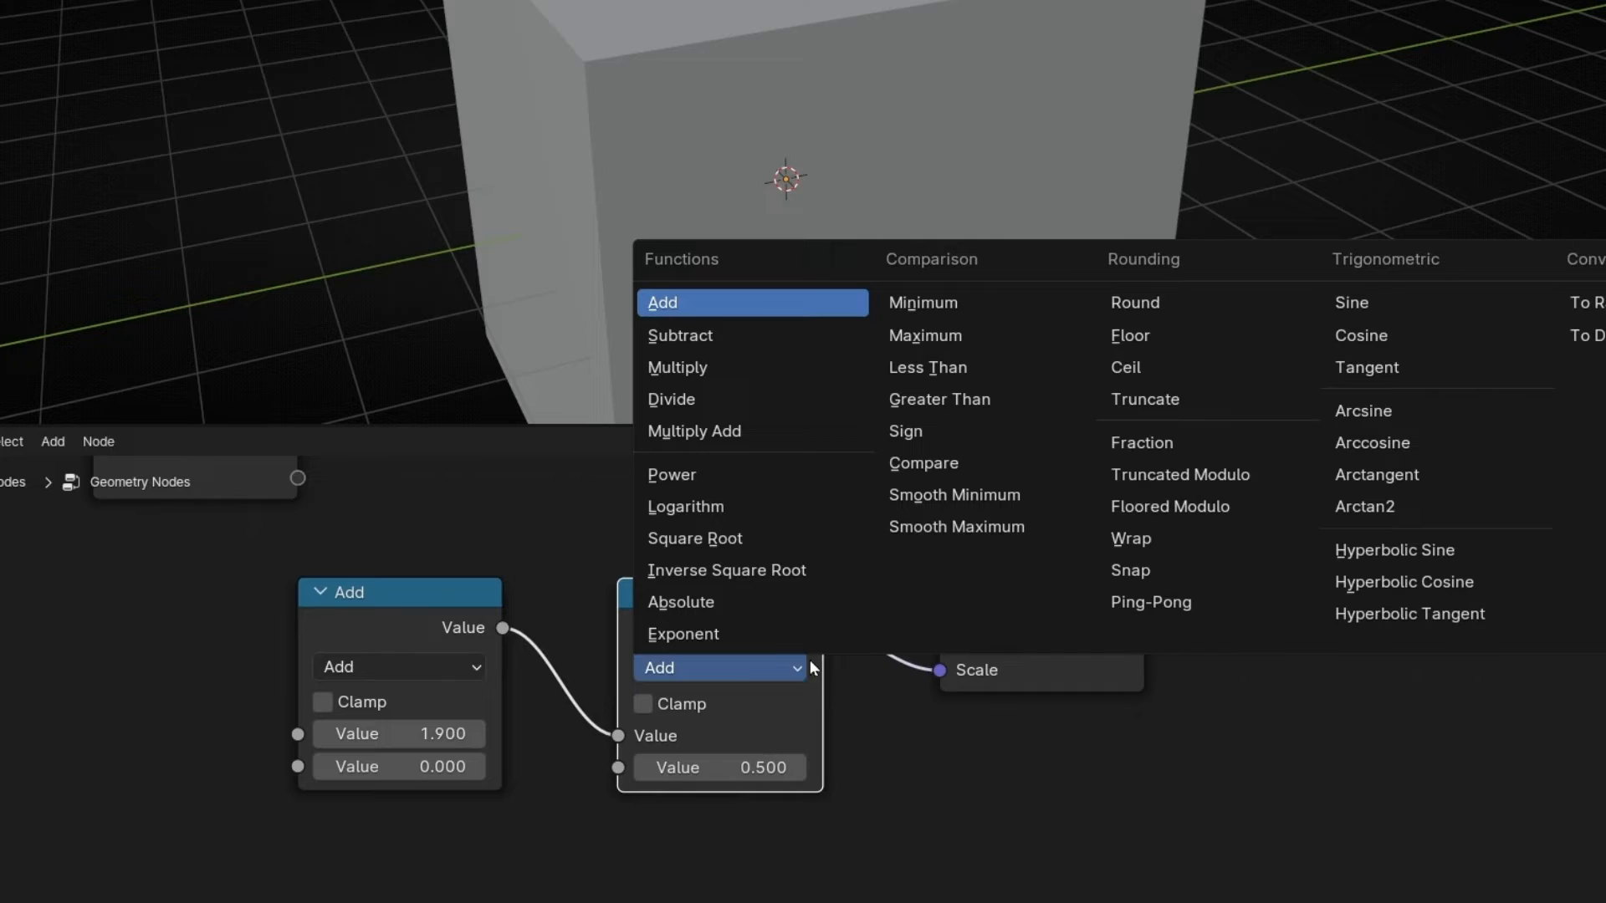
{"action": "left_click", "coordinate": [1142, 442]}
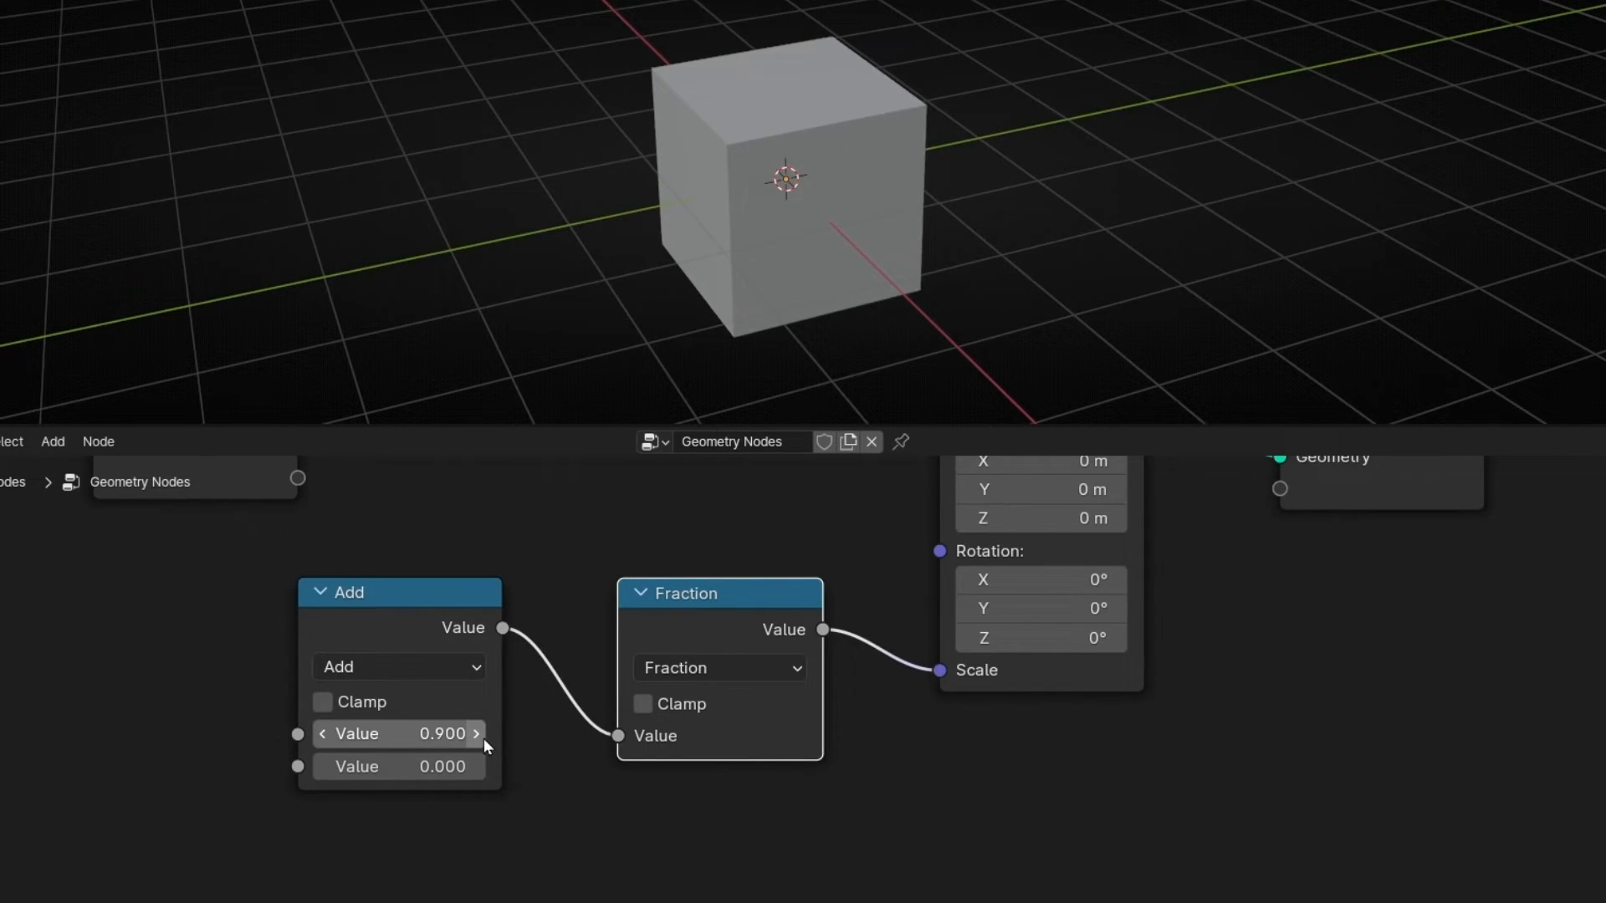
{"action": "left_click", "coordinate": [475, 733]}
{"action": "type", "text": "scen tim"}
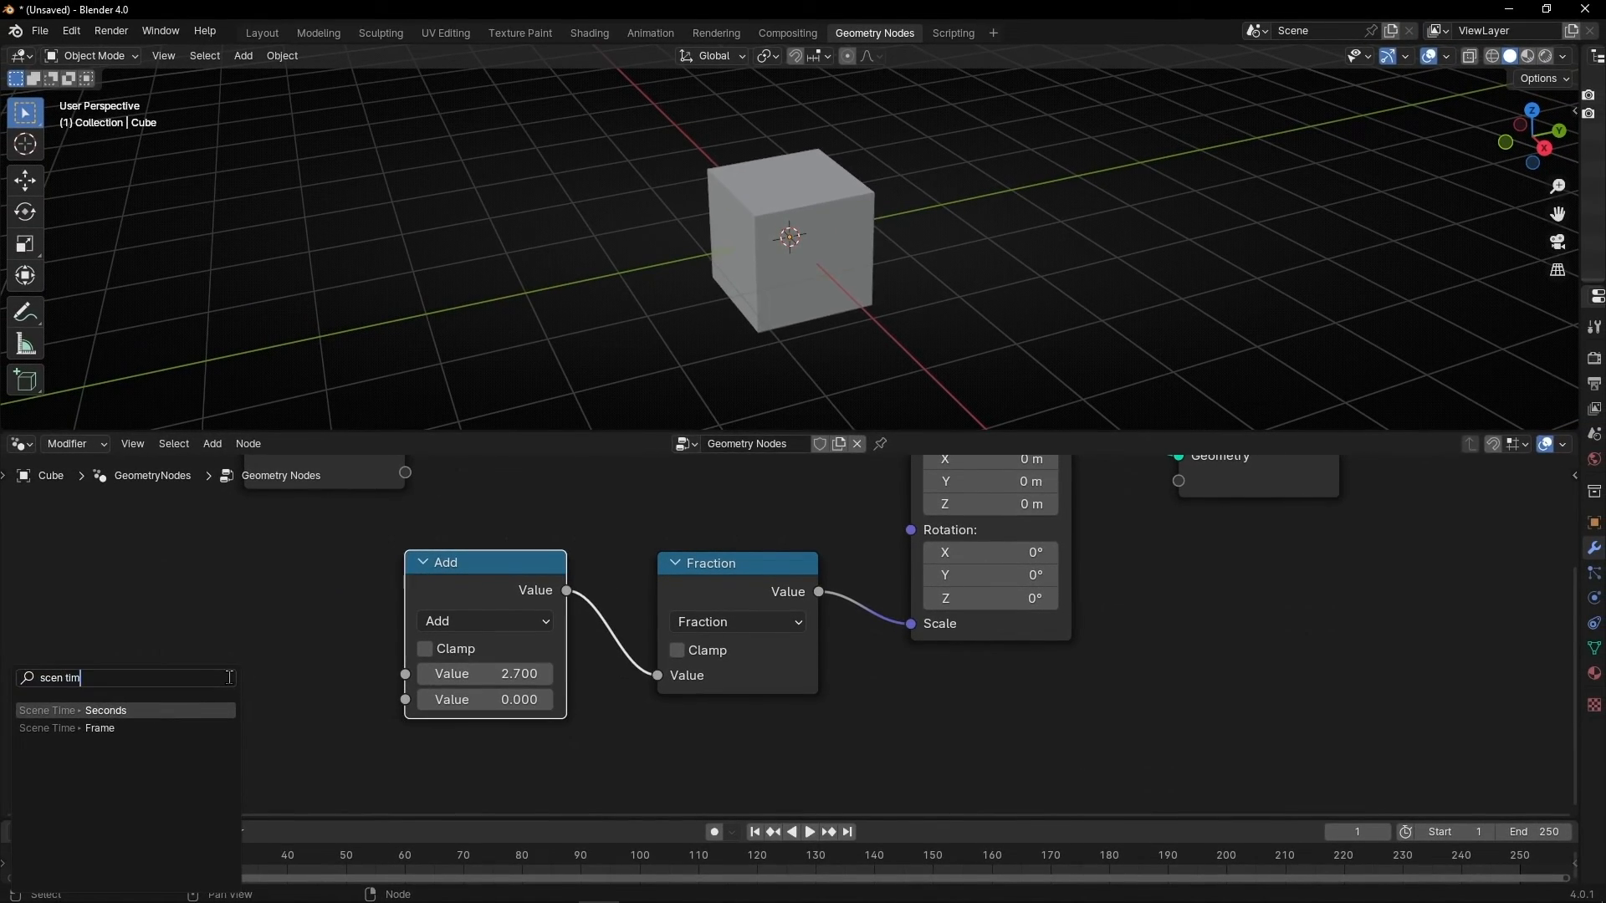
{"action": "left_click", "coordinate": [105, 711]}
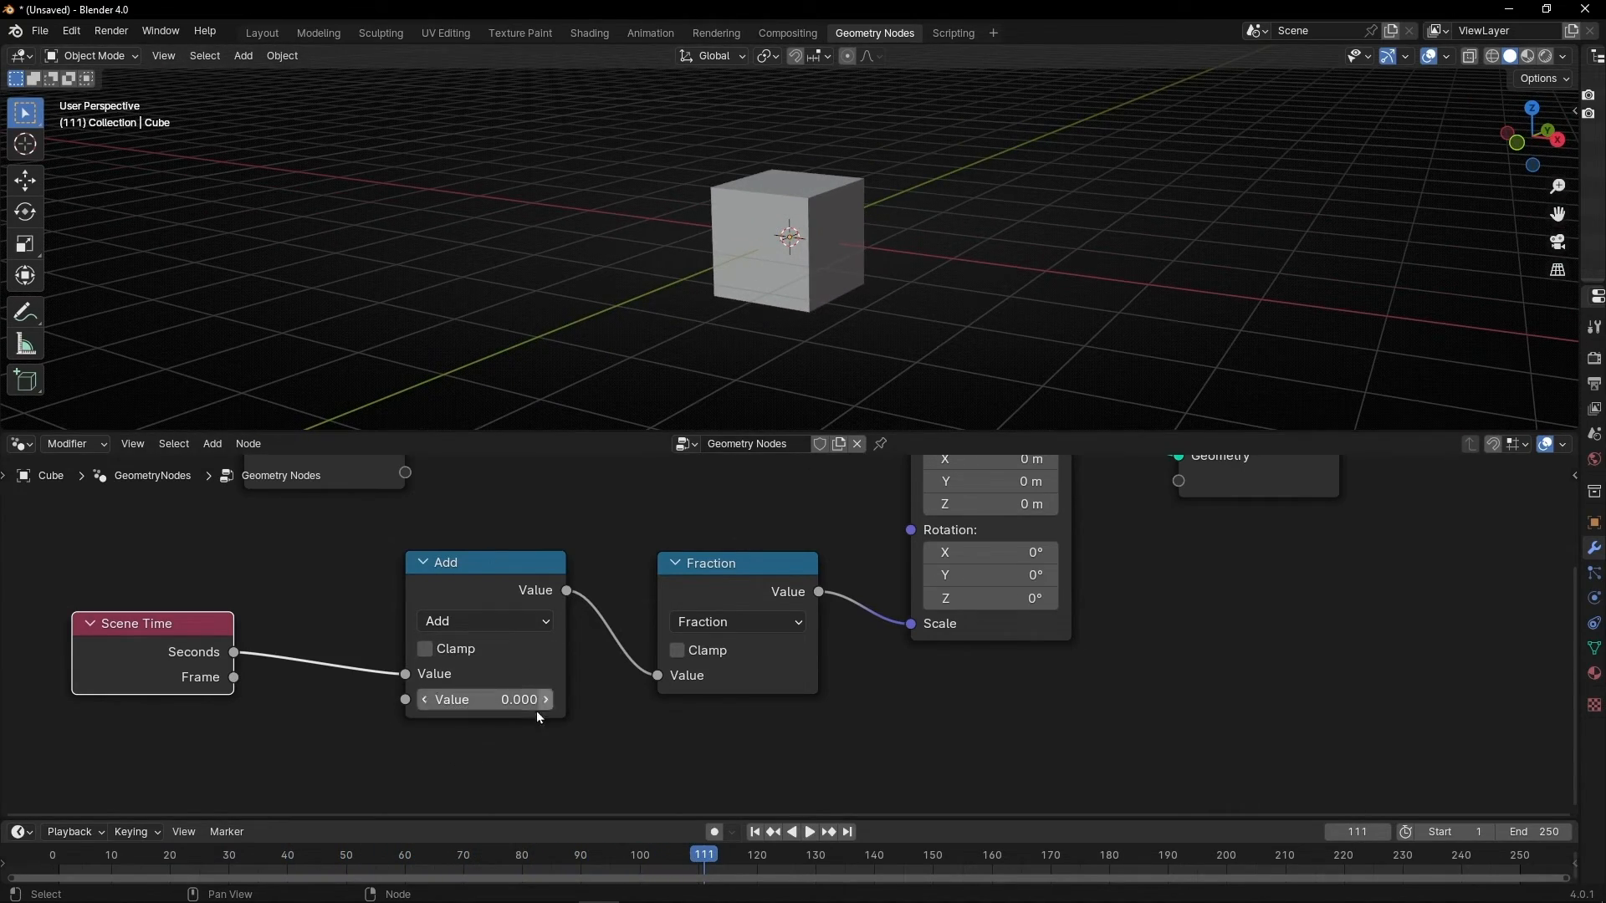
{"action": "left_click", "coordinate": [808, 831]}
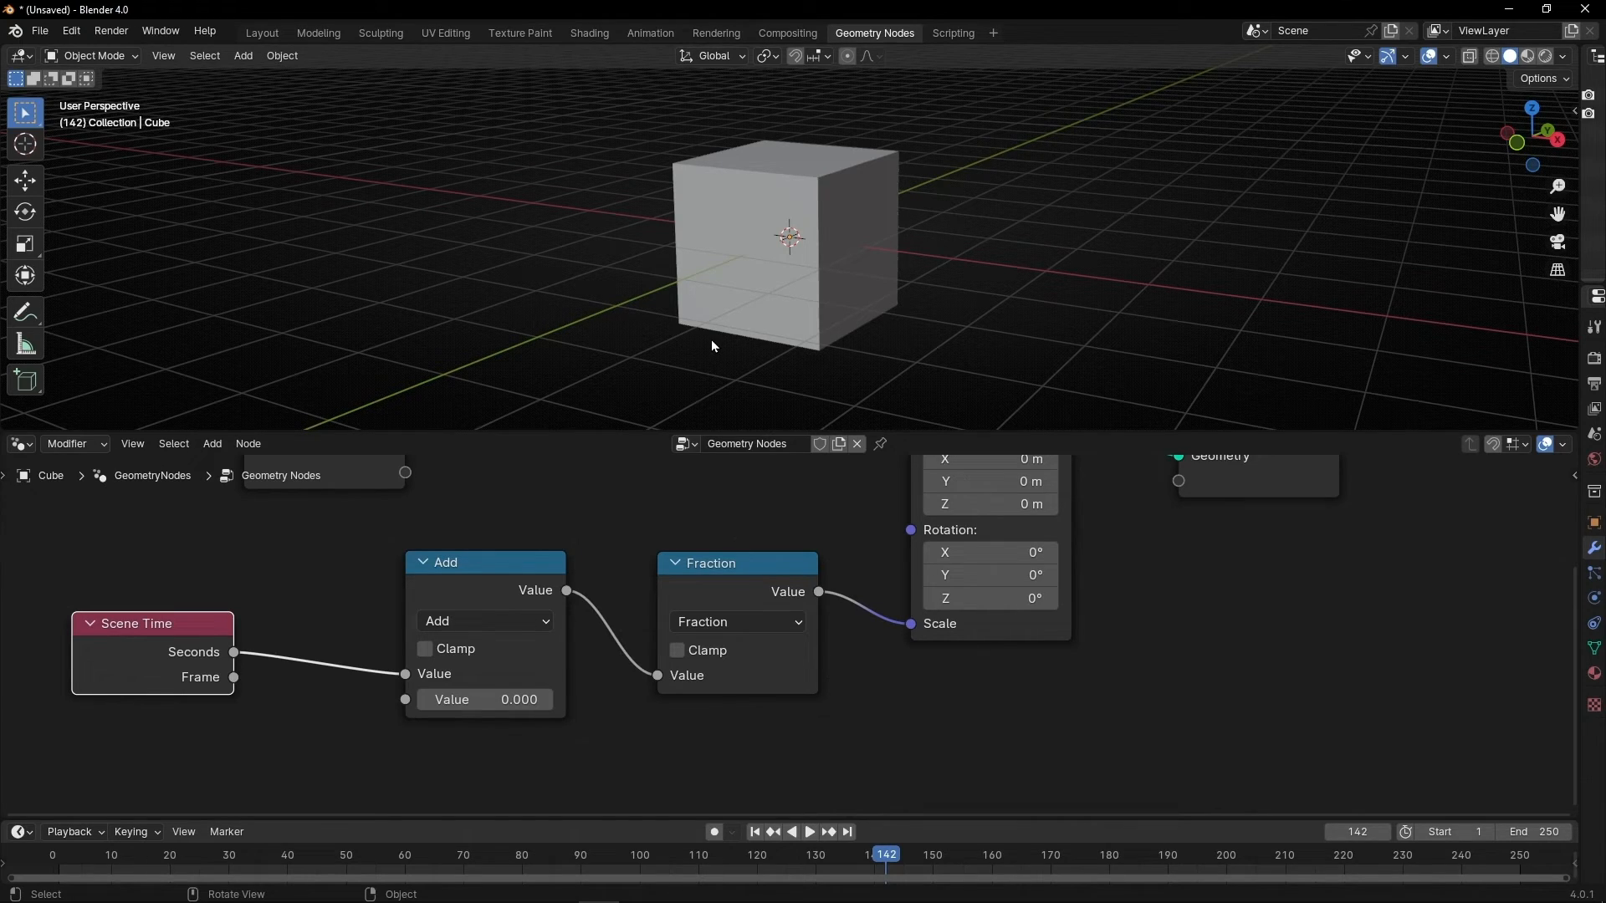
{"action": "mouse_move", "coordinate": [401, 585]}
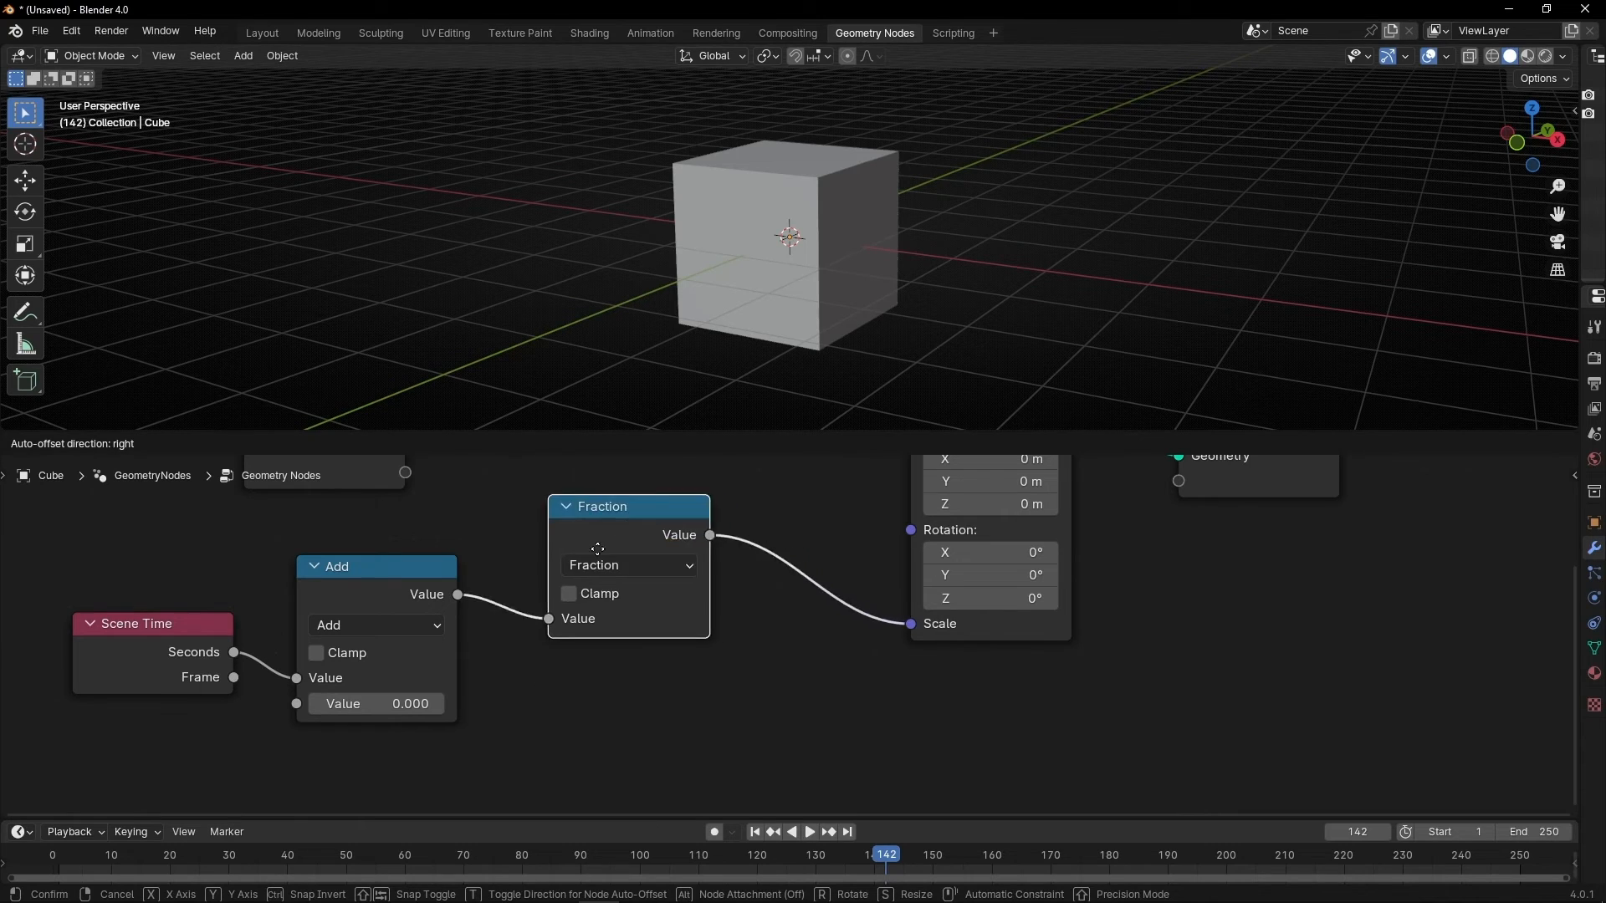
Insert a Map Range node after Fraction with To Min 2 and To Max 3
{"action": "type", "text": "ma"}
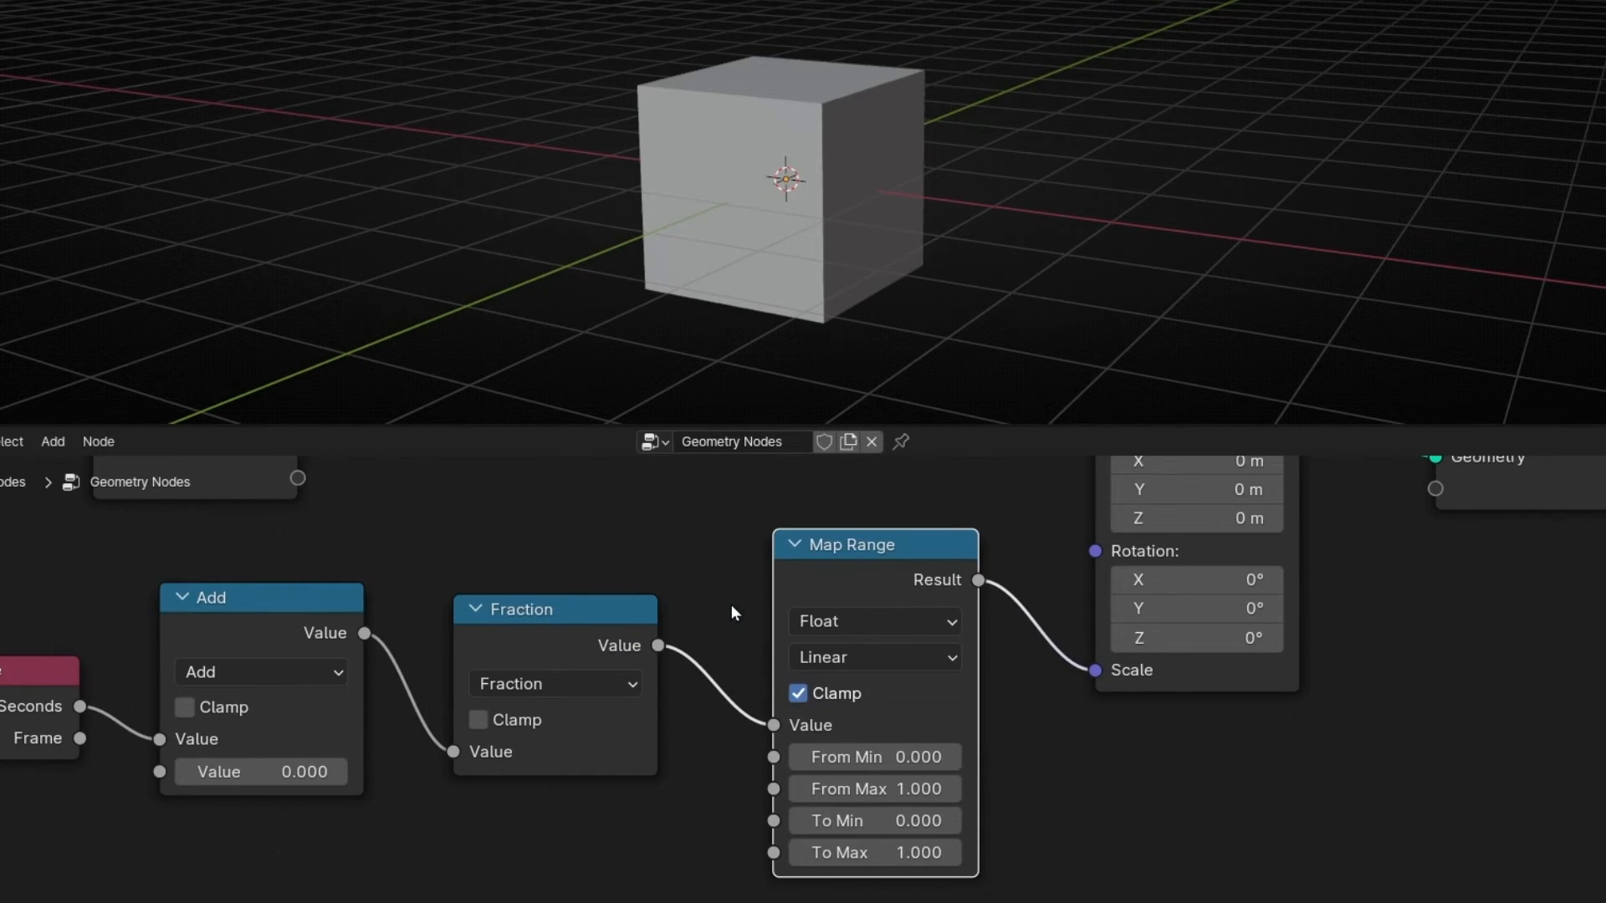
{"action": "mouse_move", "coordinate": [875, 821]}
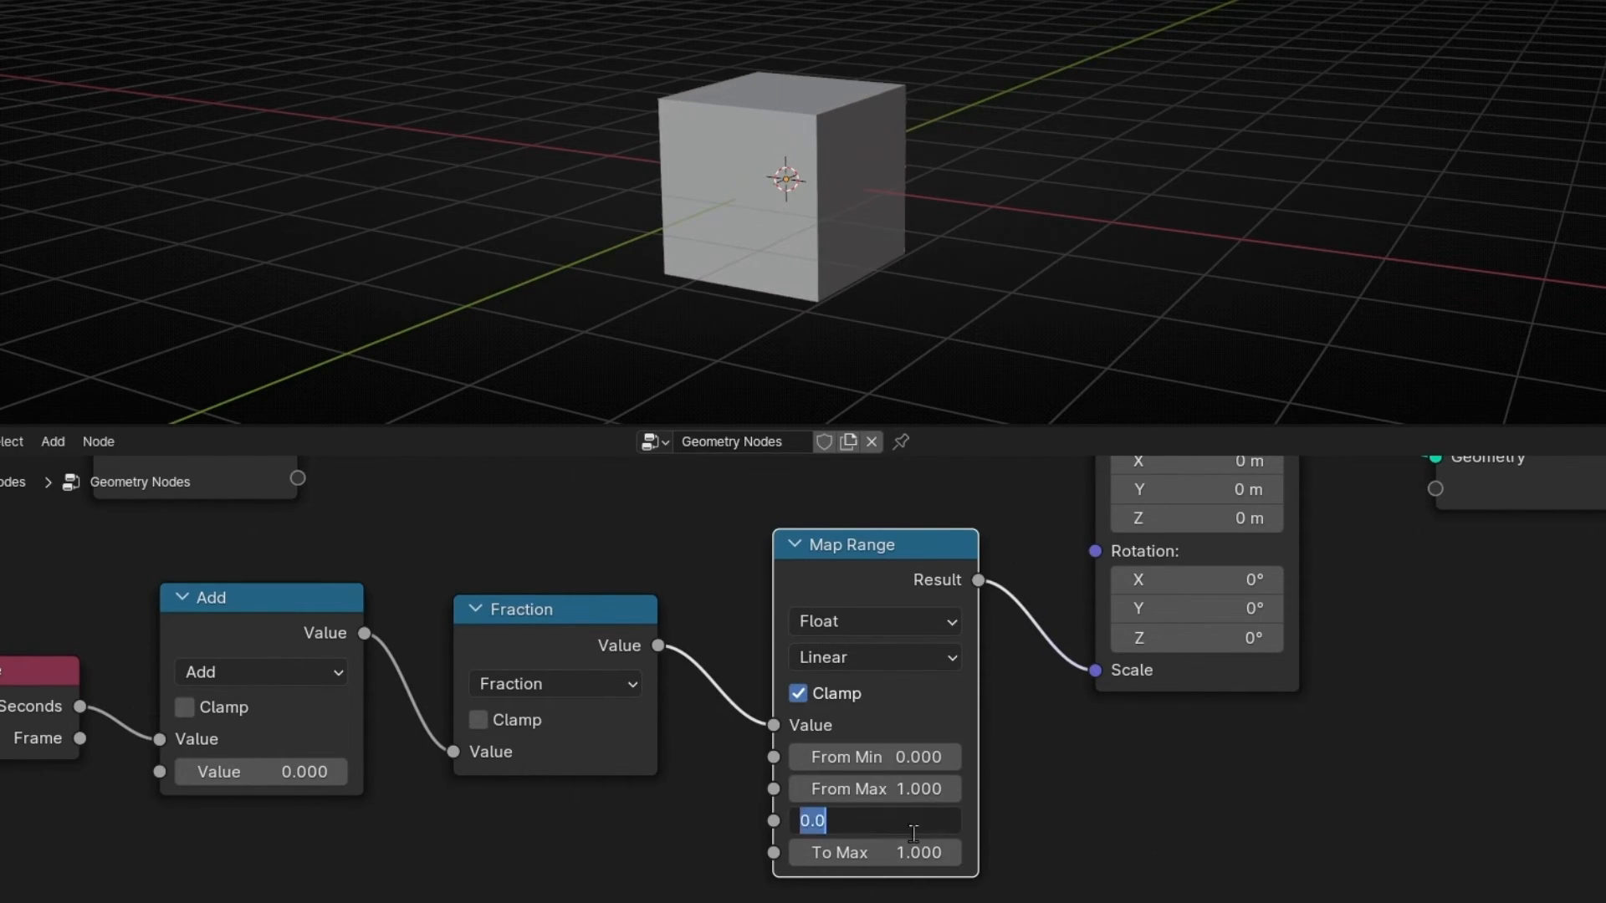
{"action": "mouse_move", "coordinate": [707, 320]}
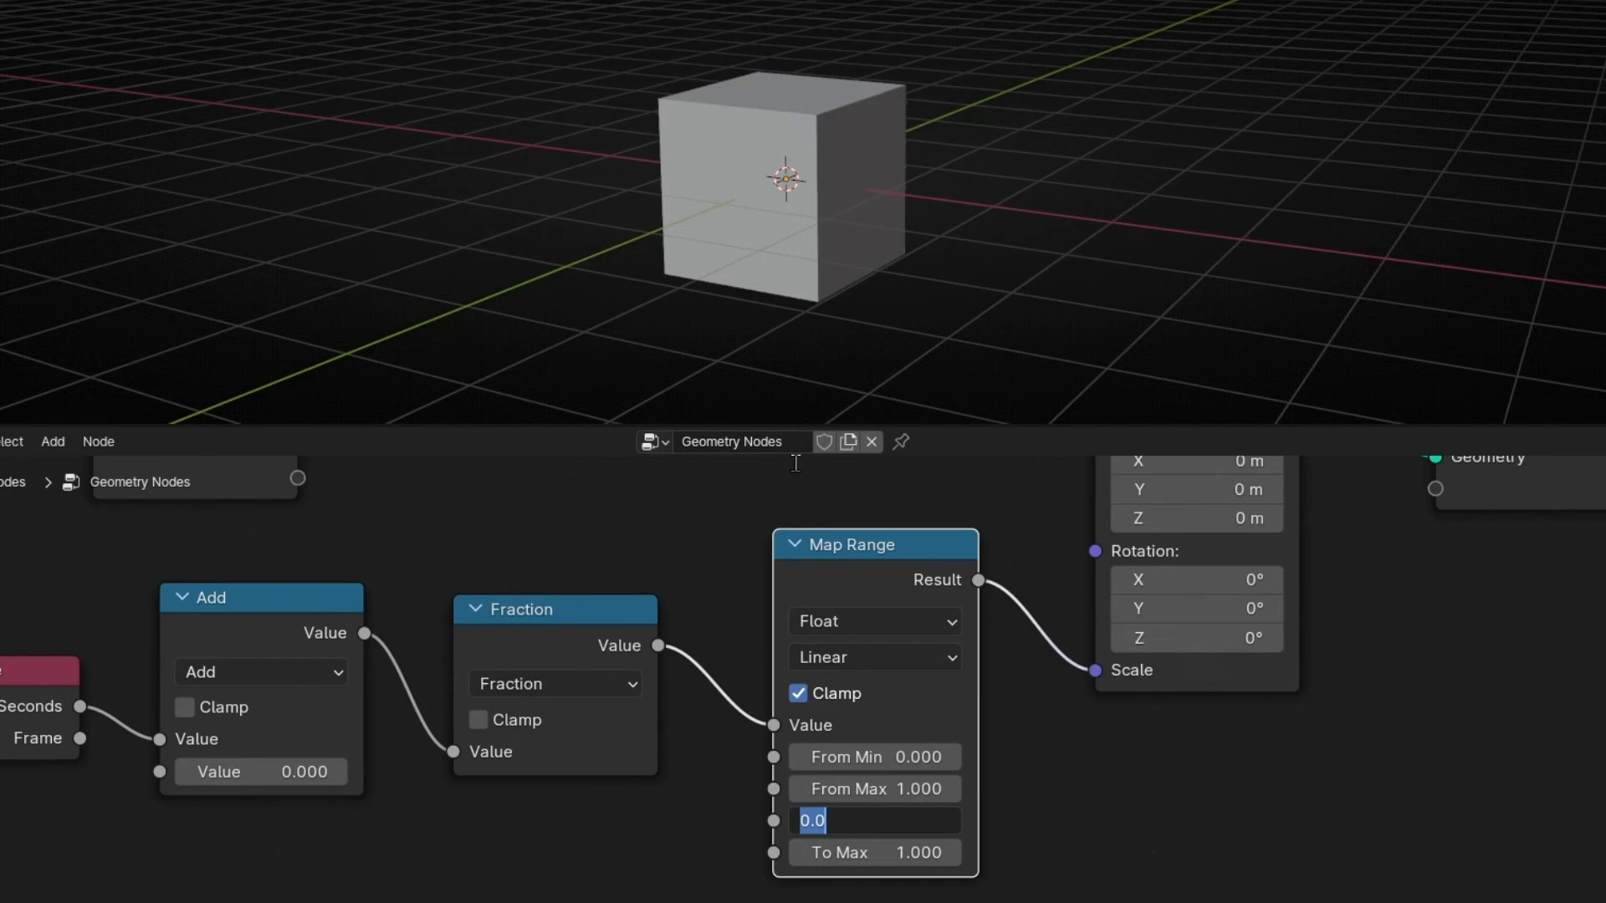
{"action": "type", "text": "2.000"}
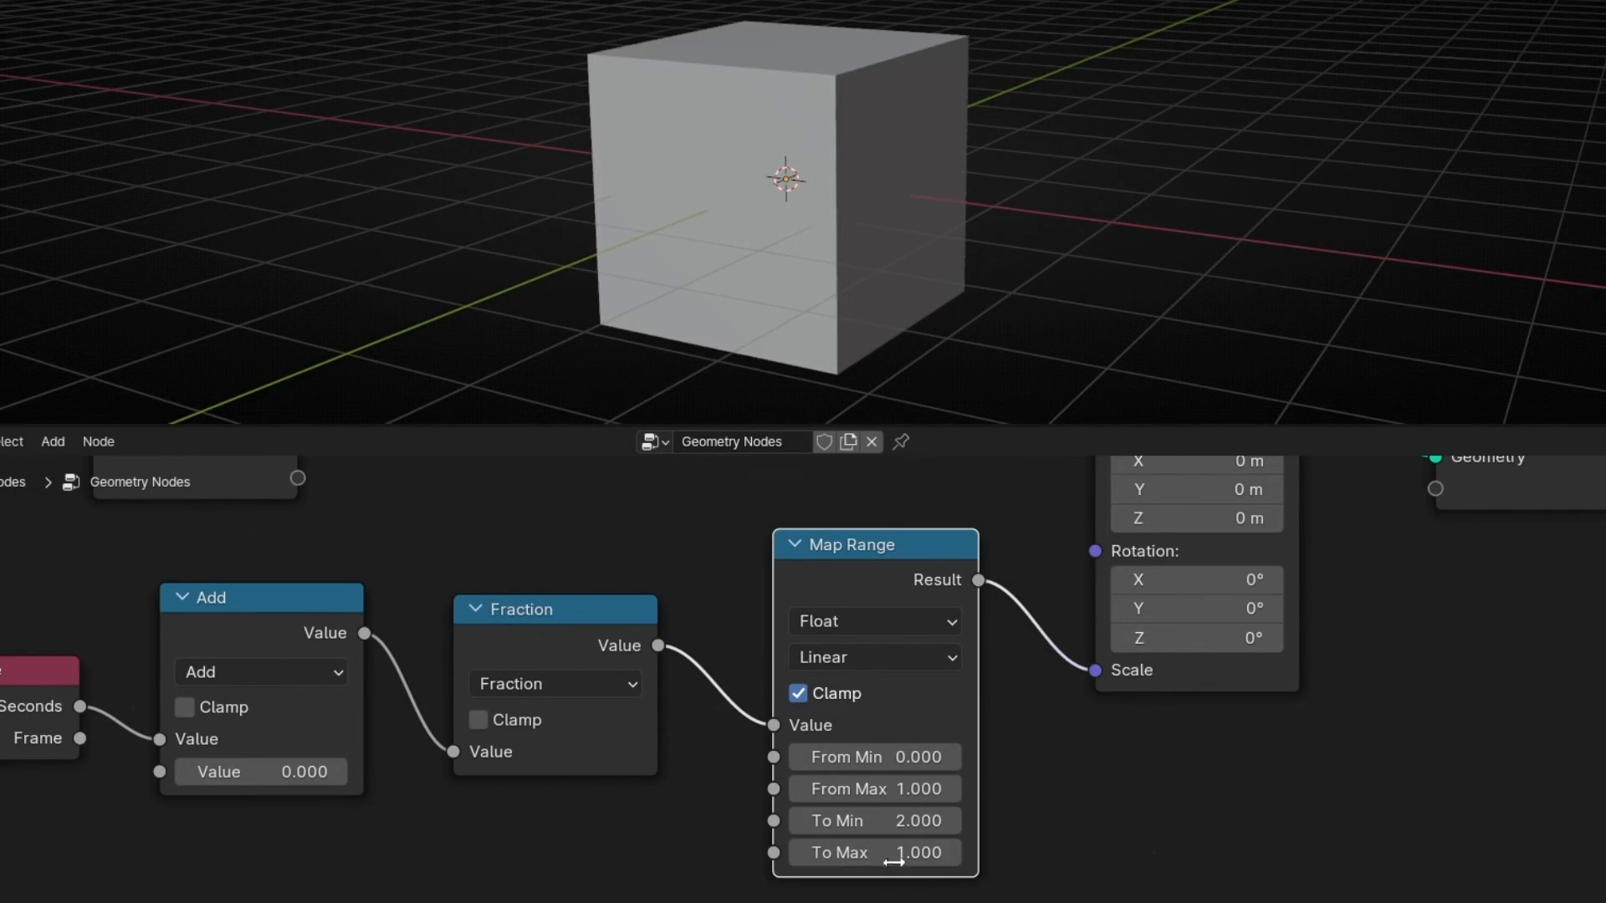
{"action": "left_click_drag", "start_coordinate": [875, 853], "coordinate": [921, 852]}
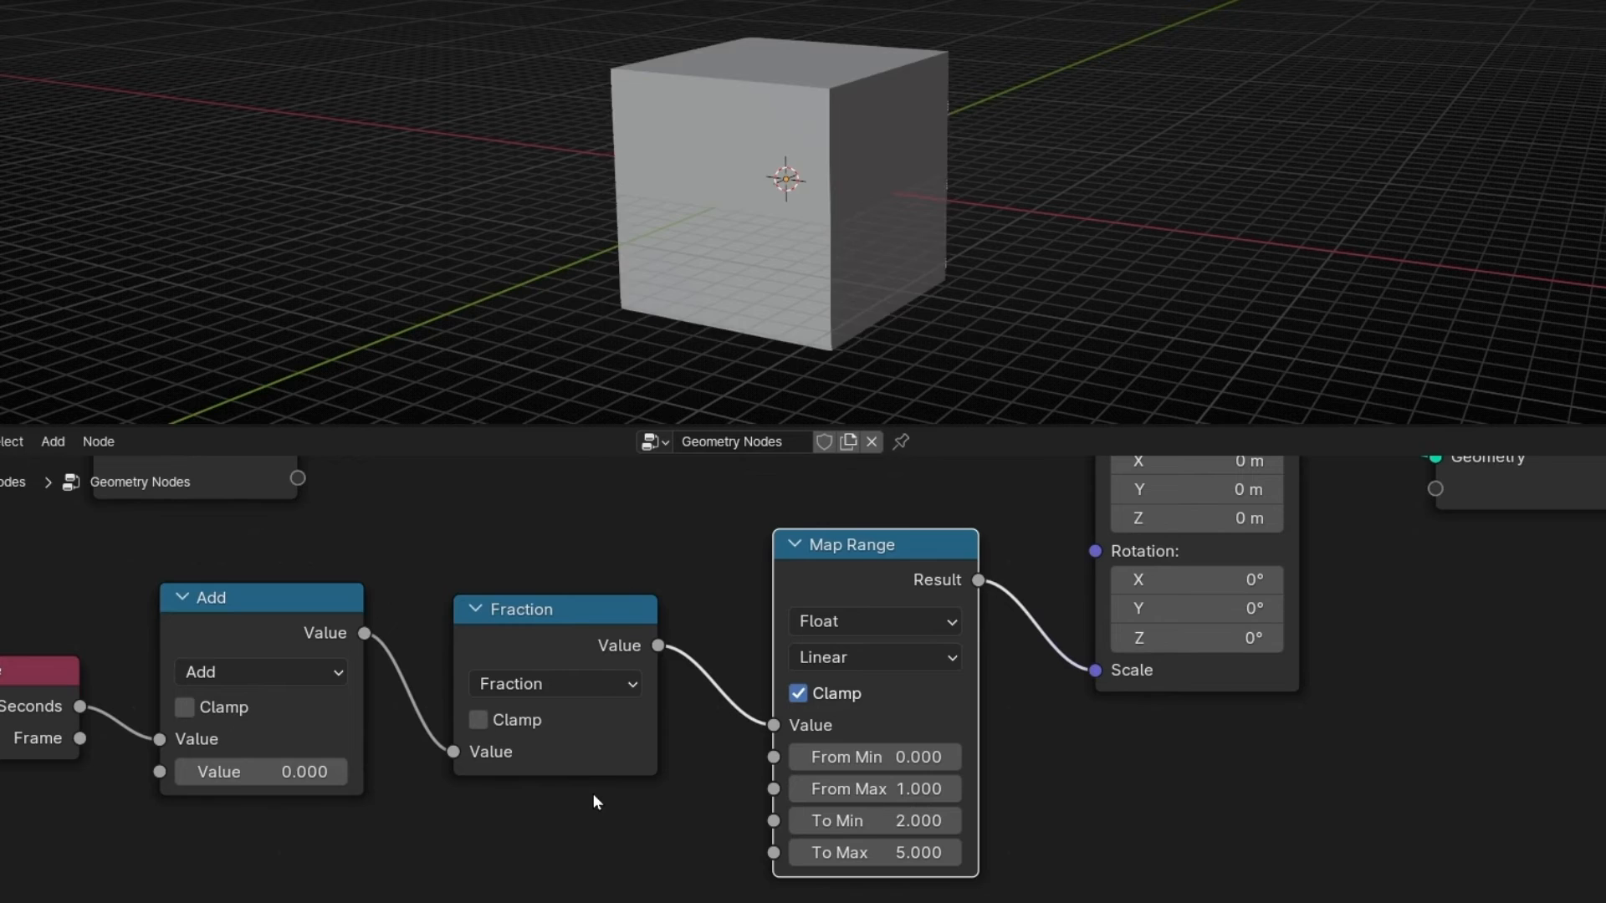
{"action": "mouse_move", "coordinate": [808, 288]}
{"action": "type", "text": "-5.000"}
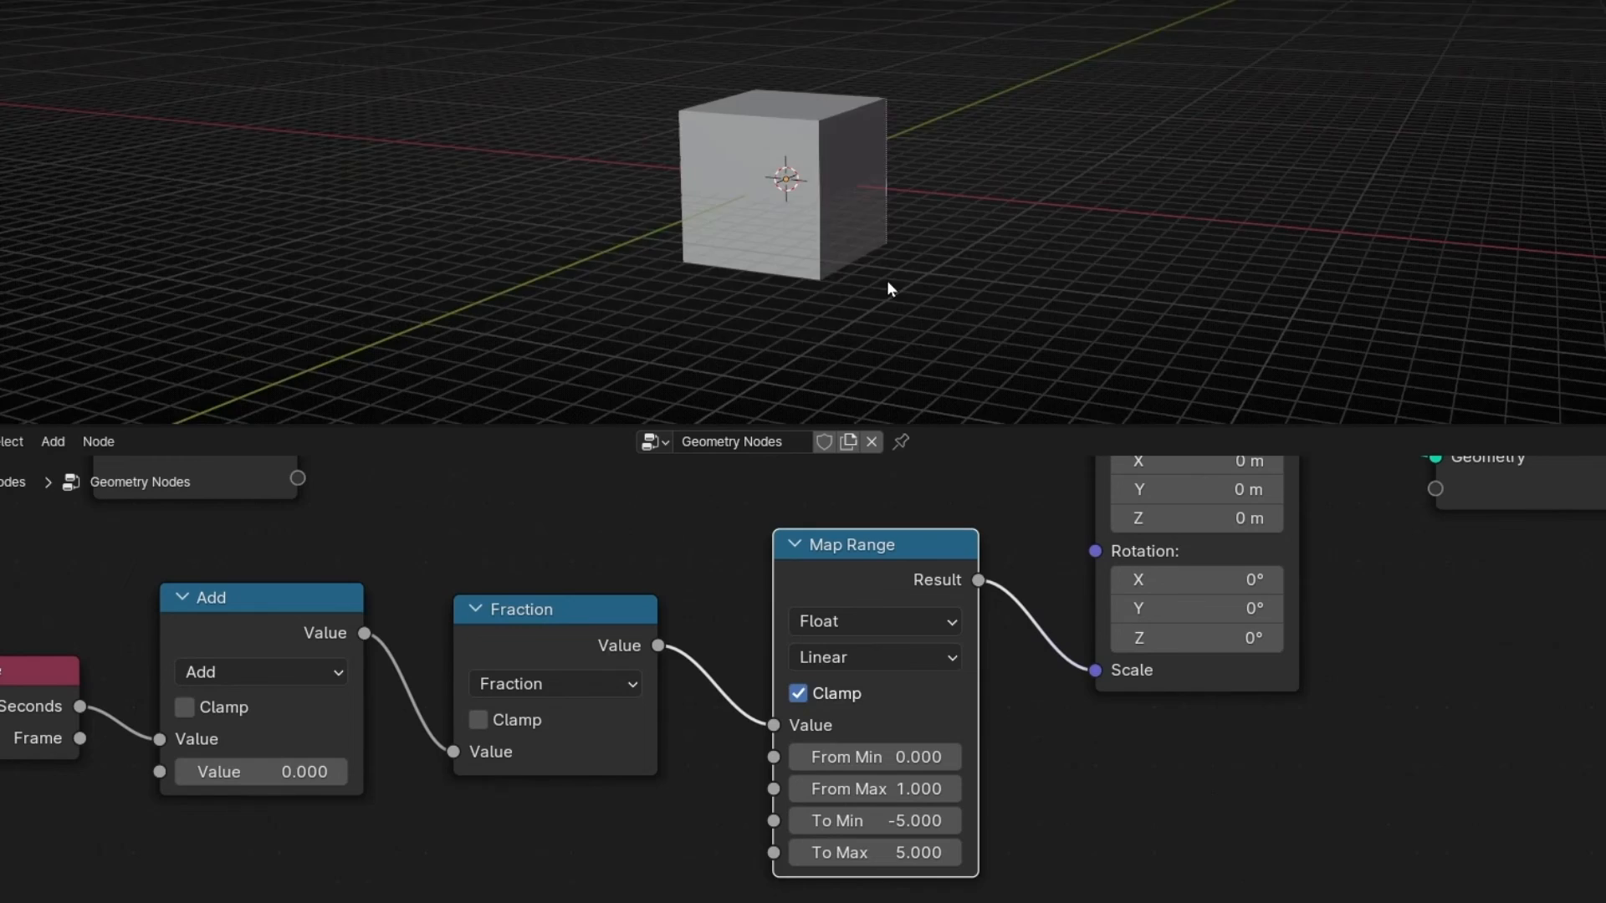
{"action": "double_click", "coordinate": [875, 820]}
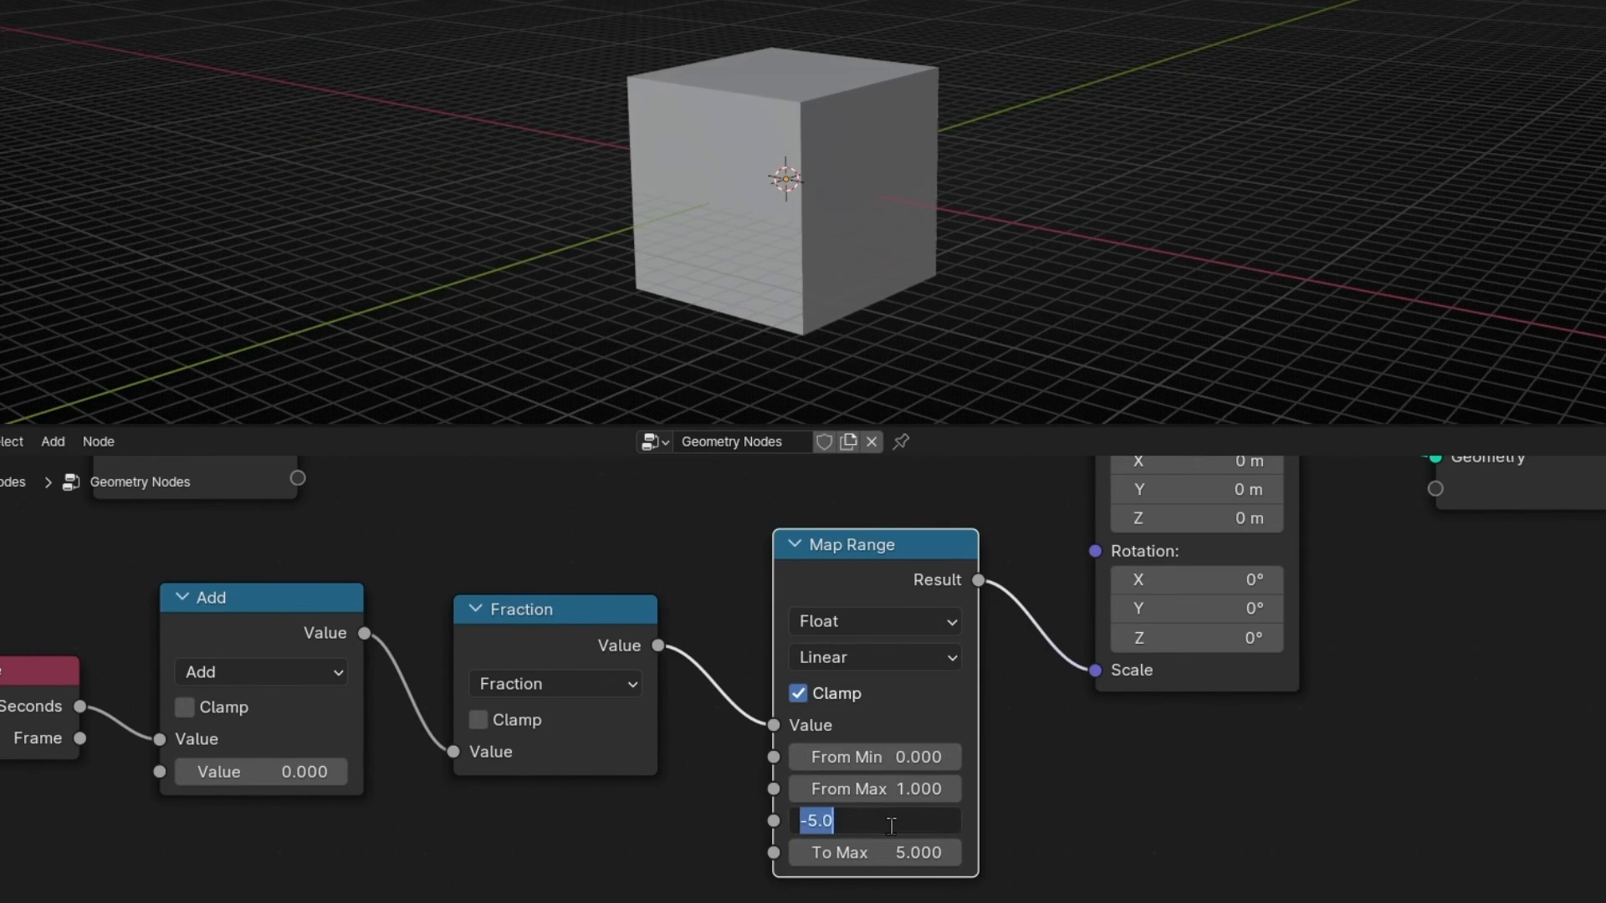
{"action": "type", "text": "2"}
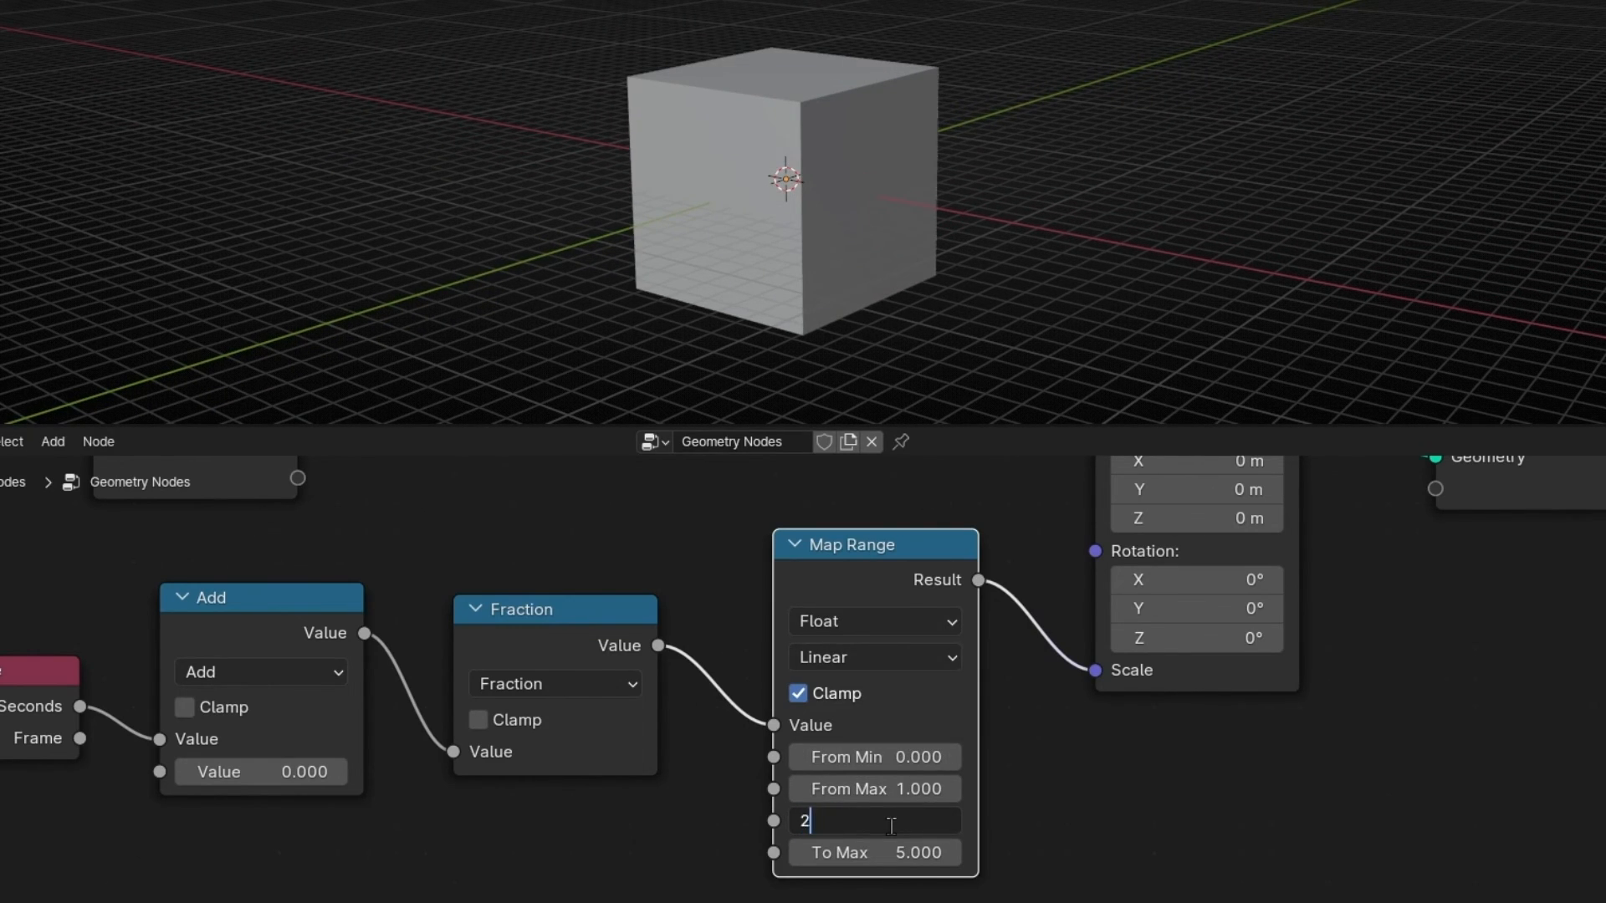
{"action": "key", "text": "Tab"}
{"action": "type", "text": "3.000"}
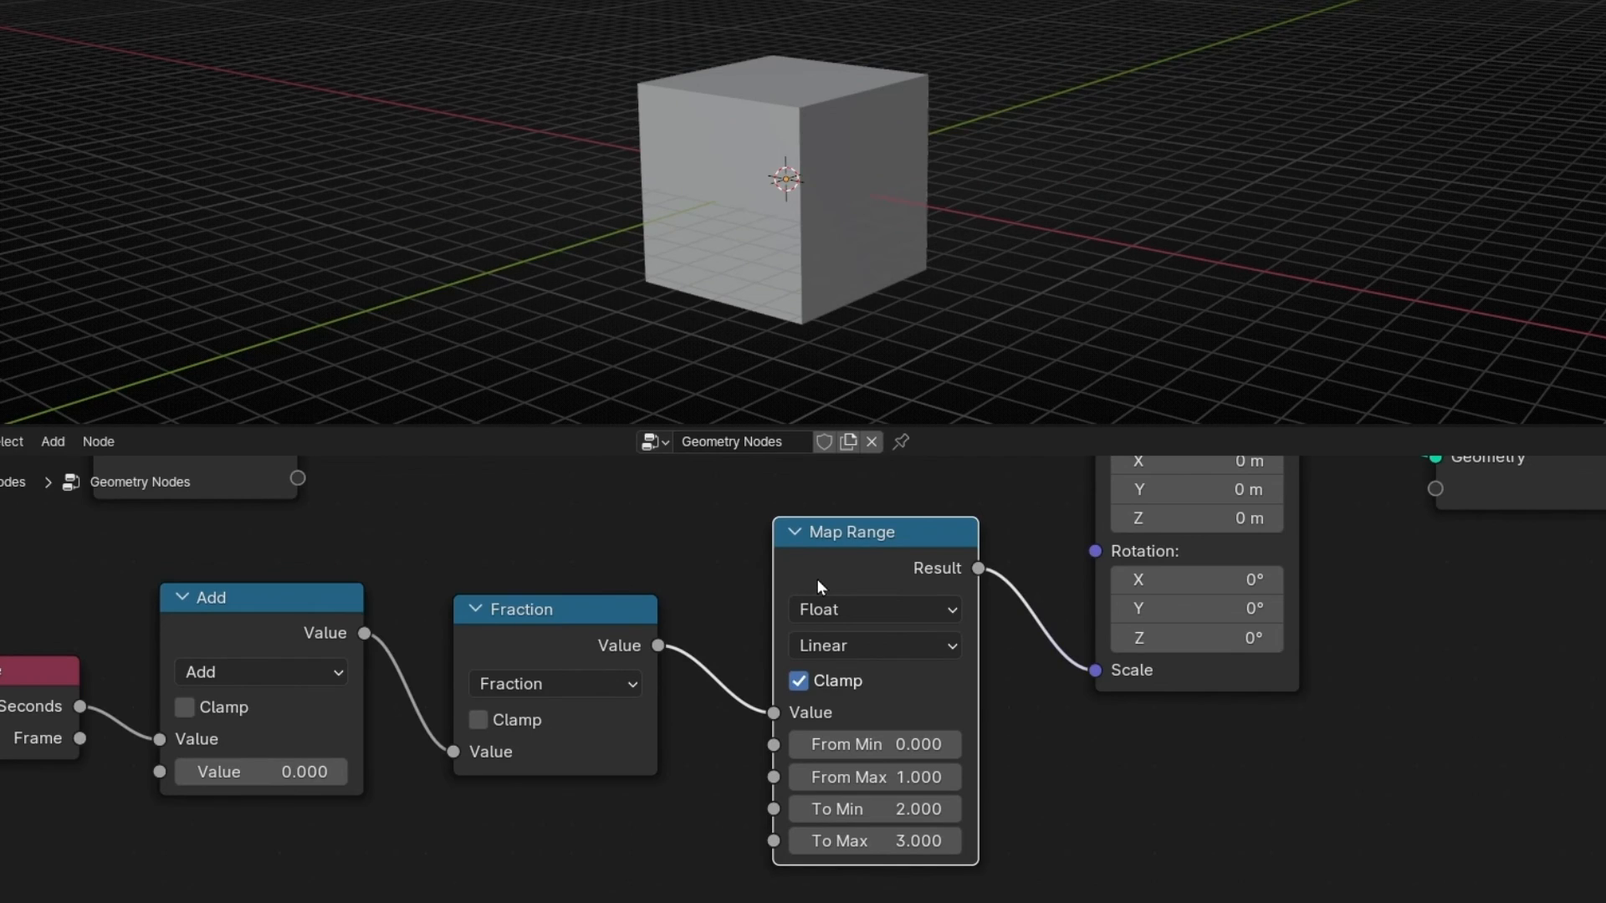
{"action": "mouse_move", "coordinate": [242, 706]}
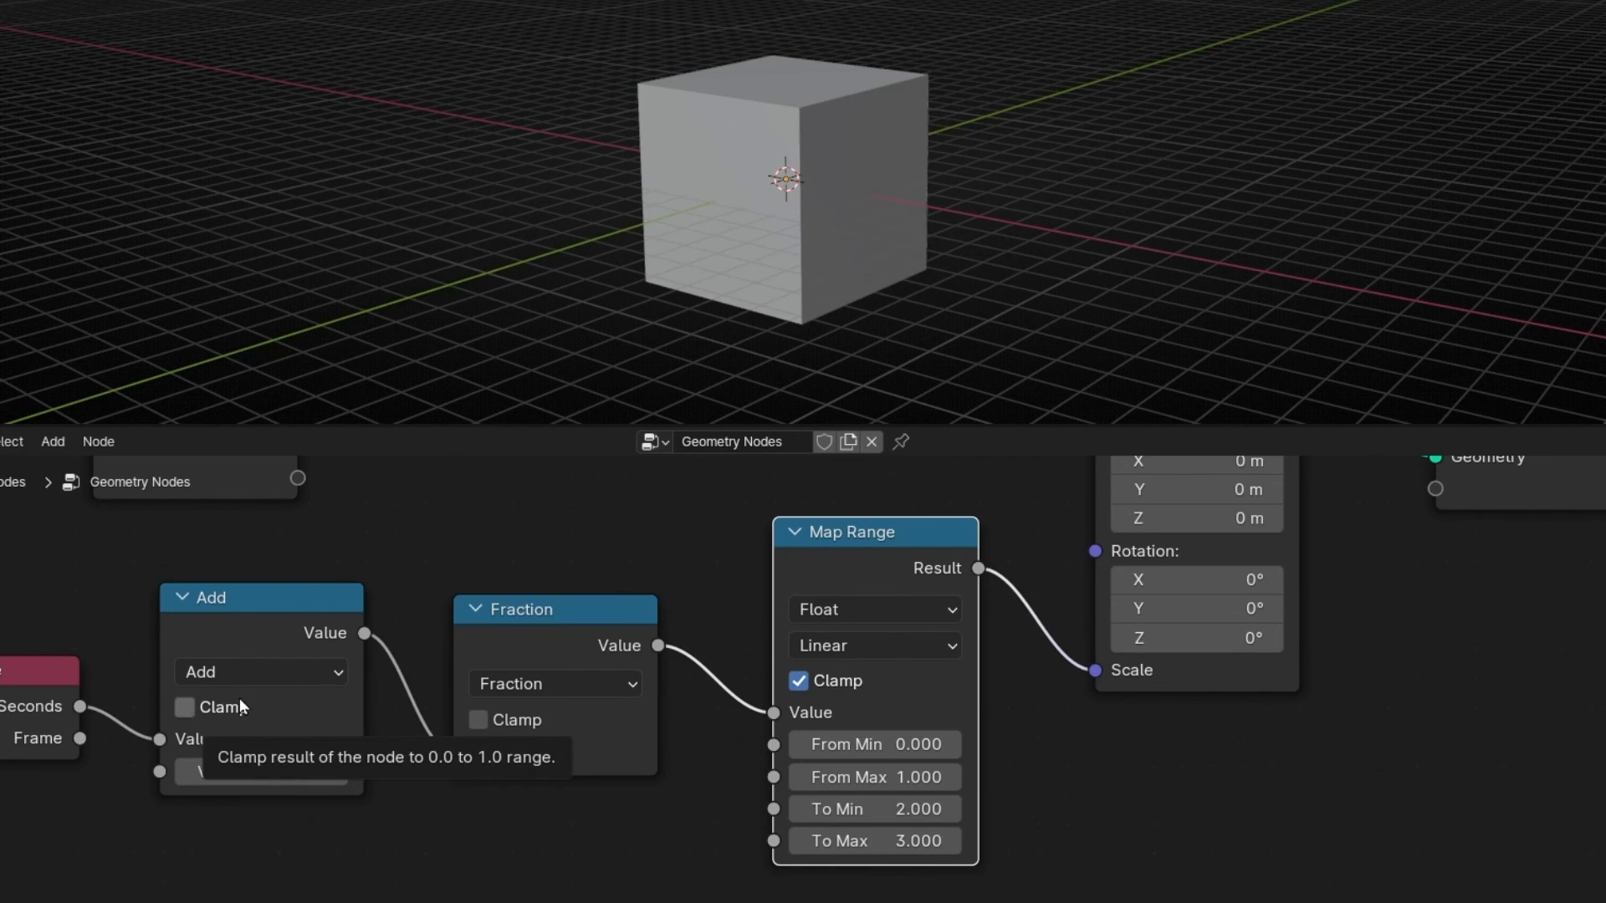
{"action": "mouse_move", "coordinate": [679, 568]}
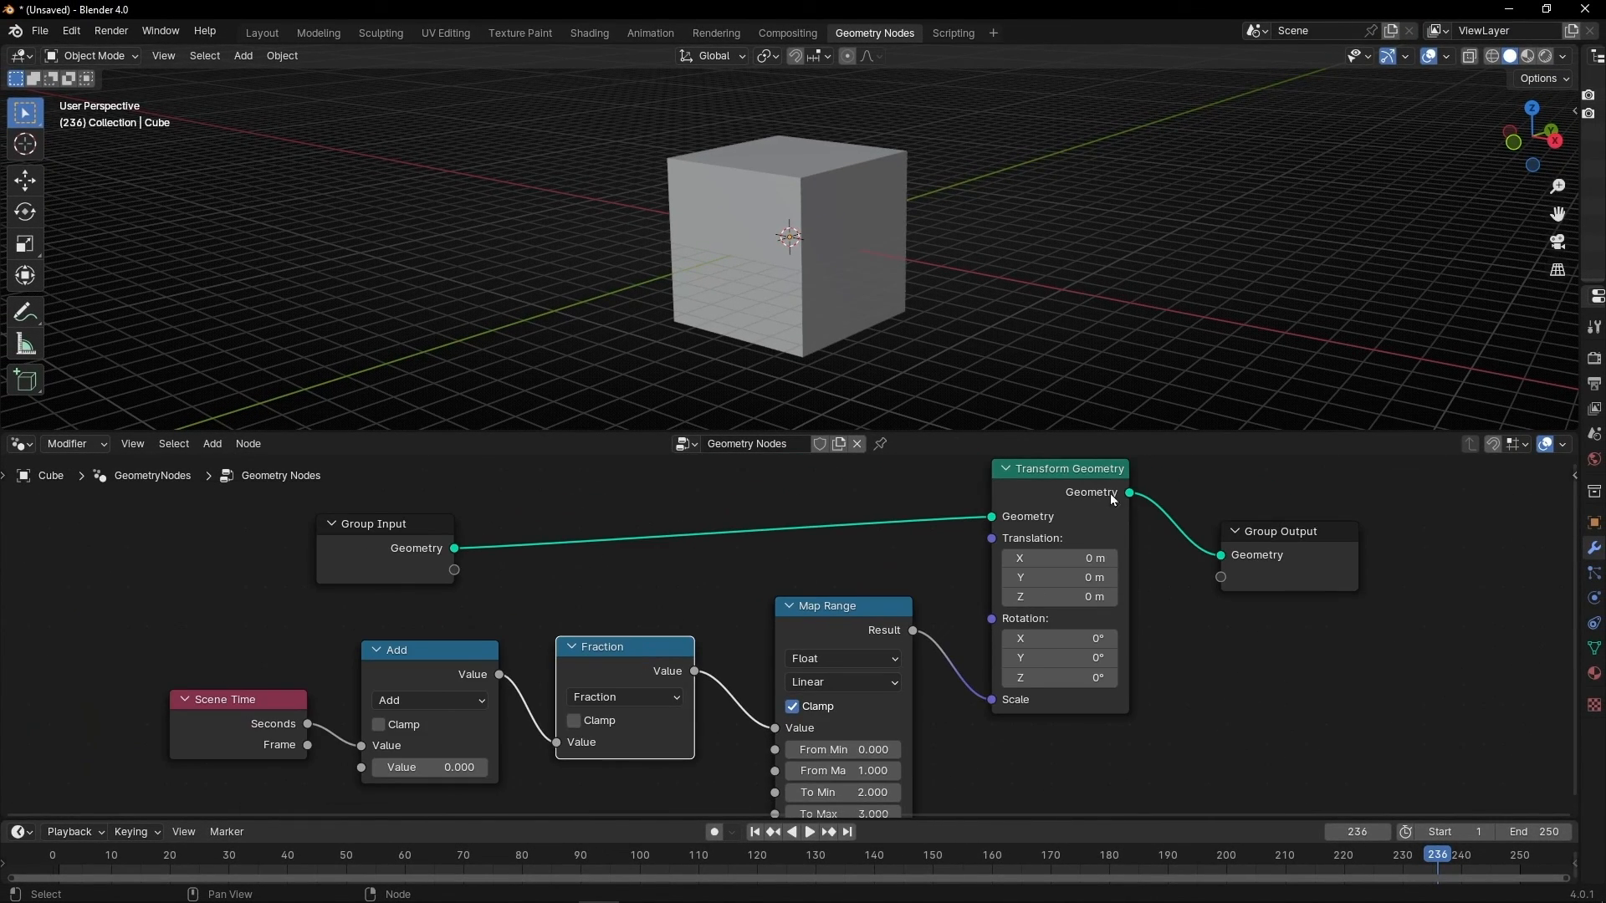
{"action": "mouse_move", "coordinate": [865, 578]}
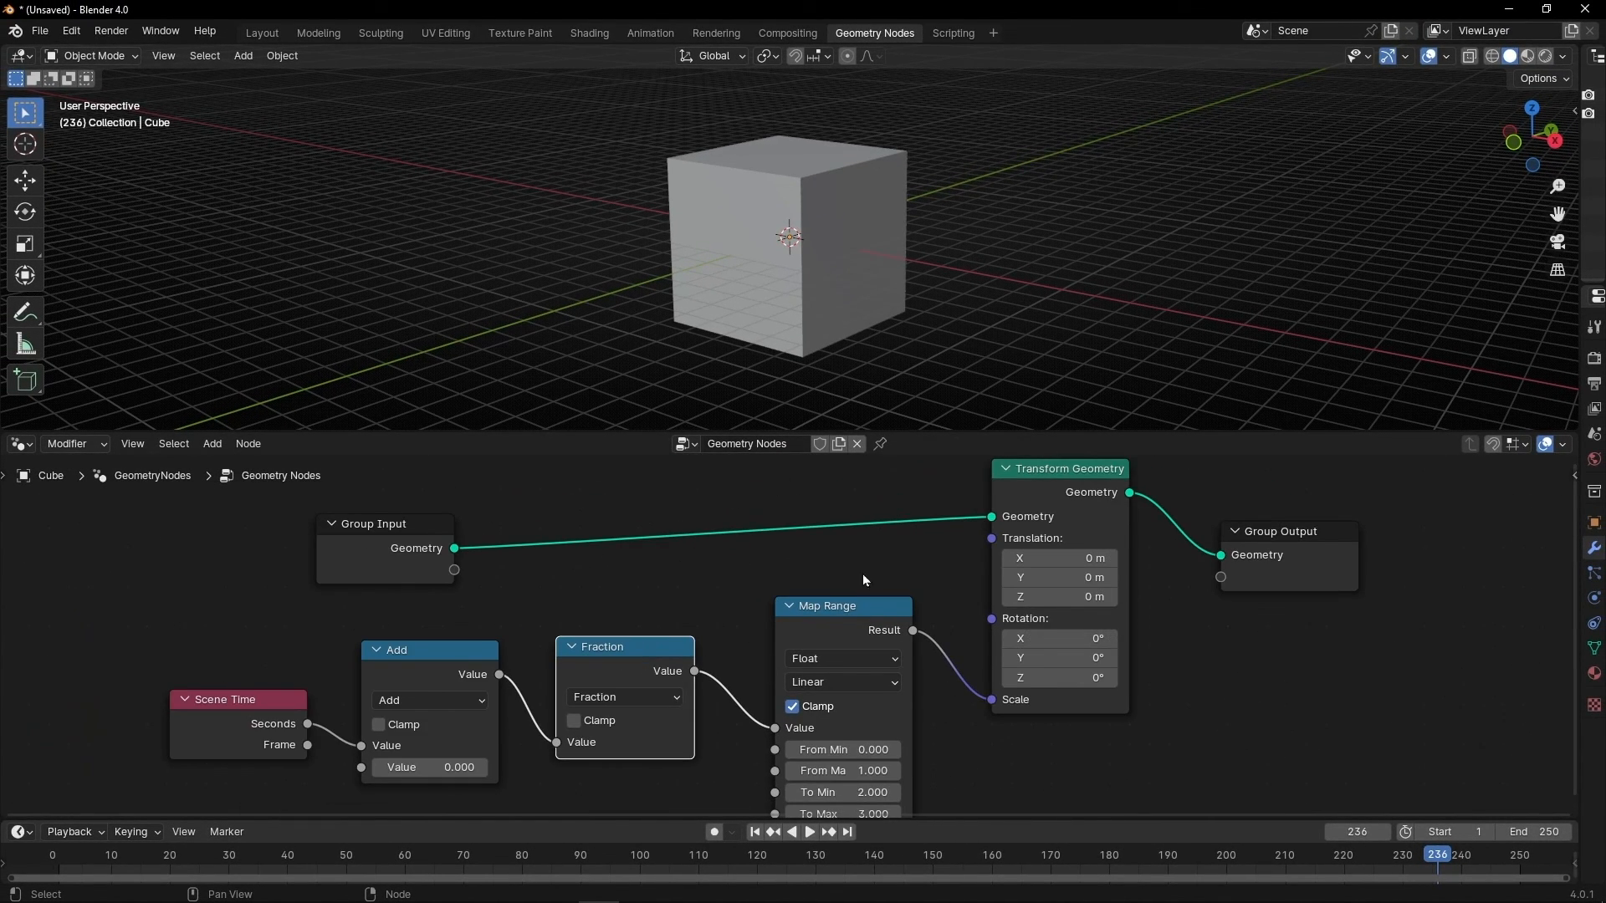